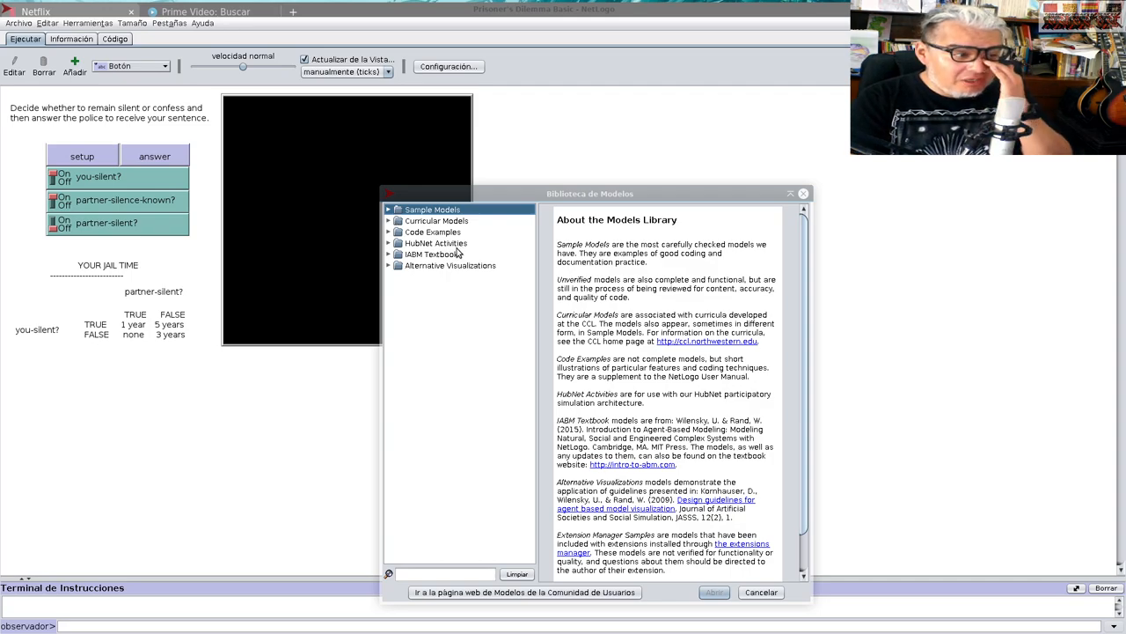
{"action": "mouse_move", "coordinate": [539, 202]}
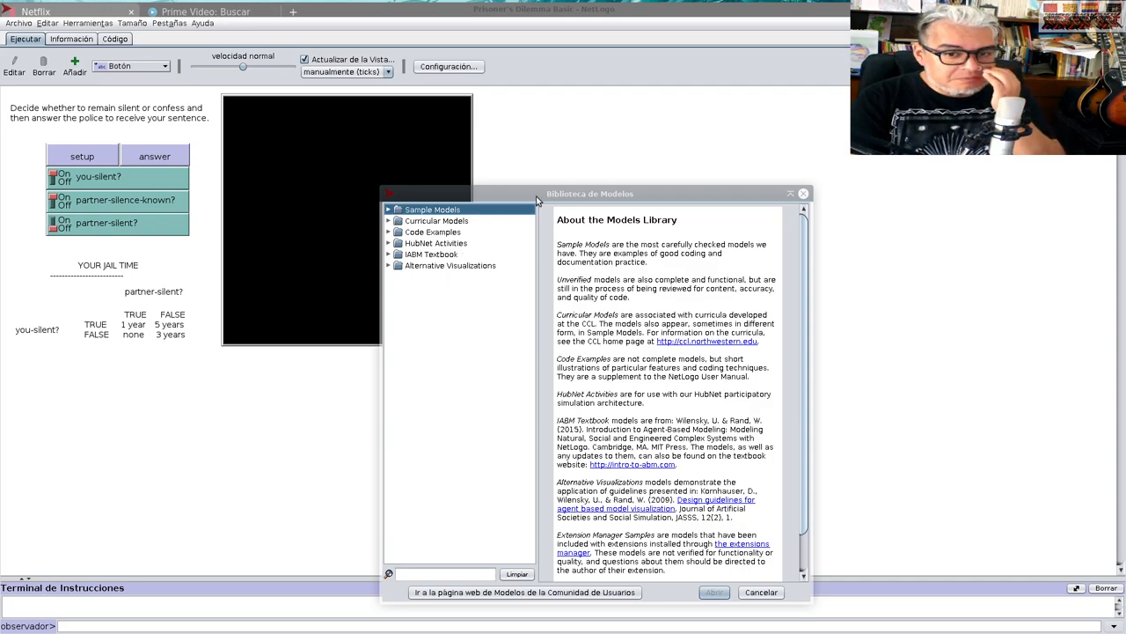
- Reopen Prisoner's Dilemma Basic from Sample Models > Social Science in the Models Library
{"action": "left_click", "coordinate": [760, 591]}
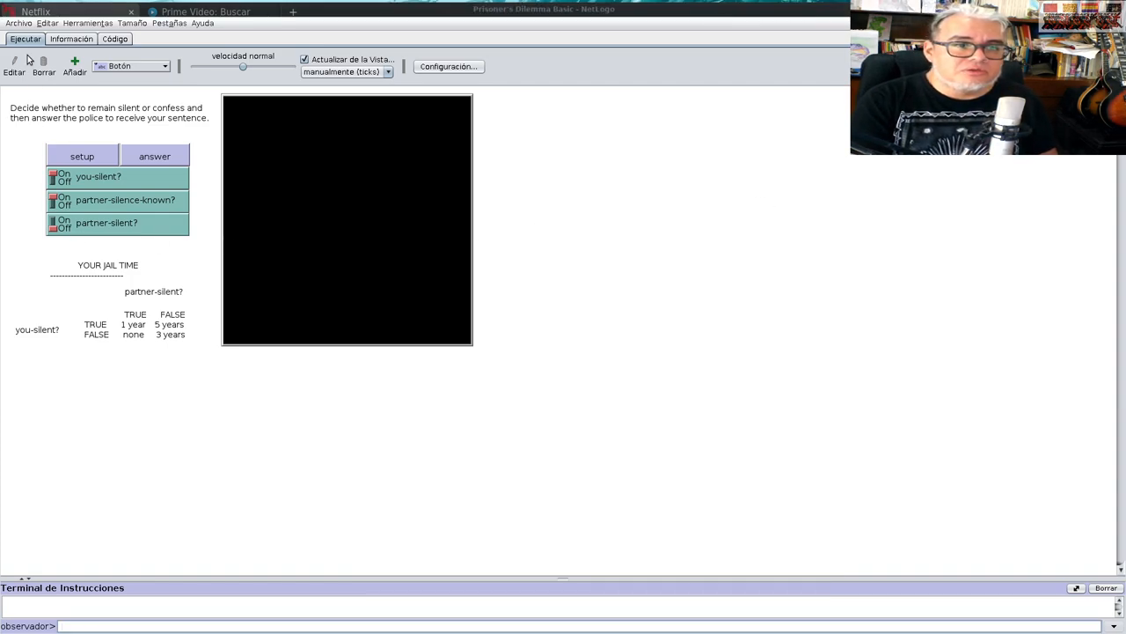
{"action": "left_click", "coordinate": [17, 23]}
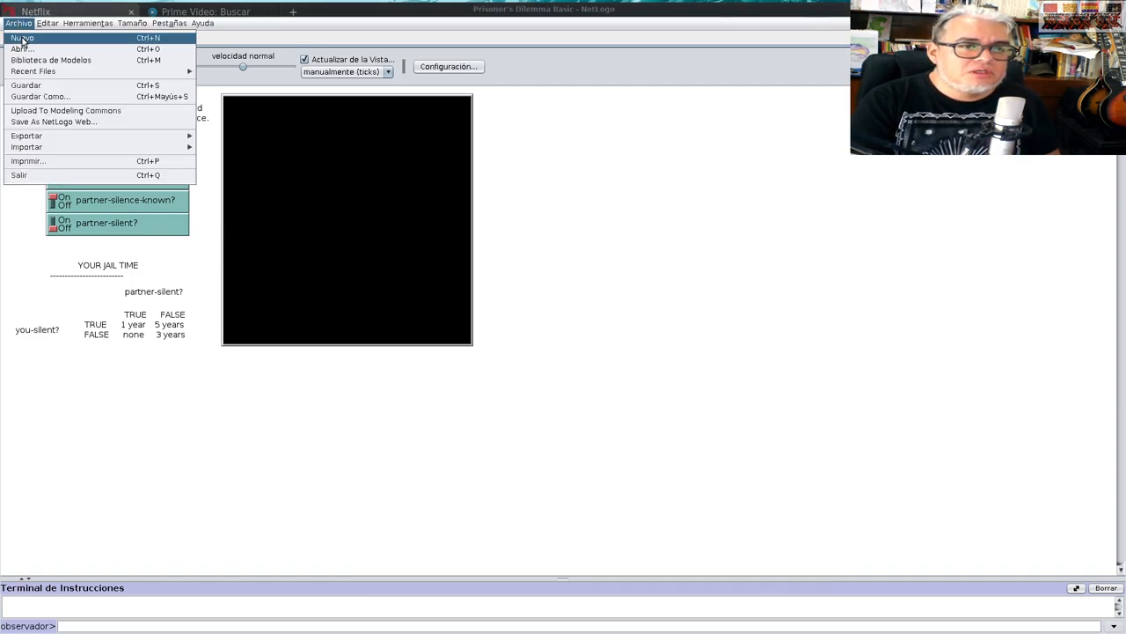
{"action": "left_click", "coordinate": [51, 60]}
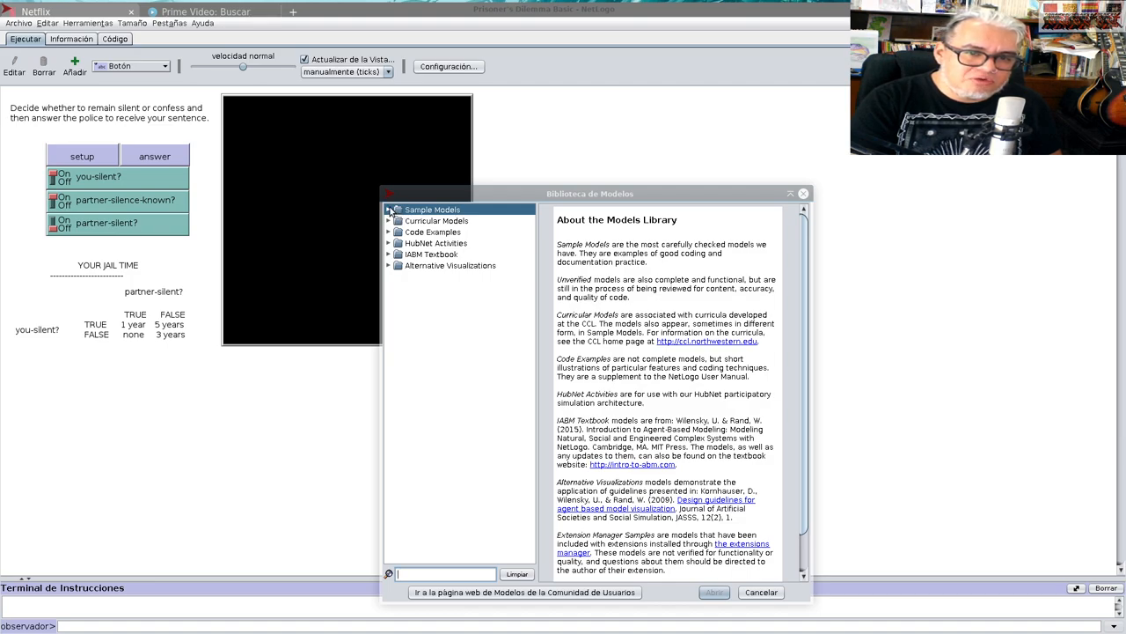
{"action": "left_click", "coordinate": [389, 210]}
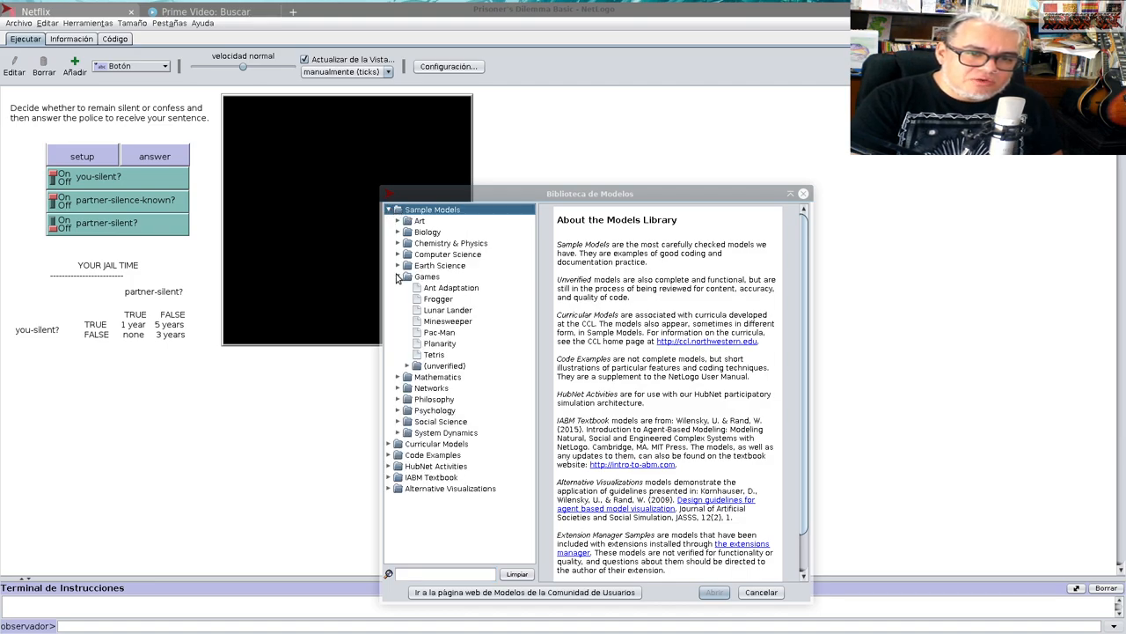
{"action": "left_click", "coordinate": [397, 276]}
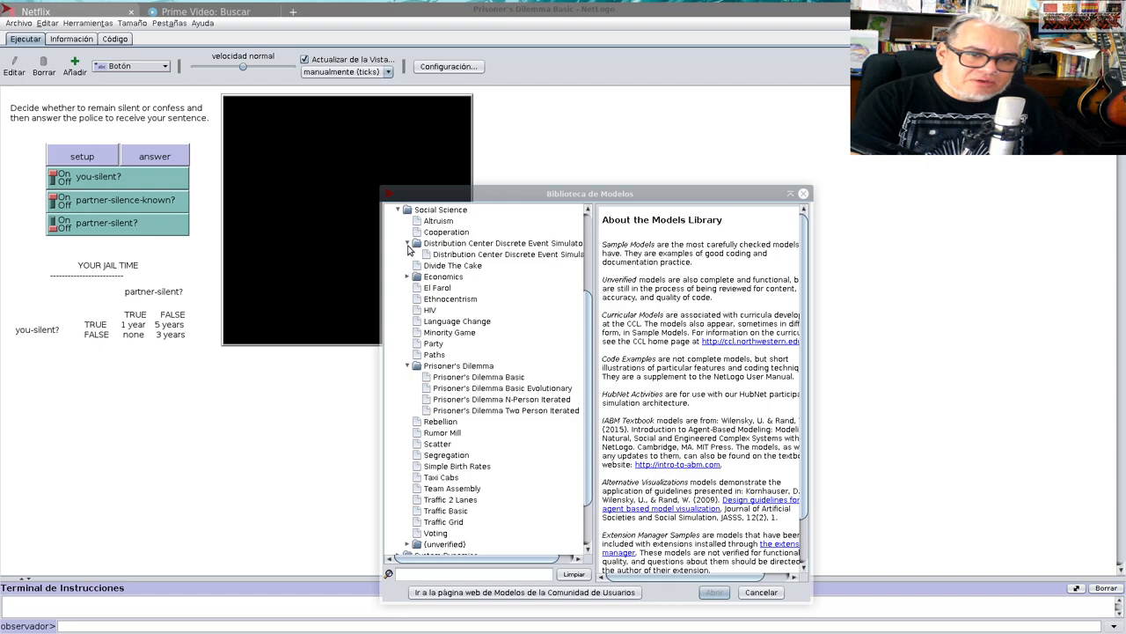
{"action": "left_click", "coordinate": [407, 243]}
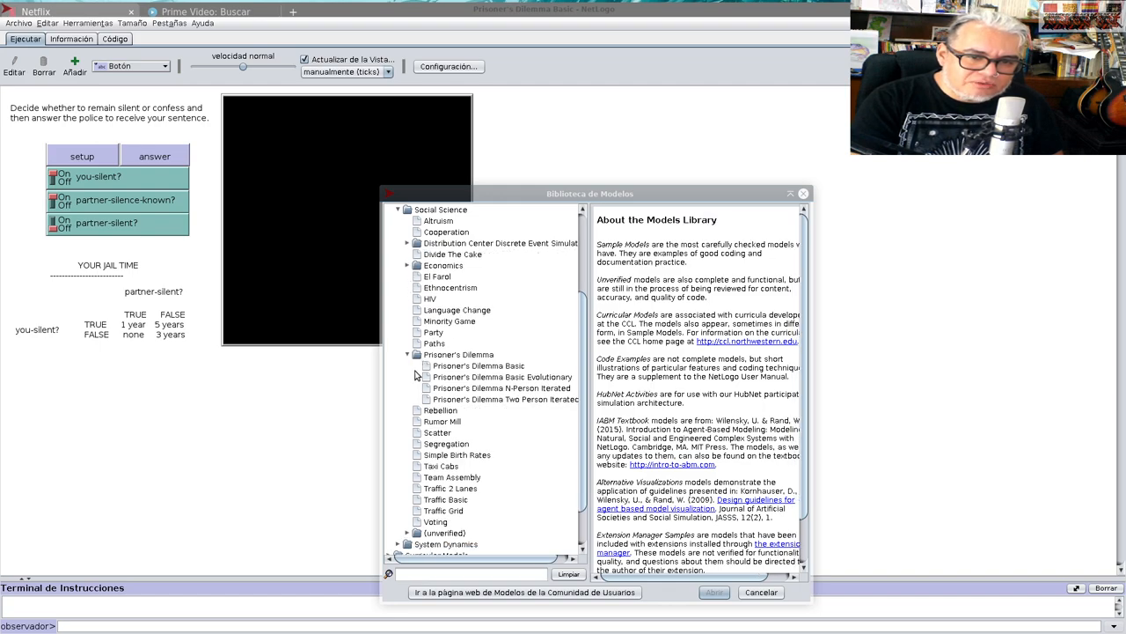
{"action": "mouse_move", "coordinate": [437, 363]}
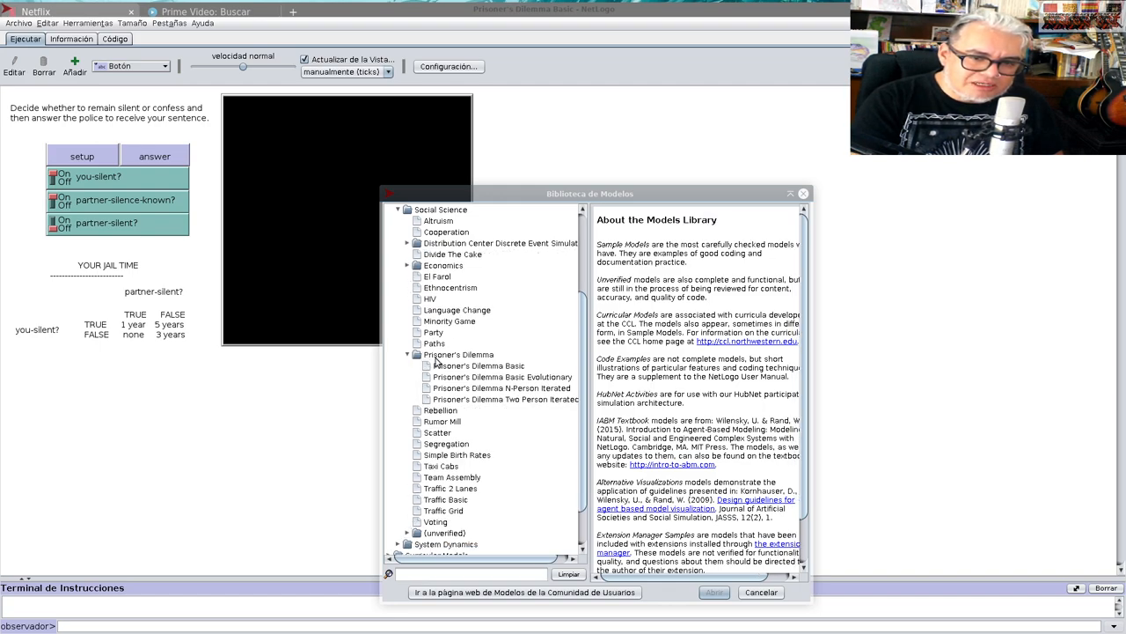
{"action": "left_click", "coordinate": [479, 365]}
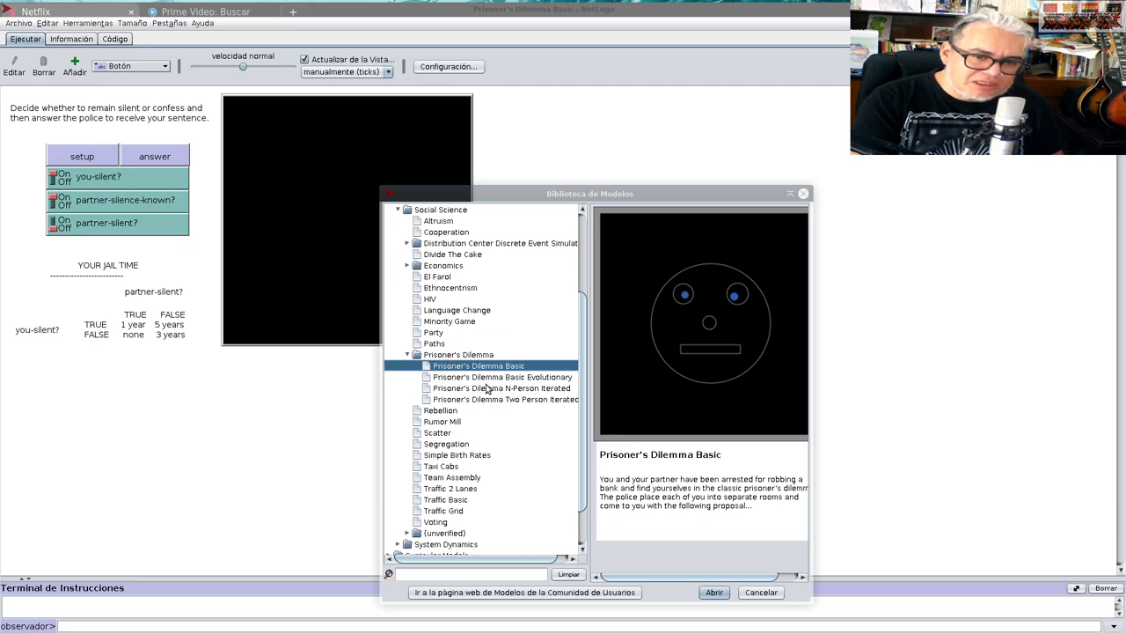
{"action": "mouse_move", "coordinate": [489, 408]}
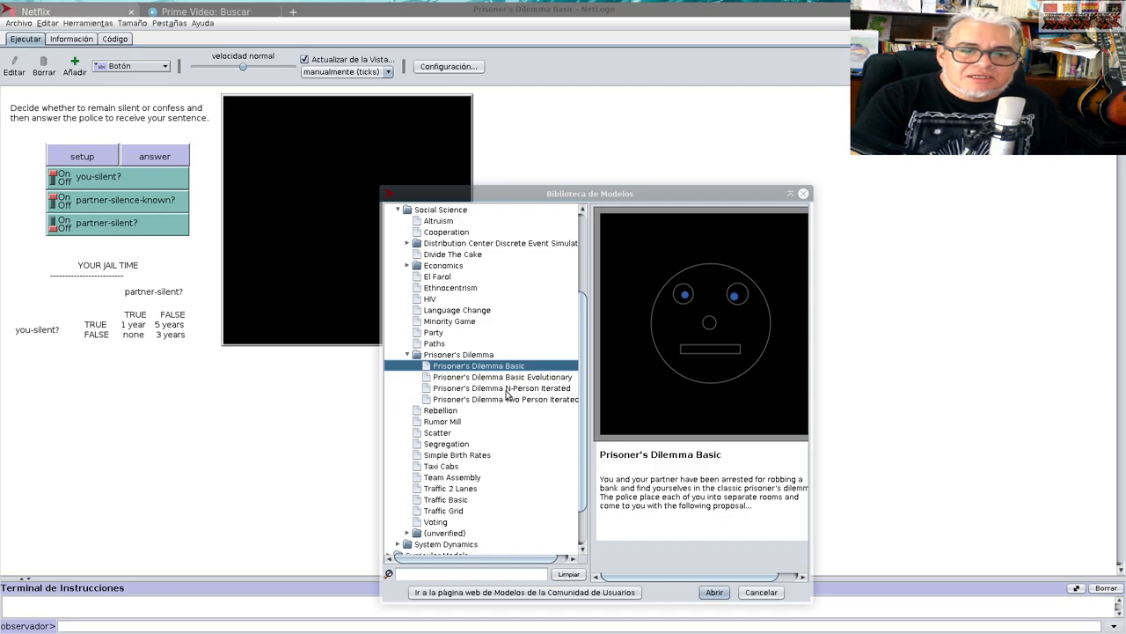
{"action": "mouse_move", "coordinate": [524, 425]}
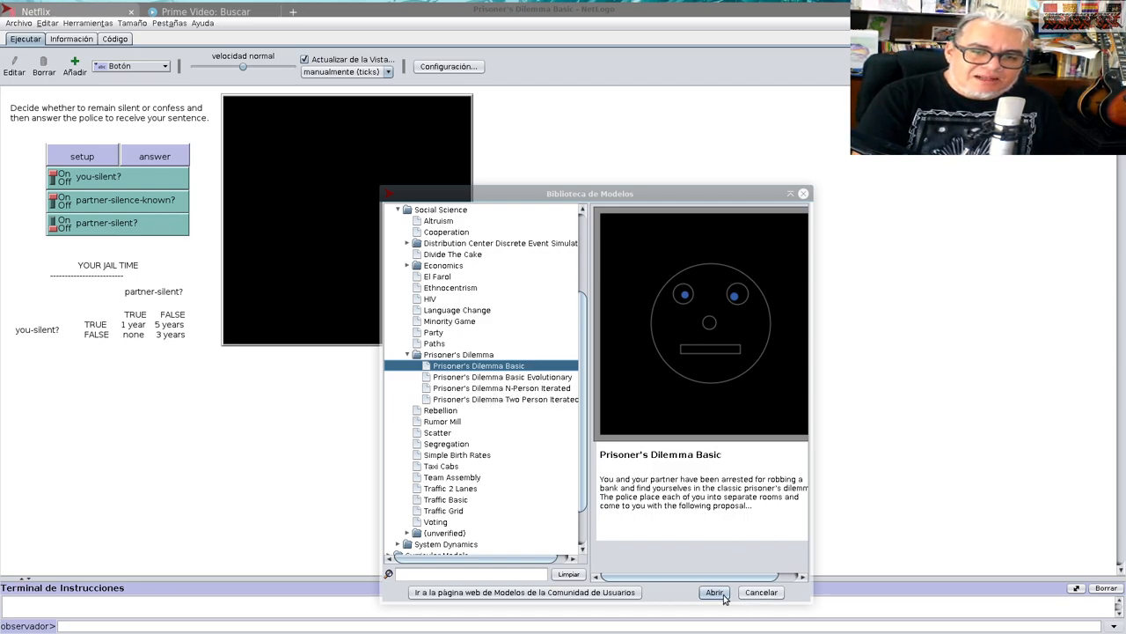
{"action": "left_click", "coordinate": [715, 591]}
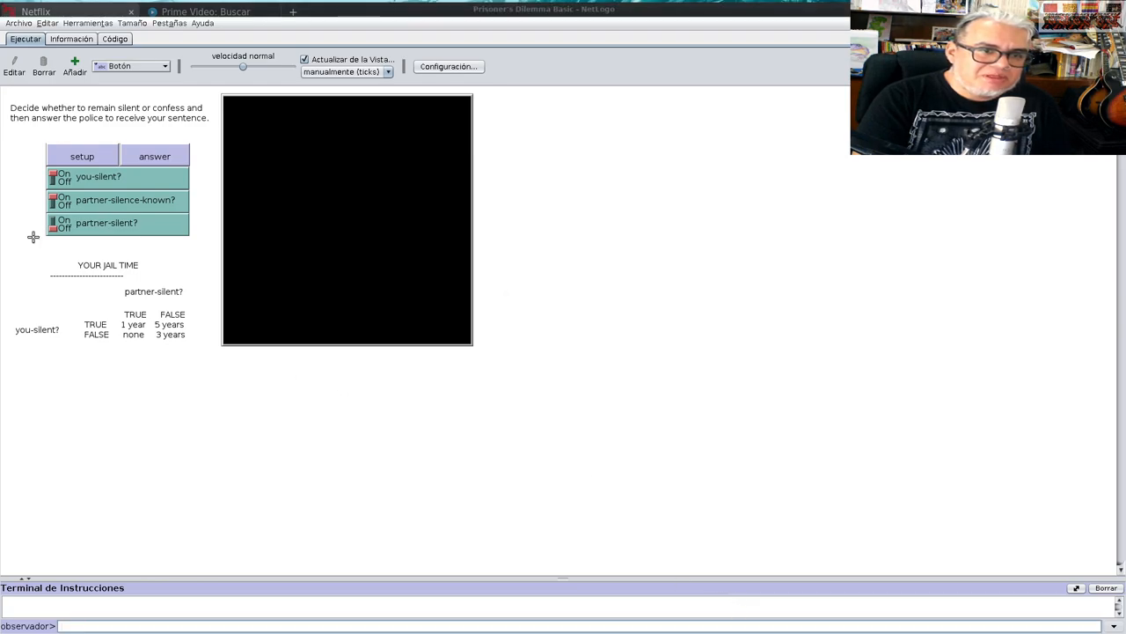
- Set up and play one round where confessing goes free, then nudge the view right
{"action": "left_click", "coordinate": [81, 156]}
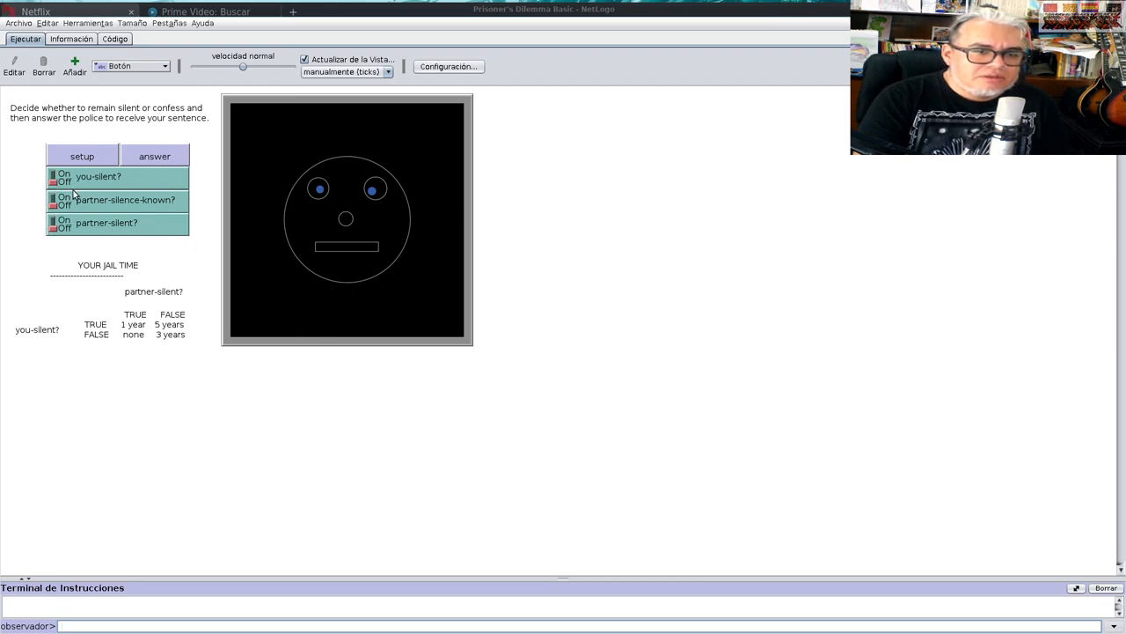
{"action": "left_click", "coordinate": [154, 155]}
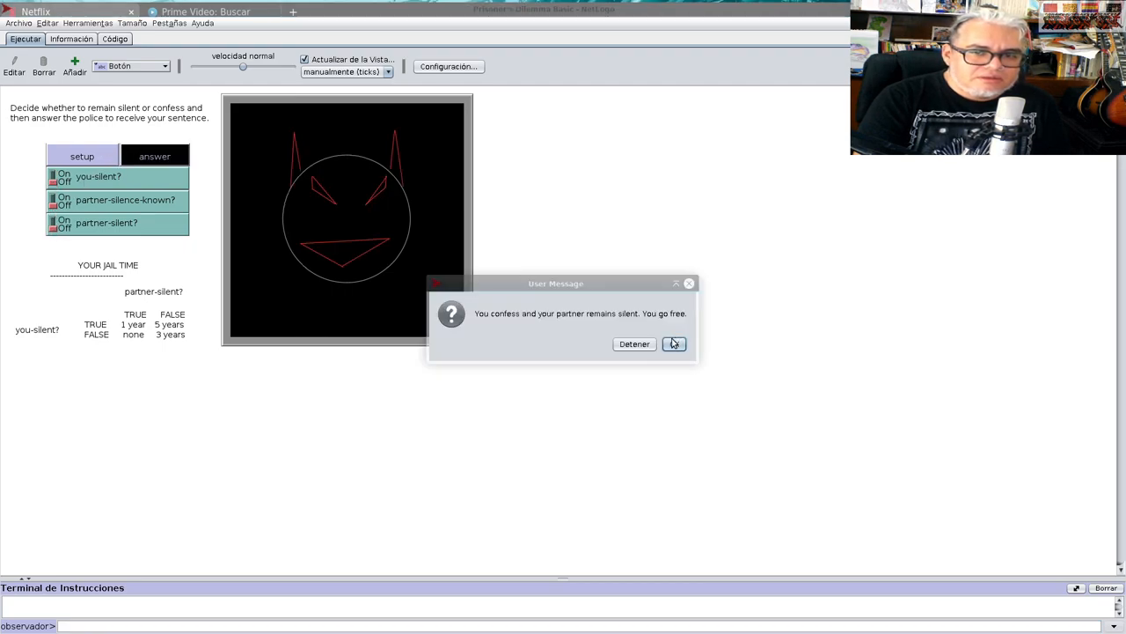
{"action": "left_click", "coordinate": [674, 343]}
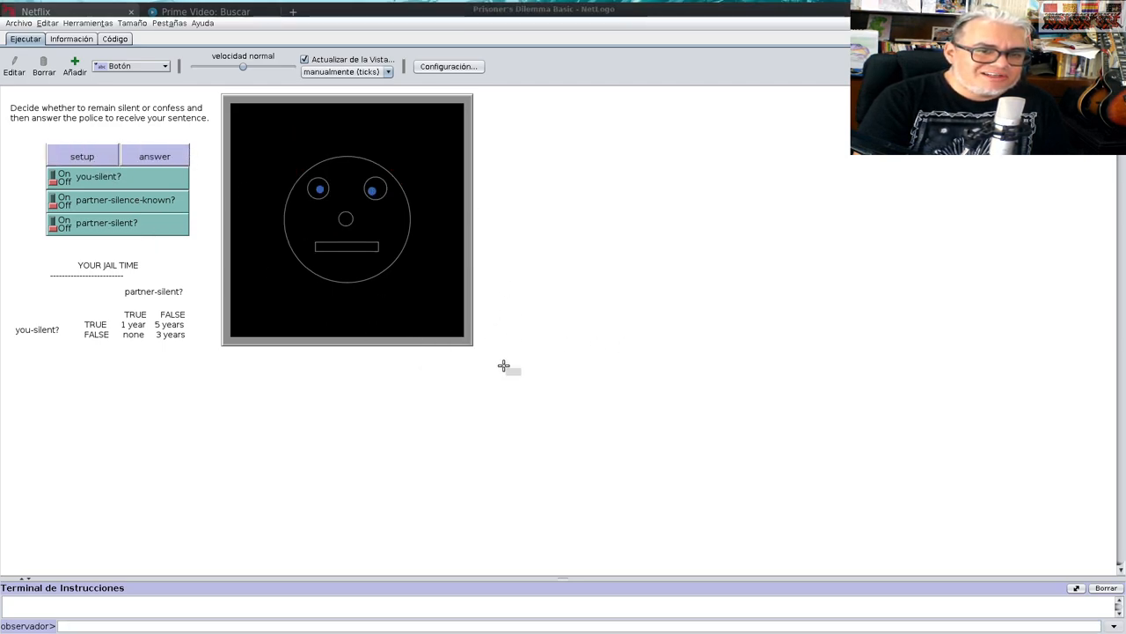
{"action": "left_click", "coordinate": [347, 220]}
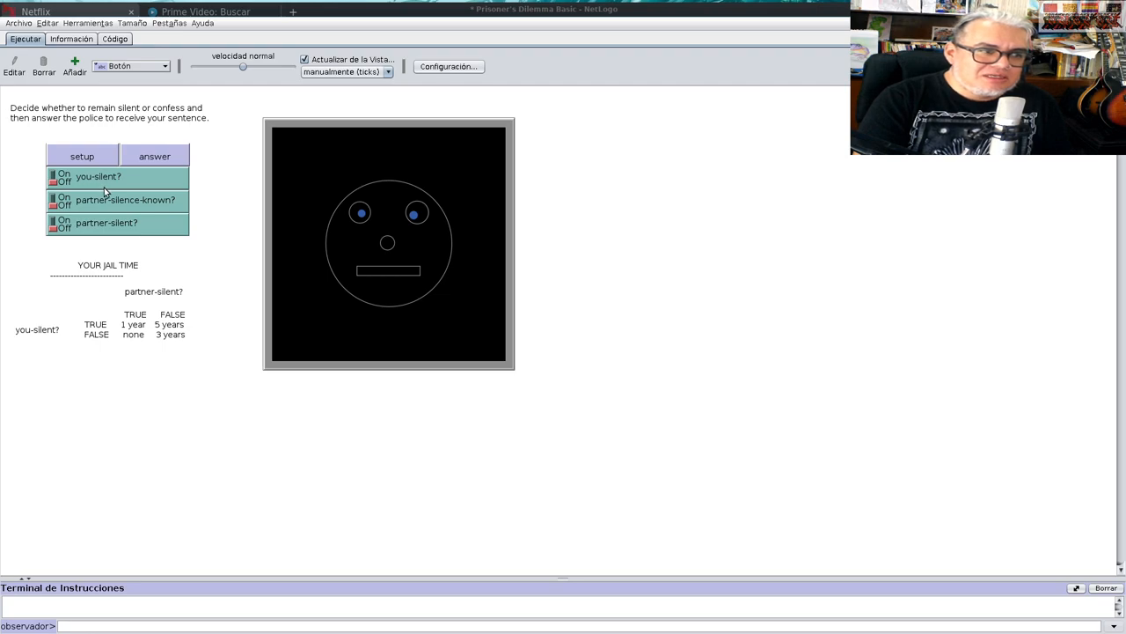
{"action": "mouse_move", "coordinate": [145, 422]}
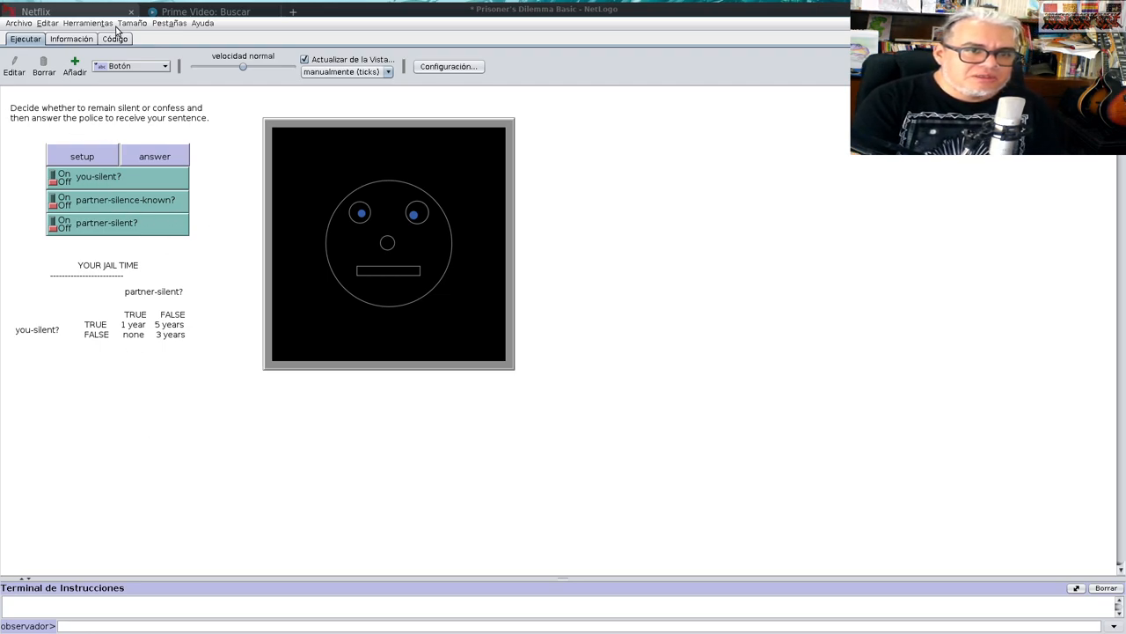
- Enlarge the interface and play both-silent rounds giving a one-year sentence
{"action": "left_click", "coordinate": [132, 23]}
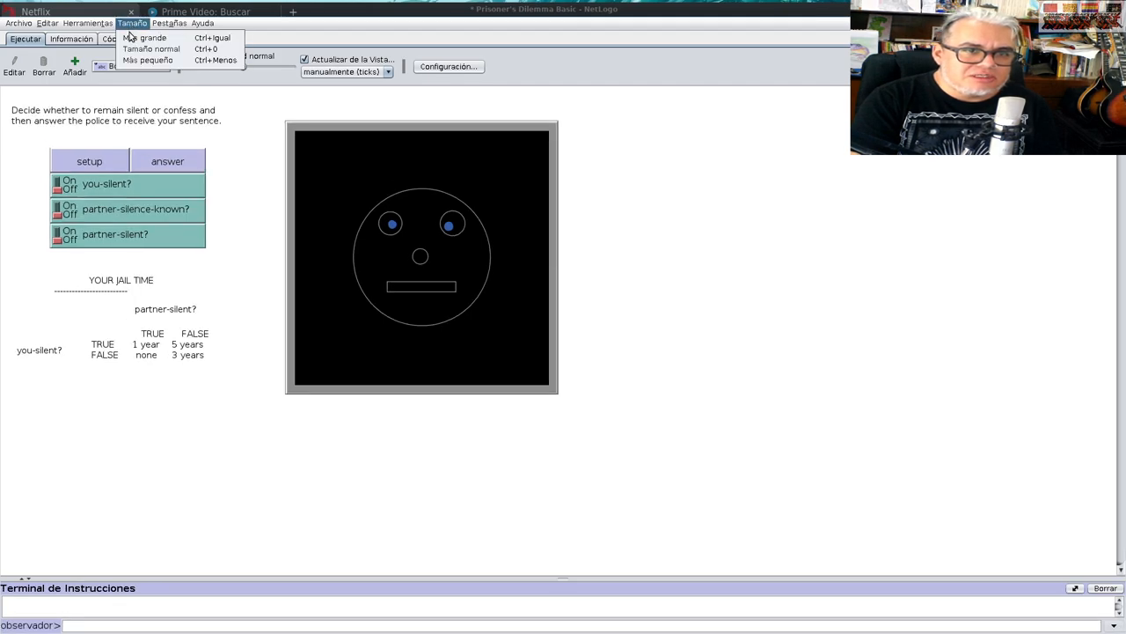
{"action": "left_click", "coordinate": [147, 37]}
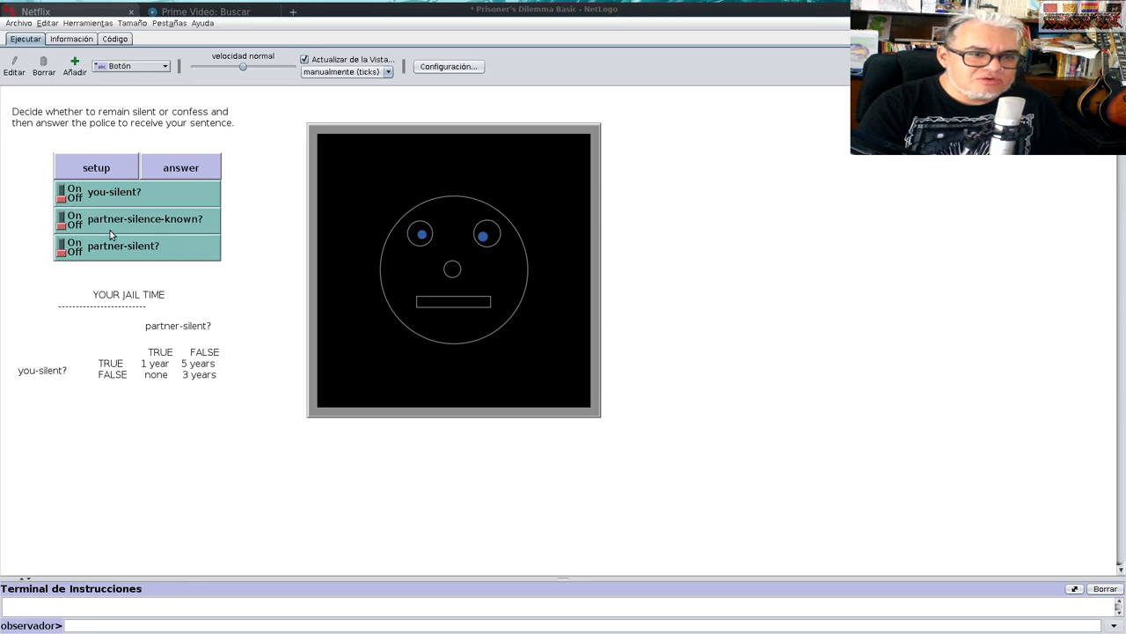
{"action": "mouse_move", "coordinate": [153, 227]}
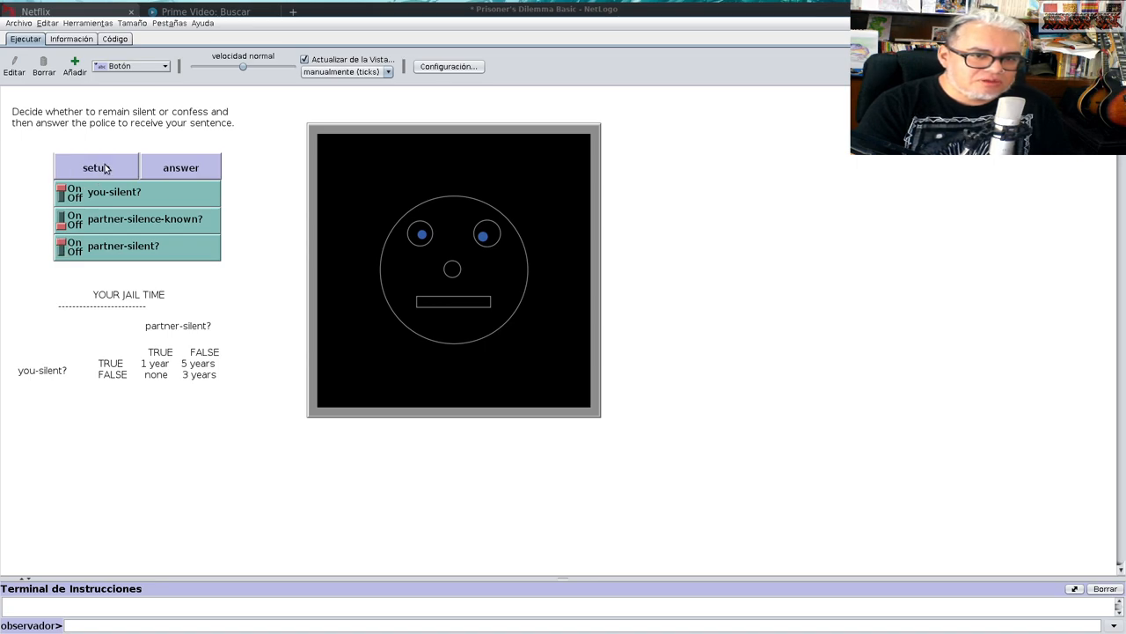
{"action": "left_click", "coordinate": [180, 167]}
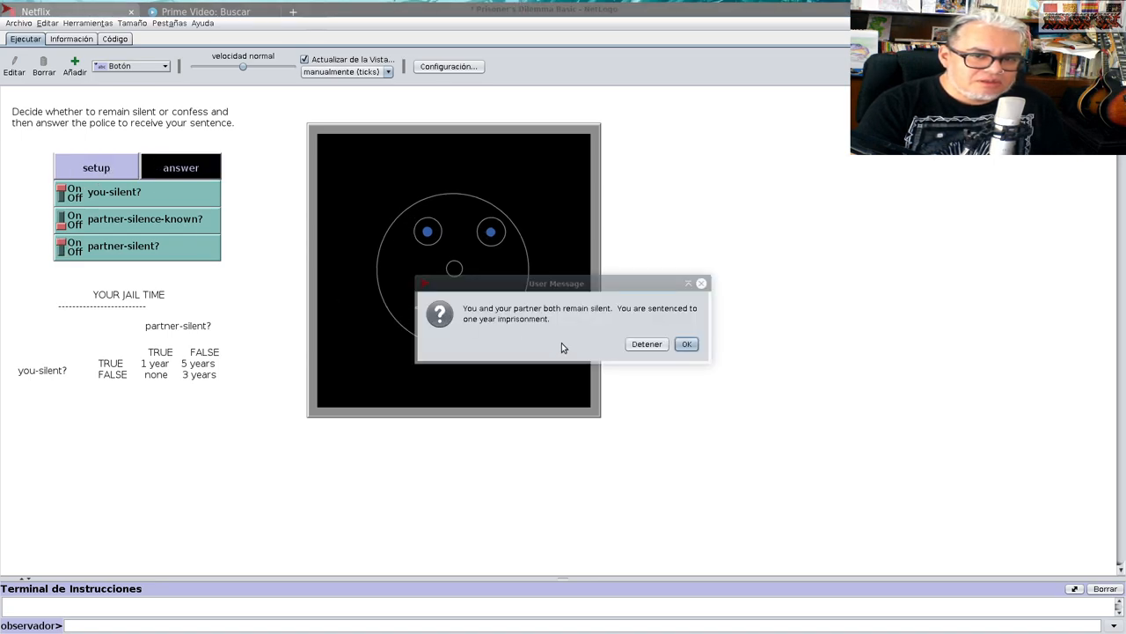
{"action": "mouse_move", "coordinate": [590, 320]}
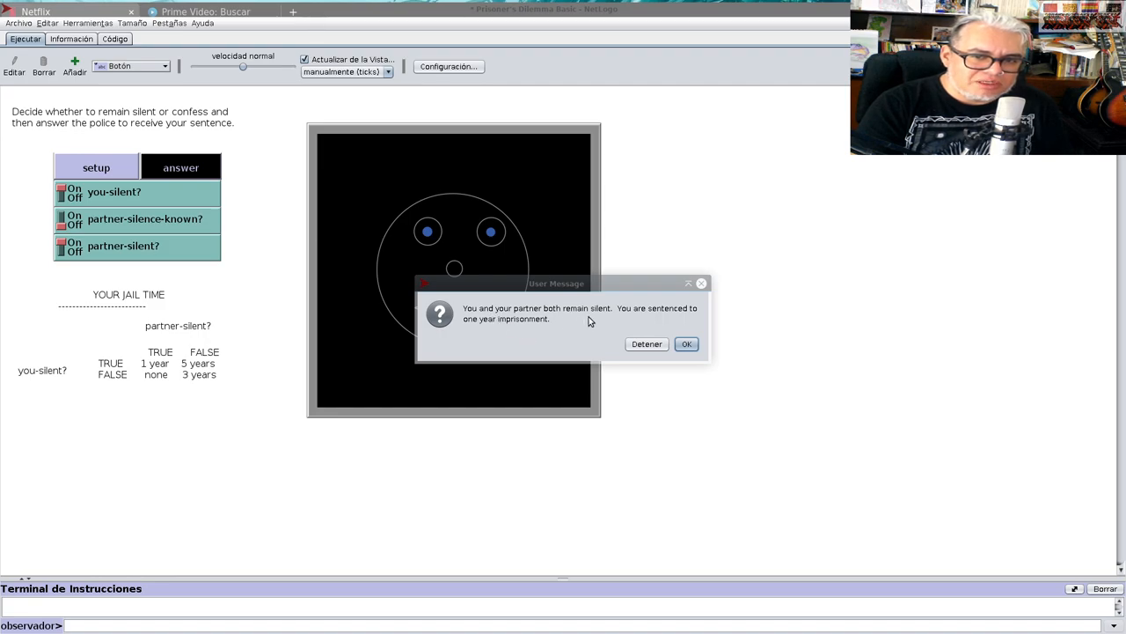
{"action": "mouse_move", "coordinate": [495, 331]}
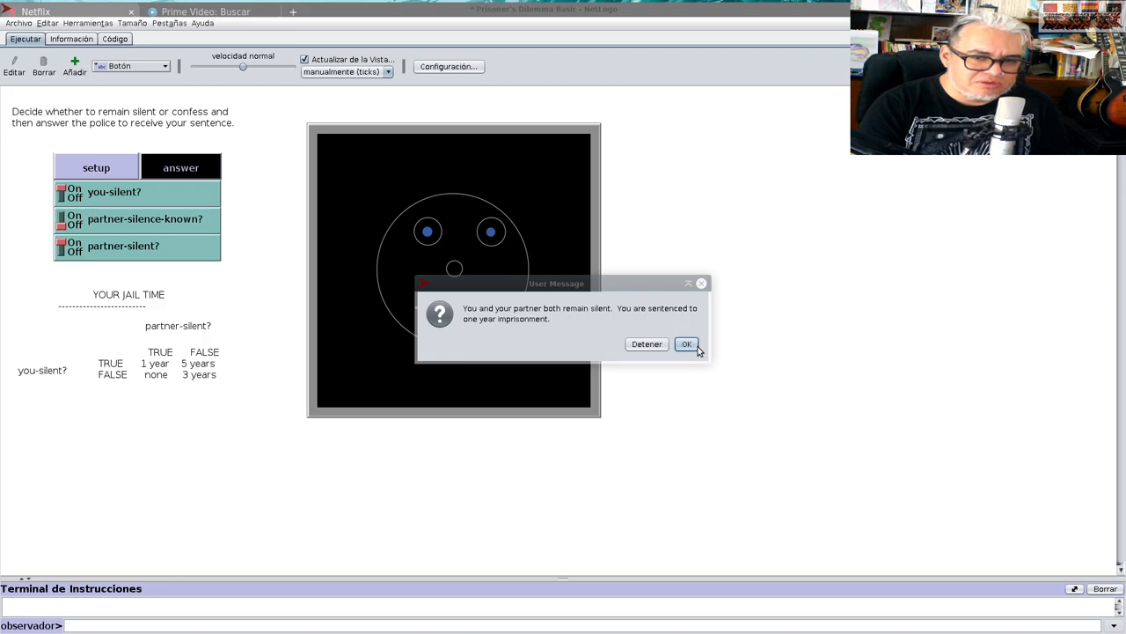
{"action": "left_click", "coordinate": [687, 343]}
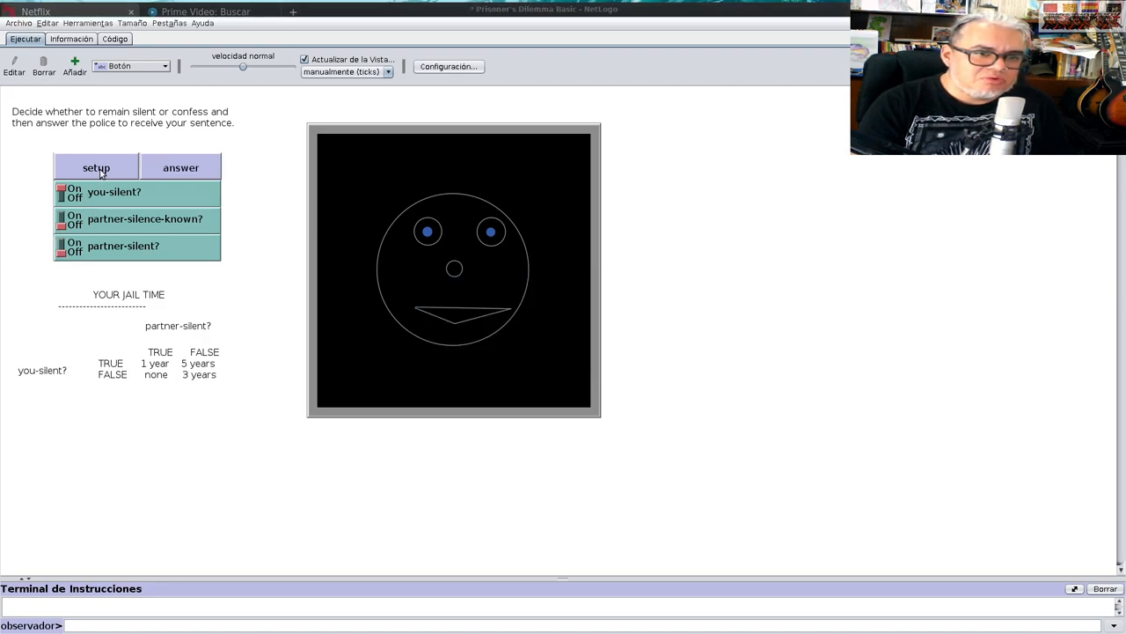
{"action": "left_click", "coordinate": [180, 167]}
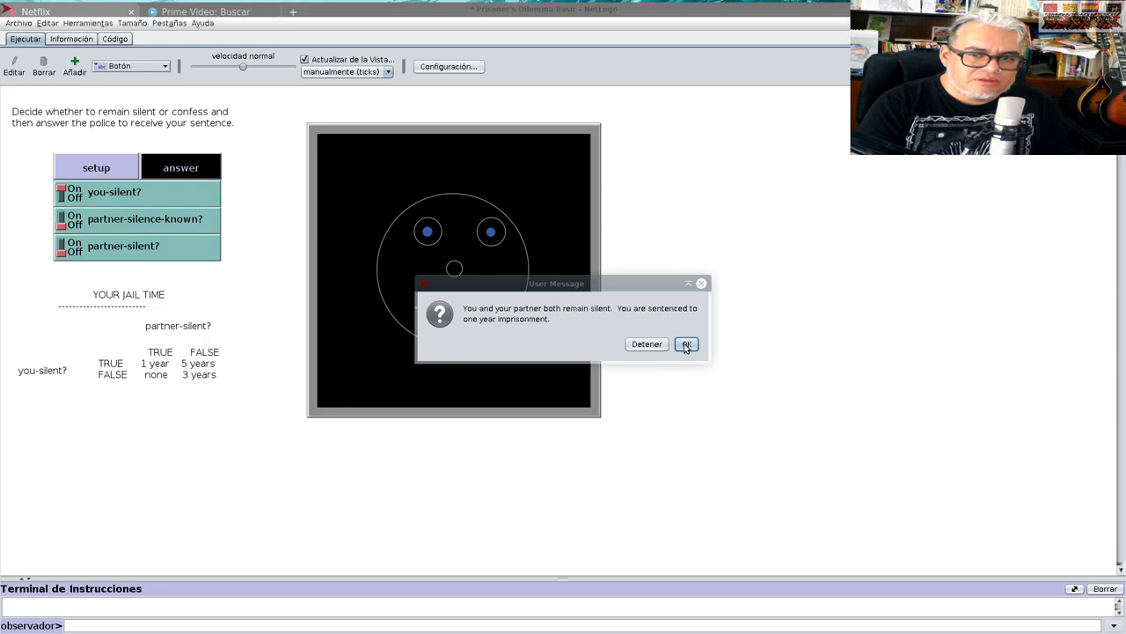
- Play repeated rounds staying silent against a confessing partner, each giving five years
{"action": "left_click", "coordinate": [686, 344]}
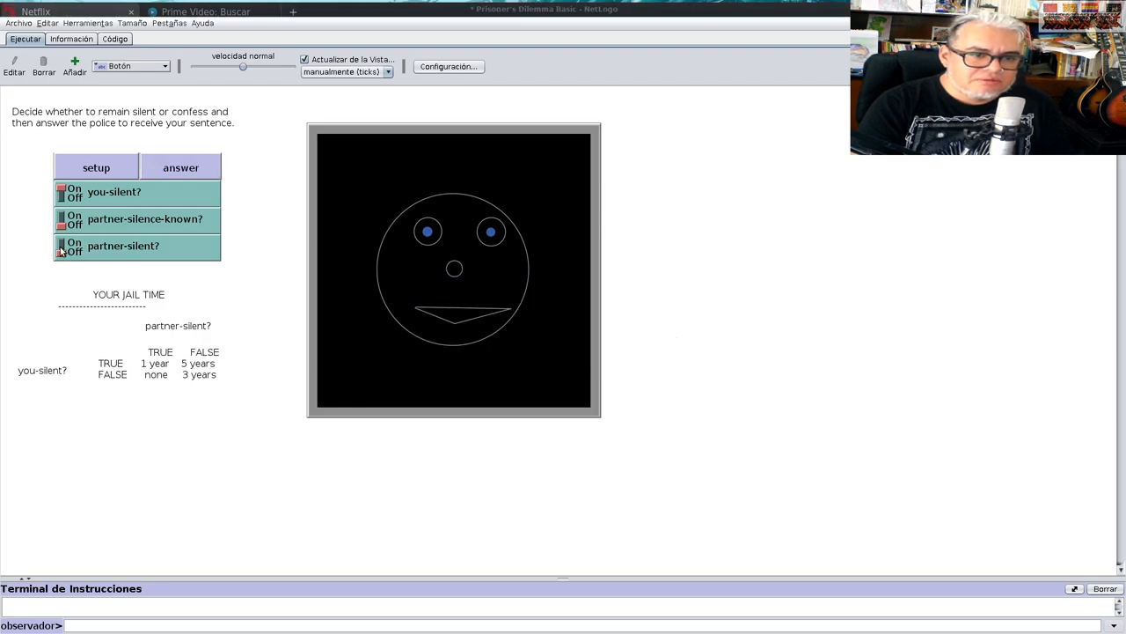
{"action": "left_click", "coordinate": [180, 167]}
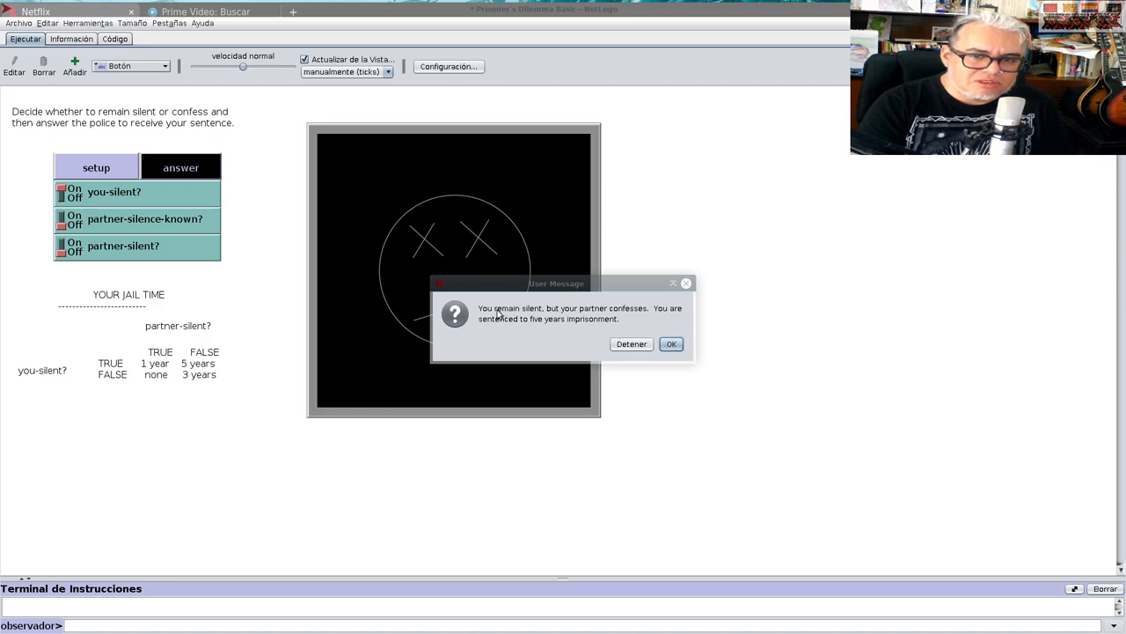
{"action": "mouse_move", "coordinate": [673, 317]}
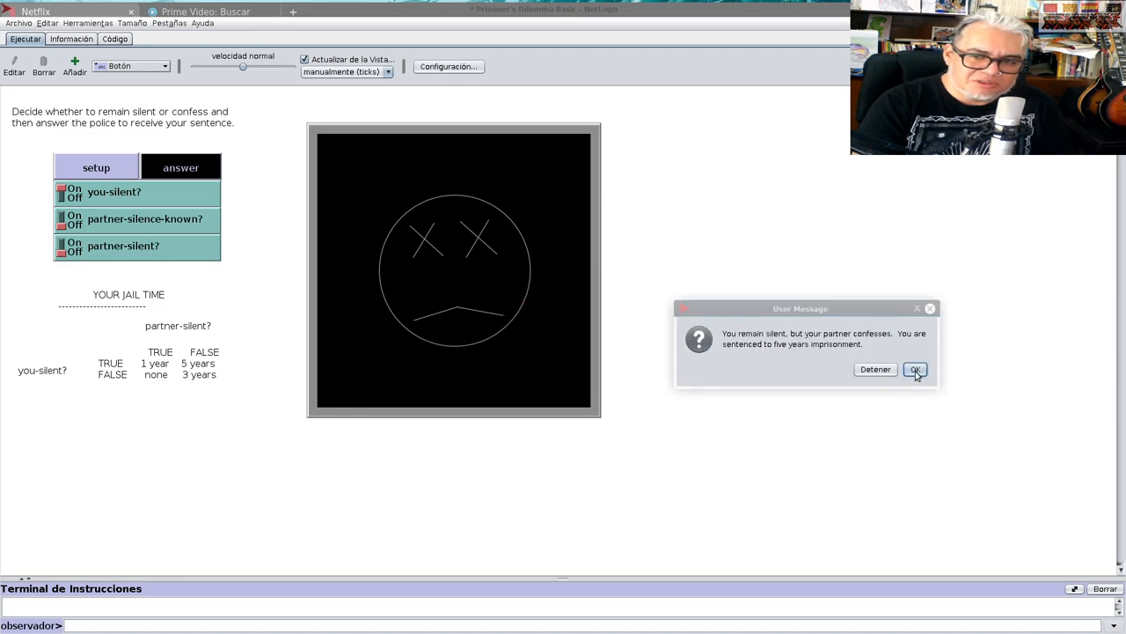
{"action": "left_click", "coordinate": [914, 369]}
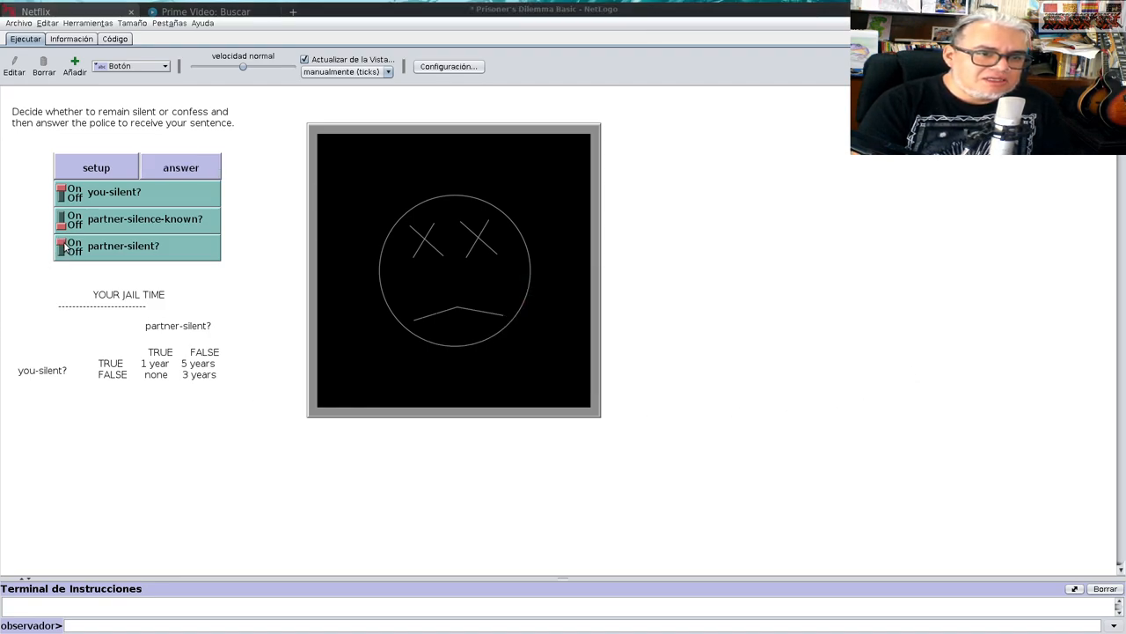
{"action": "left_click", "coordinate": [180, 168]}
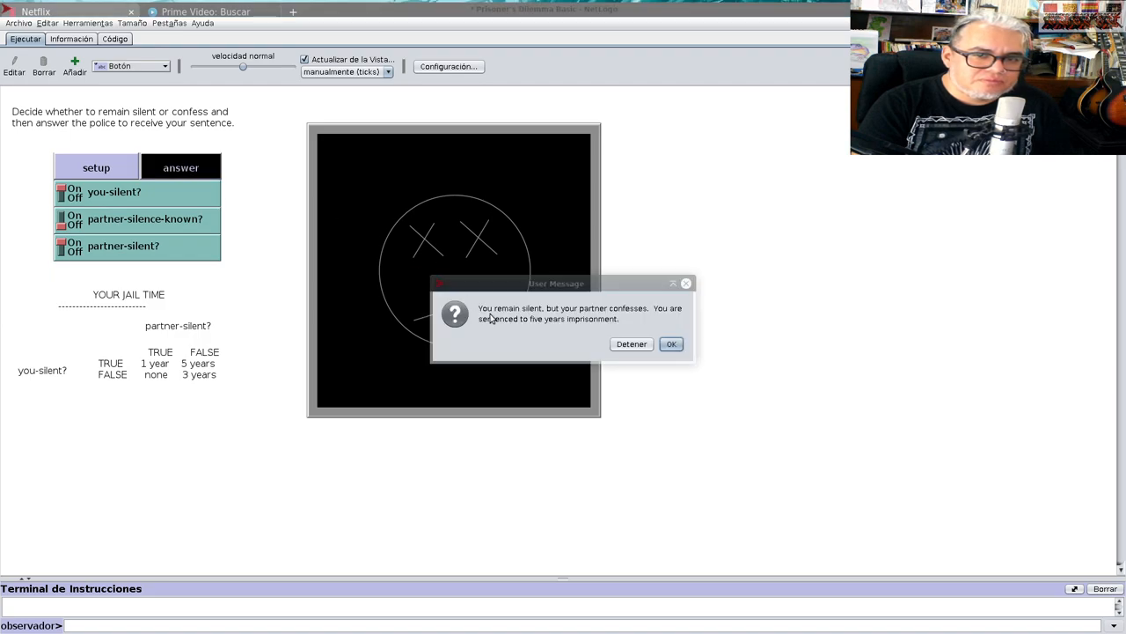
{"action": "left_click", "coordinate": [671, 343]}
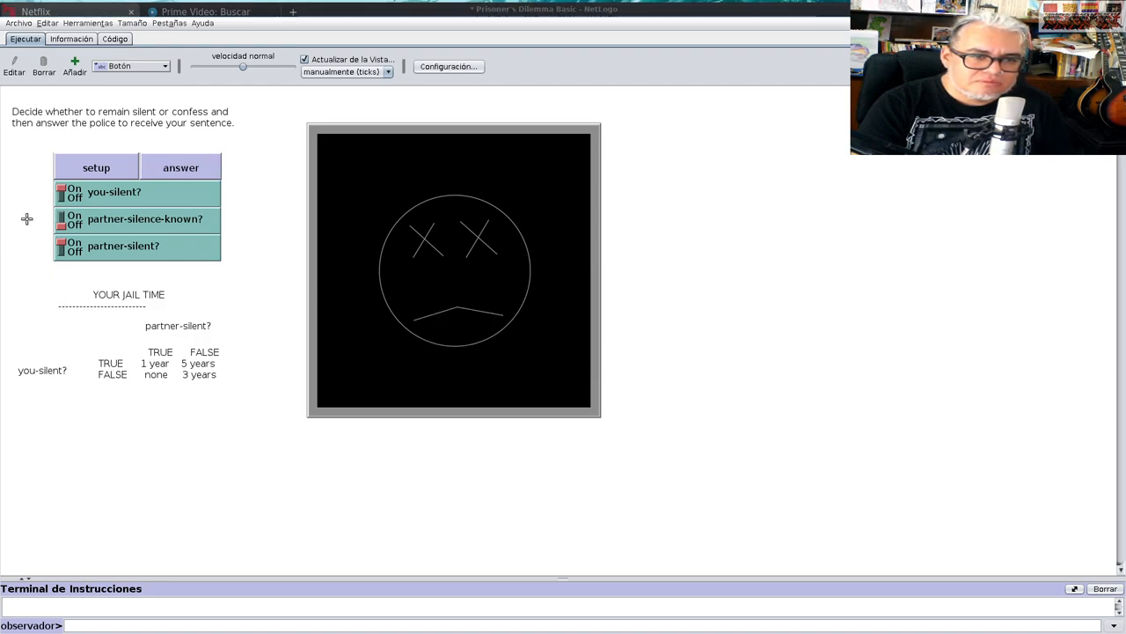
{"action": "left_click", "coordinate": [181, 168]}
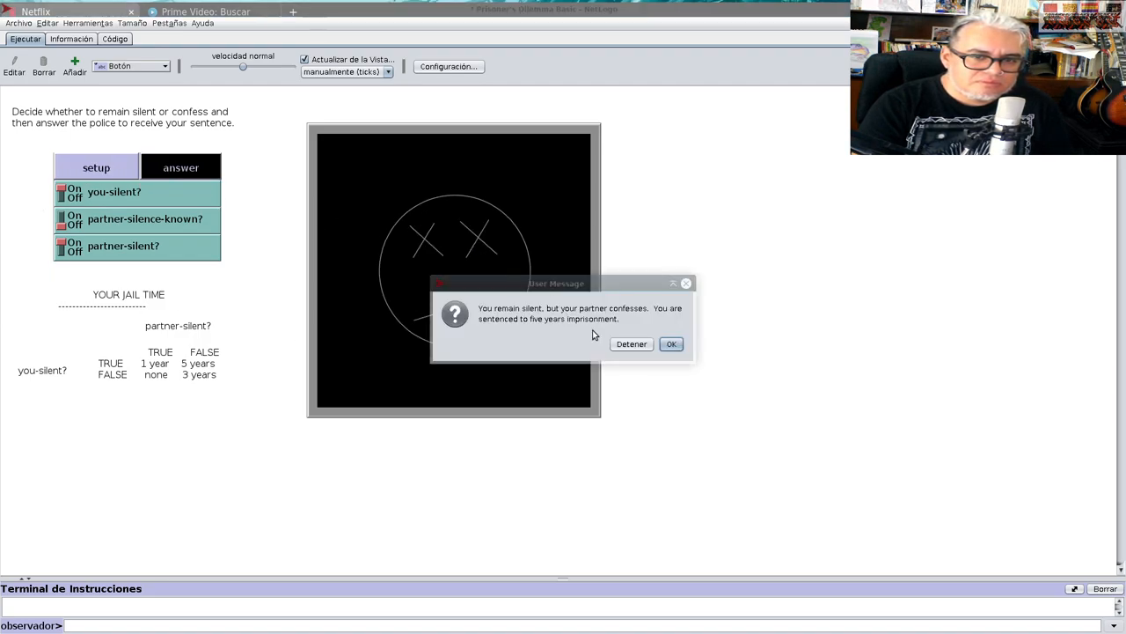
{"action": "left_click", "coordinate": [671, 343]}
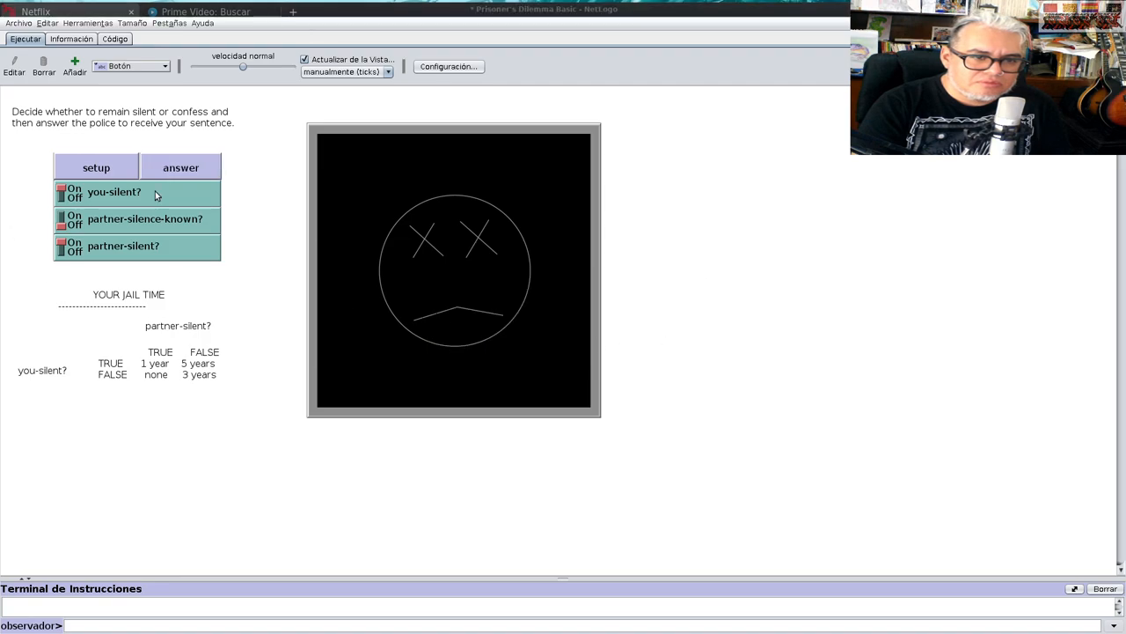
{"action": "left_click", "coordinate": [180, 167]}
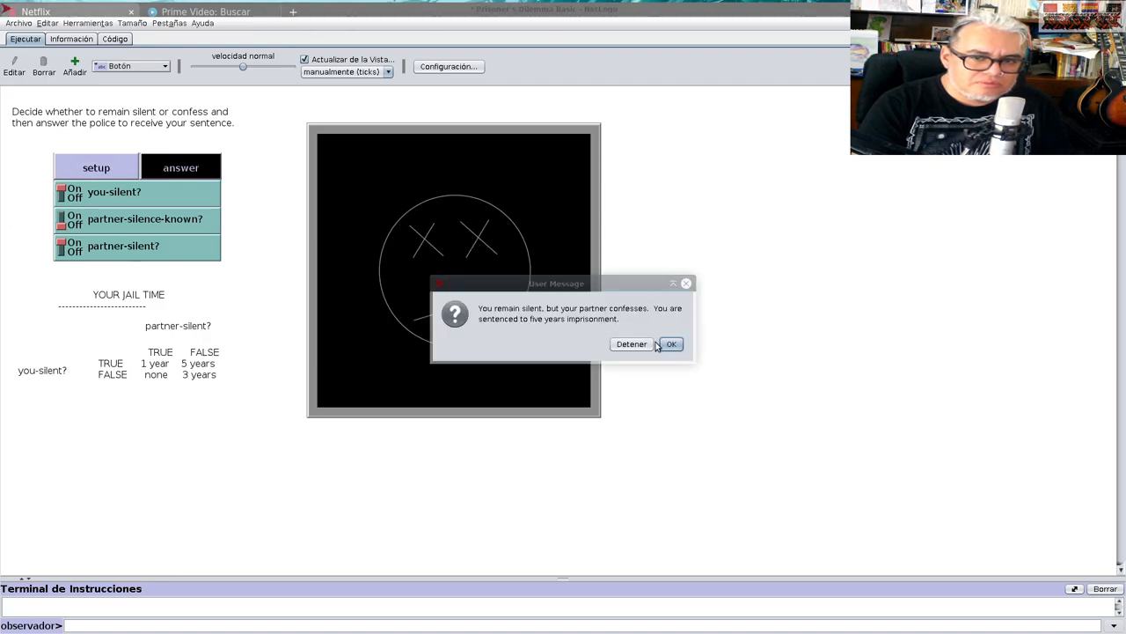
{"action": "left_click", "coordinate": [671, 343]}
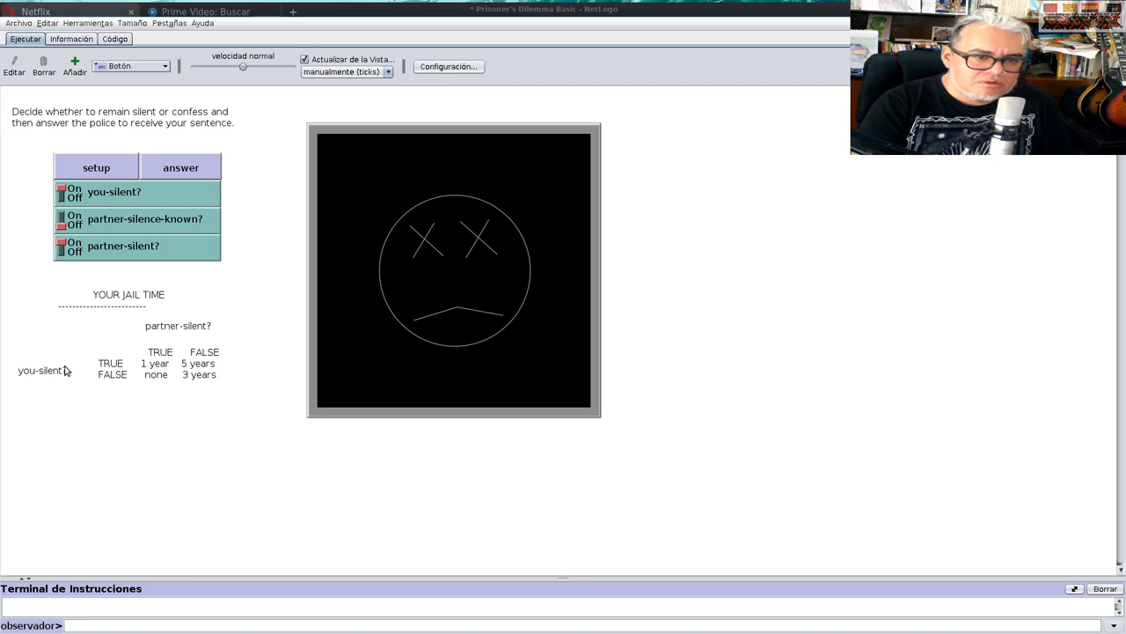
{"action": "mouse_move", "coordinate": [99, 207]}
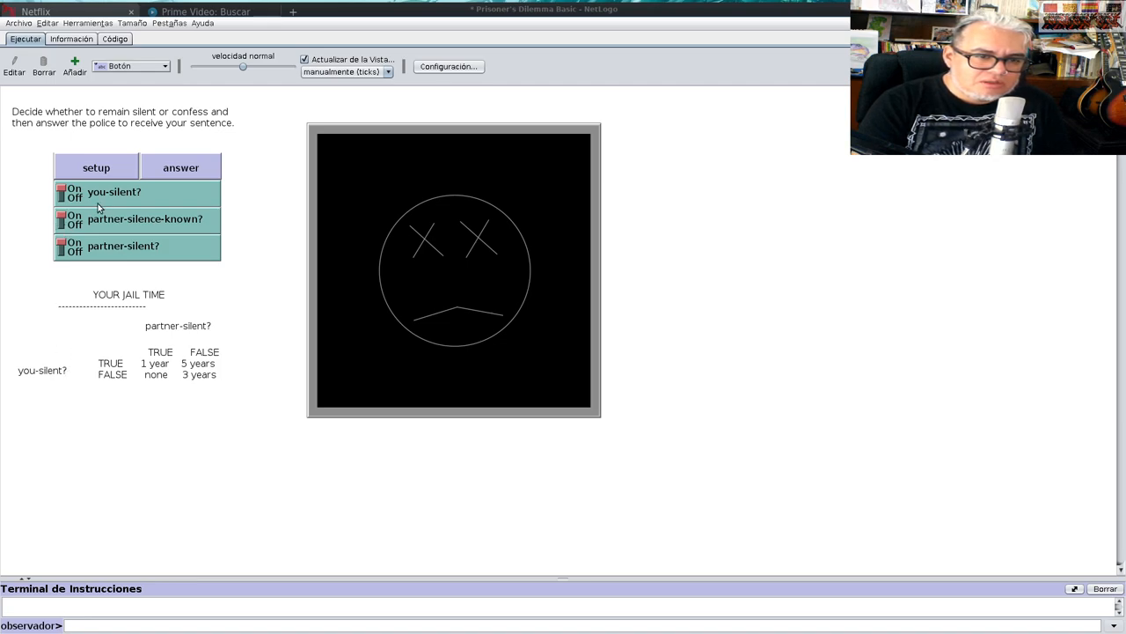
{"action": "mouse_move", "coordinate": [198, 235]}
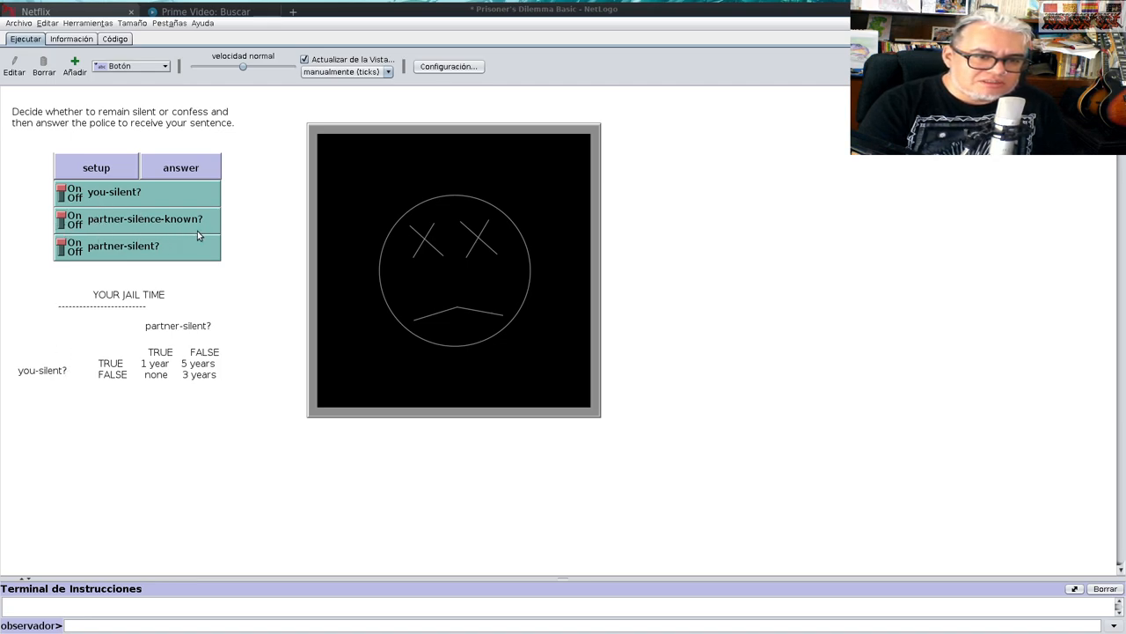
- Play rounds with the prisoner silent, receiving one-year and five-year sentences
{"action": "left_click", "coordinate": [180, 167]}
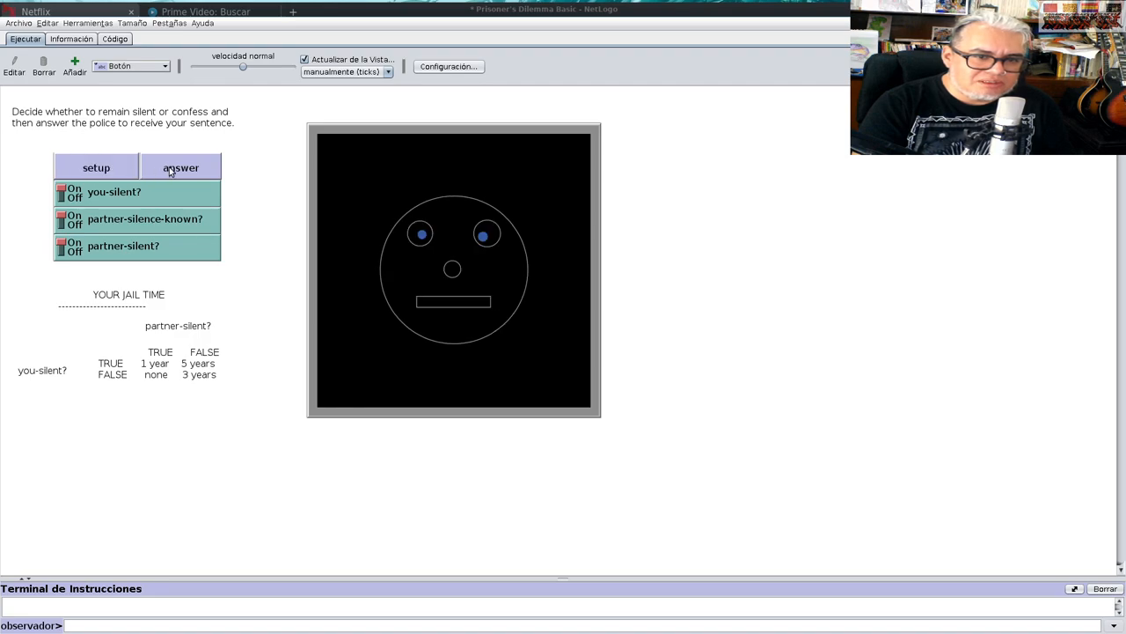
{"action": "left_click", "coordinate": [180, 168]}
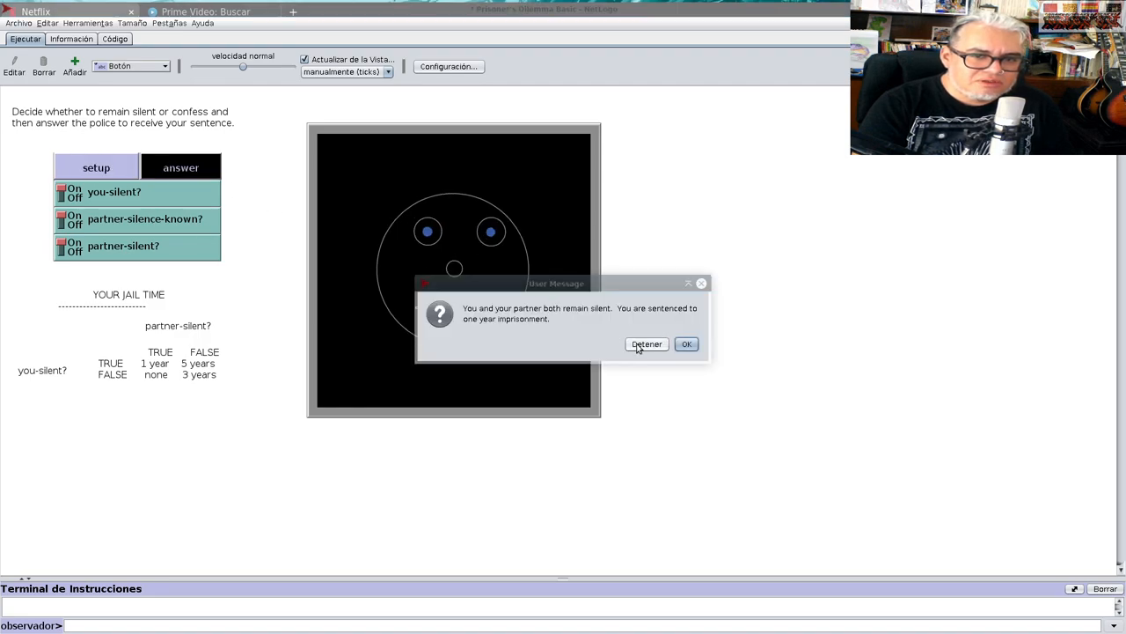
{"action": "left_click", "coordinate": [686, 344]}
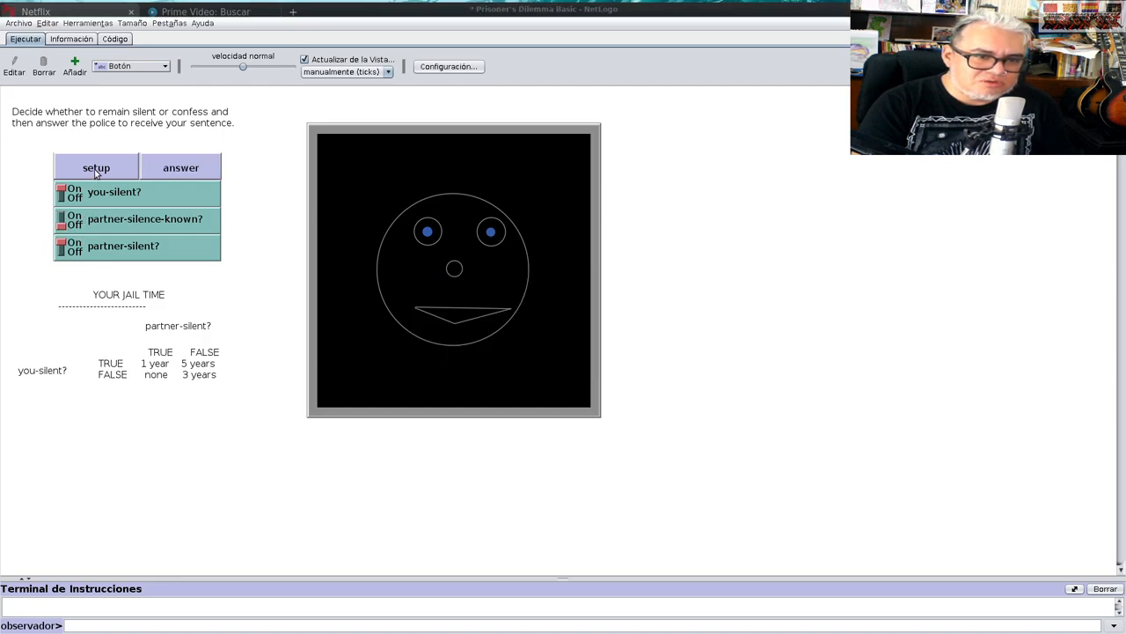
{"action": "left_click", "coordinate": [180, 167]}
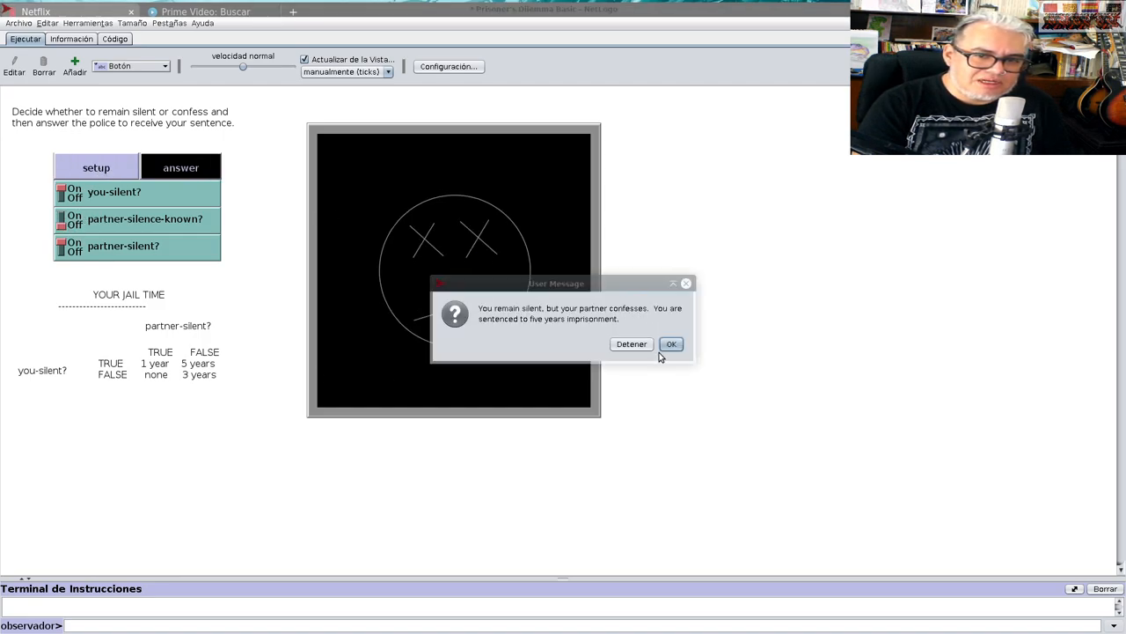
{"action": "left_click", "coordinate": [670, 344]}
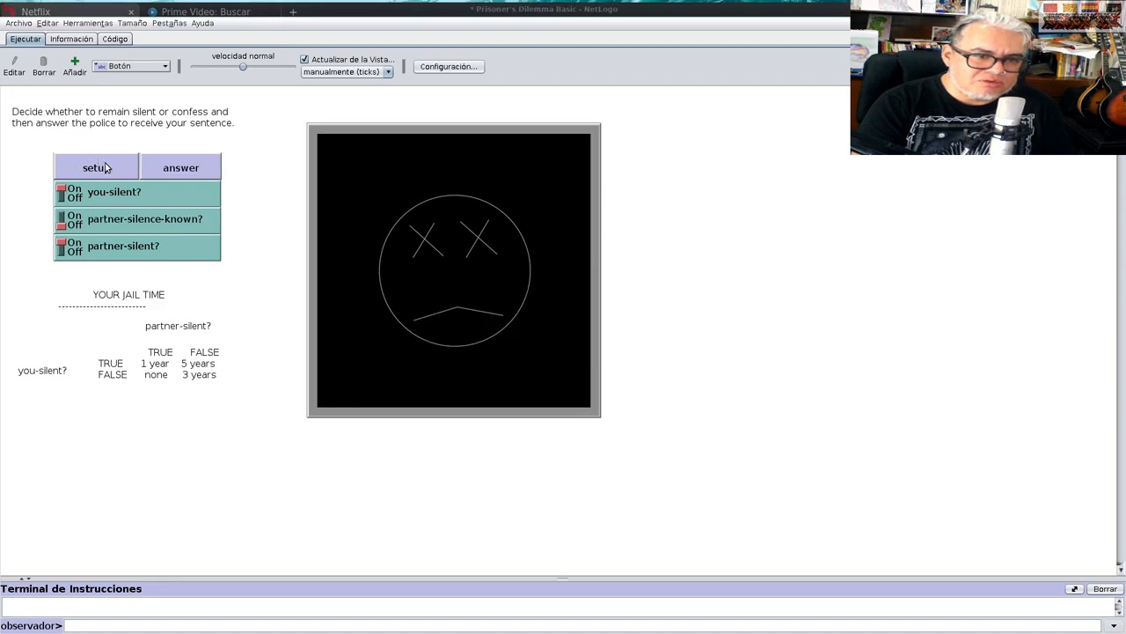
{"action": "left_click", "coordinate": [181, 167]}
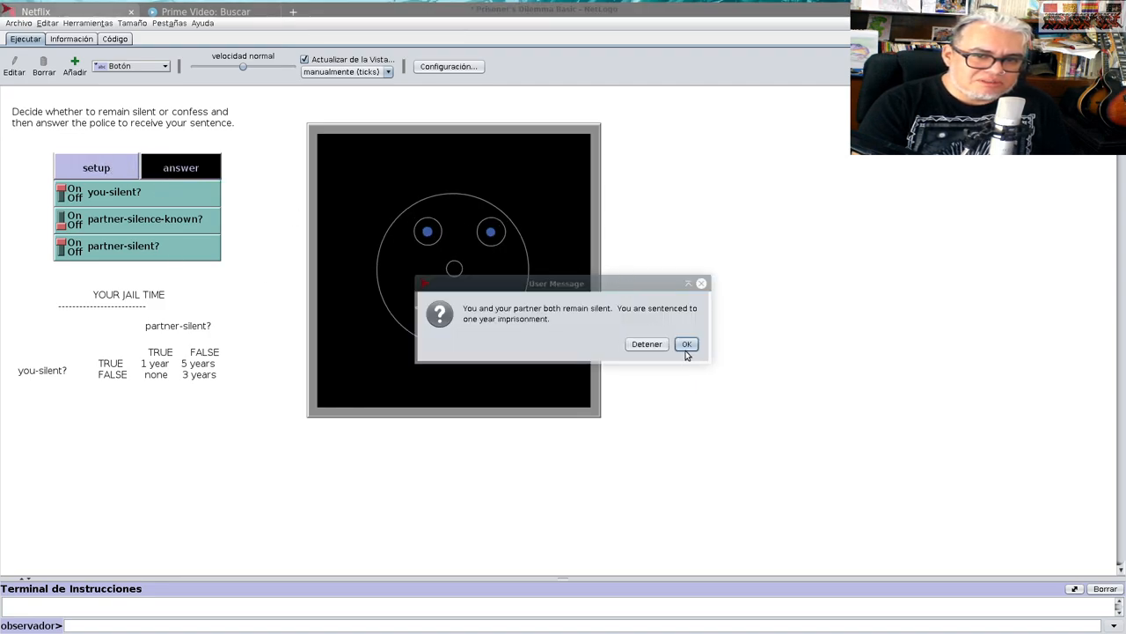
{"action": "left_click", "coordinate": [687, 343]}
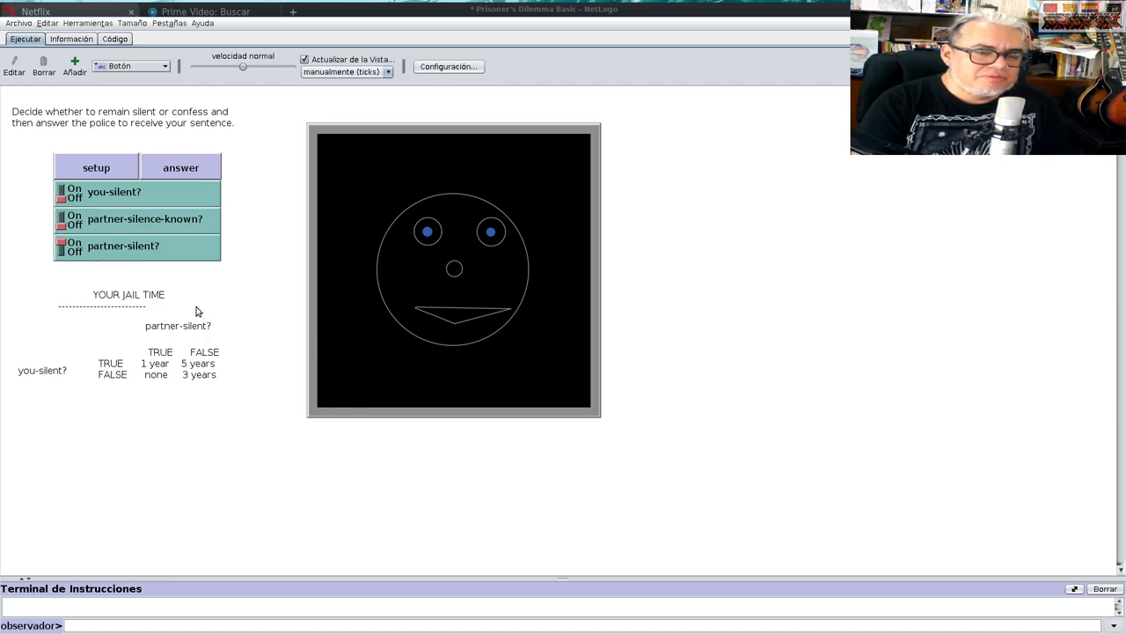
- Play rounds with the prisoner confessing, going free or getting three years
{"action": "left_click", "coordinate": [180, 167]}
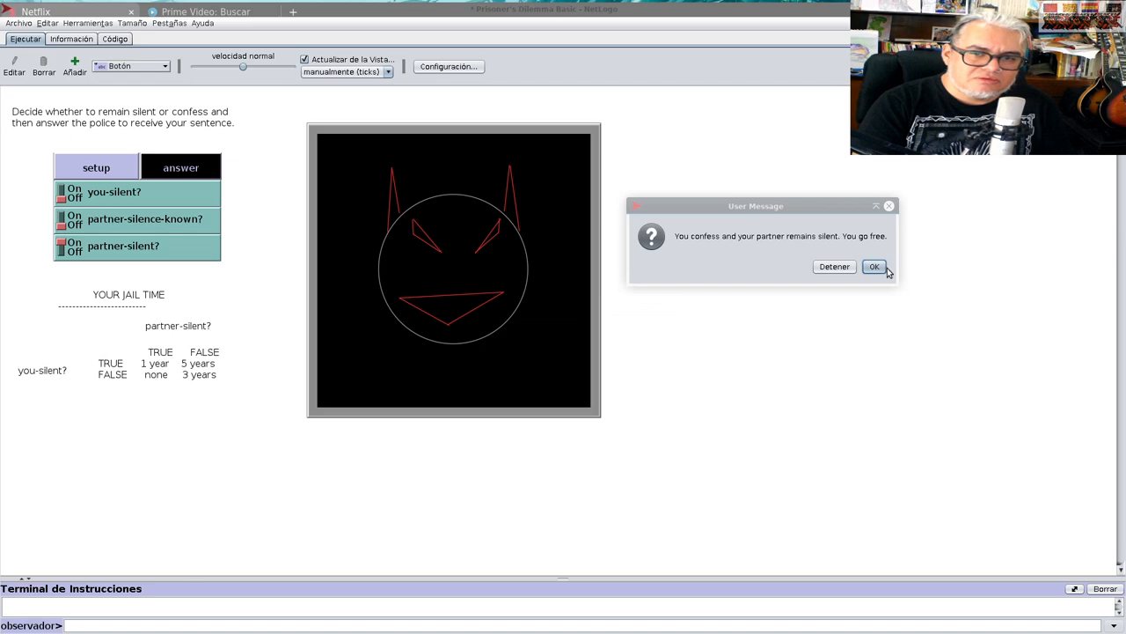
{"action": "left_click", "coordinate": [874, 266]}
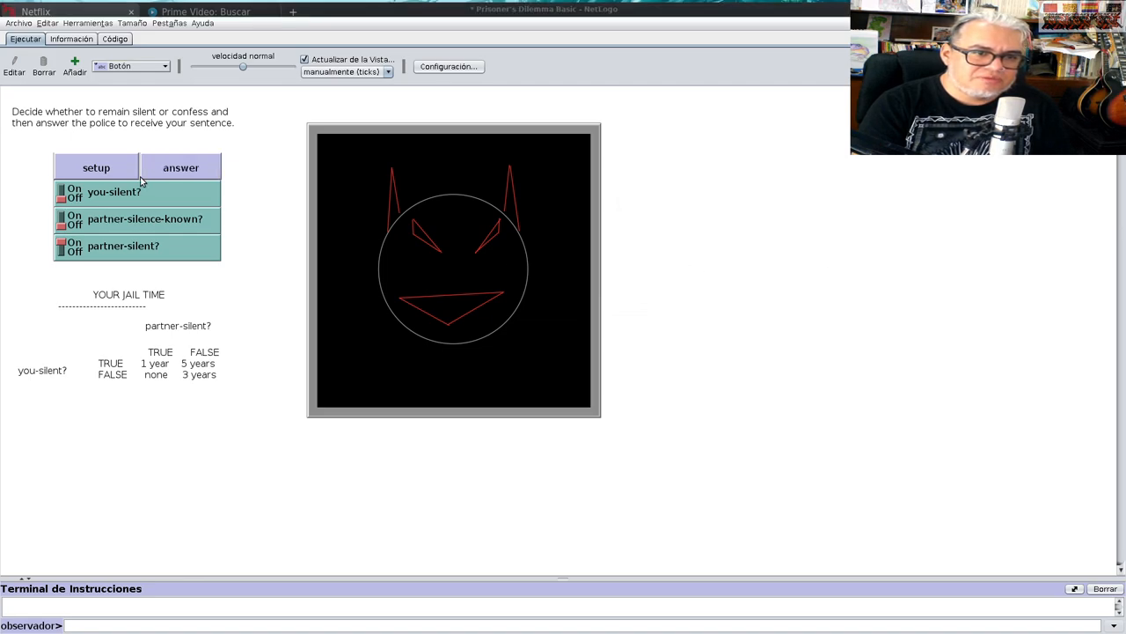
{"action": "left_click", "coordinate": [181, 167]}
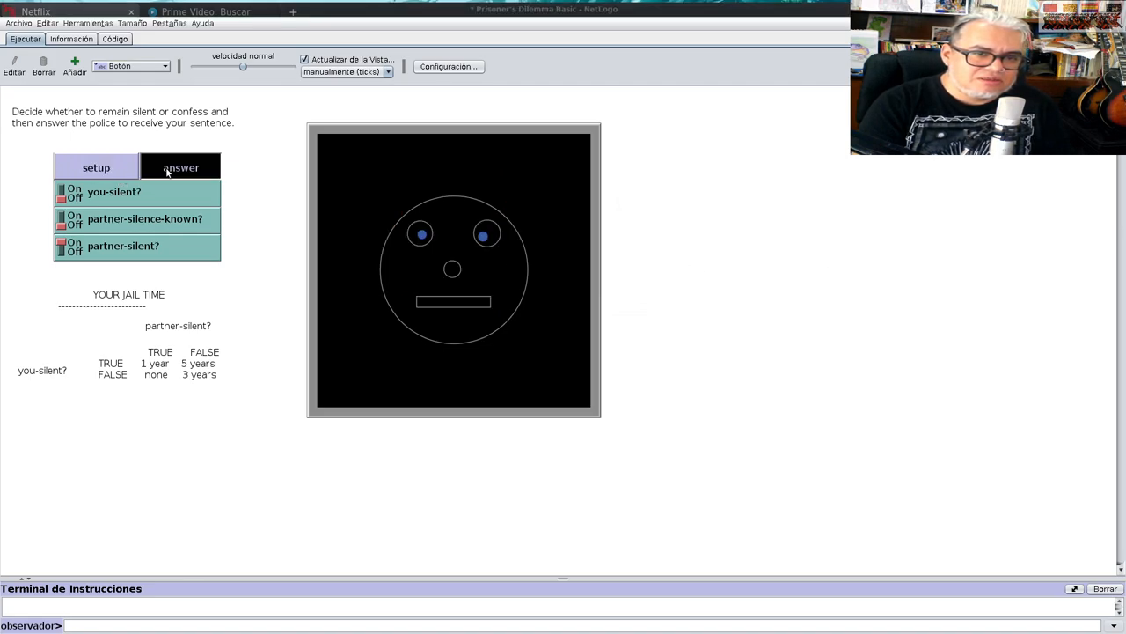
{"action": "left_click", "coordinate": [181, 167]}
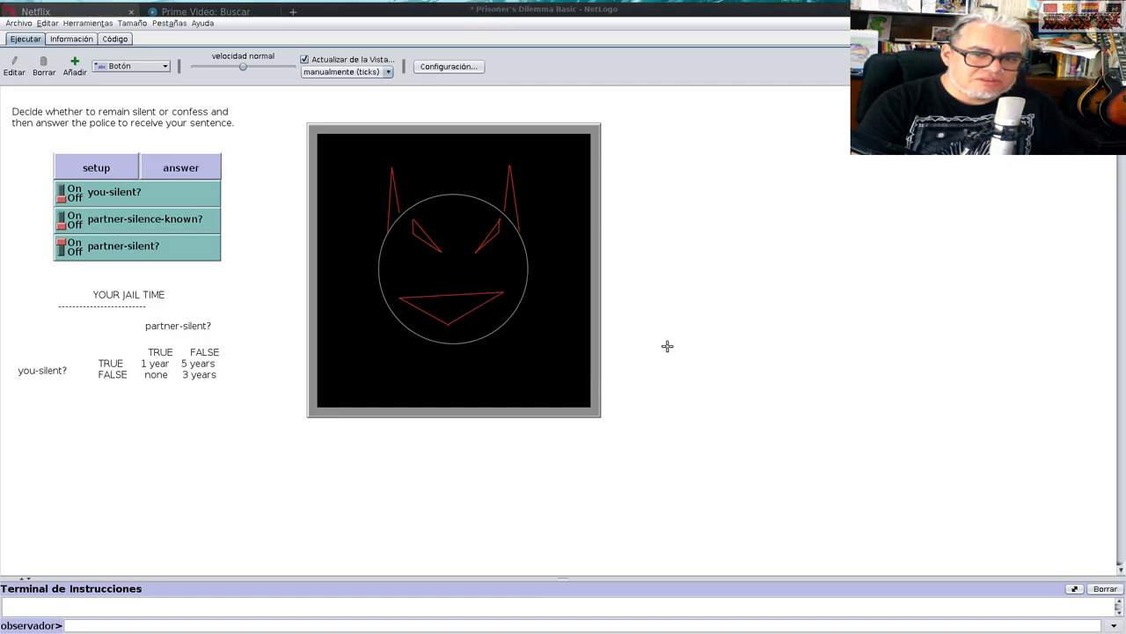
{"action": "left_click", "coordinate": [181, 168]}
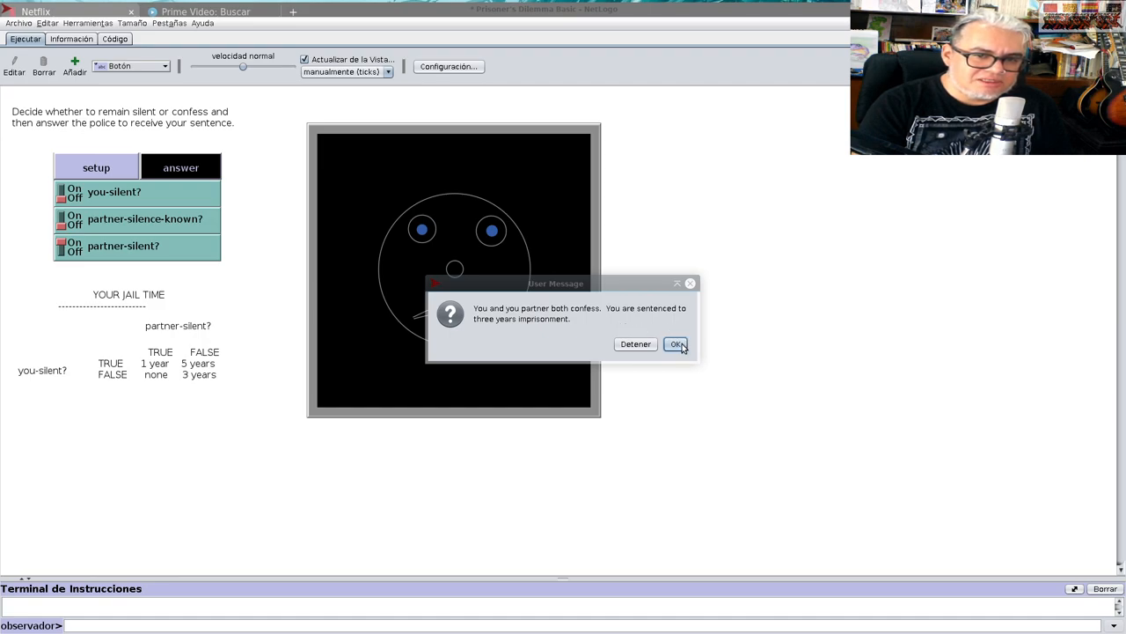
{"action": "left_click", "coordinate": [677, 344]}
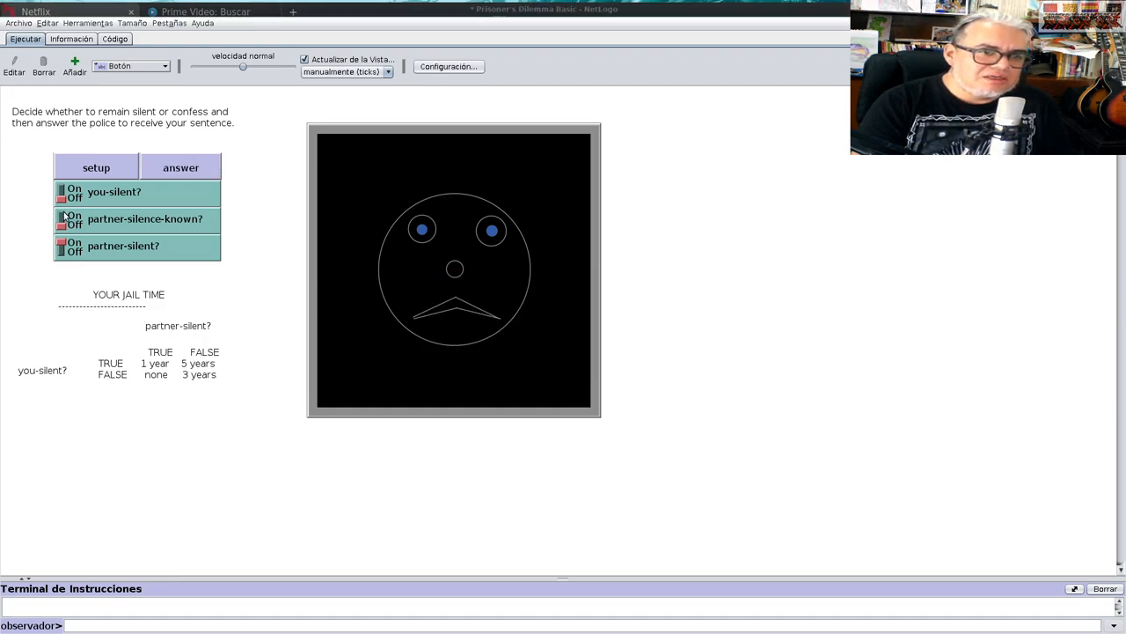
{"action": "left_click", "coordinate": [180, 167]}
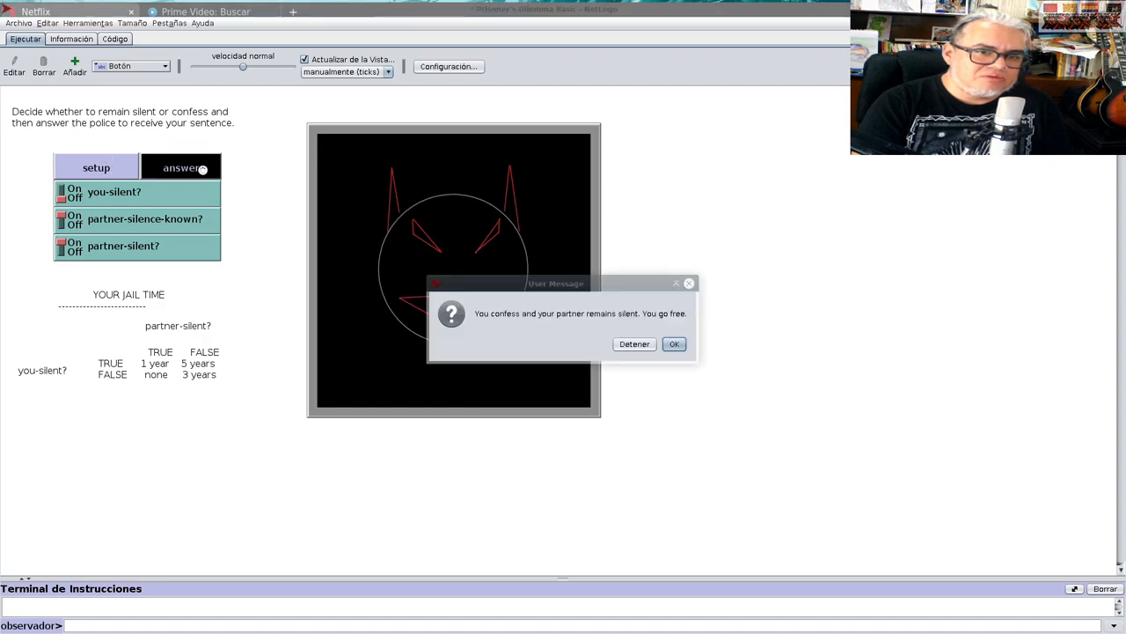
{"action": "left_click", "coordinate": [674, 343]}
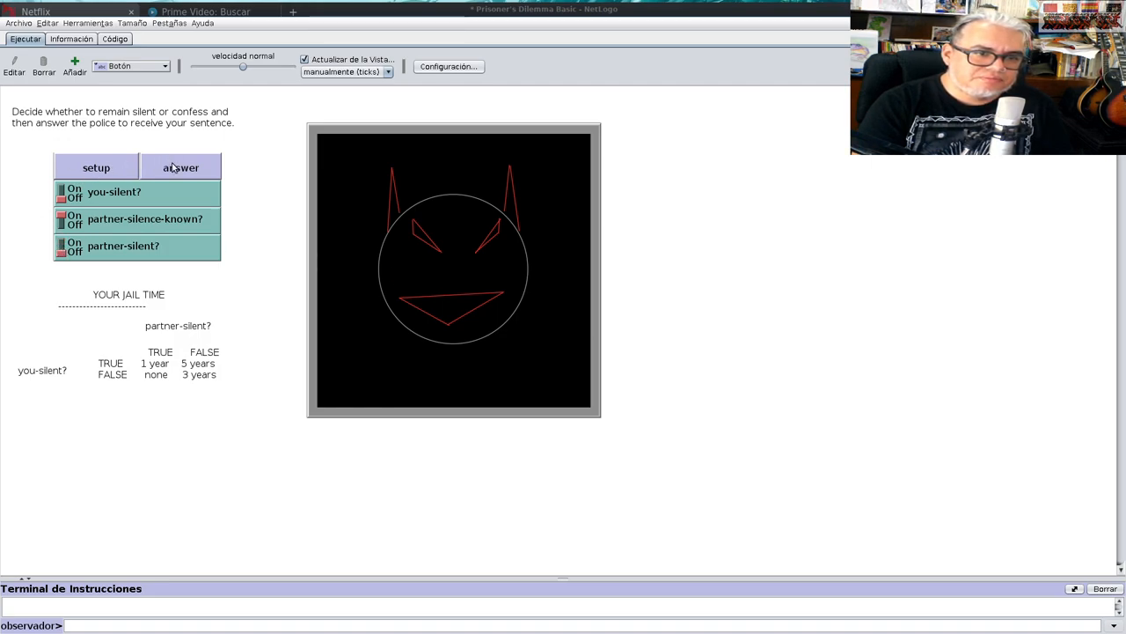
{"action": "left_click", "coordinate": [181, 168]}
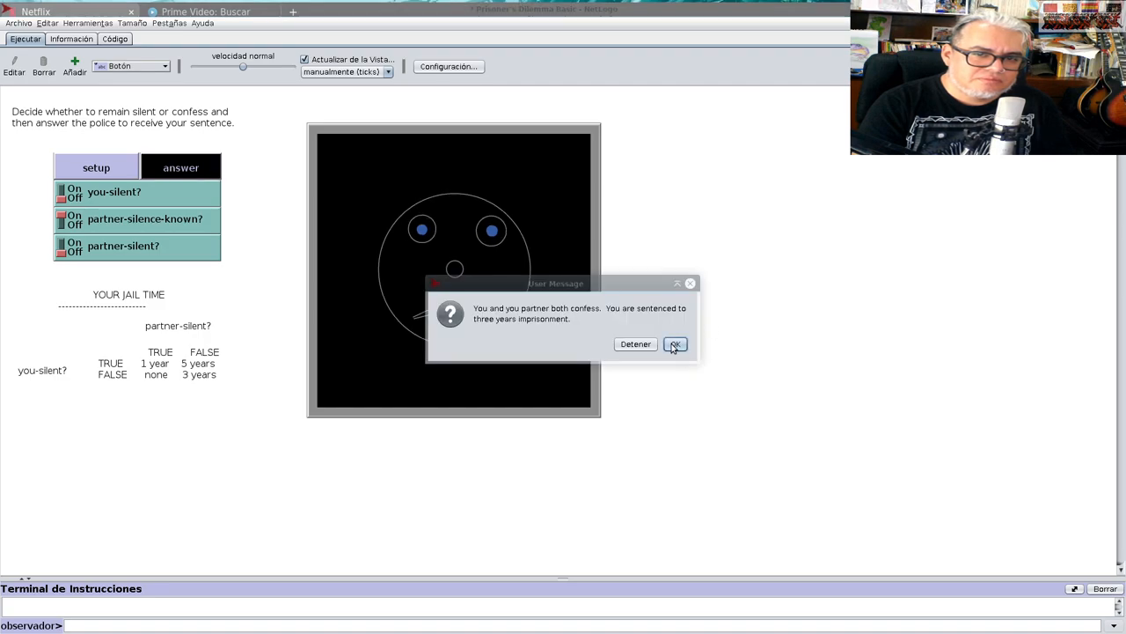
{"action": "left_click", "coordinate": [674, 343]}
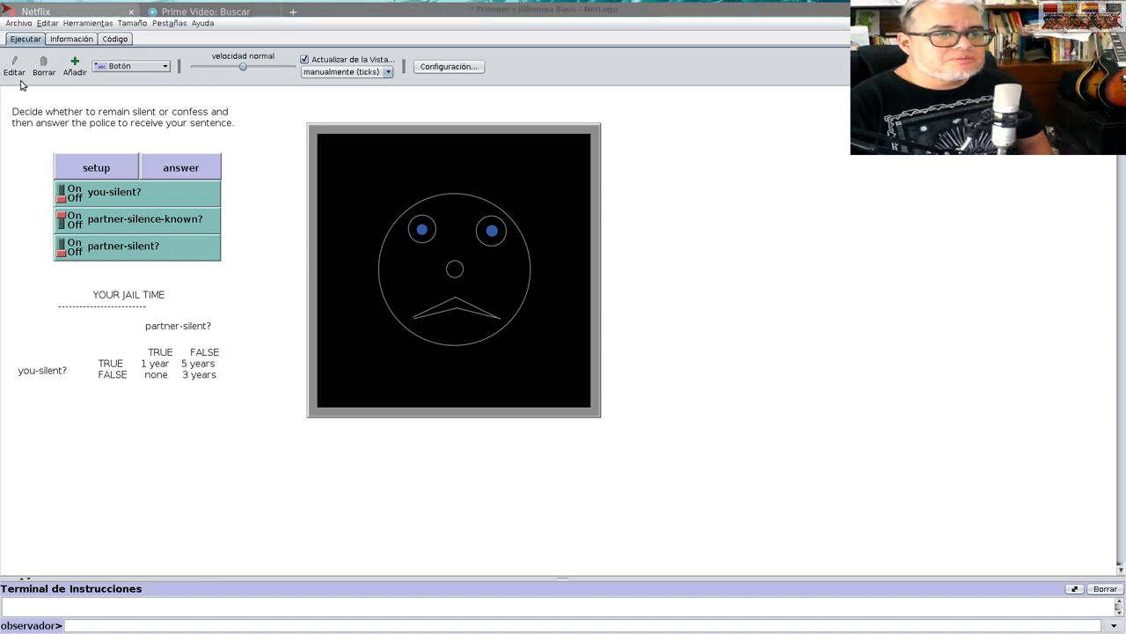
{"action": "left_click", "coordinate": [115, 38]}
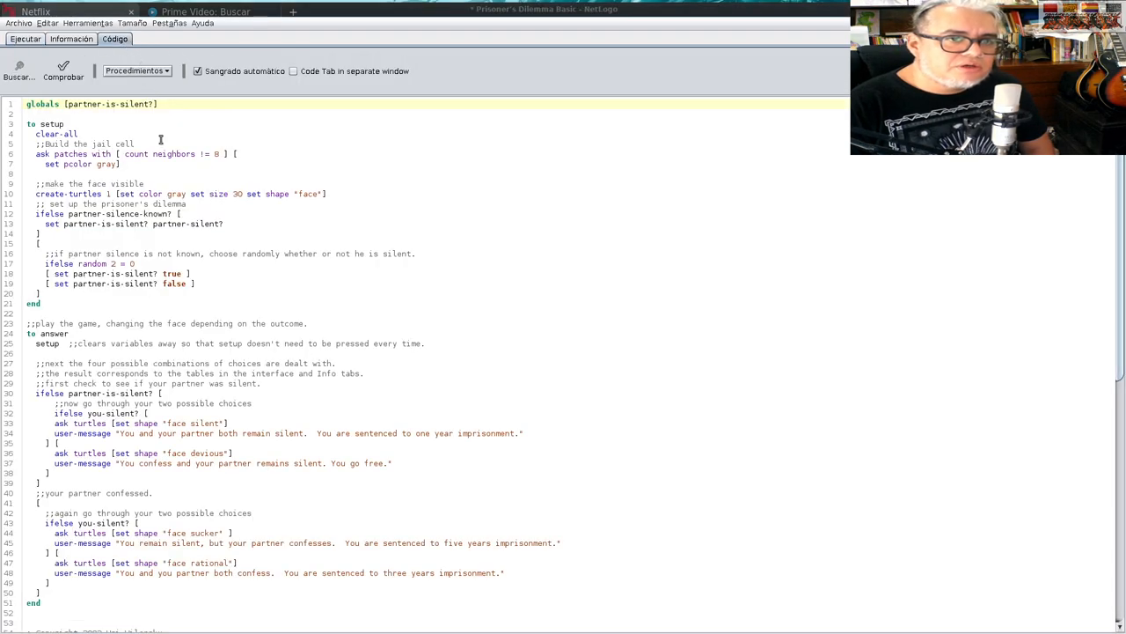
{"action": "left_click", "coordinate": [133, 23]}
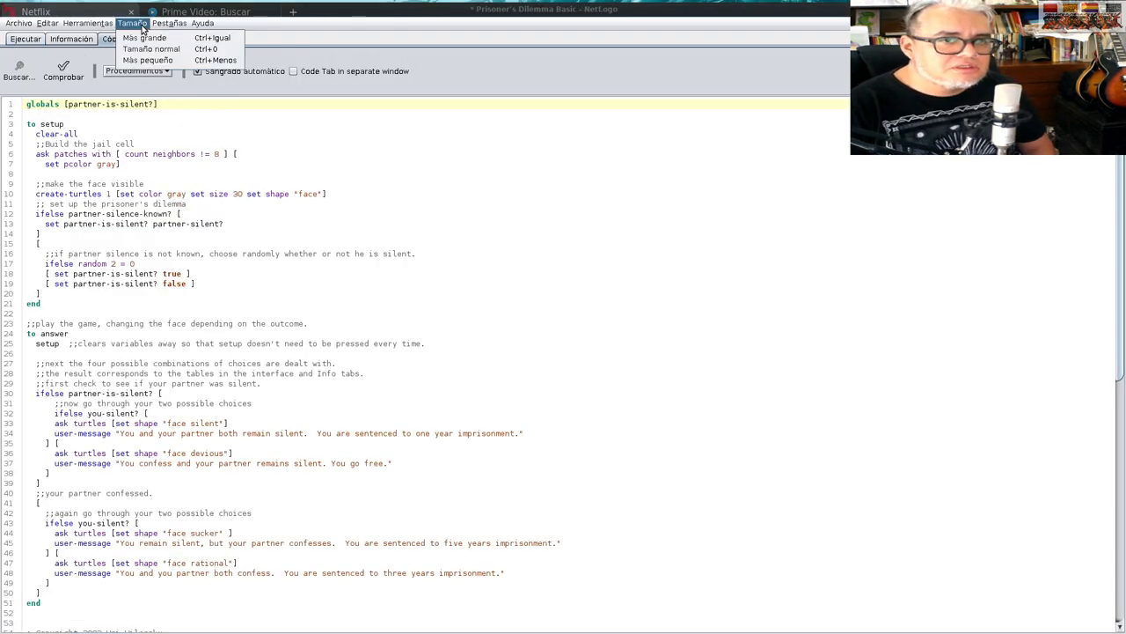
{"action": "left_click", "coordinate": [143, 38]}
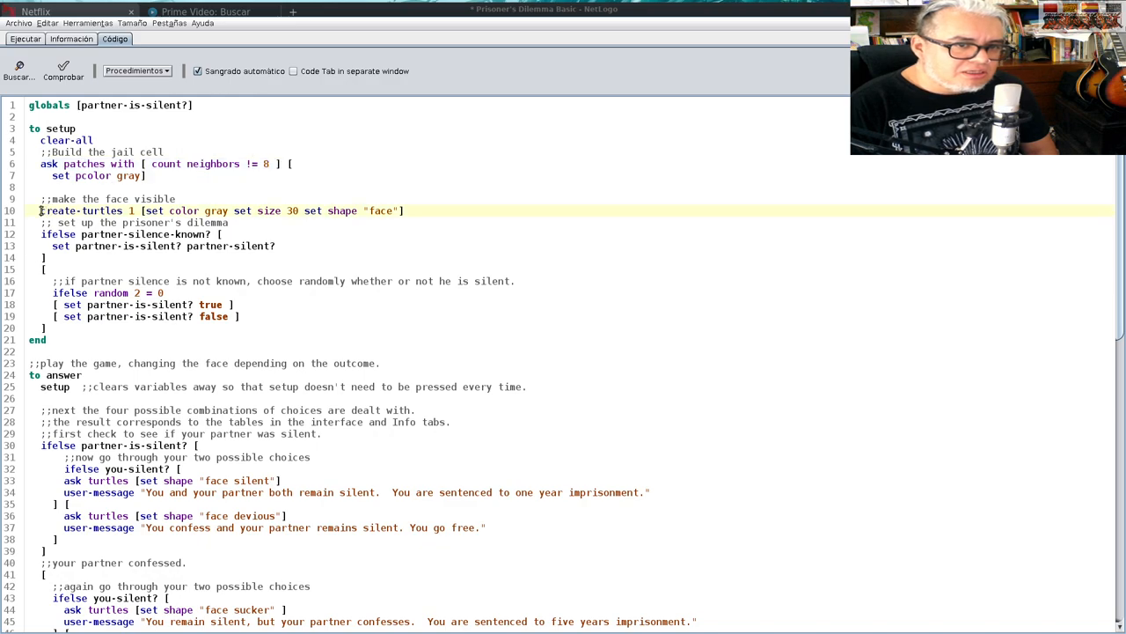
{"action": "left_click_drag", "start_coordinate": [41, 211], "coordinate": [276, 247]}
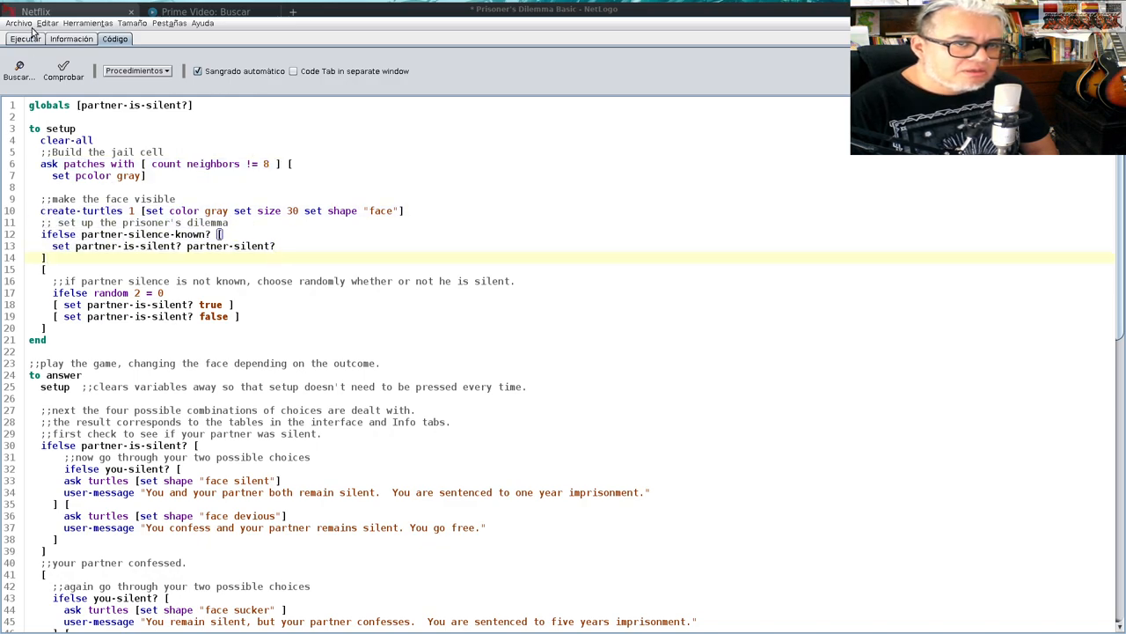
{"action": "left_click", "coordinate": [26, 39]}
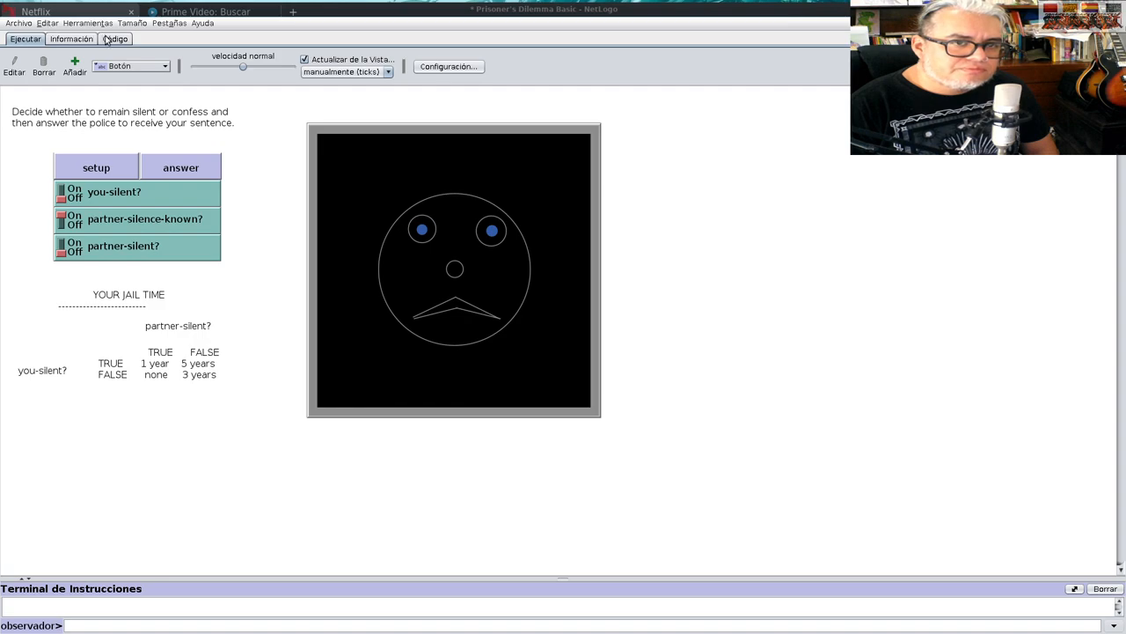
- Reset the model so the jail cell and face return to neutral
{"action": "left_click", "coordinate": [115, 39]}
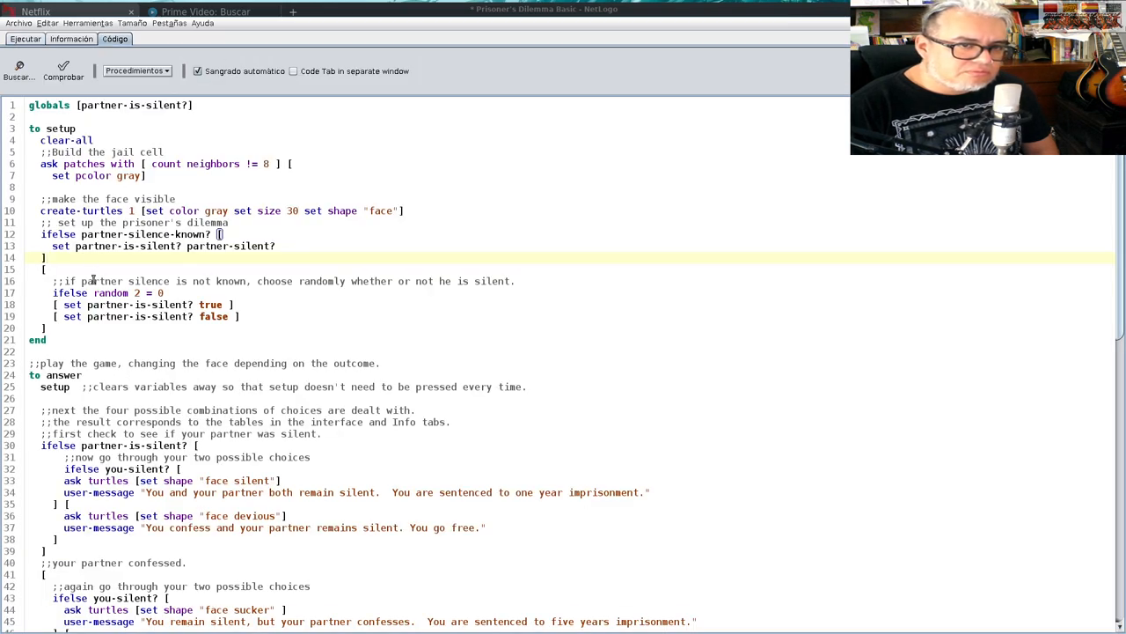
{"action": "left_click", "coordinate": [25, 39]}
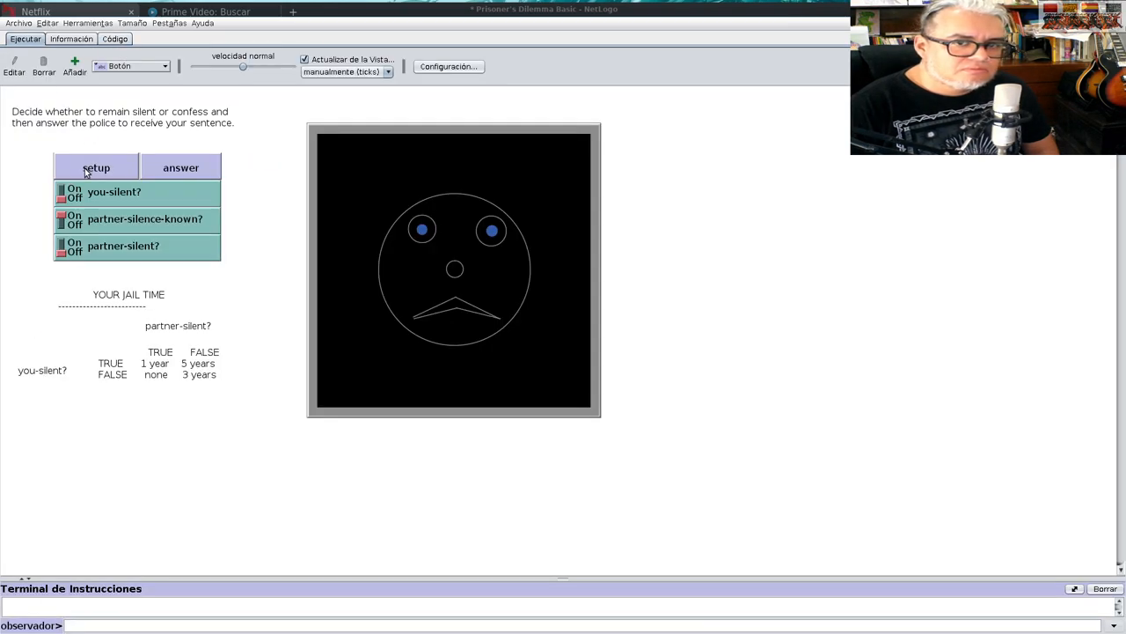
{"action": "left_click", "coordinate": [96, 168]}
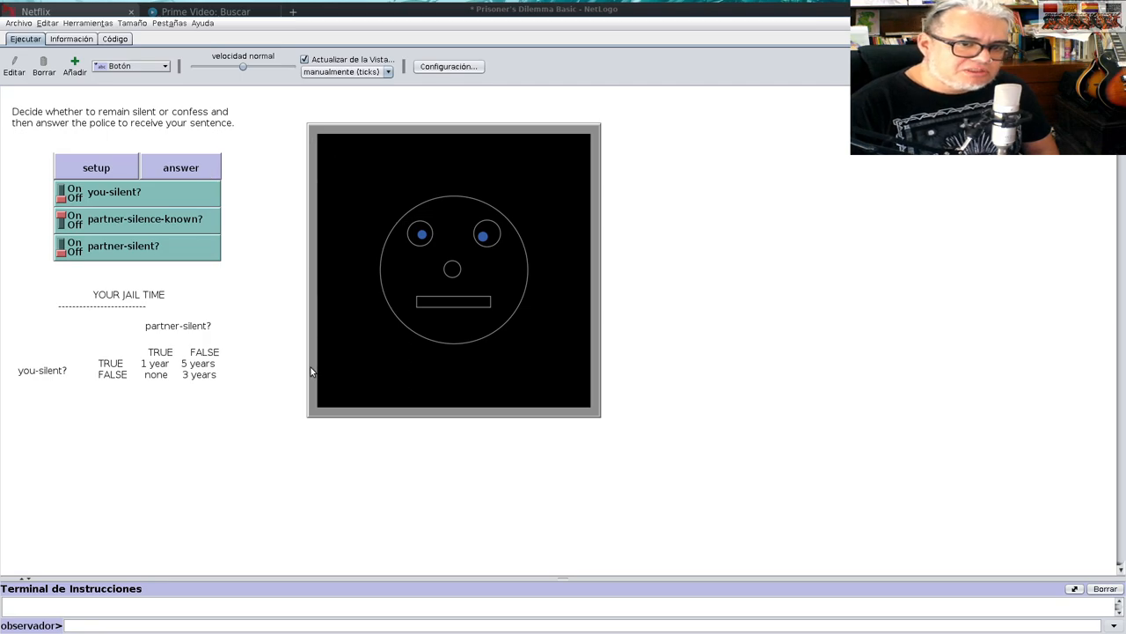
{"action": "mouse_move", "coordinate": [318, 301]}
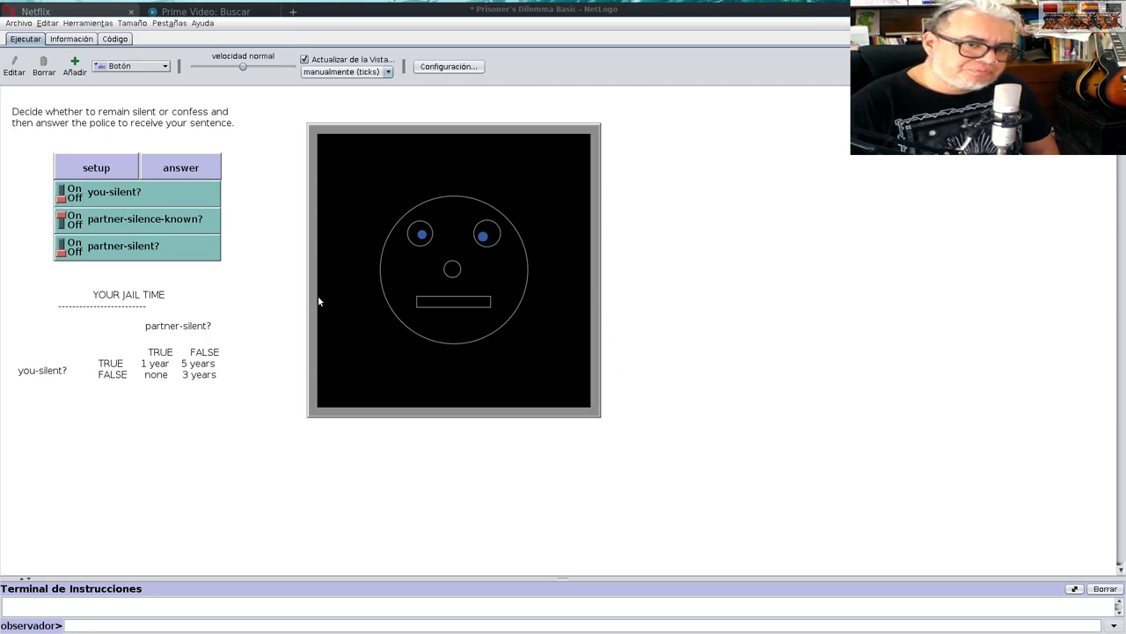
- Scroll through the setup and answer procedures, ending on the interface
{"action": "left_click", "coordinate": [114, 39]}
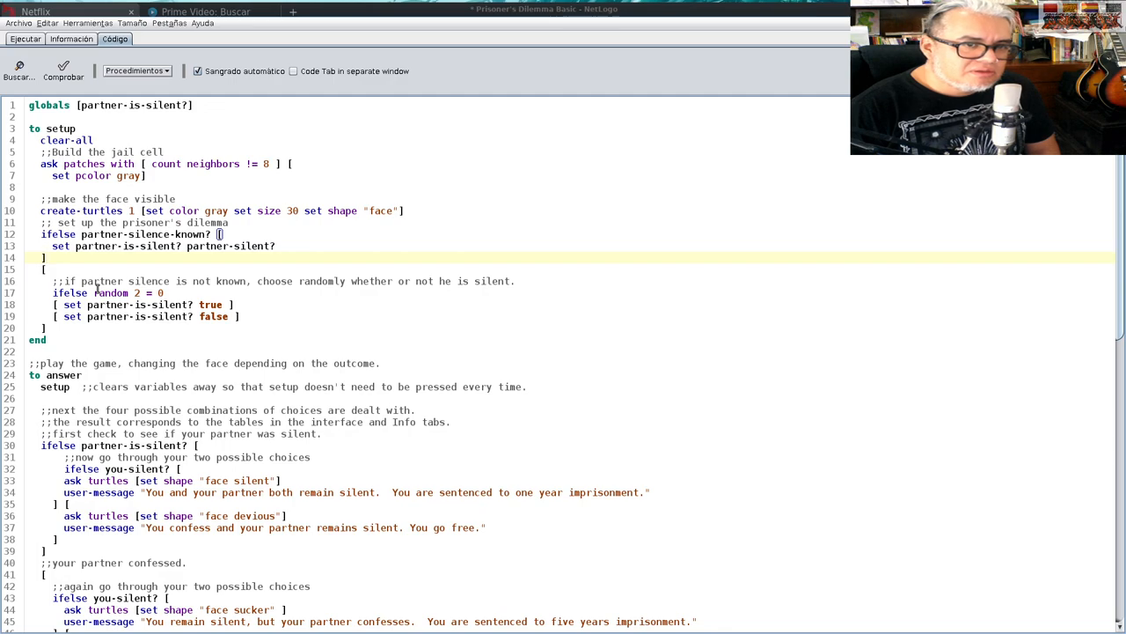
{"action": "scroll", "scroll_direction": "down", "scroll_amount": 3}
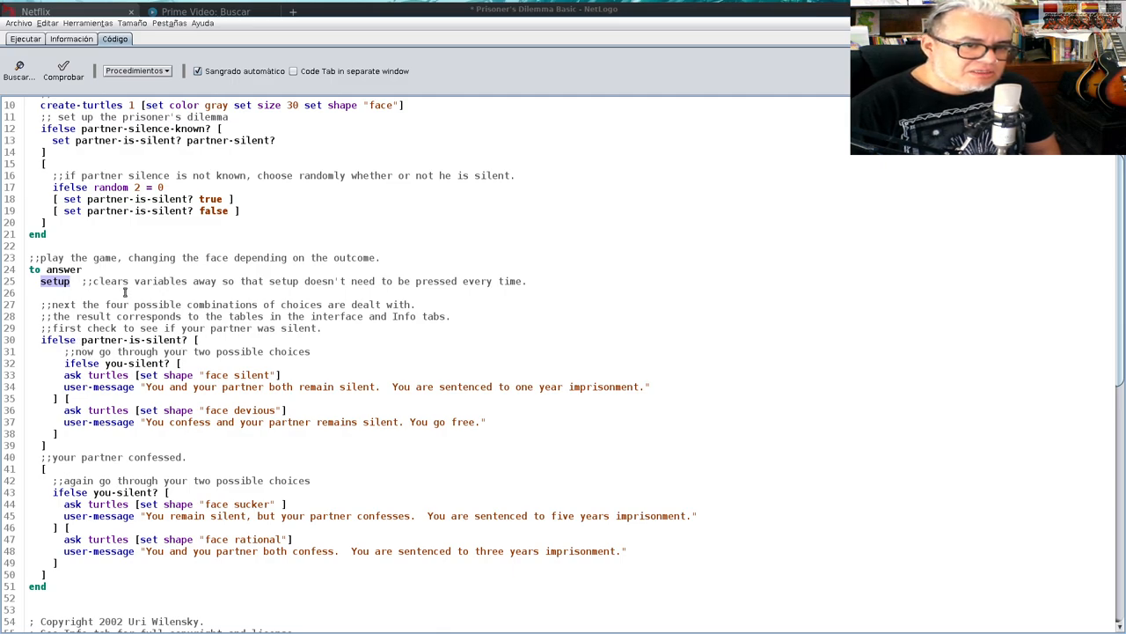
{"action": "left_click", "coordinate": [24, 39]}
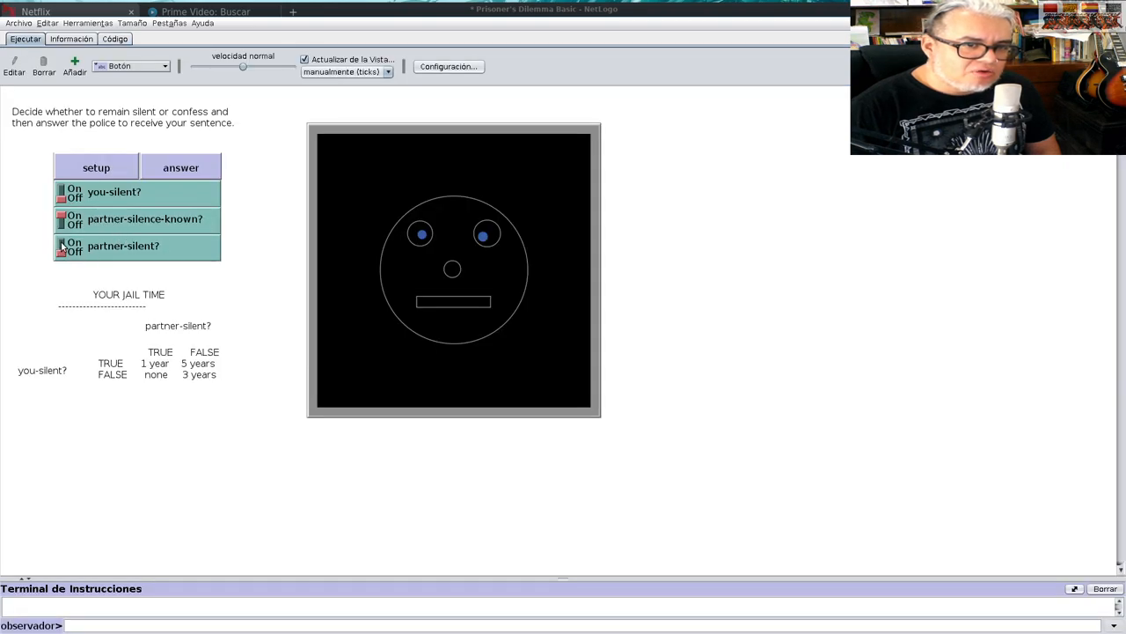
{"action": "left_click", "coordinate": [115, 39]}
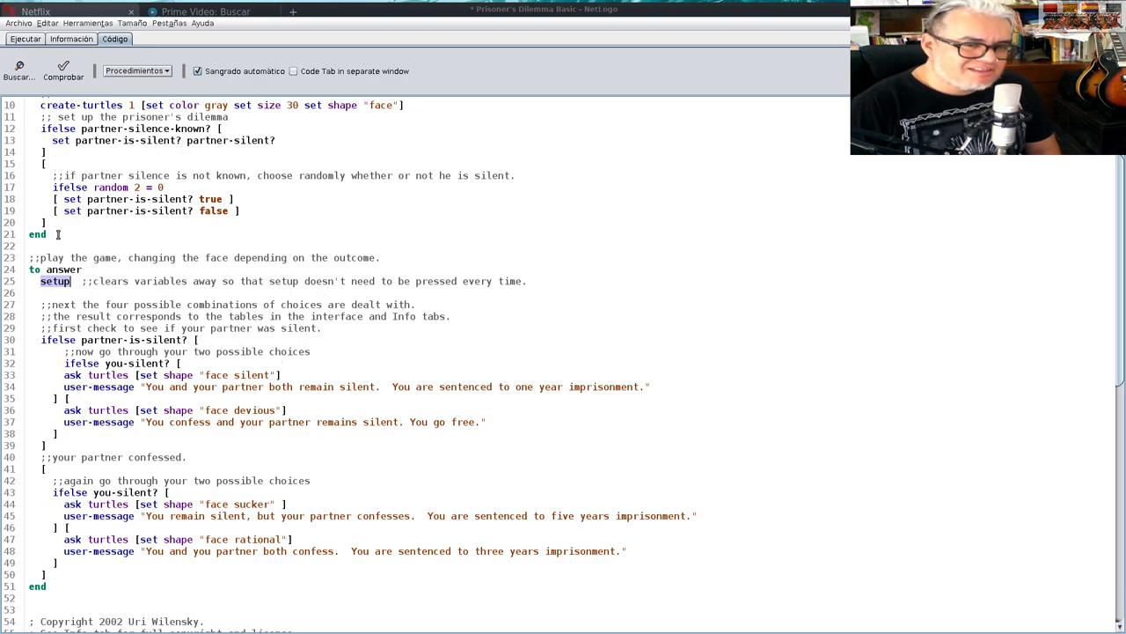
{"action": "left_click", "coordinate": [25, 39]}
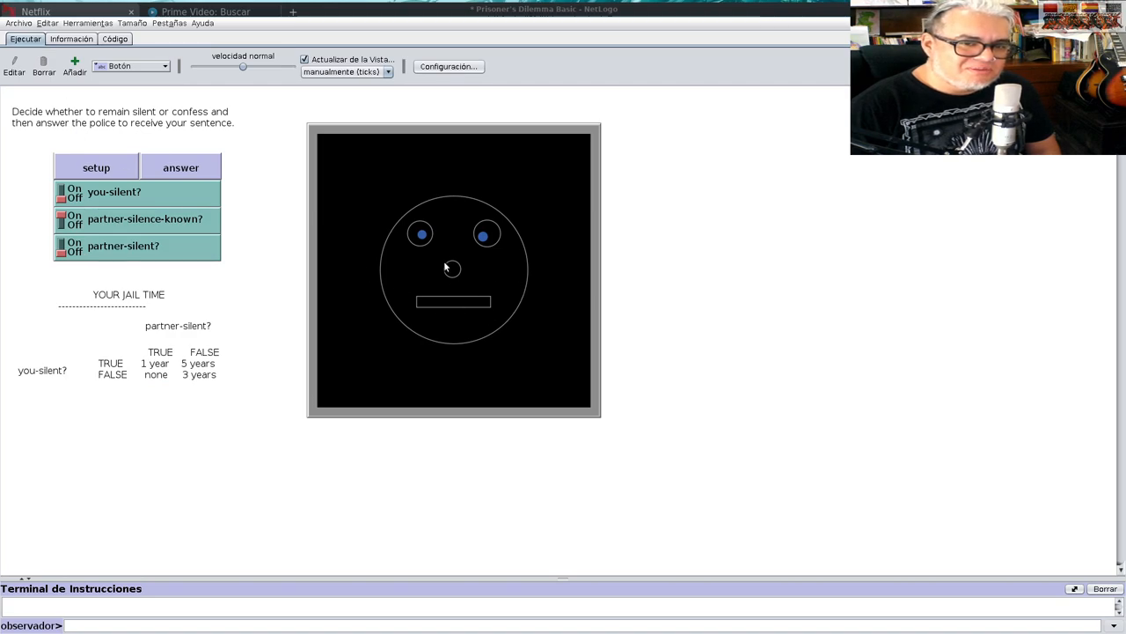
- Highlight the answer procedure's sentence messages and devious and rational face shapes
{"action": "left_click", "coordinate": [114, 39]}
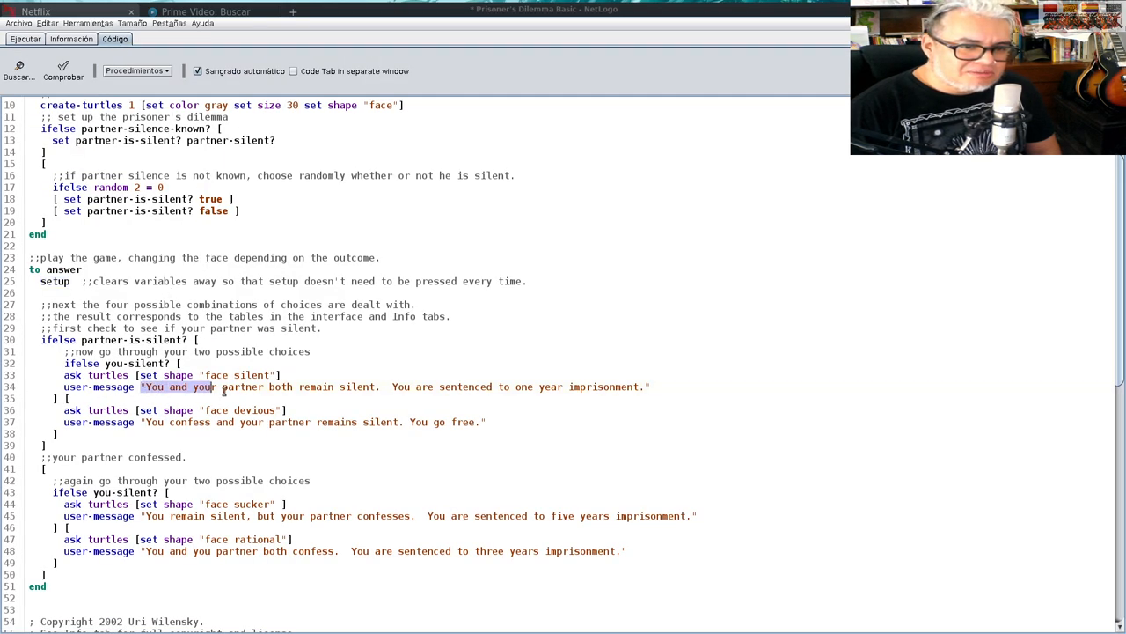
{"action": "left_click_drag", "start_coordinate": [216, 386], "coordinate": [652, 386]}
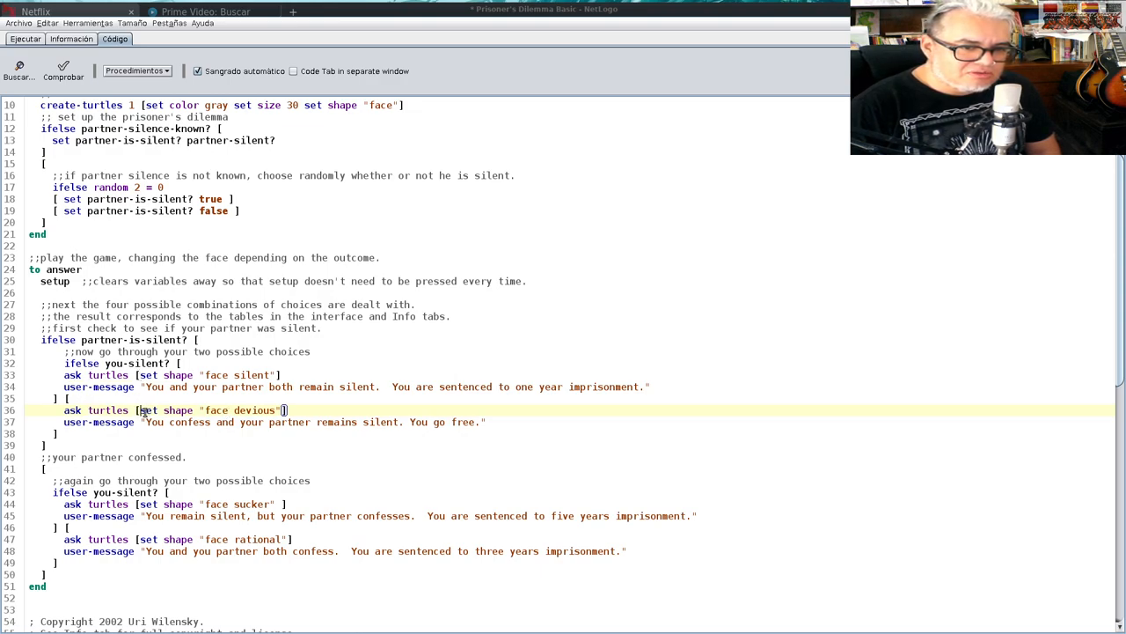
{"action": "double_click", "coordinate": [254, 410]}
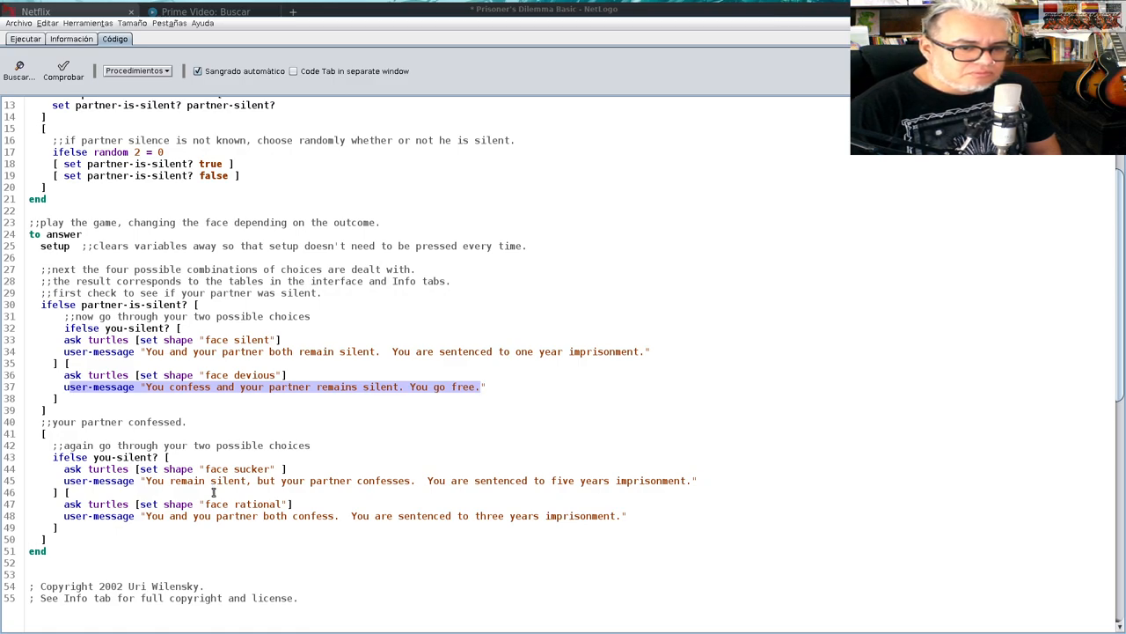
{"action": "double_click", "coordinate": [247, 468]}
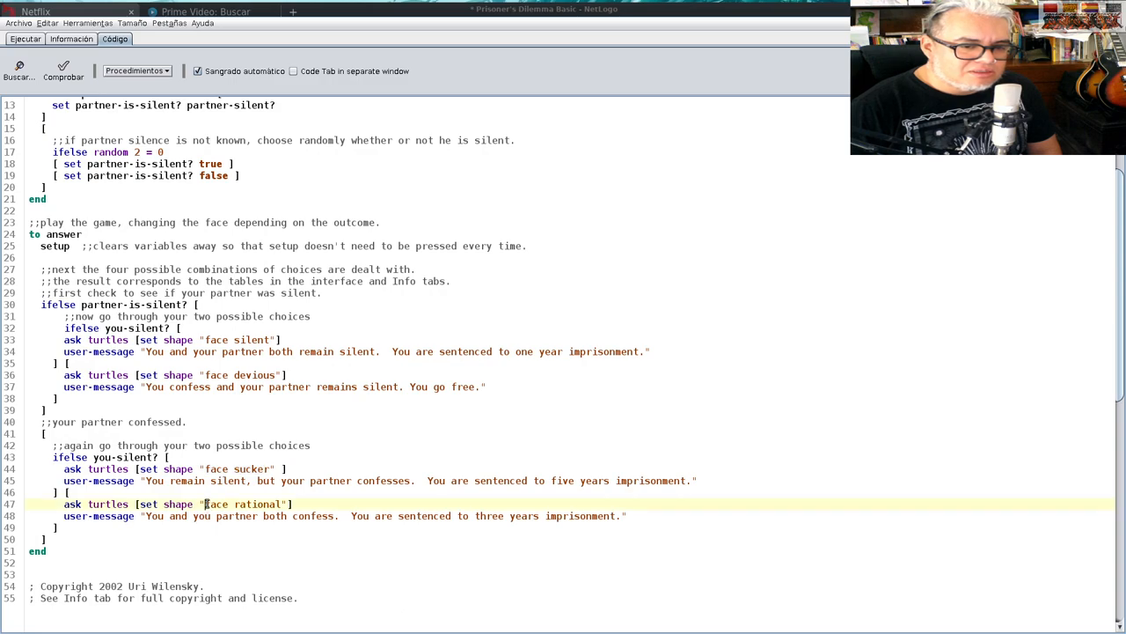
{"action": "double_click", "coordinate": [238, 504]}
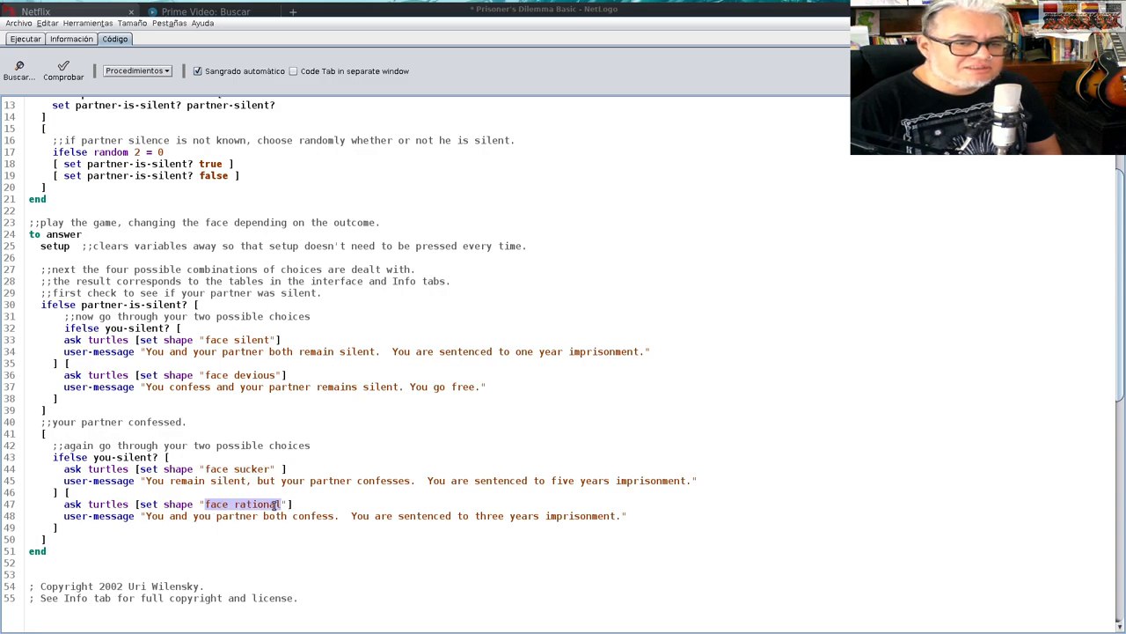
- Highlight the random true/false partner silence choice, then return to the interface
{"action": "scroll", "scroll_direction": "down", "scroll_amount": 3}
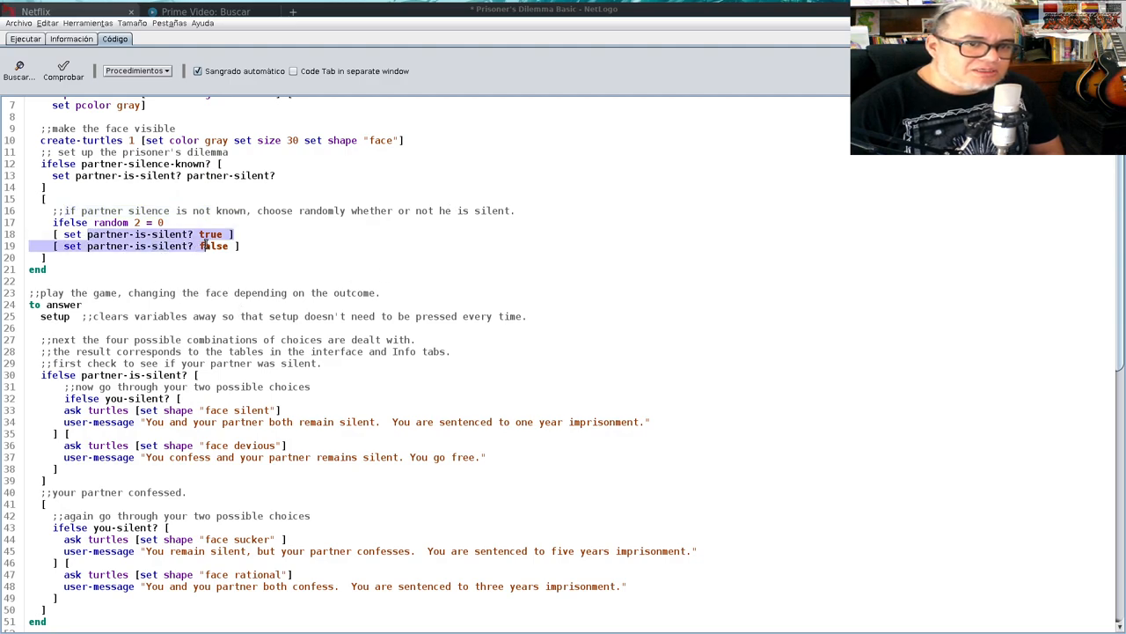
{"action": "double_click", "coordinate": [214, 245]}
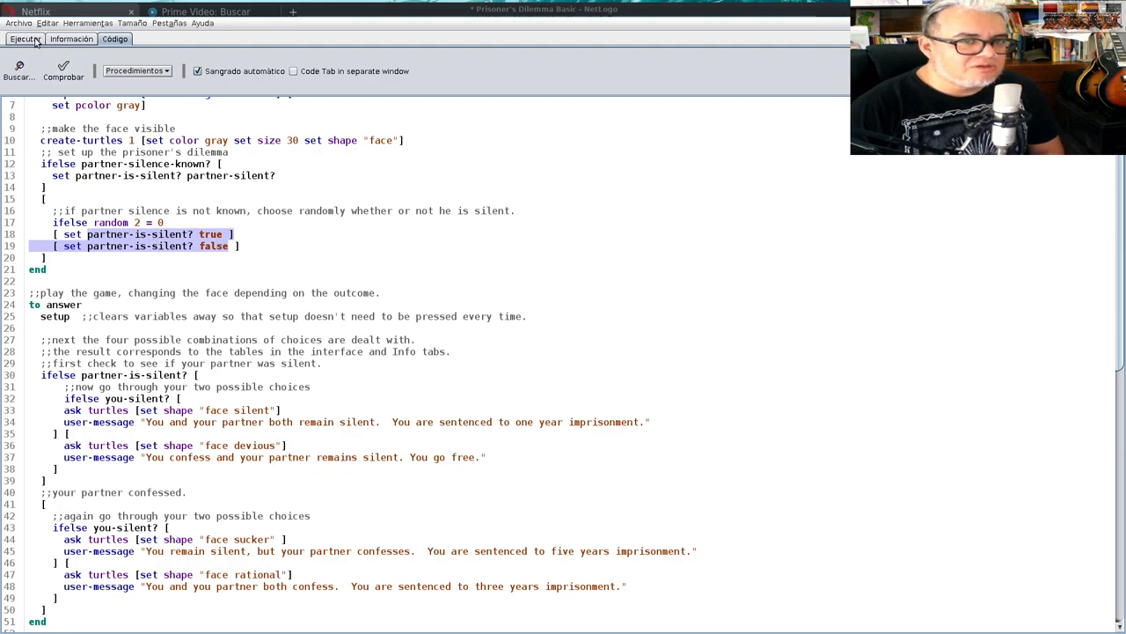
{"action": "scroll", "scroll_direction": "down", "scroll_amount": 3}
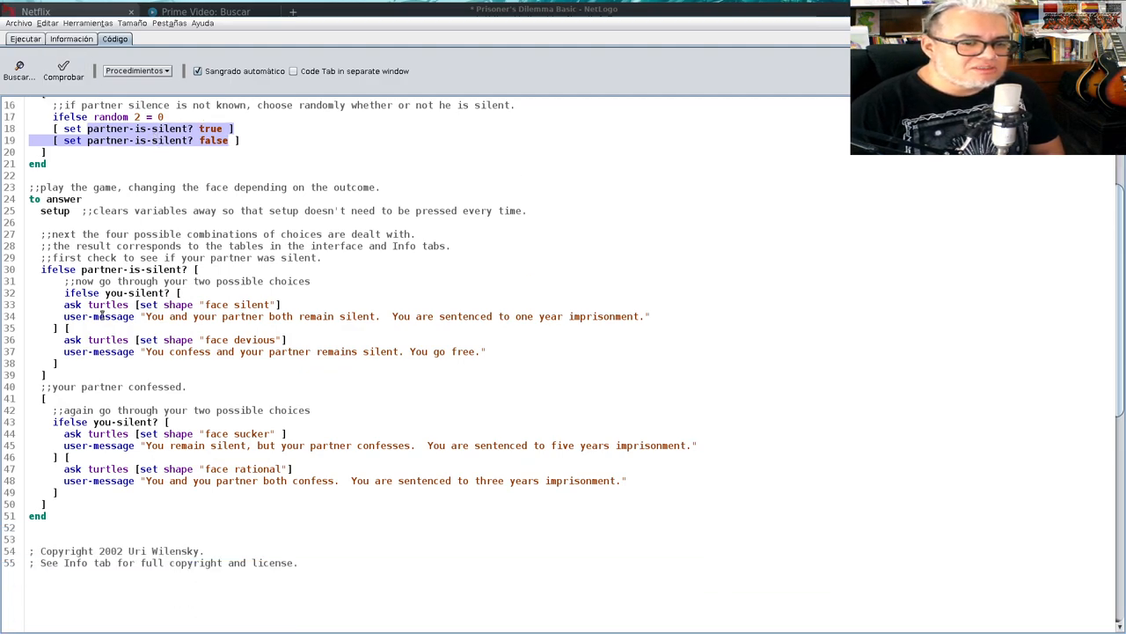
{"action": "left_click", "coordinate": [24, 39]}
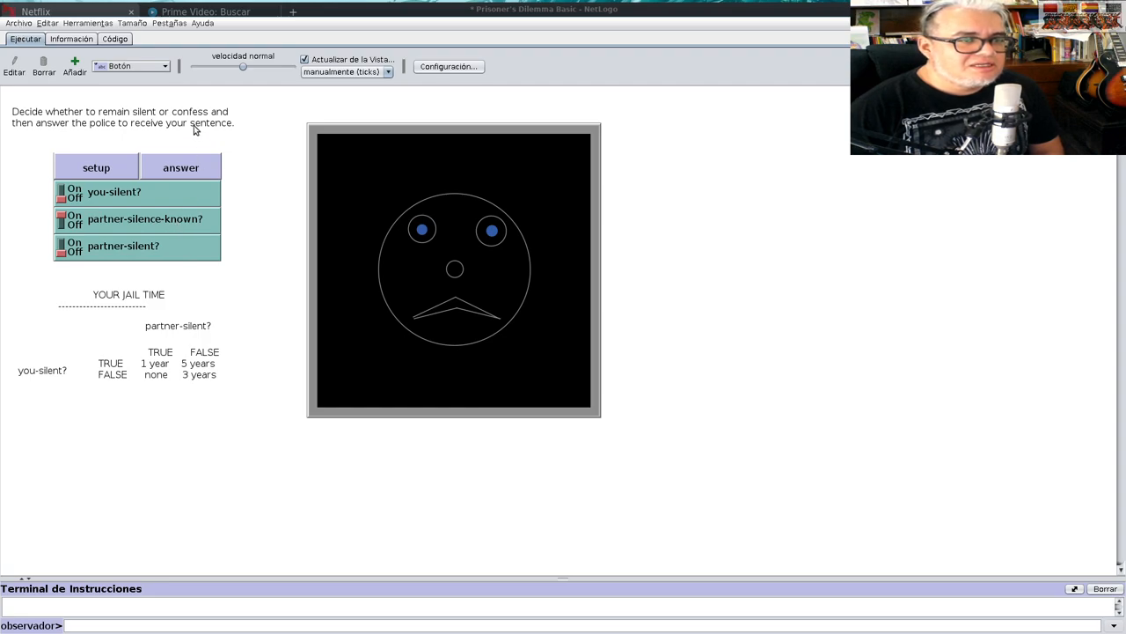
{"action": "mouse_move", "coordinate": [172, 367]}
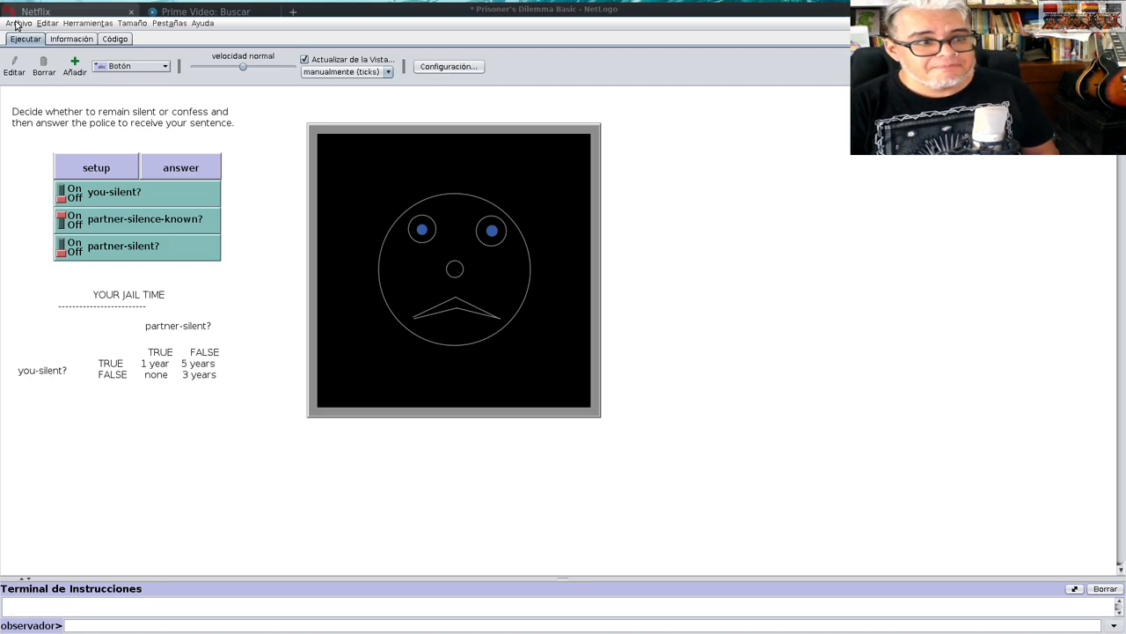
- Start loading another model from the File menu, triggering the save-changes prompt
{"action": "left_click", "coordinate": [19, 23]}
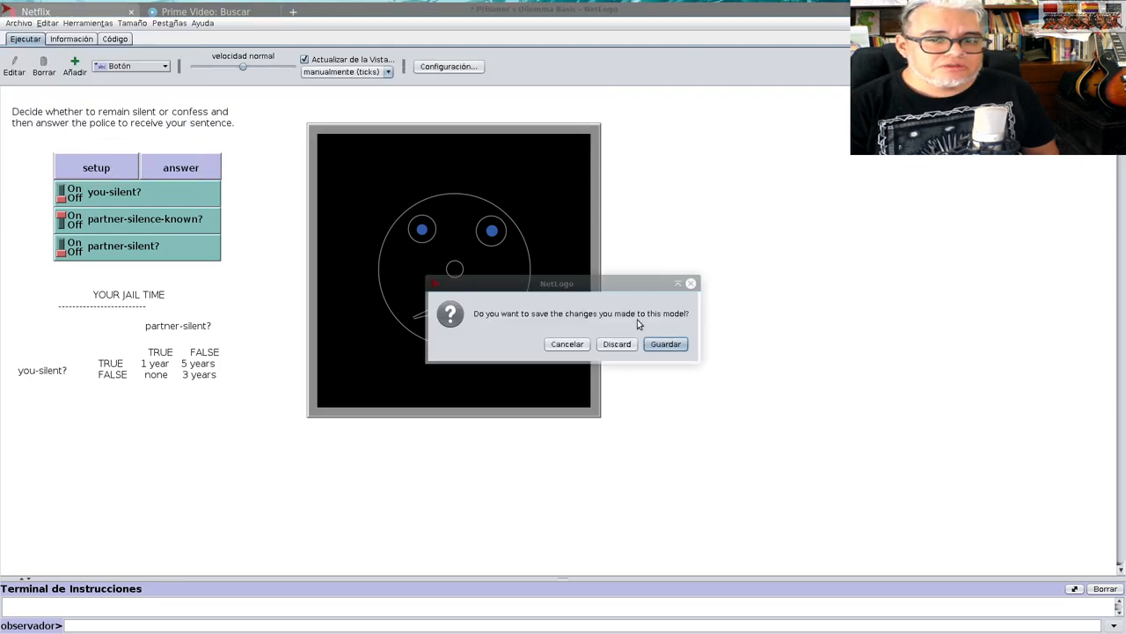
- Discard changes and open Prisoner's Dilemma Two Person Iterated
{"action": "left_click", "coordinate": [617, 343]}
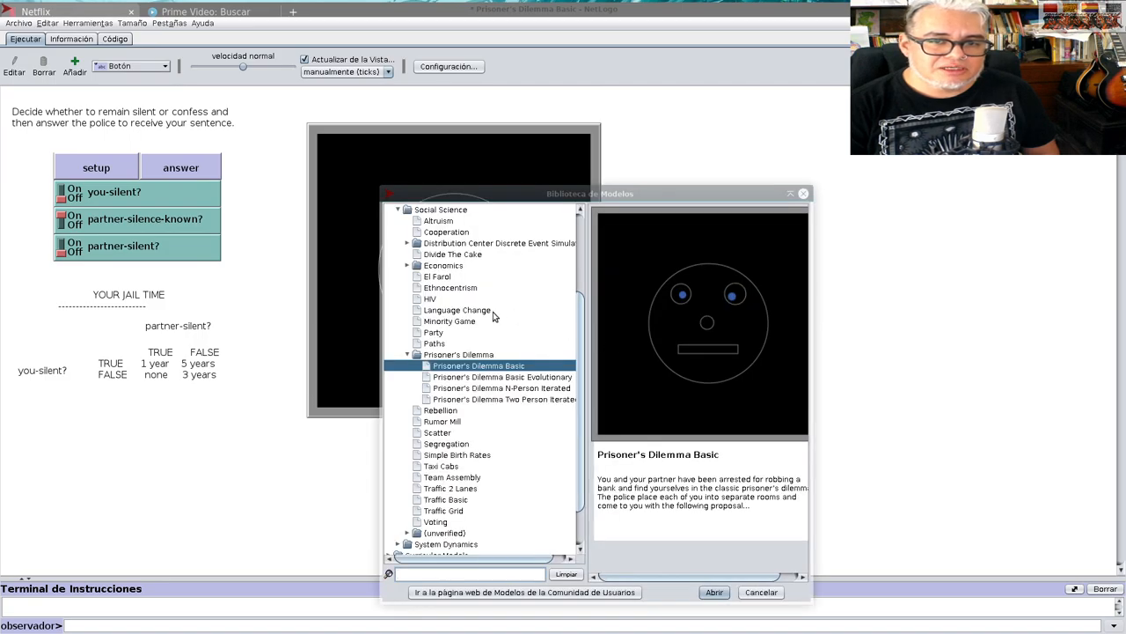
{"action": "mouse_move", "coordinate": [537, 408]}
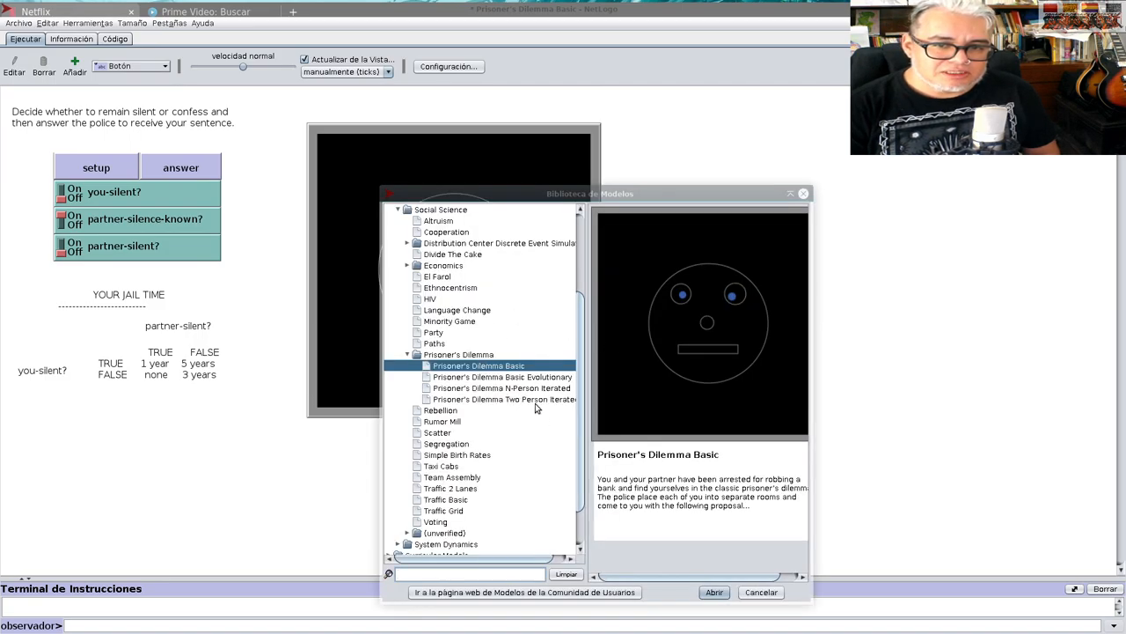
{"action": "double_click", "coordinate": [504, 399]}
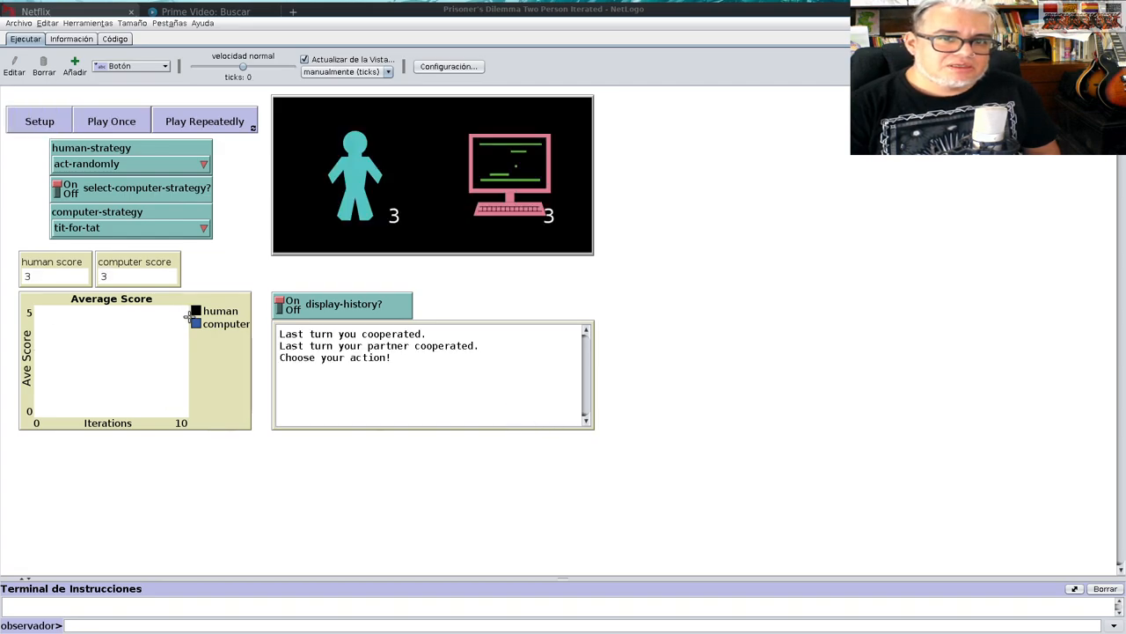
{"action": "mouse_move", "coordinate": [343, 241]}
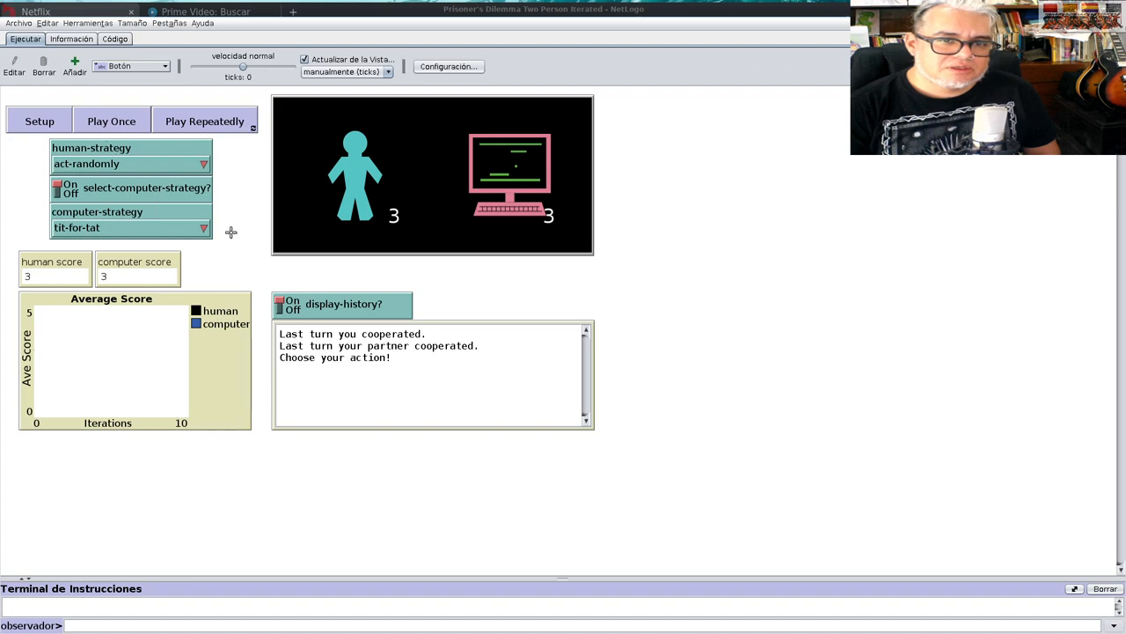
{"action": "mouse_move", "coordinate": [345, 270]}
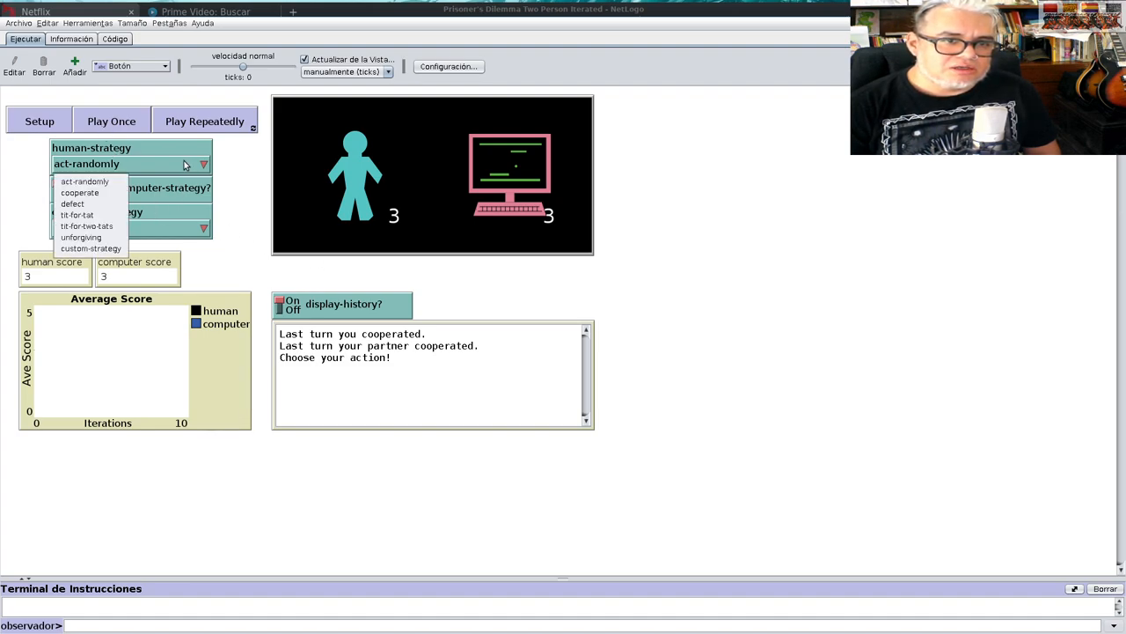
{"action": "mouse_move", "coordinate": [532, 218]}
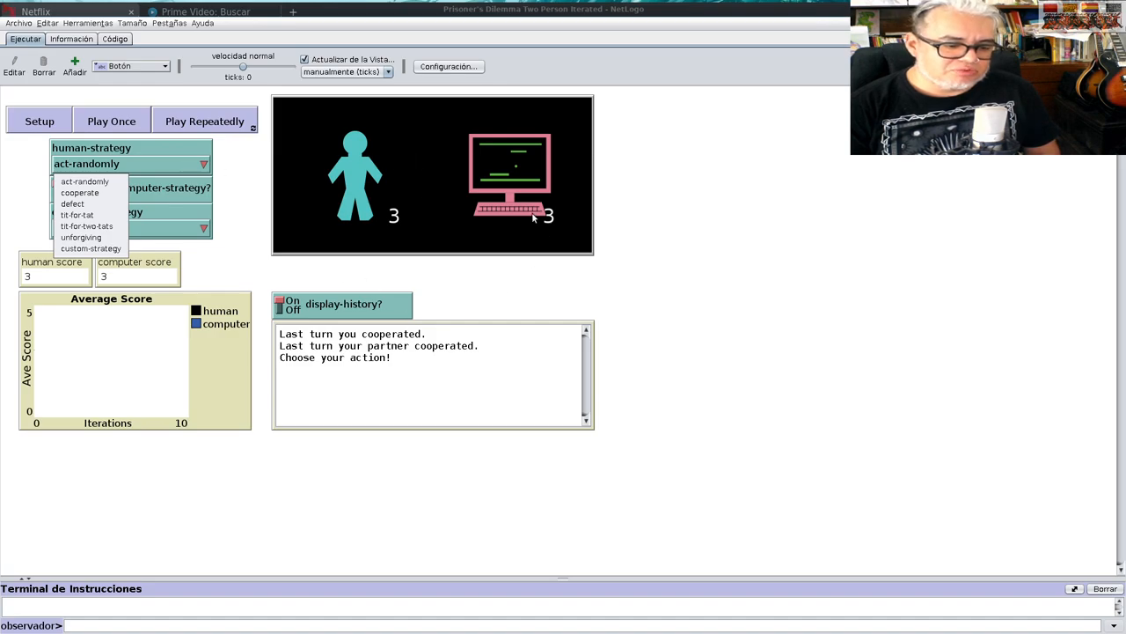
{"action": "mouse_move", "coordinate": [460, 313]}
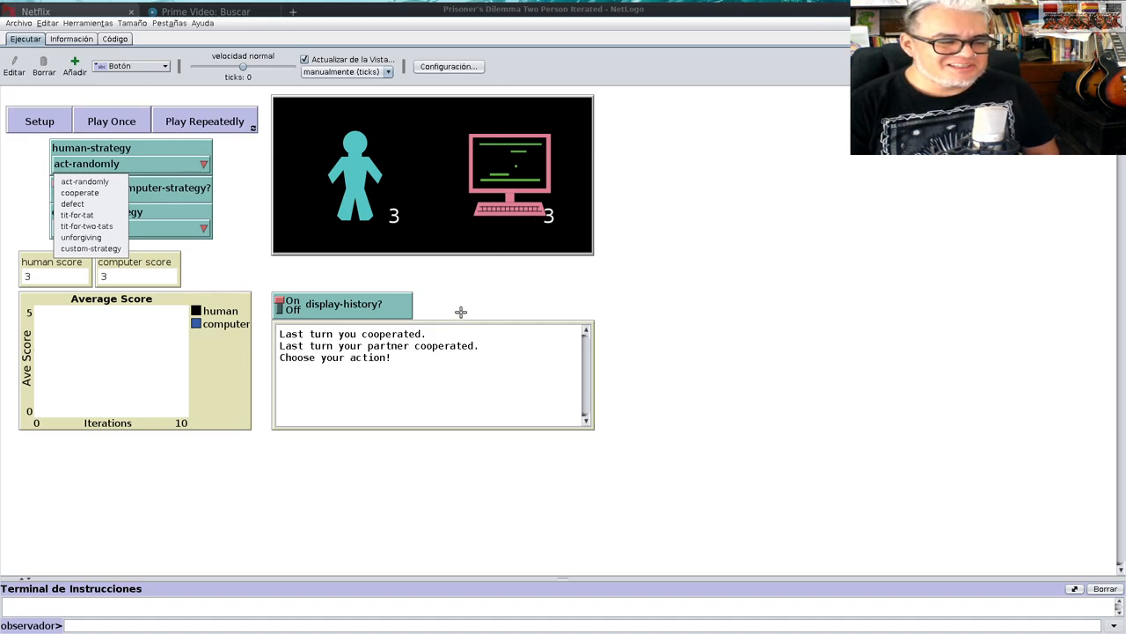
- Keep the human strategy and set the computer strategy to act-randomly
{"action": "left_click", "coordinate": [77, 215]}
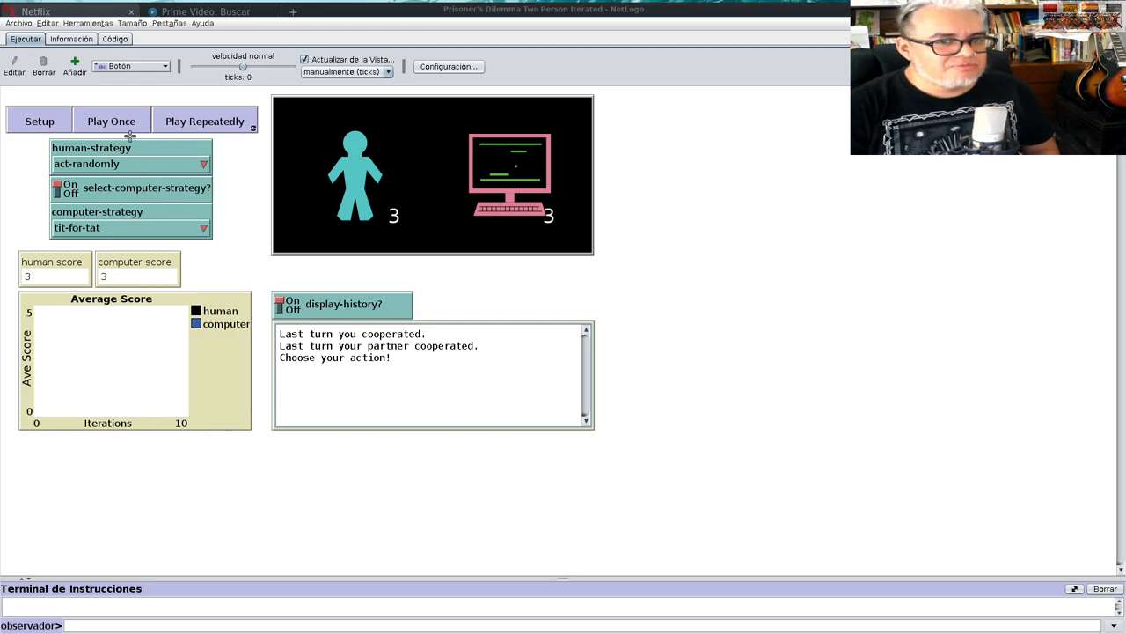
{"action": "mouse_move", "coordinate": [139, 218]}
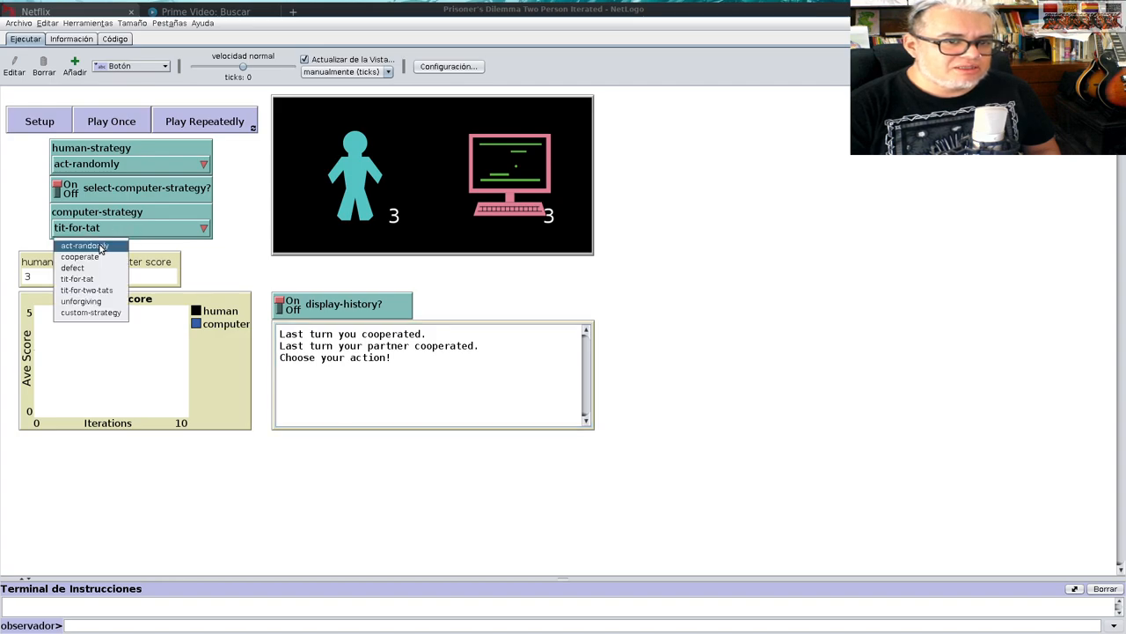
{"action": "left_click", "coordinate": [84, 244]}
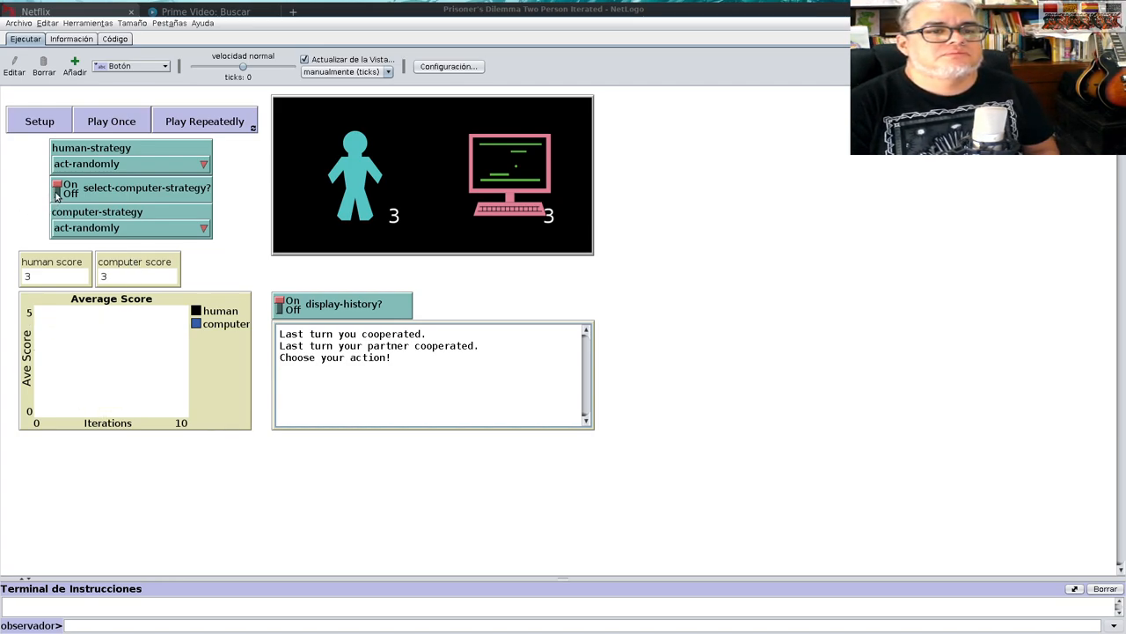
{"action": "mouse_move", "coordinate": [81, 137]}
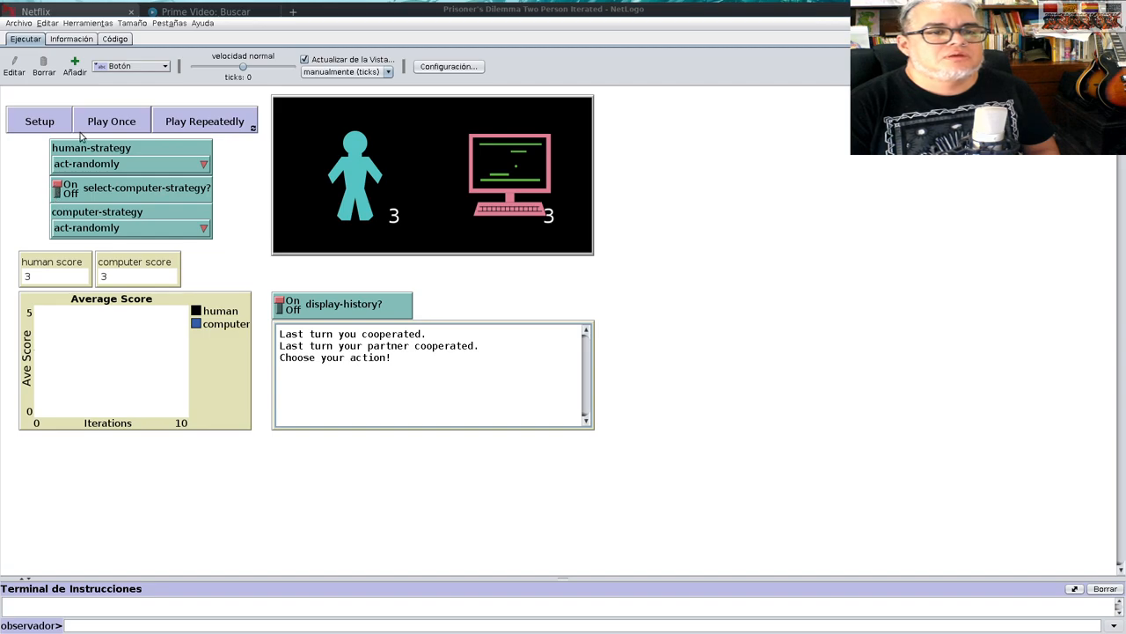
{"action": "mouse_move", "coordinate": [92, 158]}
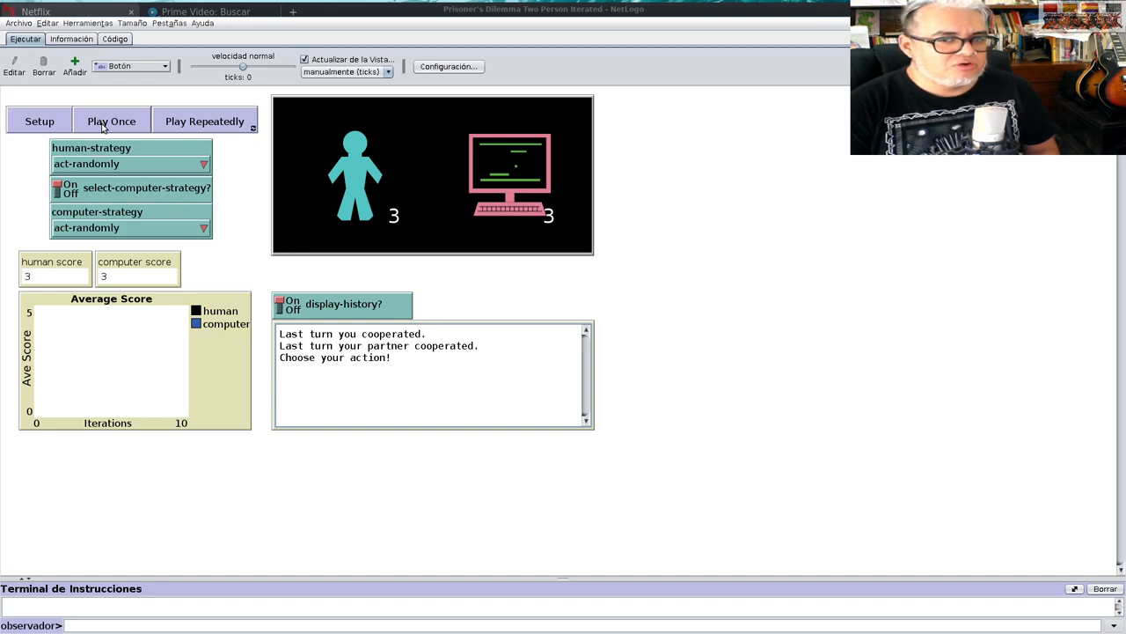
- Play single random rounds, resetting once, until the human defects and scores 8
{"action": "left_click", "coordinate": [110, 121]}
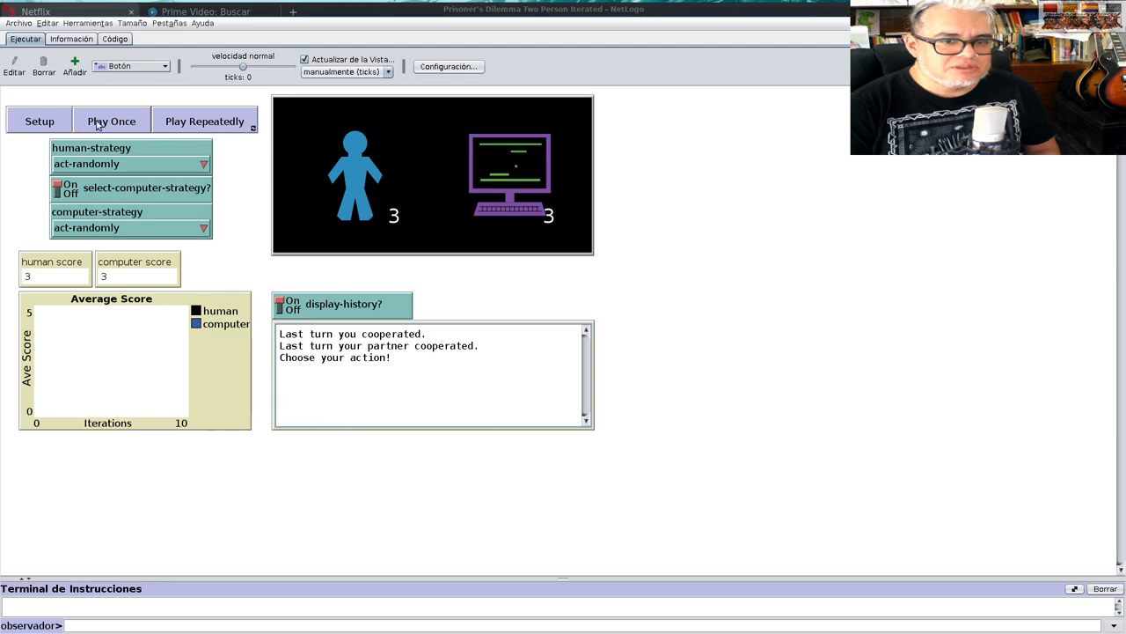
{"action": "left_click", "coordinate": [39, 121]}
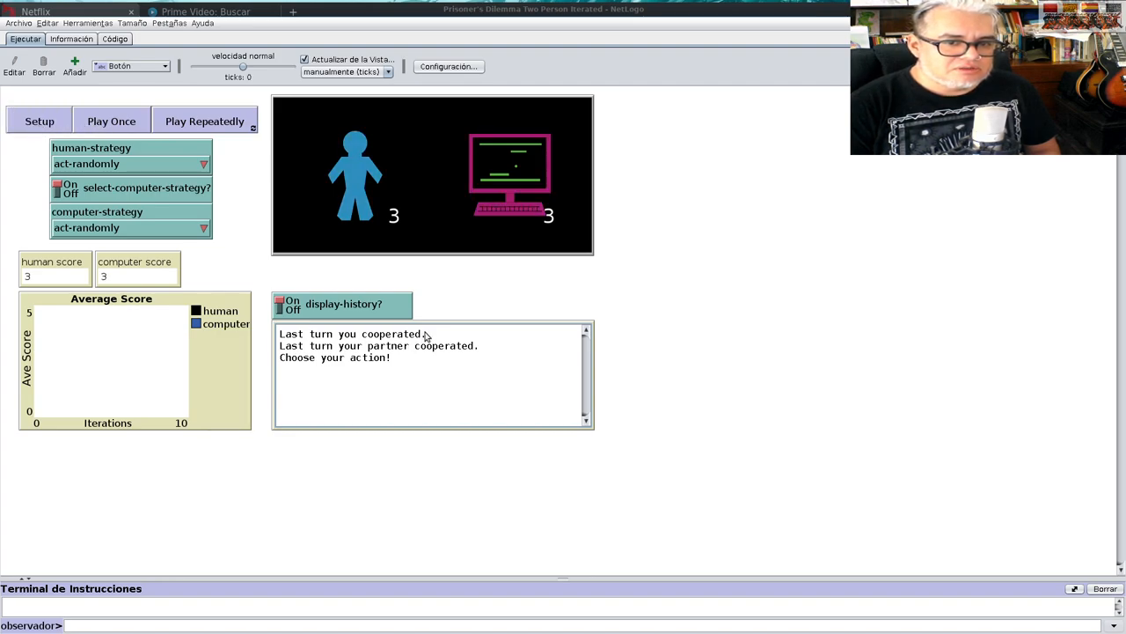
{"action": "mouse_move", "coordinate": [304, 352]}
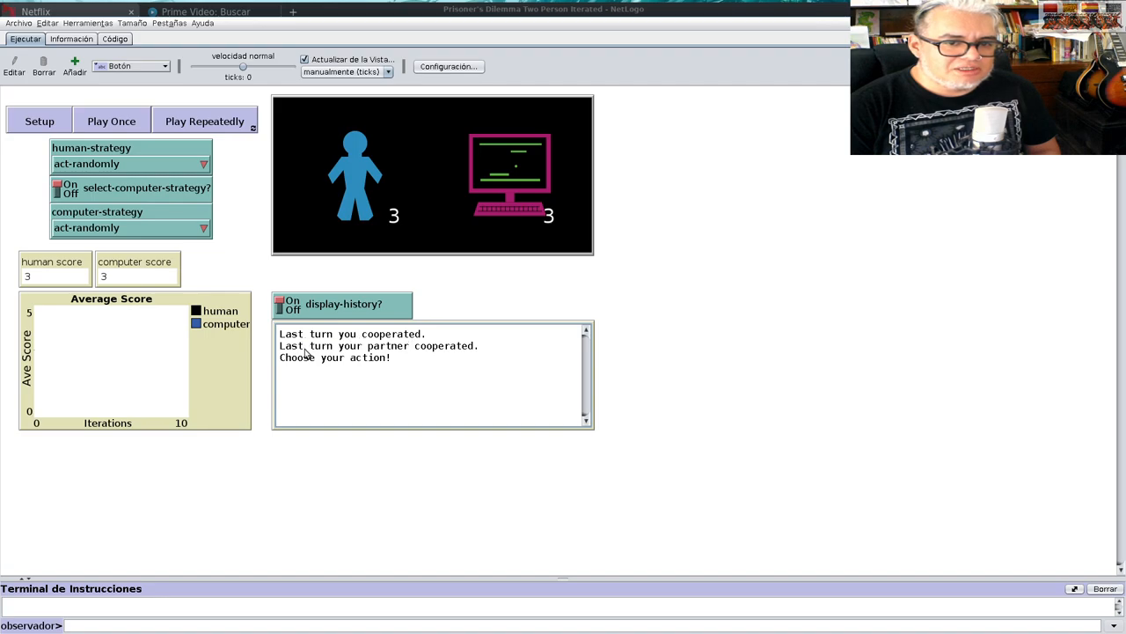
{"action": "mouse_move", "coordinate": [434, 339]}
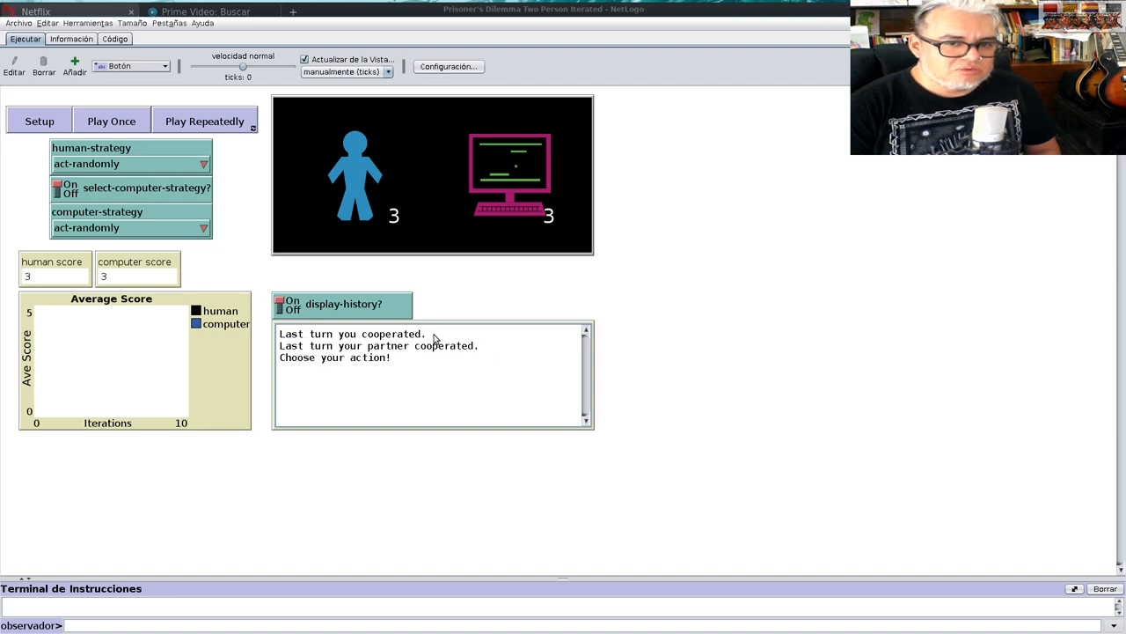
{"action": "mouse_move", "coordinate": [263, 364]}
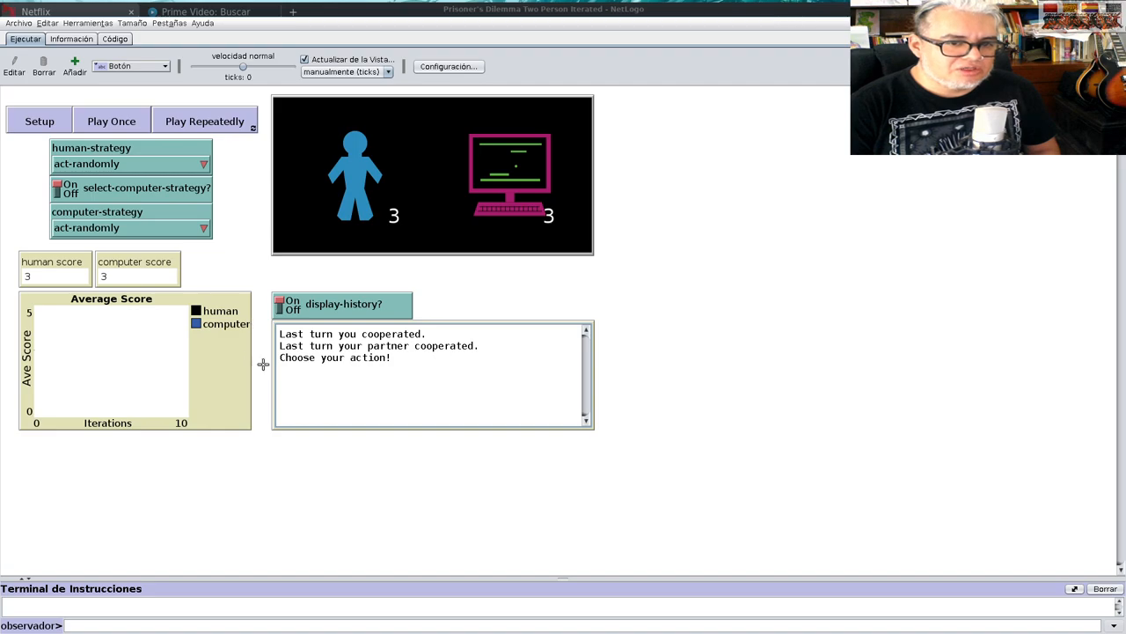
{"action": "mouse_move", "coordinate": [210, 351]}
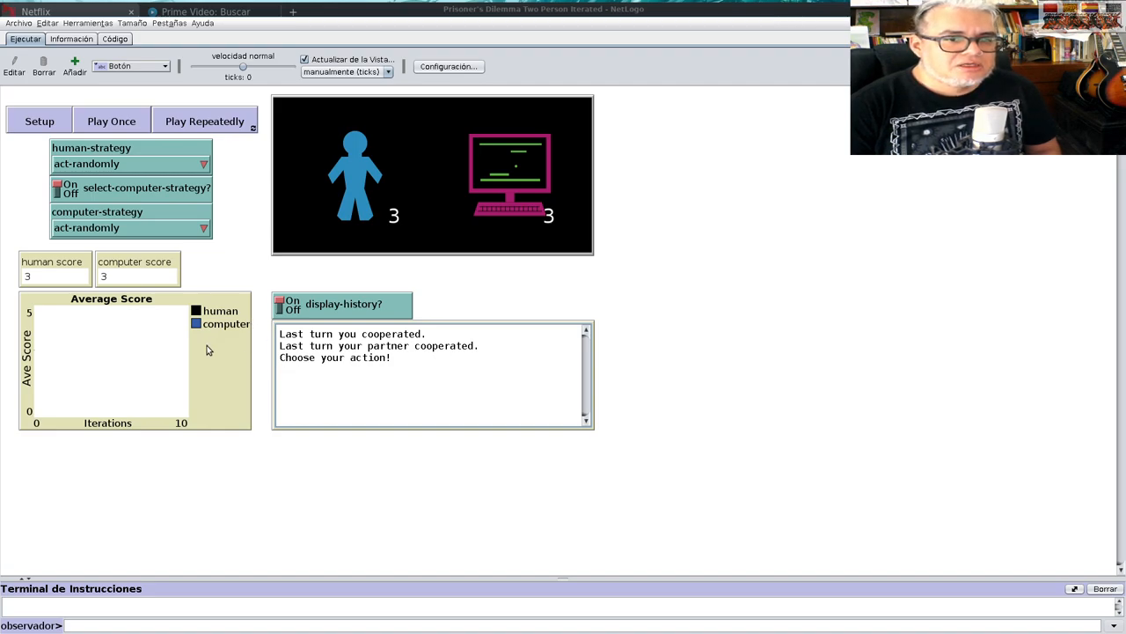
{"action": "left_click", "coordinate": [111, 120]}
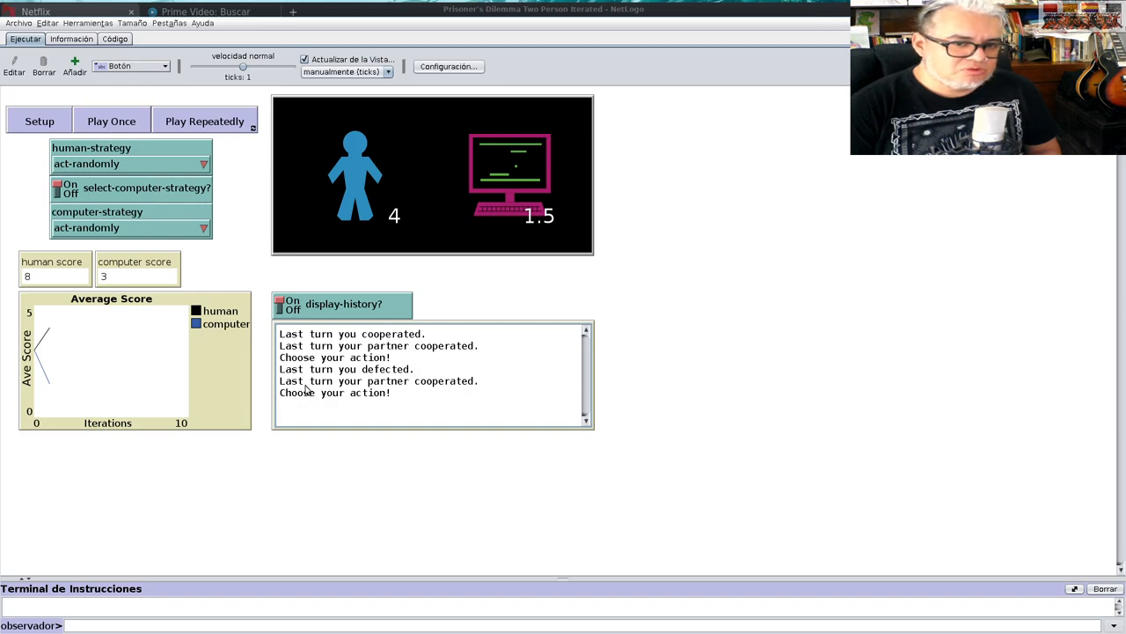
{"action": "mouse_move", "coordinate": [396, 221]}
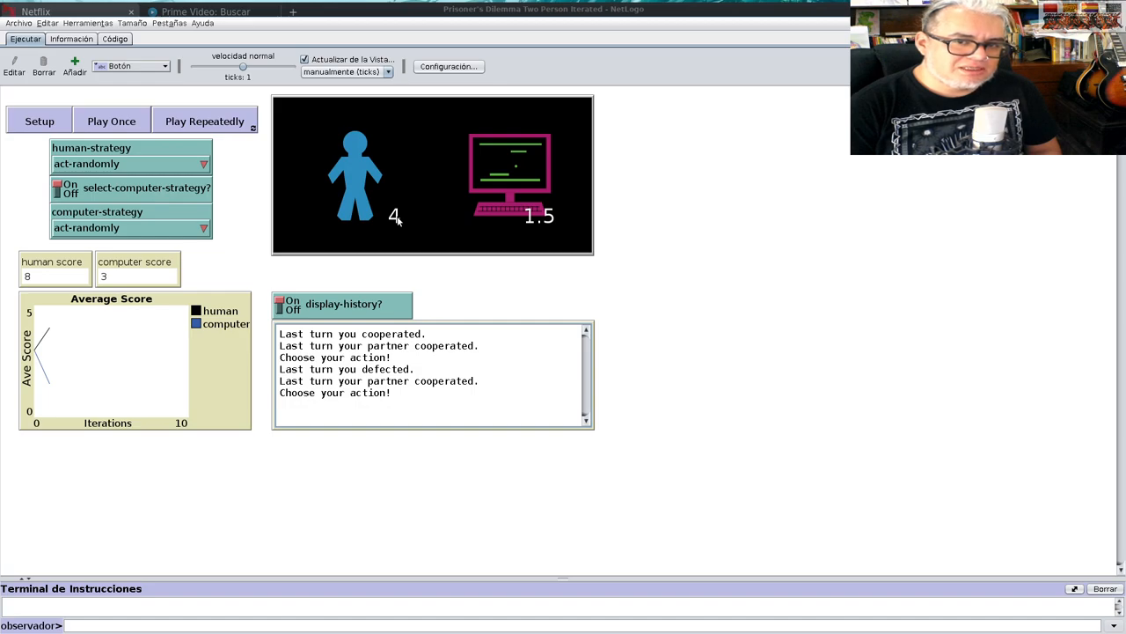
{"action": "mouse_move", "coordinate": [551, 202]}
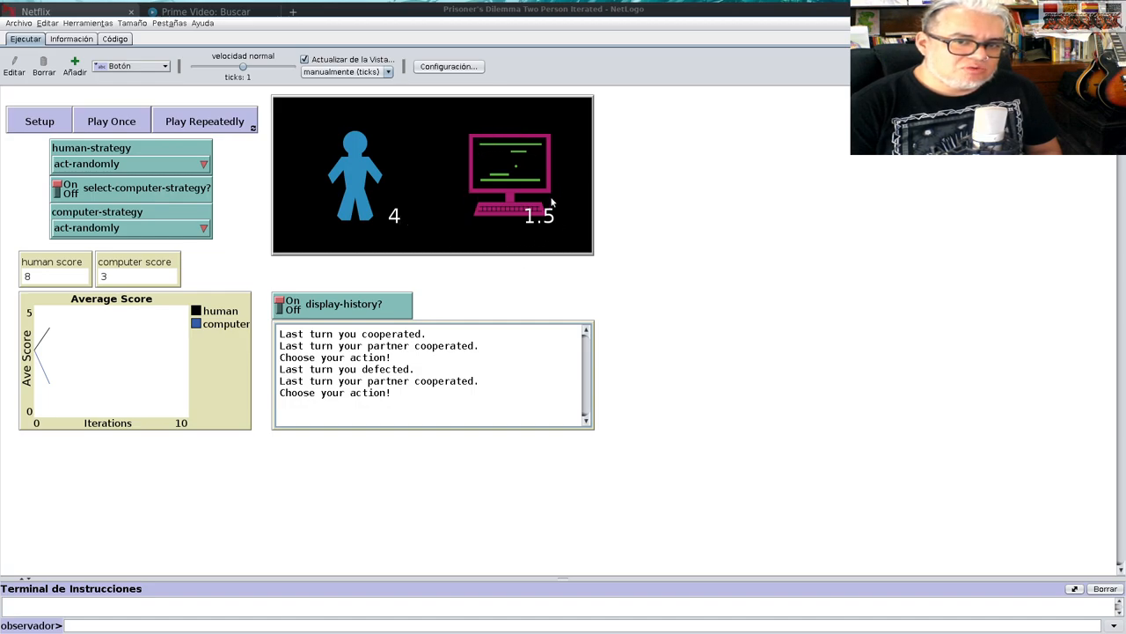
{"action": "mouse_move", "coordinate": [126, 244]}
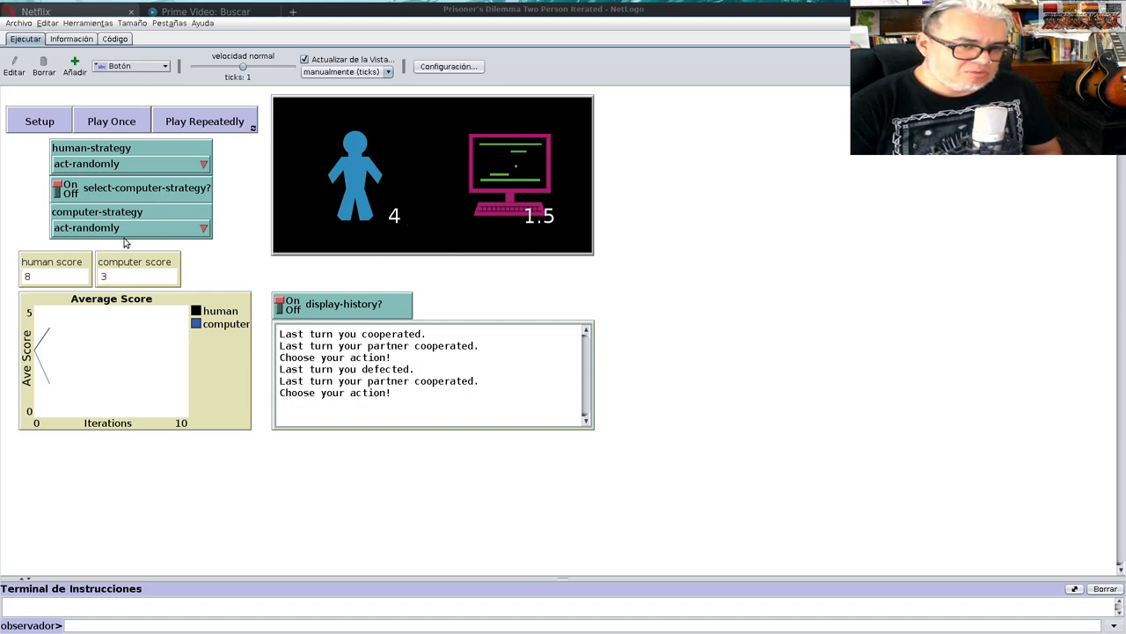
- Play about fourteen random rounds to totals of 37 (average 2.467), then reset the game
{"action": "left_click", "coordinate": [111, 120]}
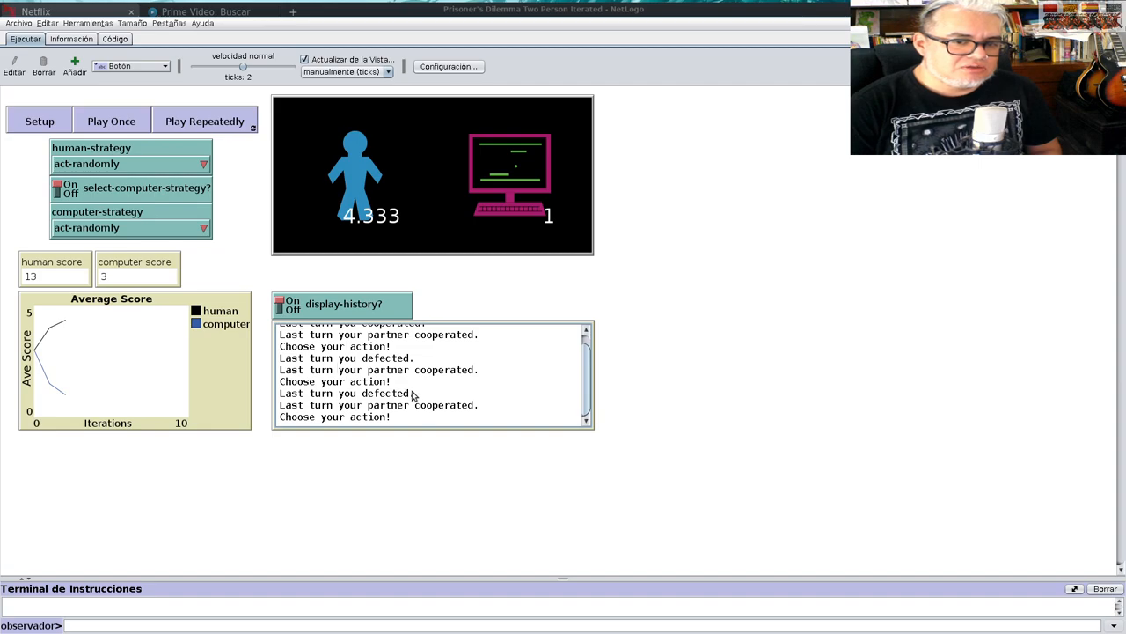
{"action": "mouse_move", "coordinate": [374, 394]}
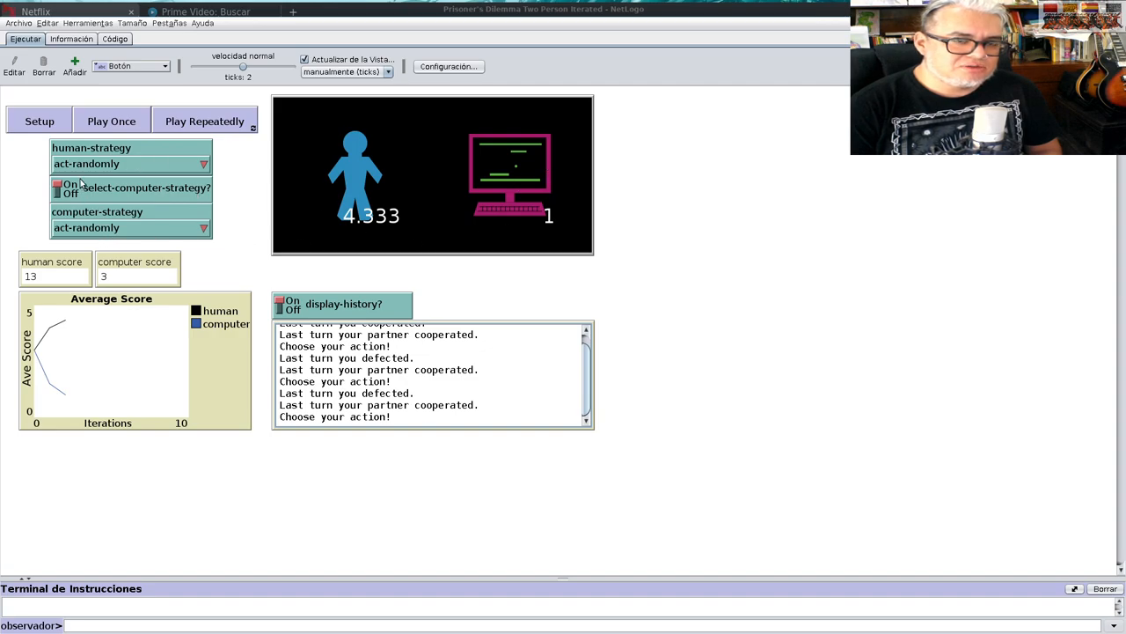
{"action": "left_click", "coordinate": [111, 120]}
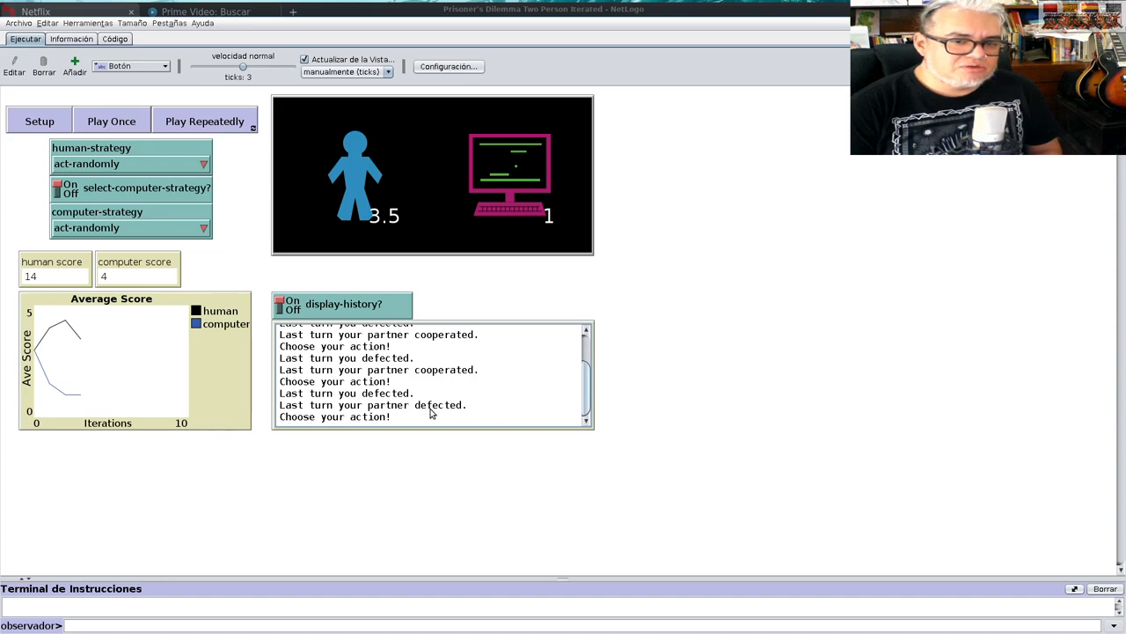
{"action": "left_click", "coordinate": [111, 121]}
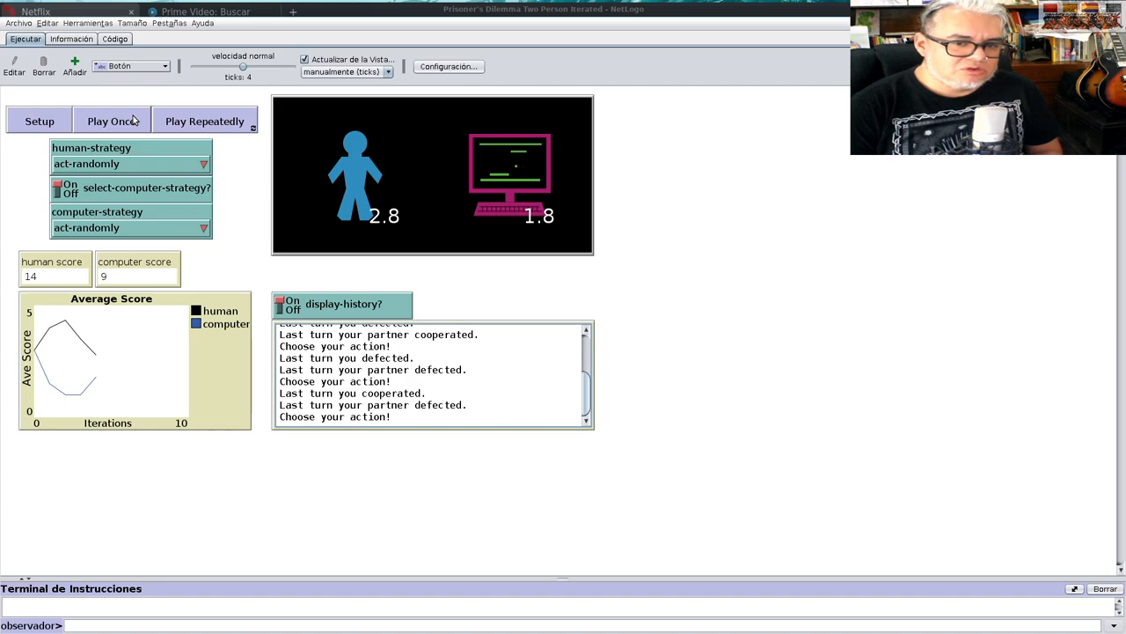
{"action": "left_click", "coordinate": [111, 121]}
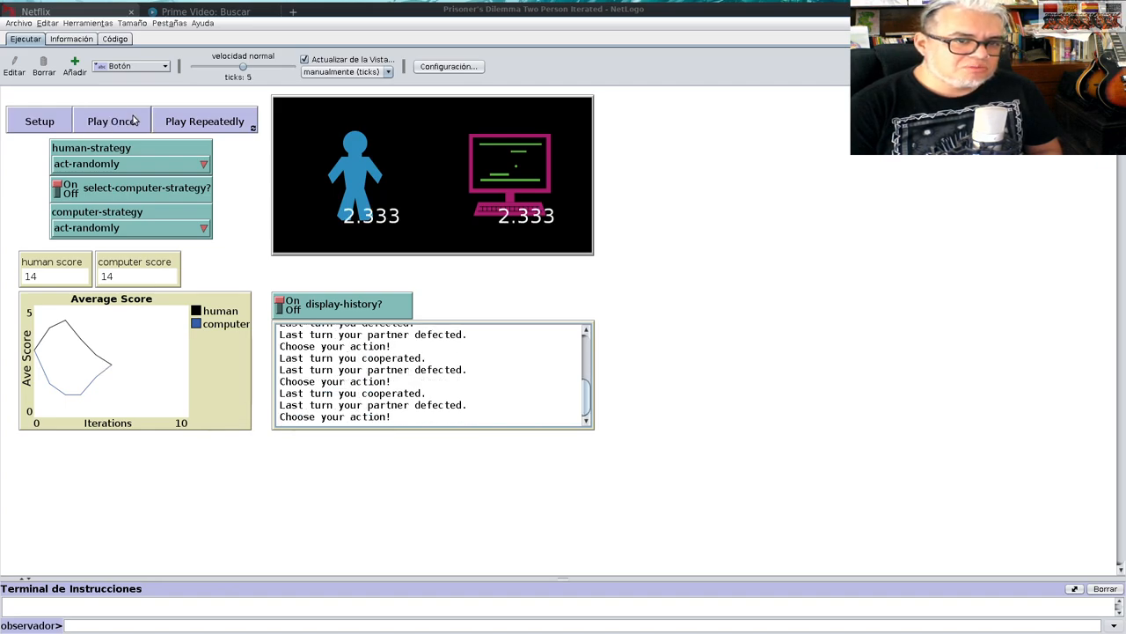
{"action": "left_click", "coordinate": [113, 120]}
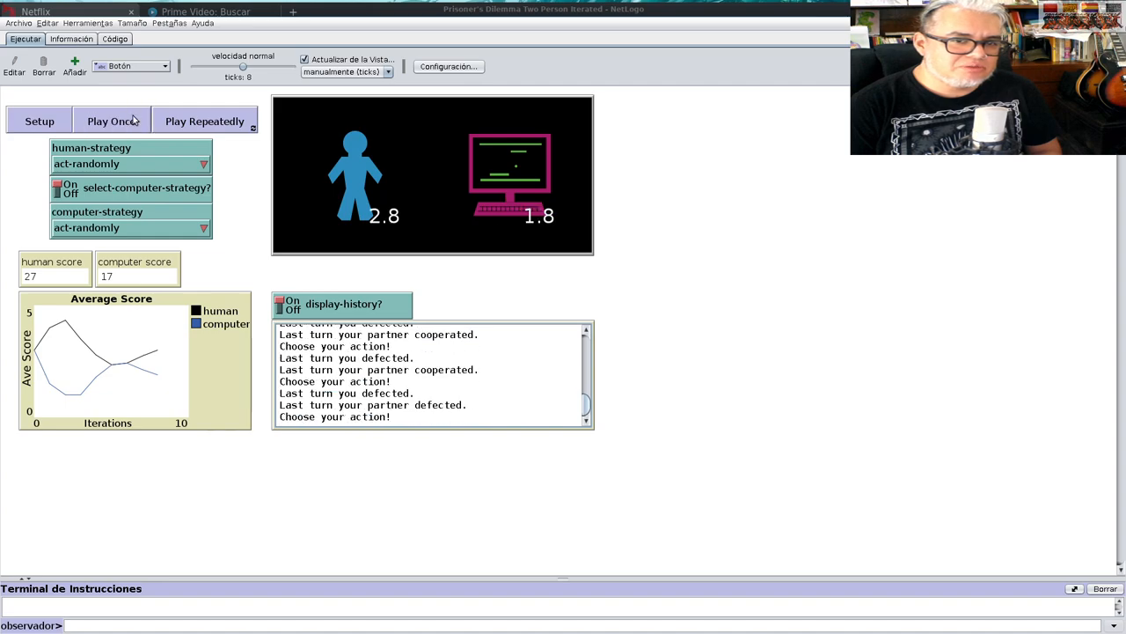
{"action": "left_click", "coordinate": [204, 120]}
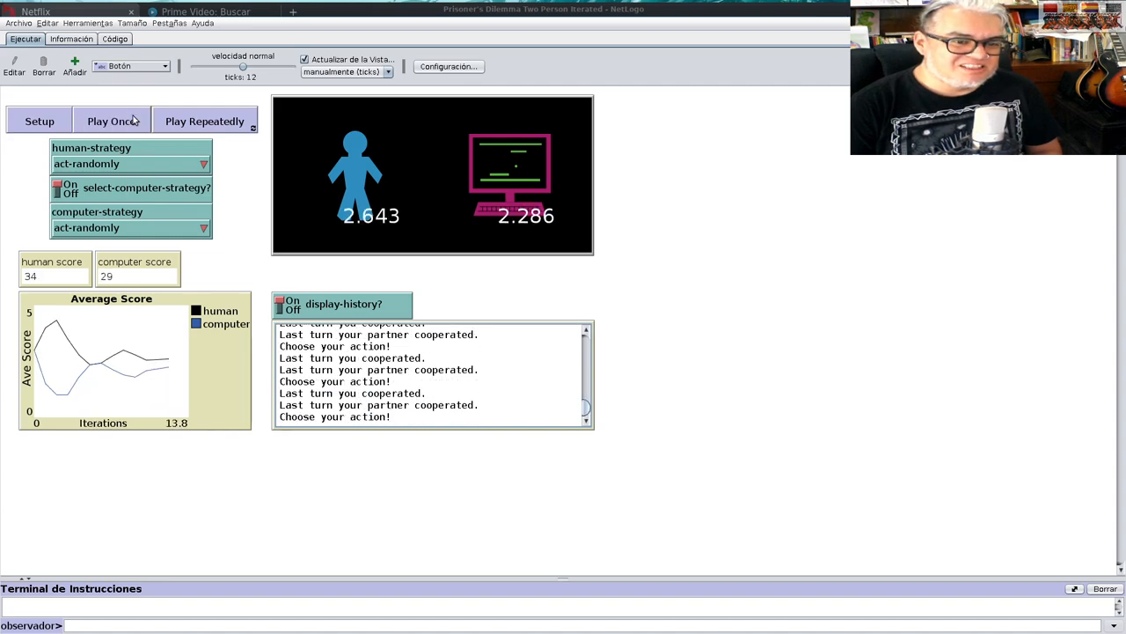
{"action": "left_click", "coordinate": [111, 121]}
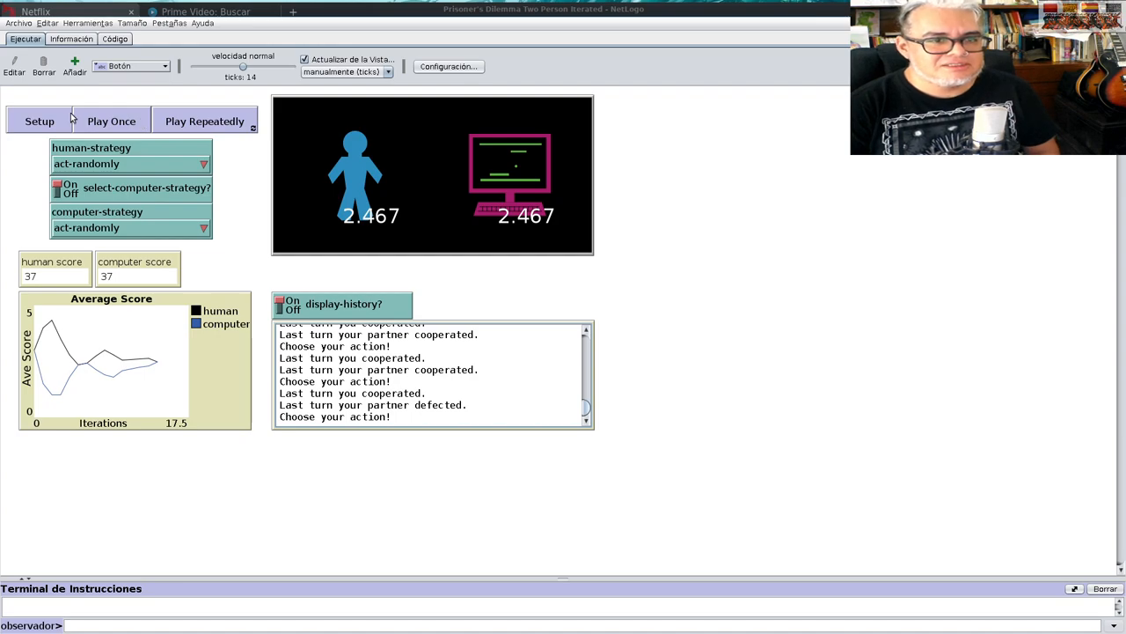
{"action": "left_click", "coordinate": [39, 120]}
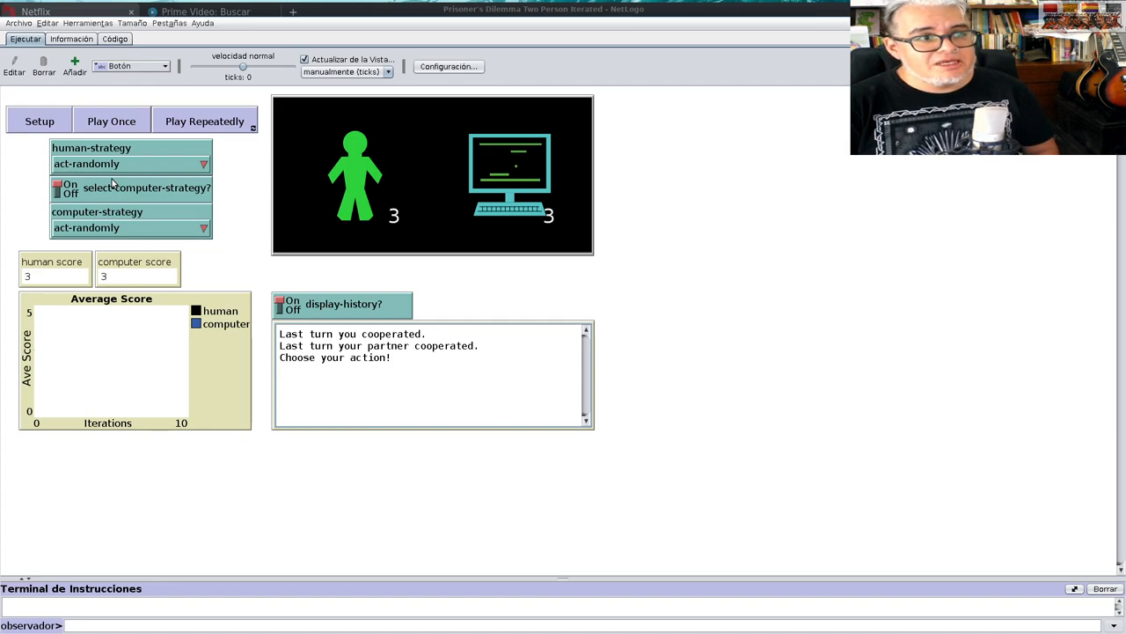
{"action": "mouse_move", "coordinate": [166, 232]}
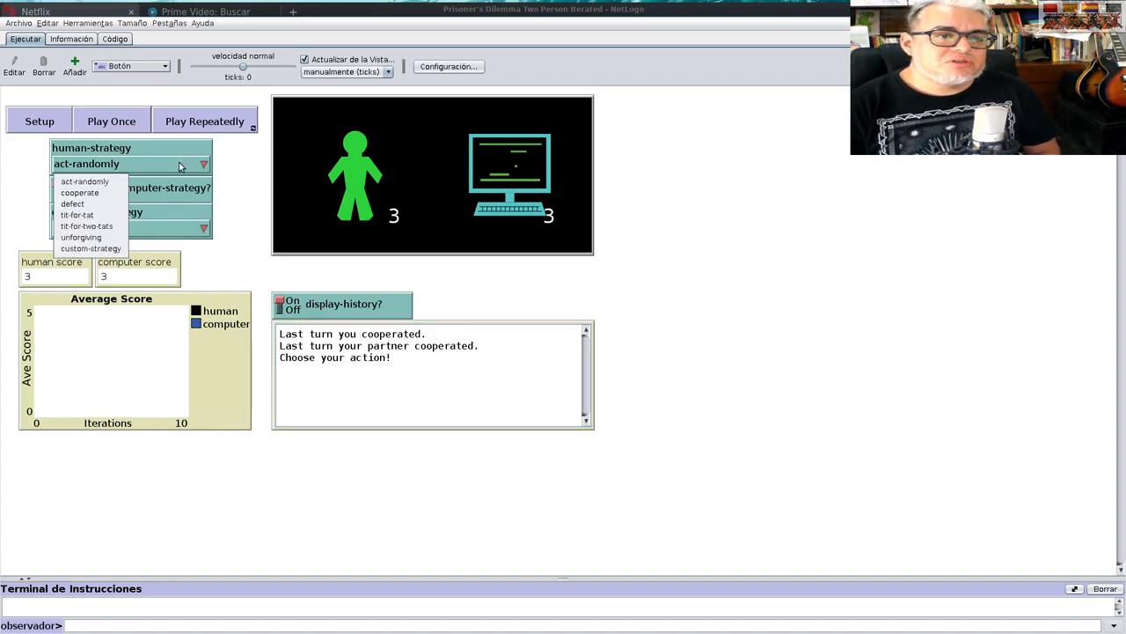
- Set both players to defect, run continuously to averages near 1.1, then reset
{"action": "left_click", "coordinate": [72, 203]}
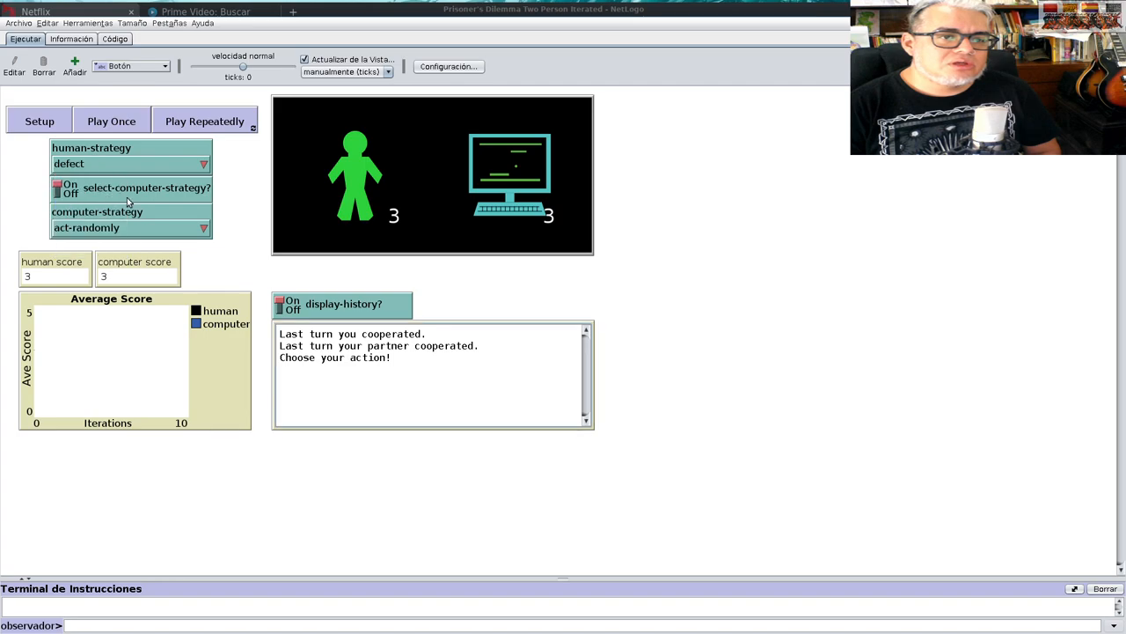
{"action": "left_click", "coordinate": [130, 227]}
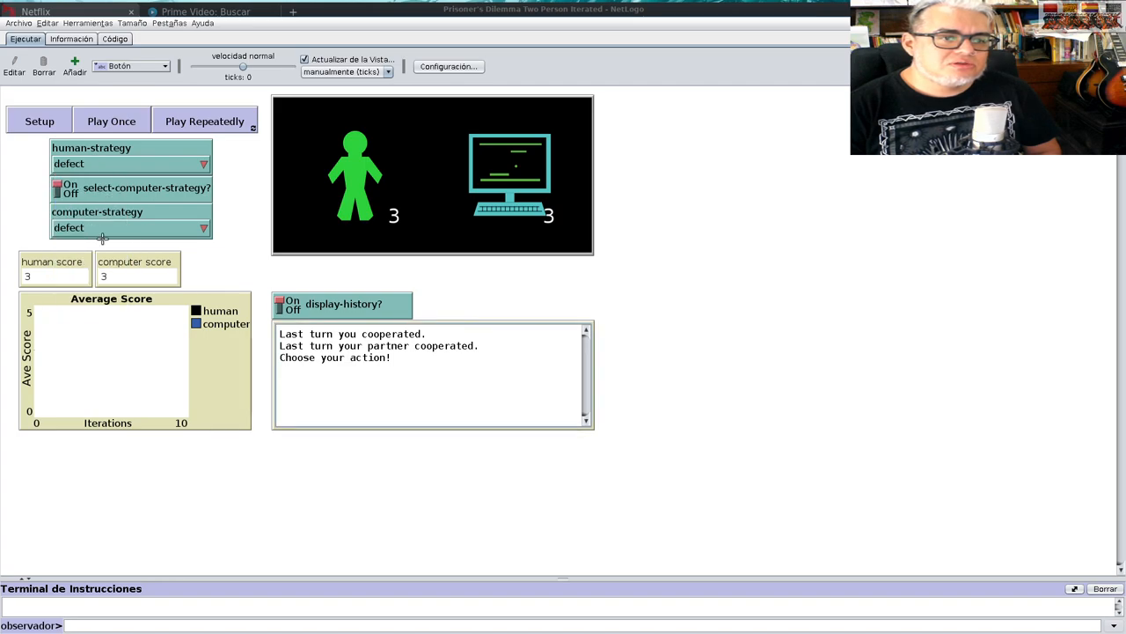
{"action": "mouse_move", "coordinate": [97, 297]}
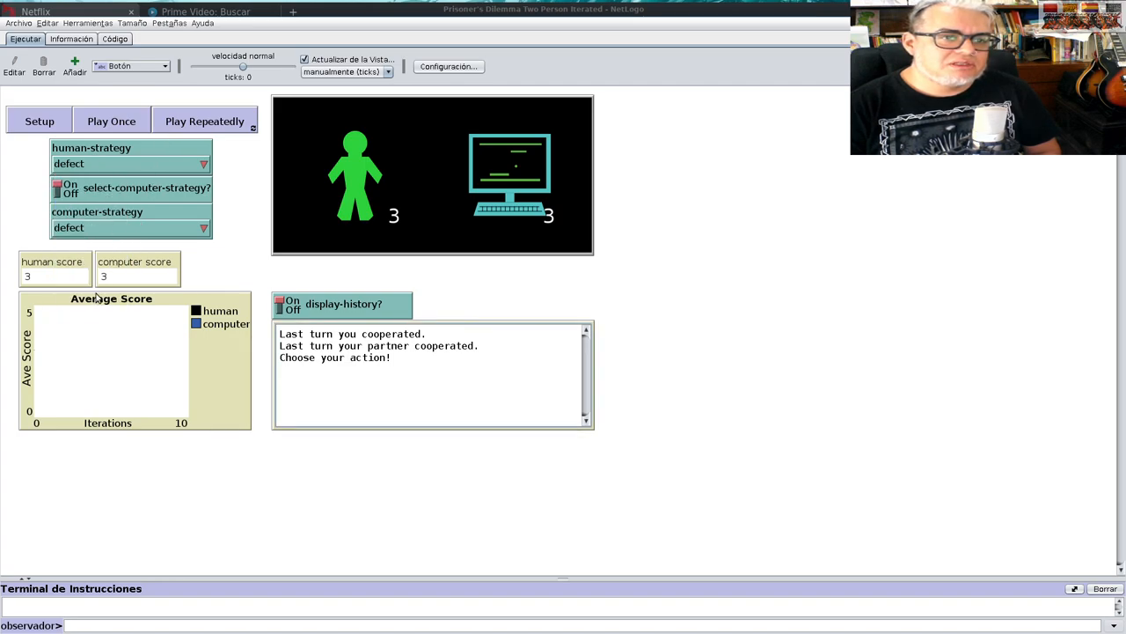
{"action": "left_click", "coordinate": [204, 121]}
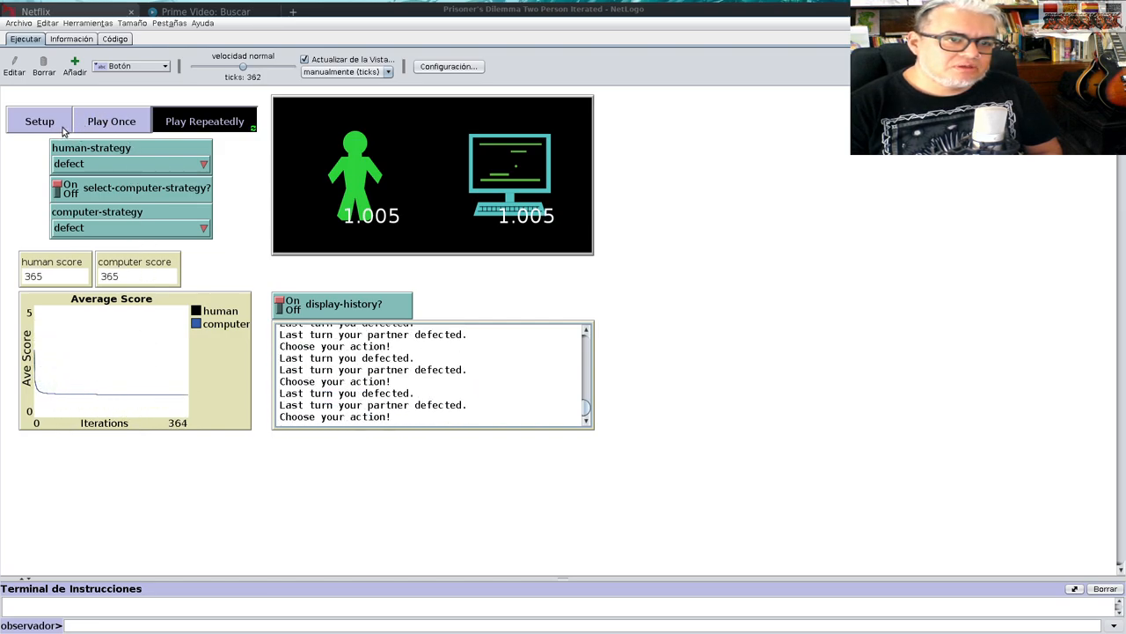
{"action": "left_click", "coordinate": [39, 120]}
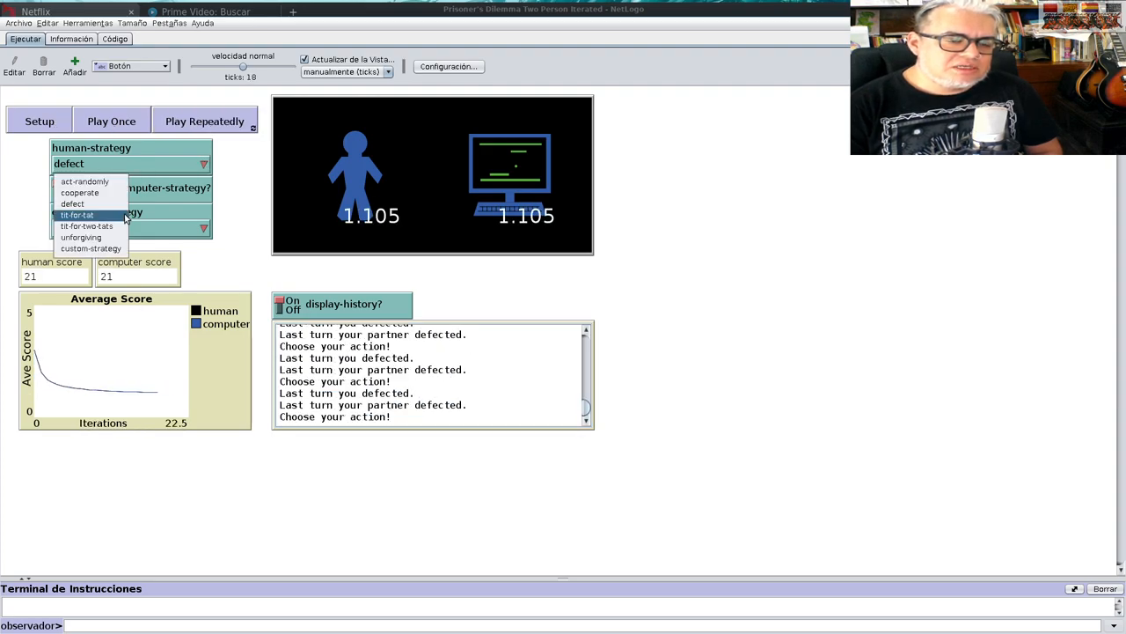
{"action": "mouse_move", "coordinate": [84, 181]}
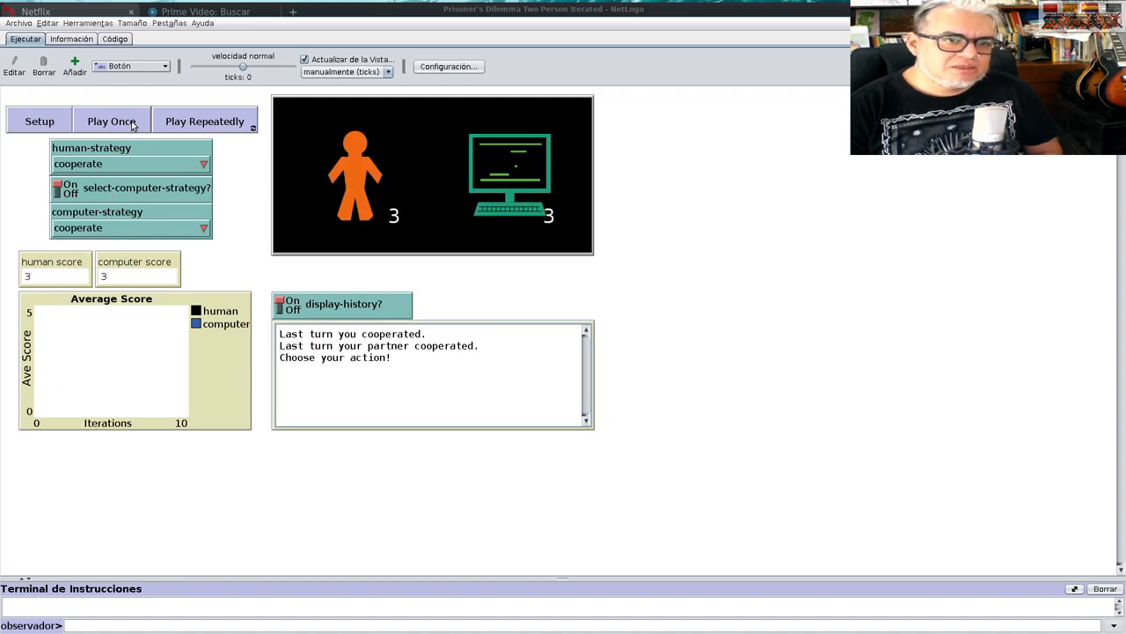
- Run mutual cooperation continuously at an average of 3, then switch the computer to defect
{"action": "left_click", "coordinate": [204, 120]}
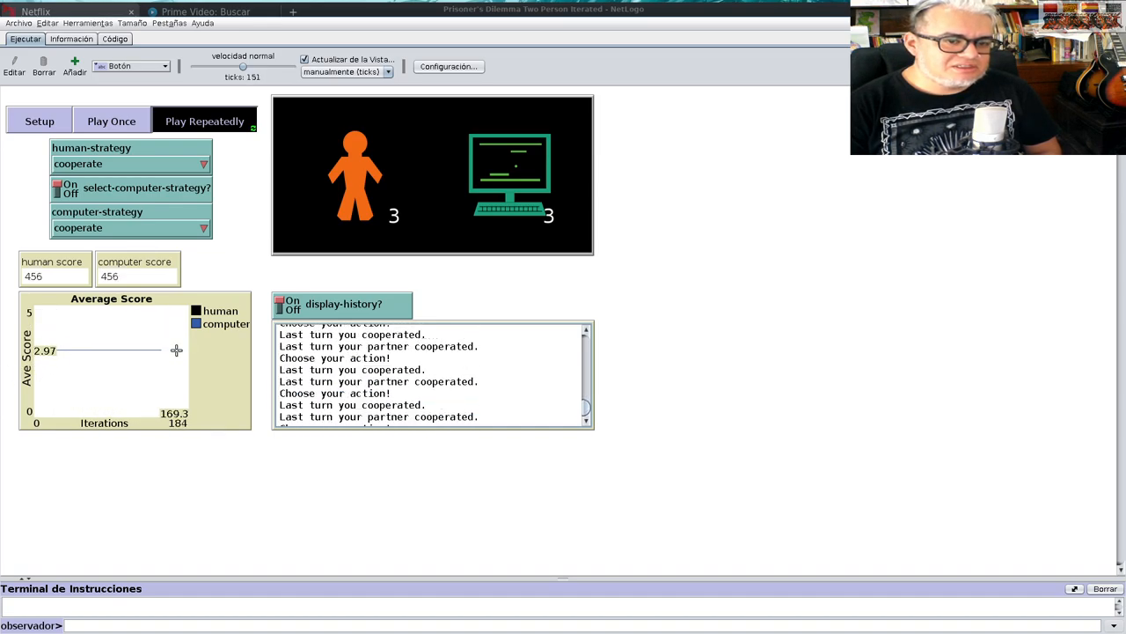
{"action": "left_click", "coordinate": [204, 121]}
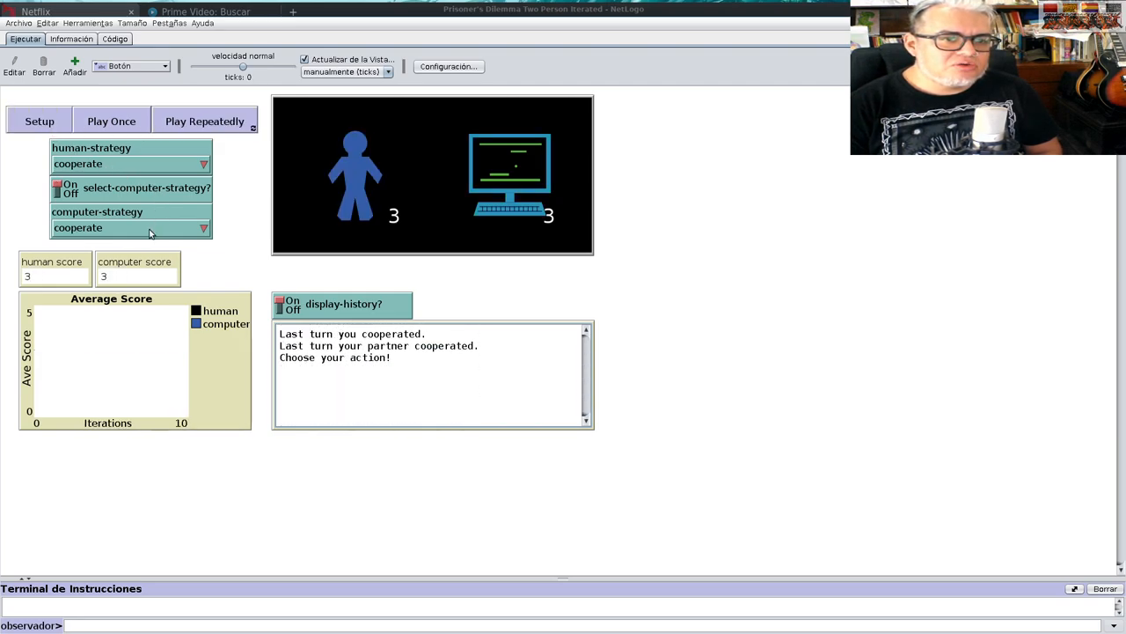
{"action": "left_click", "coordinate": [130, 227]}
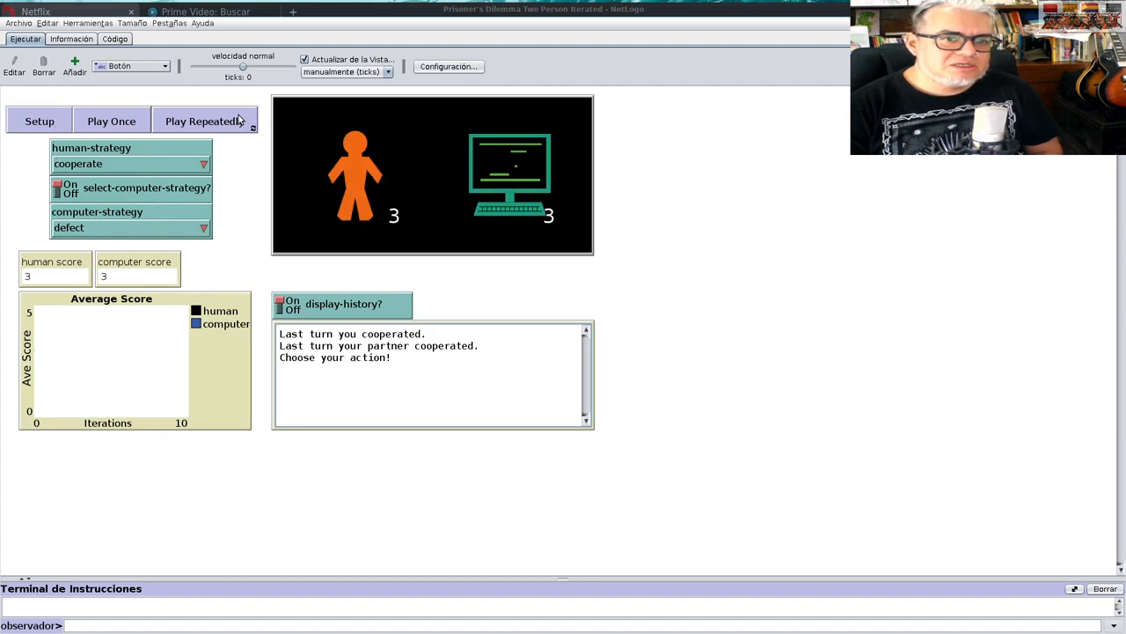
- Run cooperate versus defect to averages 0.009 and 4.994, reset, and view human strategies
{"action": "left_click", "coordinate": [204, 120]}
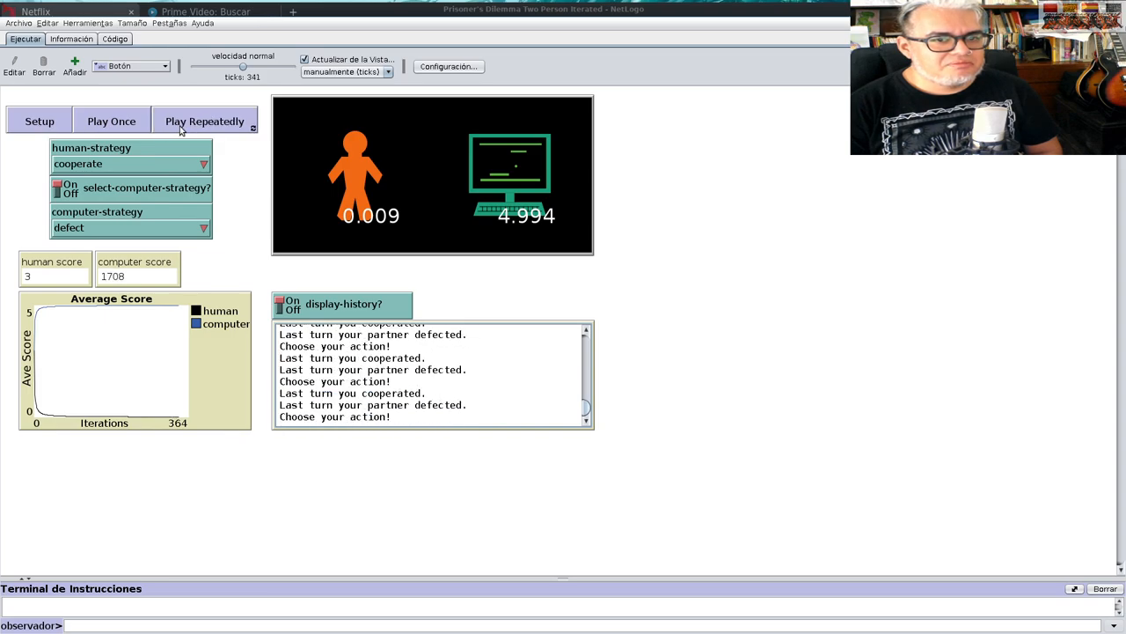
{"action": "left_click", "coordinate": [39, 121]}
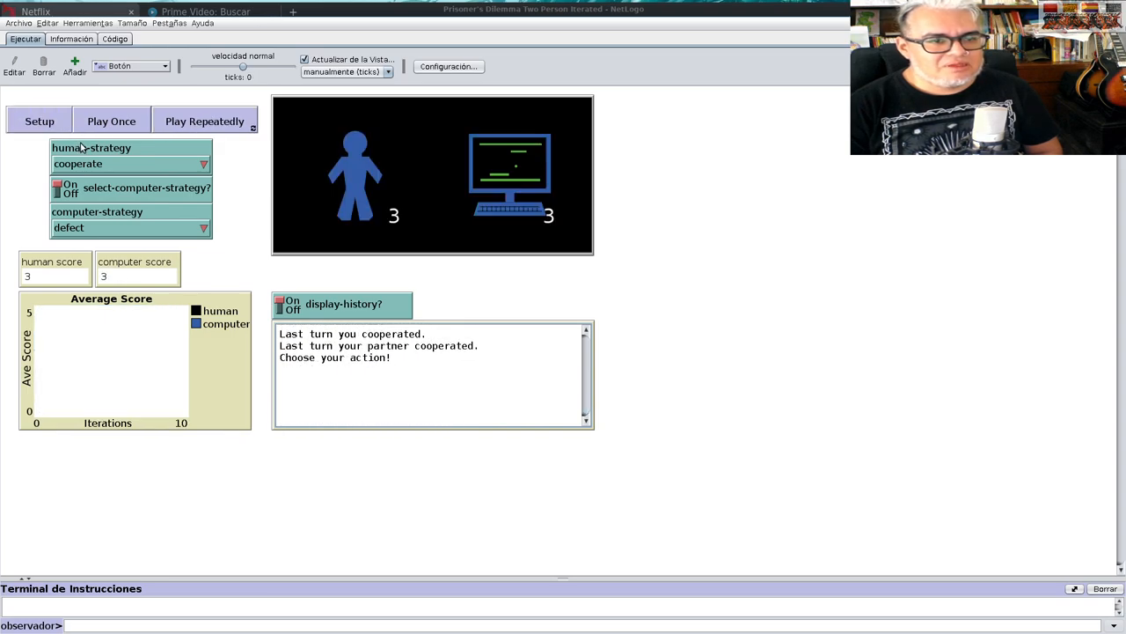
{"action": "mouse_move", "coordinate": [92, 164]}
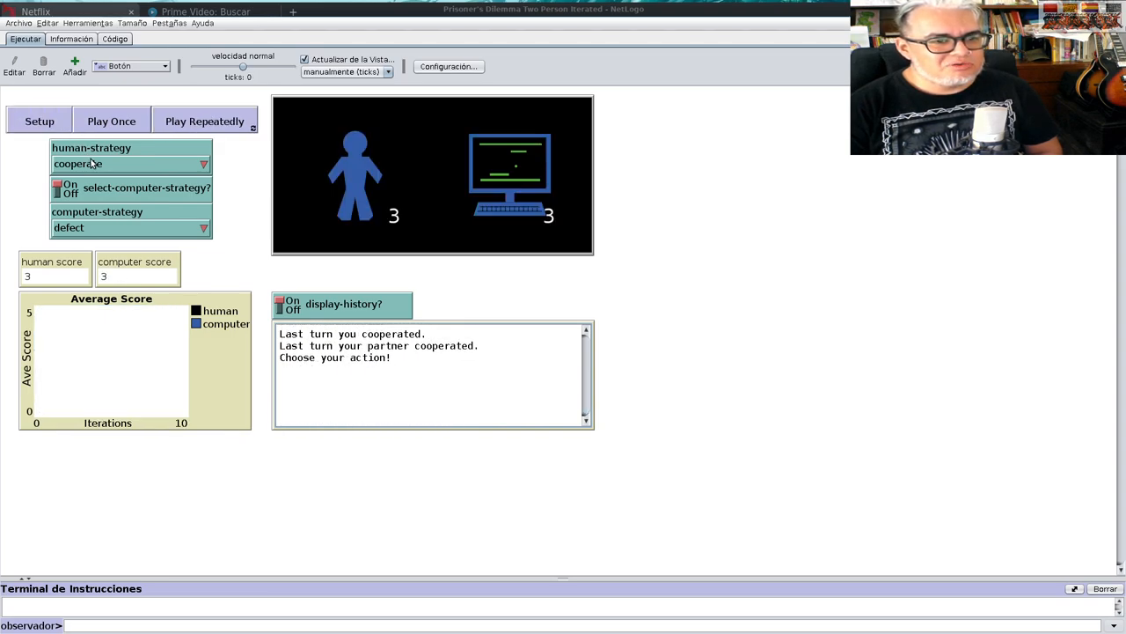
{"action": "left_click", "coordinate": [131, 164]}
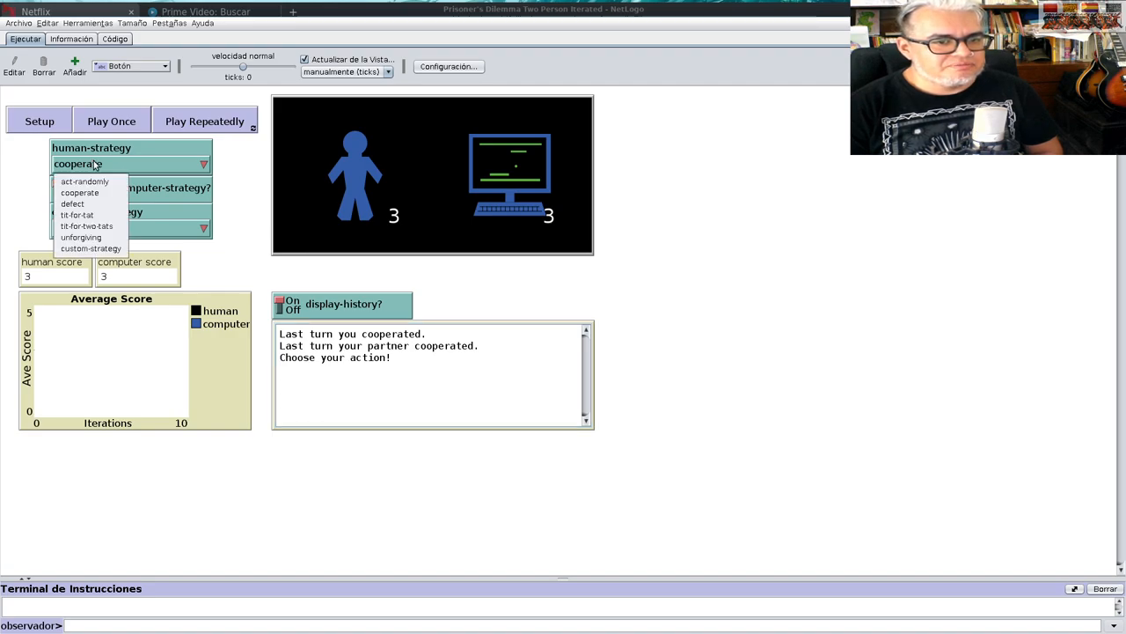
- Set the human to act-randomly and the computer to tit-for-tat
{"action": "left_click", "coordinate": [85, 182]}
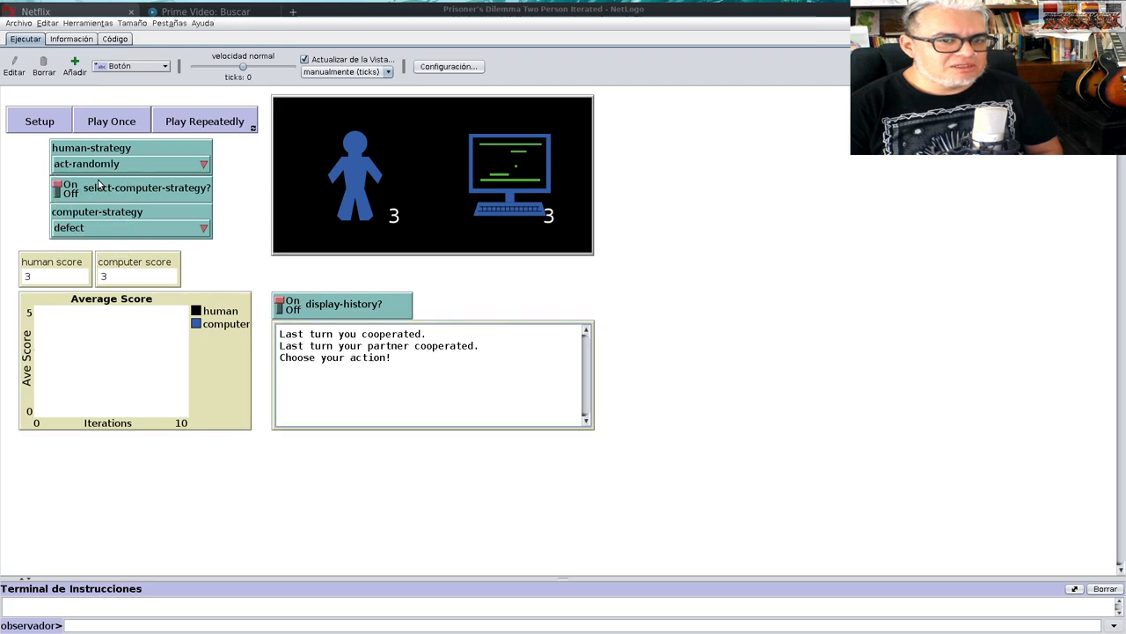
{"action": "left_click", "coordinate": [130, 227]}
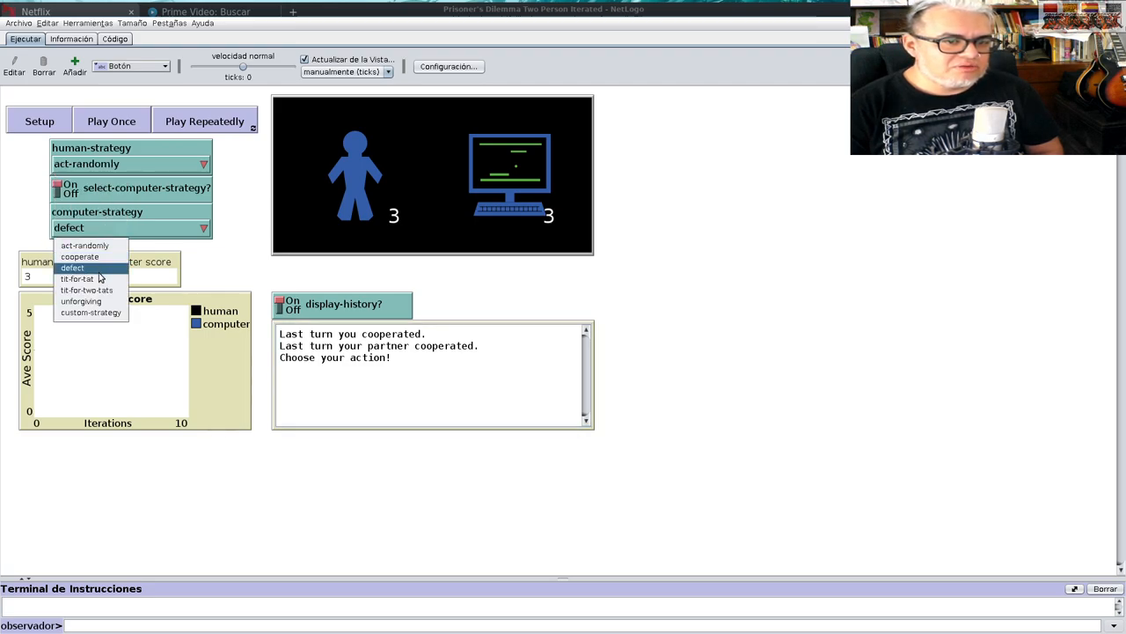
{"action": "left_click", "coordinate": [78, 279]}
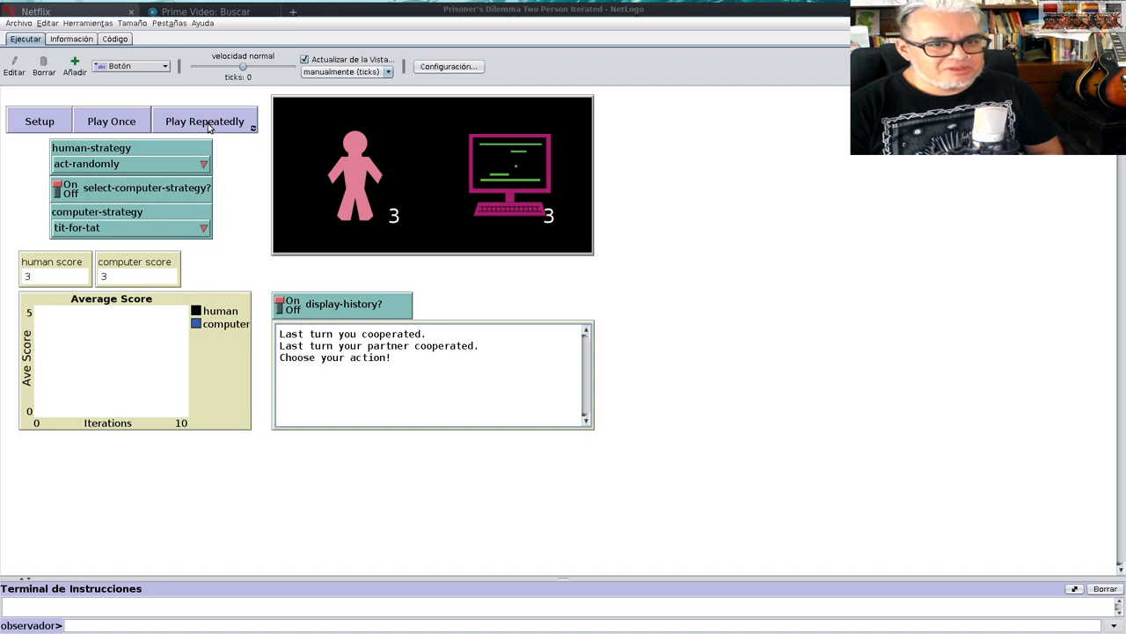
- Run the random versus tit-for-tat game at slower speed, reaching averages near 2.39 and 2.36
{"action": "left_click", "coordinate": [204, 120]}
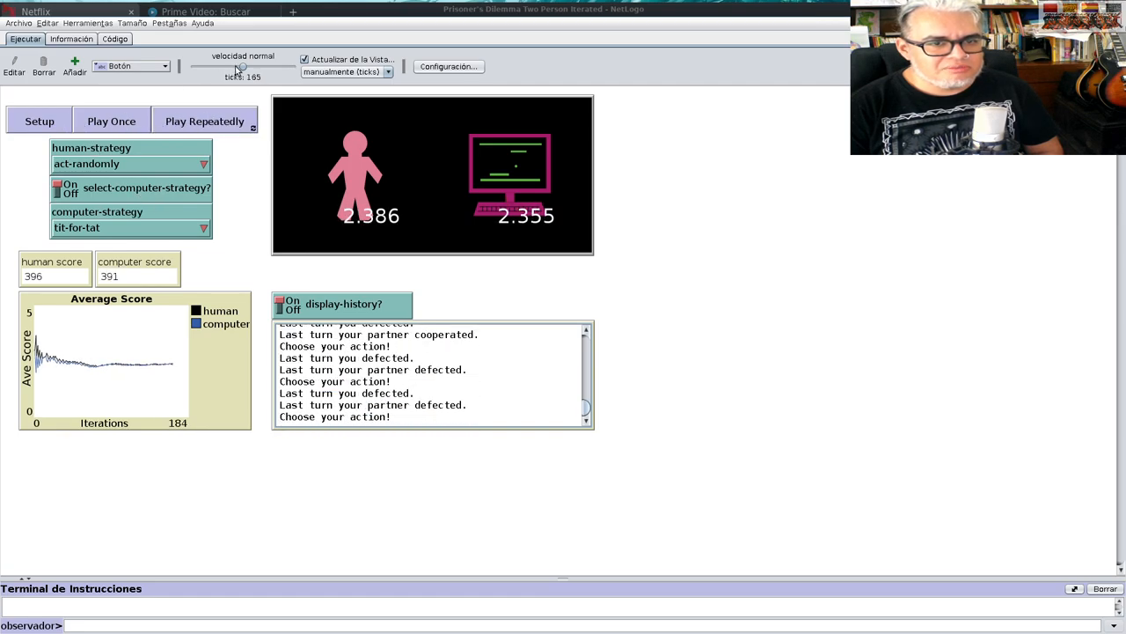
{"action": "left_click_drag", "start_coordinate": [240, 67], "coordinate": [212, 67]}
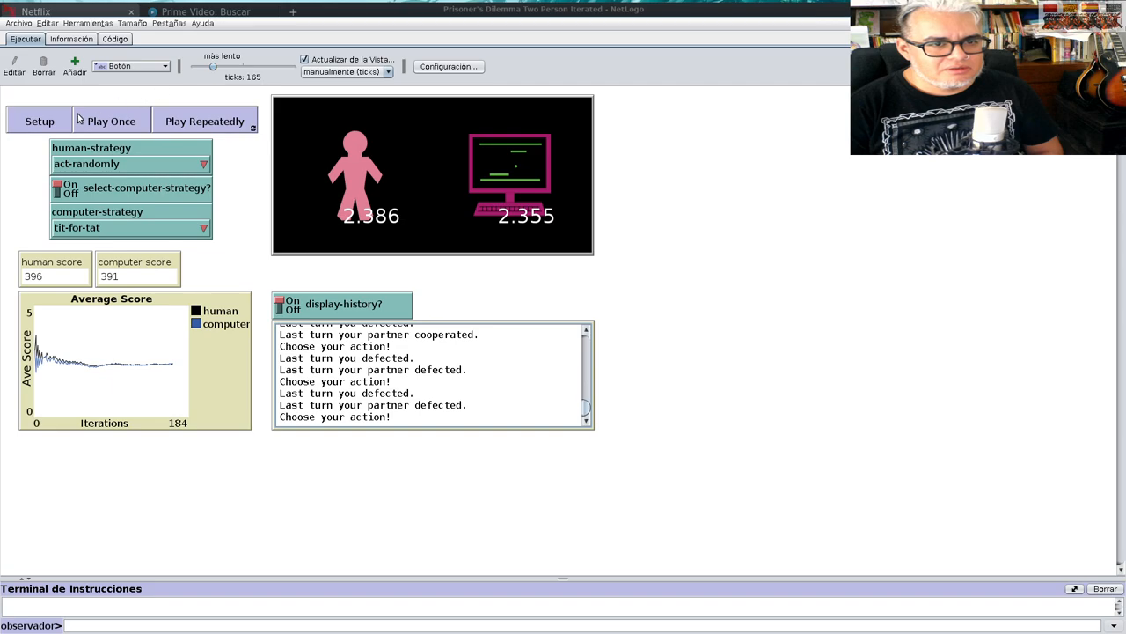
{"action": "left_click", "coordinate": [204, 120]}
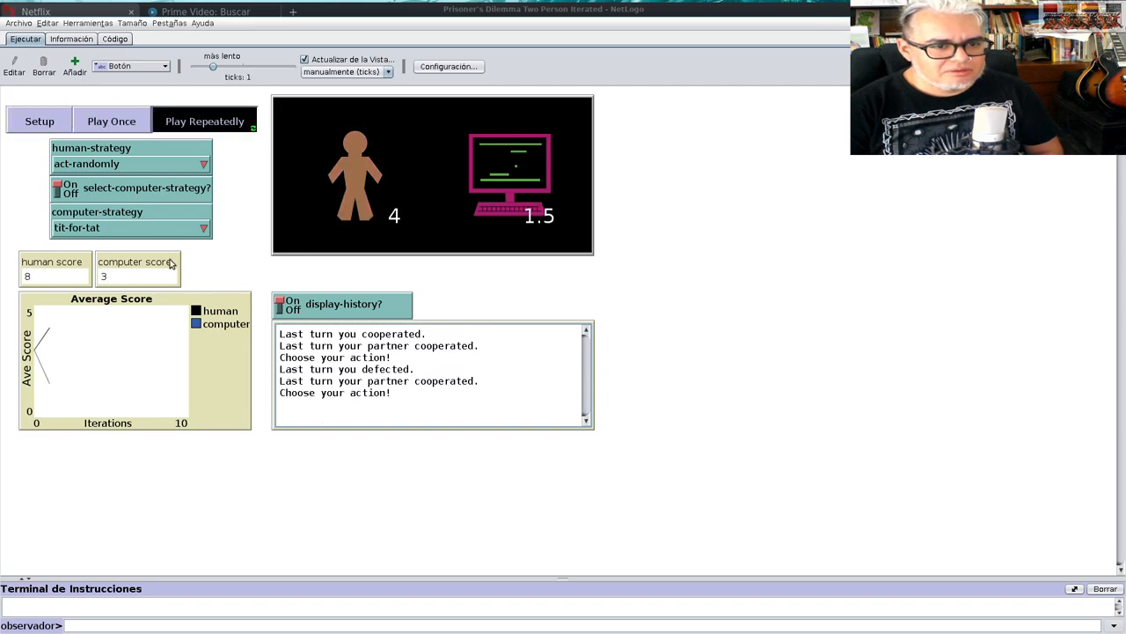
{"action": "left_click", "coordinate": [204, 120]}
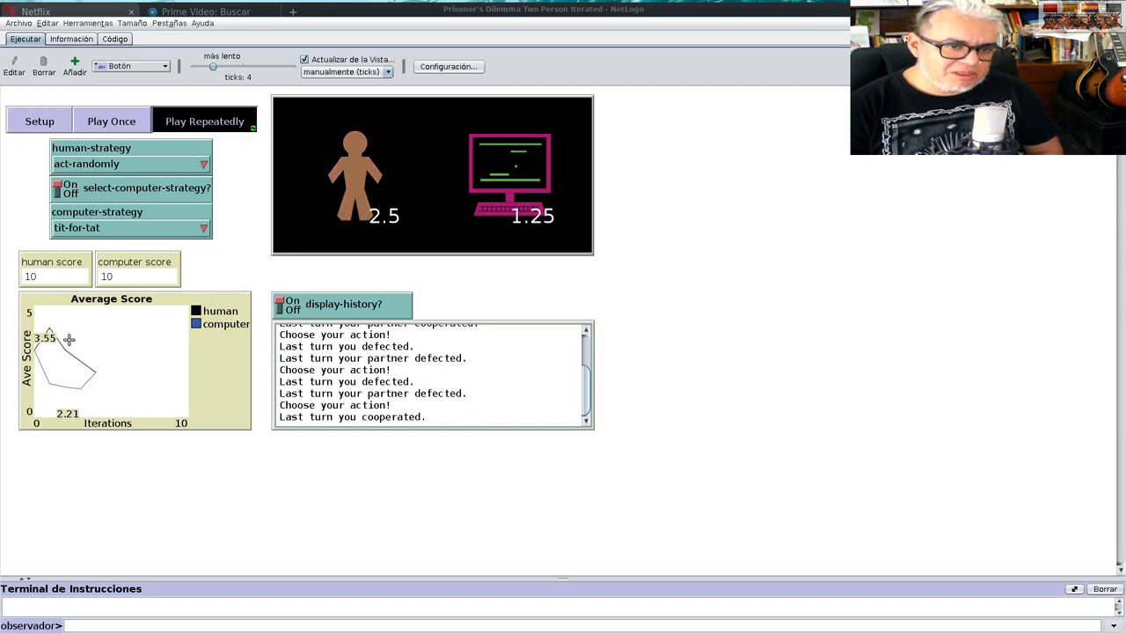
{"action": "left_click", "coordinate": [204, 120]}
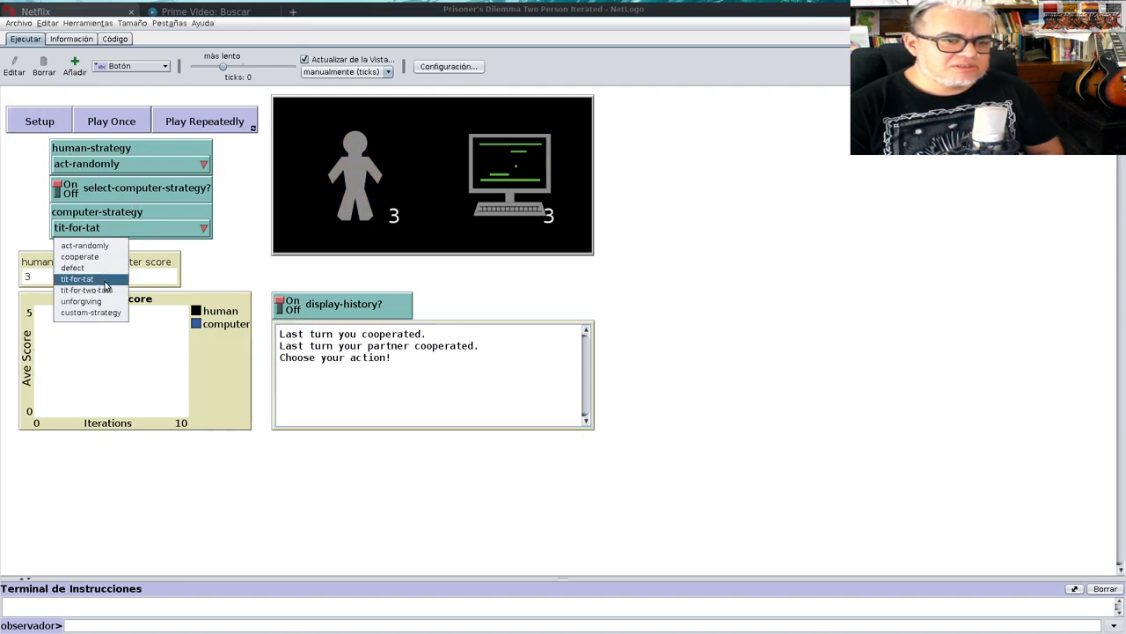
- Switch the computer to tit-for-two-tats and run a short continuous game, human ahead ~3.4 to 2.4
{"action": "left_click", "coordinate": [91, 289]}
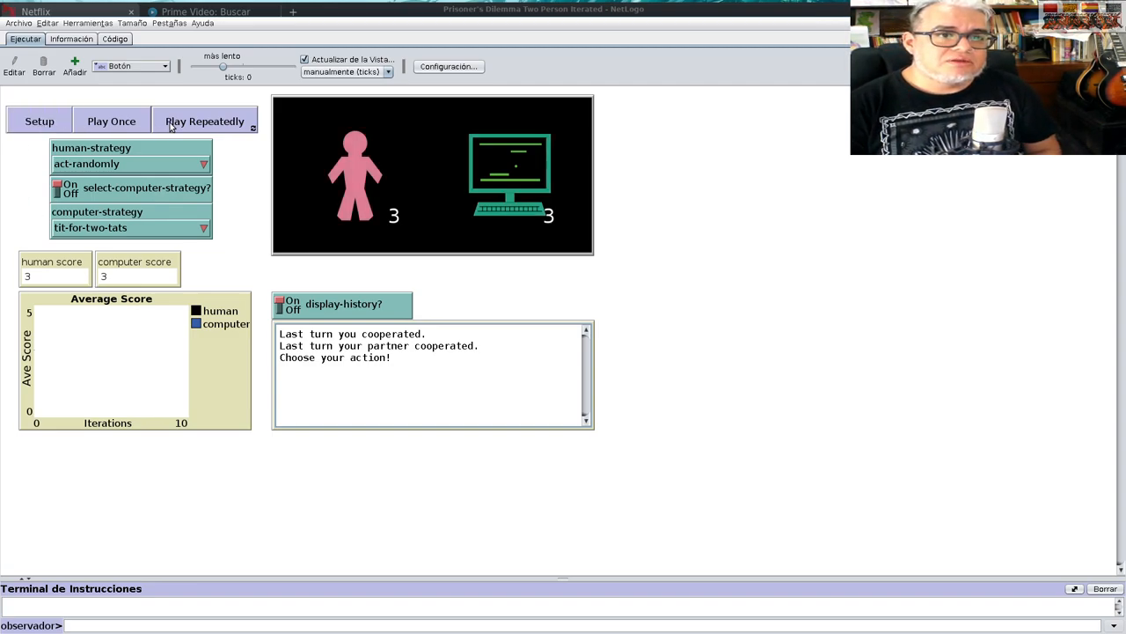
{"action": "mouse_move", "coordinate": [218, 117]}
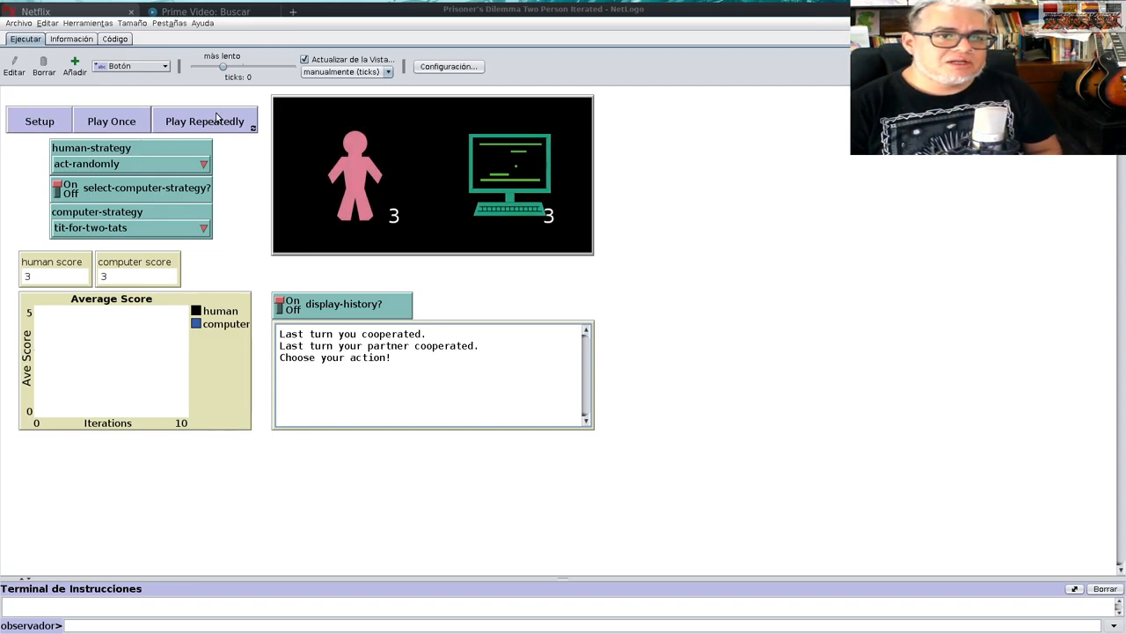
{"action": "left_click", "coordinate": [204, 121]}
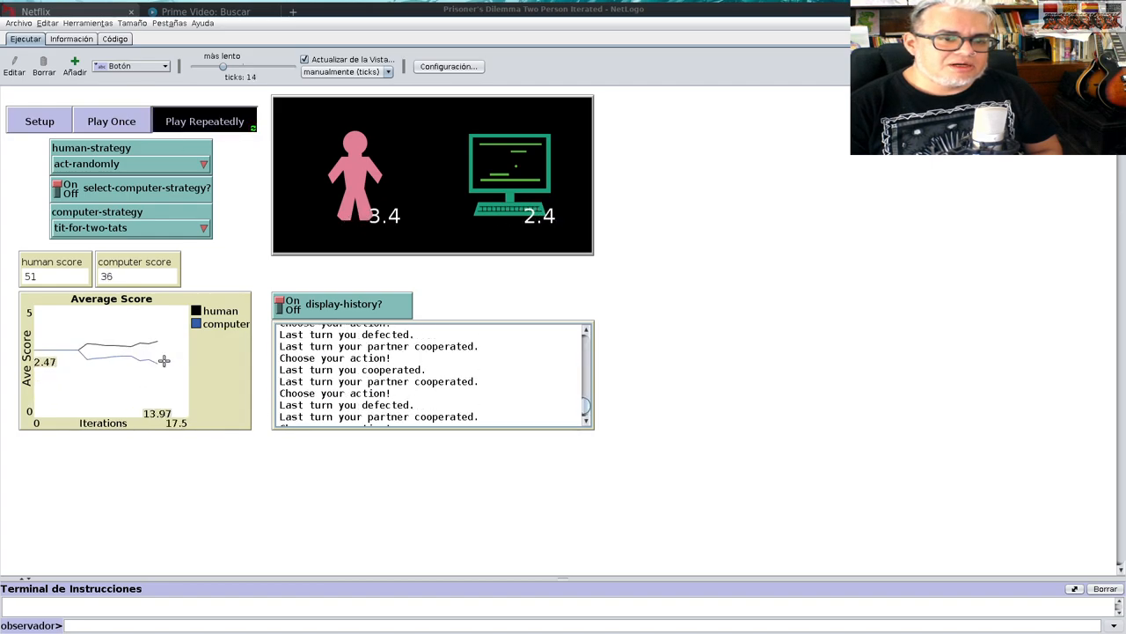
{"action": "left_click", "coordinate": [204, 120]}
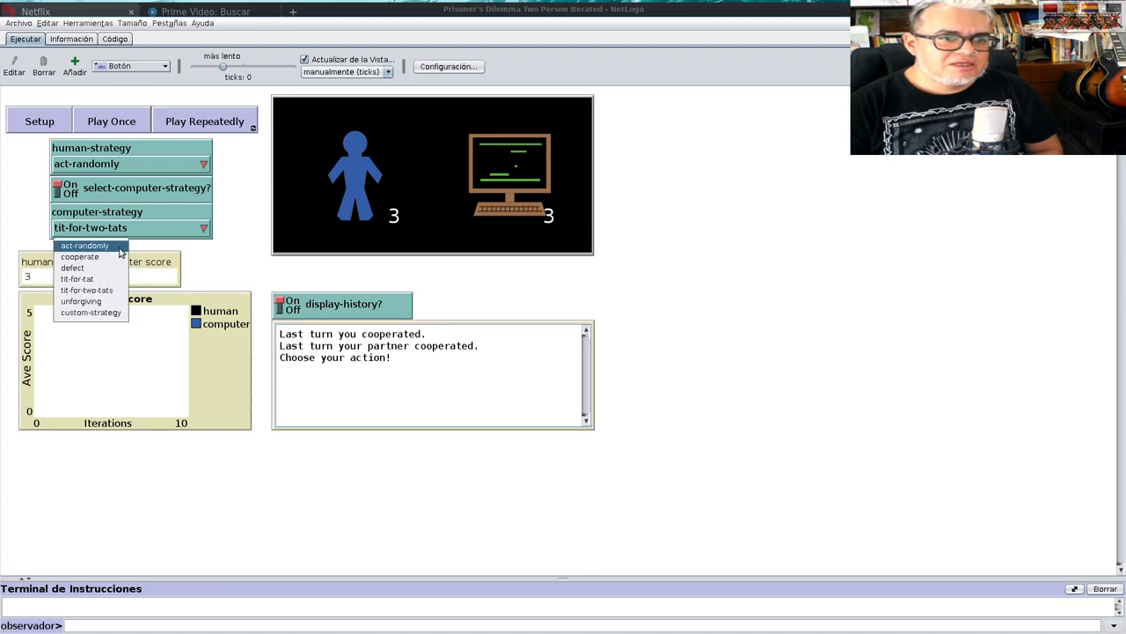
{"action": "mouse_move", "coordinate": [108, 300]}
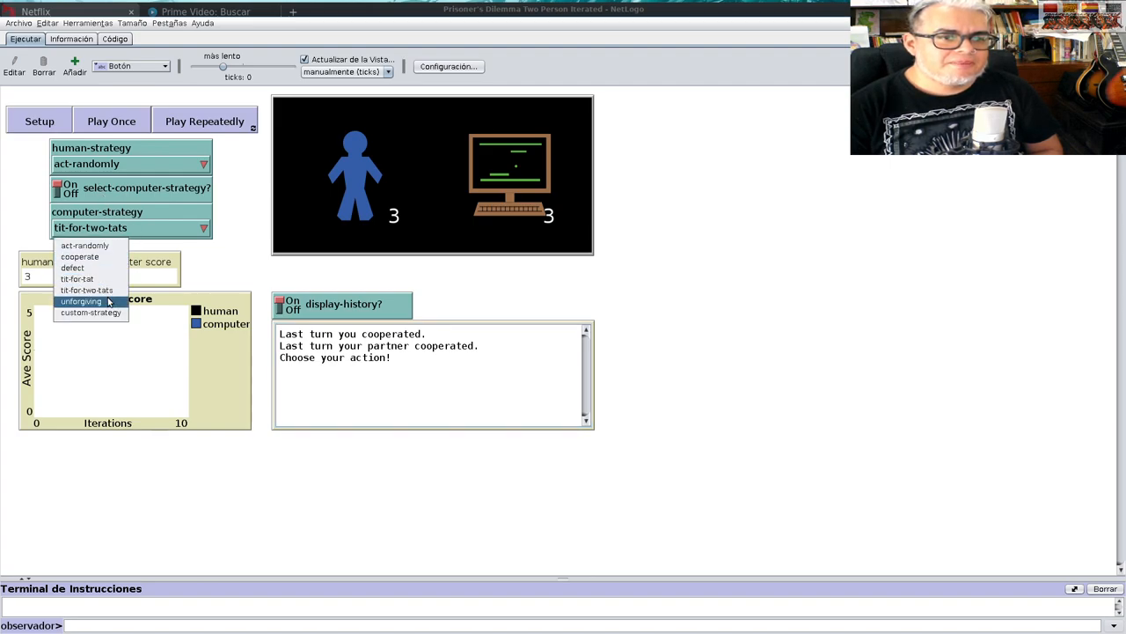
- Set the computer to unforgiving and run until averages reach about 0.61 versus 3.18
{"action": "left_click", "coordinate": [80, 301]}
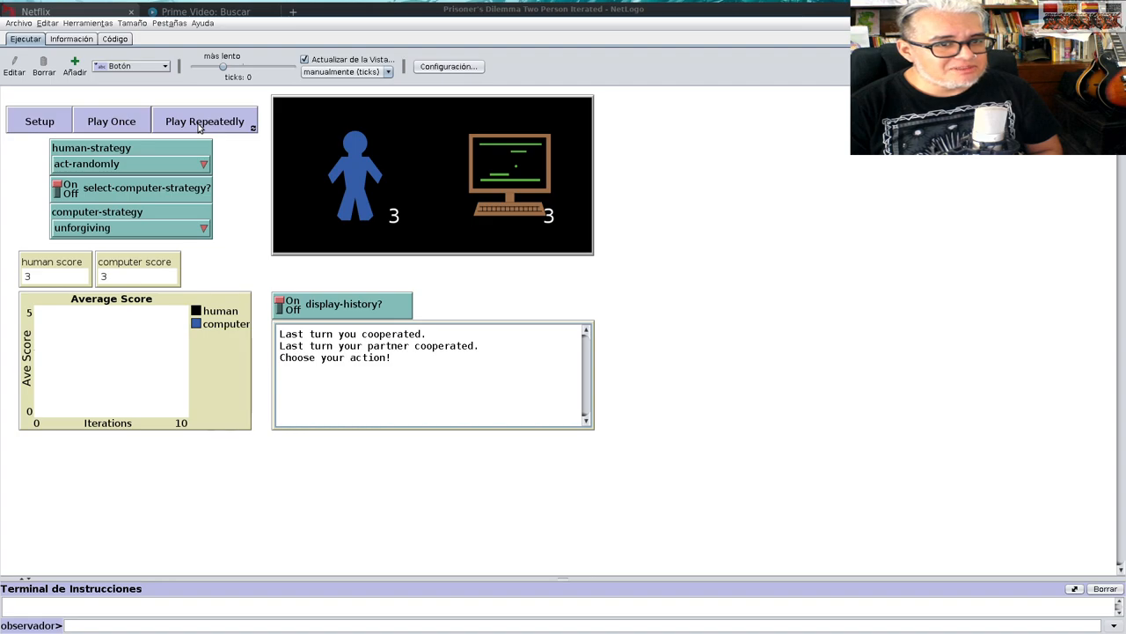
{"action": "left_click", "coordinate": [204, 120]}
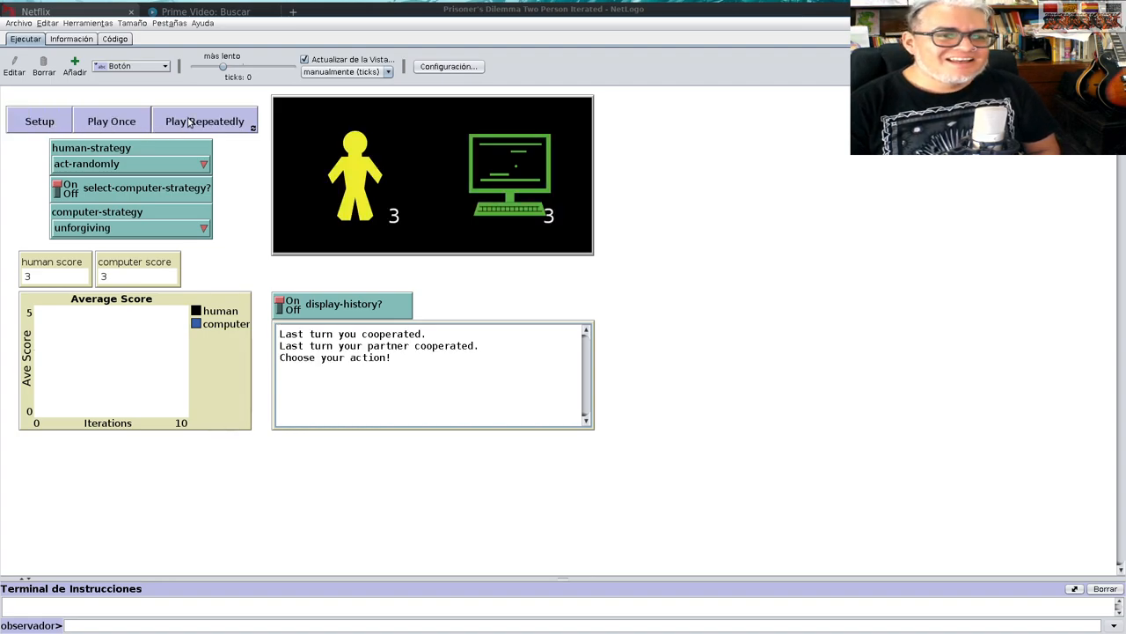
{"action": "left_click", "coordinate": [204, 120]}
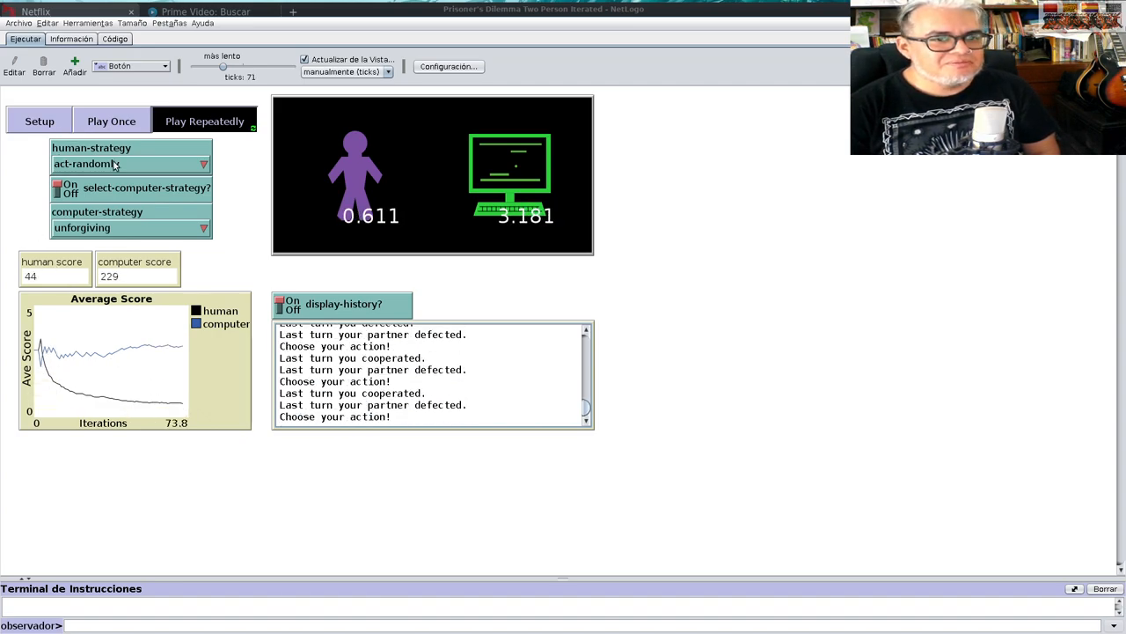
{"action": "left_click", "coordinate": [39, 120]}
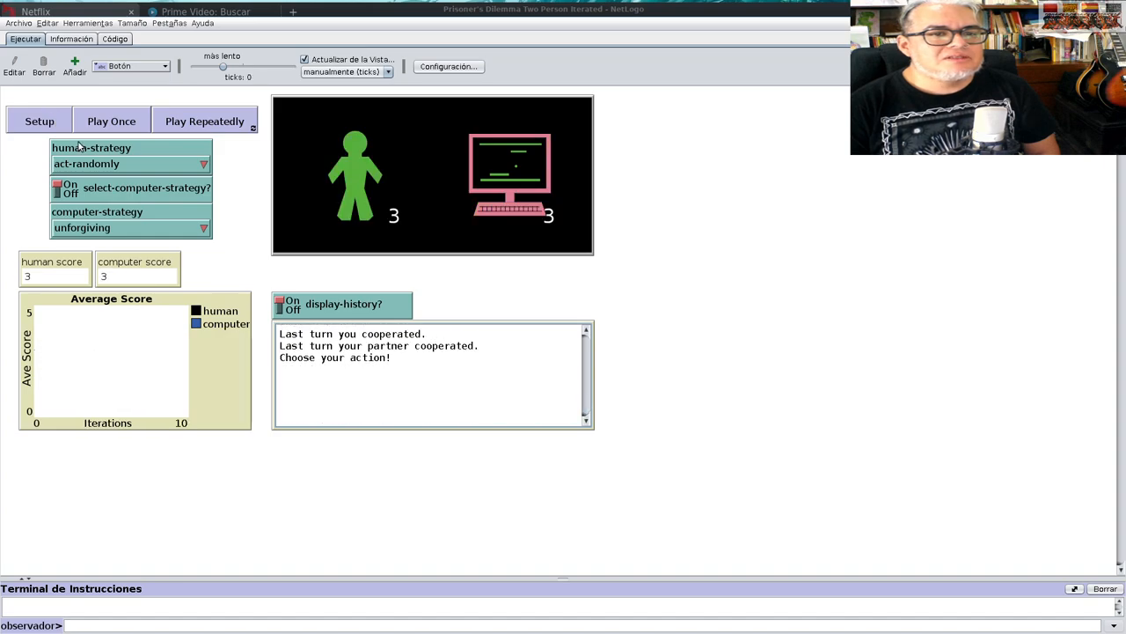
- Set the computer to act-randomly, run about 291 ticks to 1.99 versus 2.555, then reset
{"action": "left_click", "coordinate": [130, 227]}
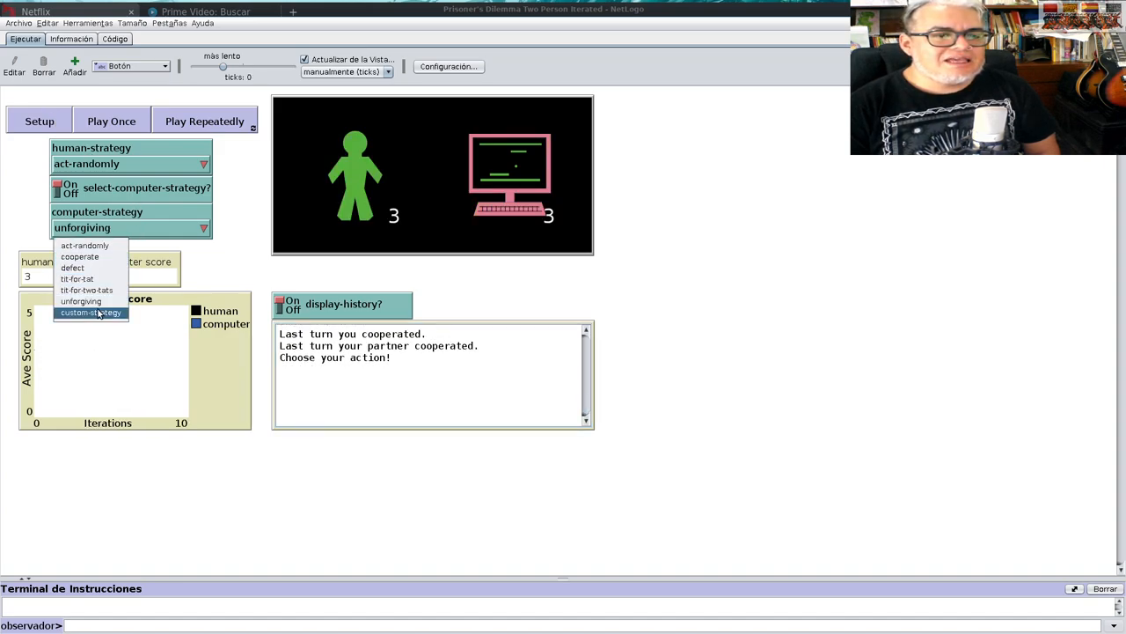
{"action": "left_click", "coordinate": [90, 312]}
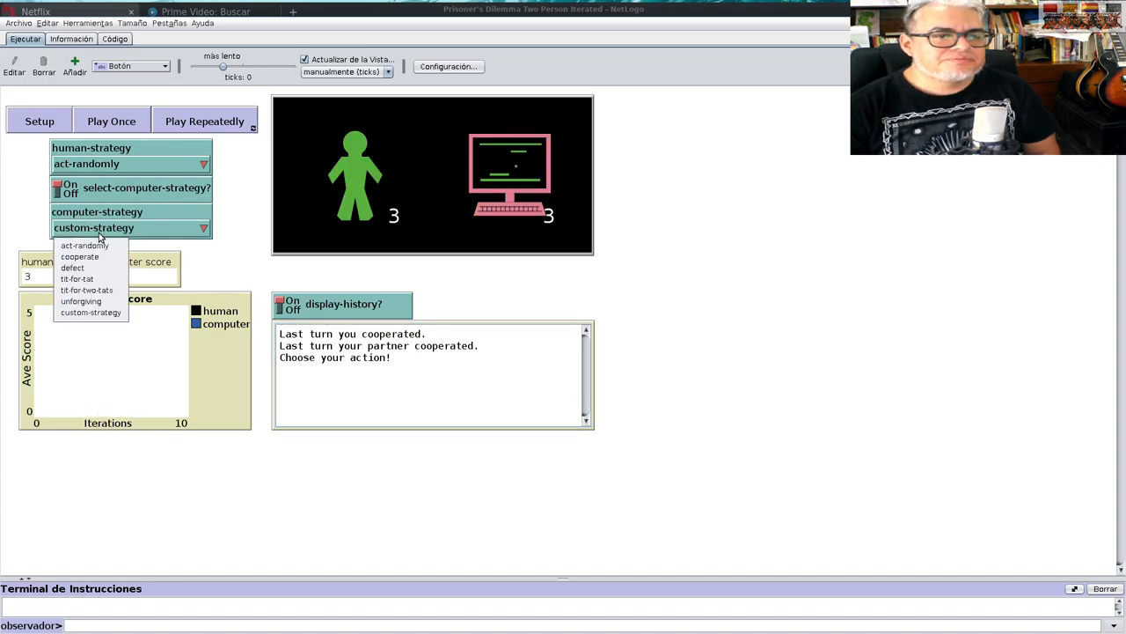
{"action": "mouse_move", "coordinate": [84, 245]}
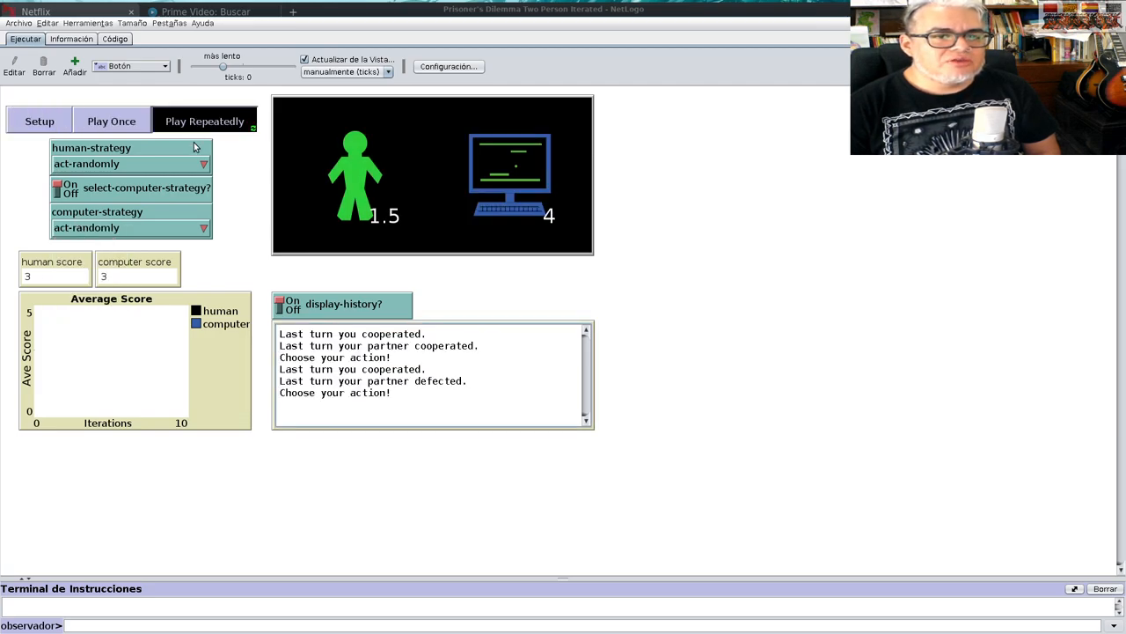
{"action": "left_click", "coordinate": [205, 120]}
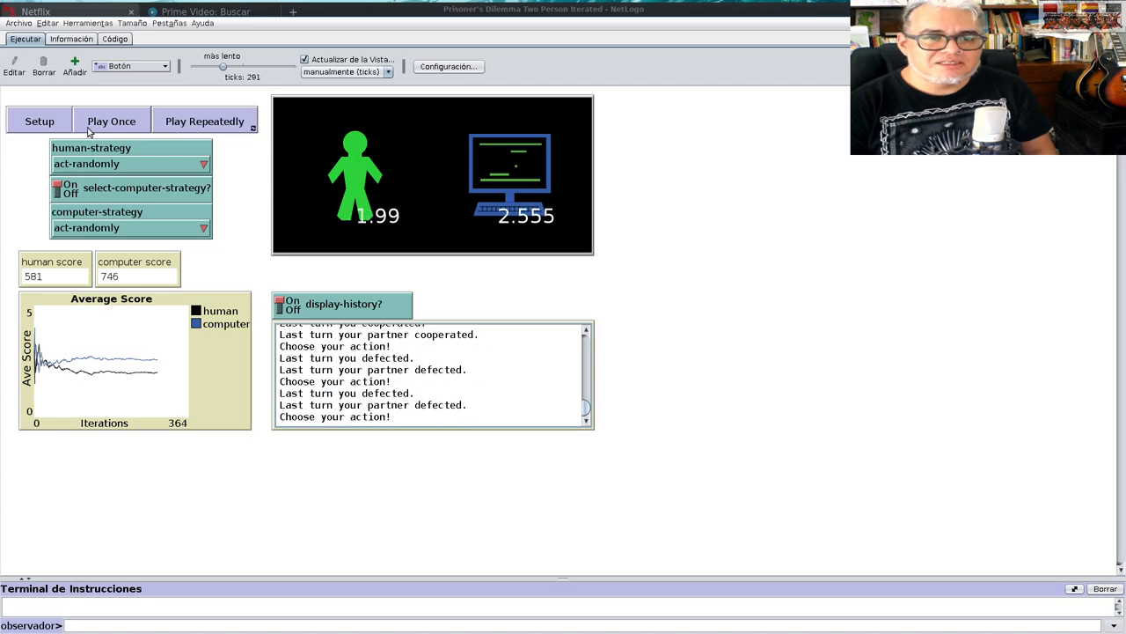
{"action": "left_click", "coordinate": [39, 120]}
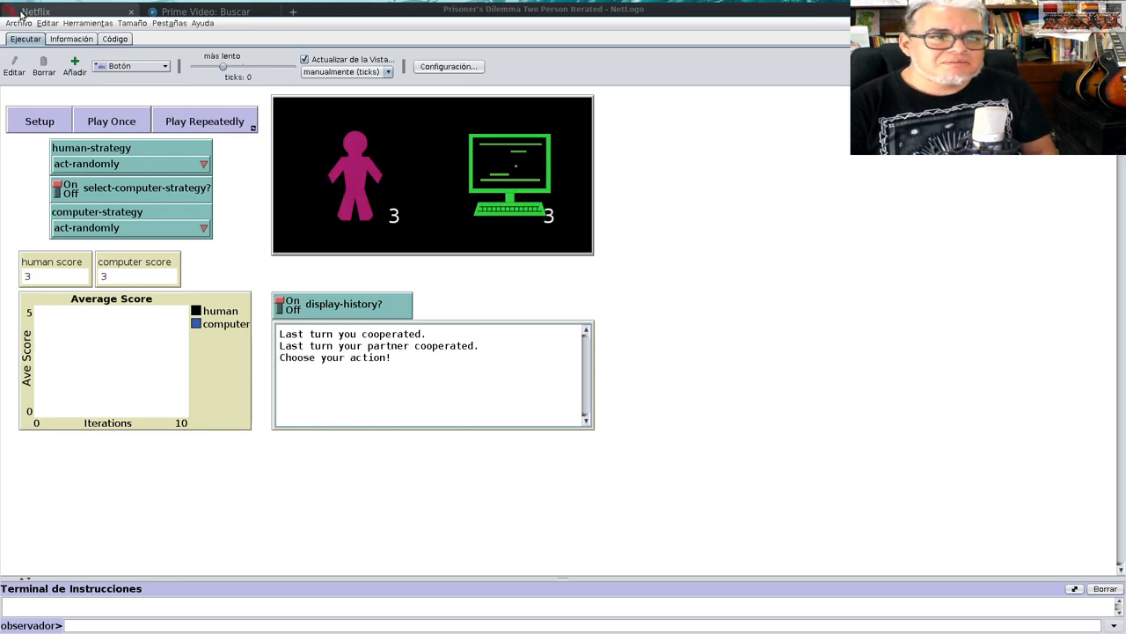
- Open Prisoner's Dilemma Basic Evolutionary from the Models Library under Social Science
{"action": "left_click", "coordinate": [18, 23]}
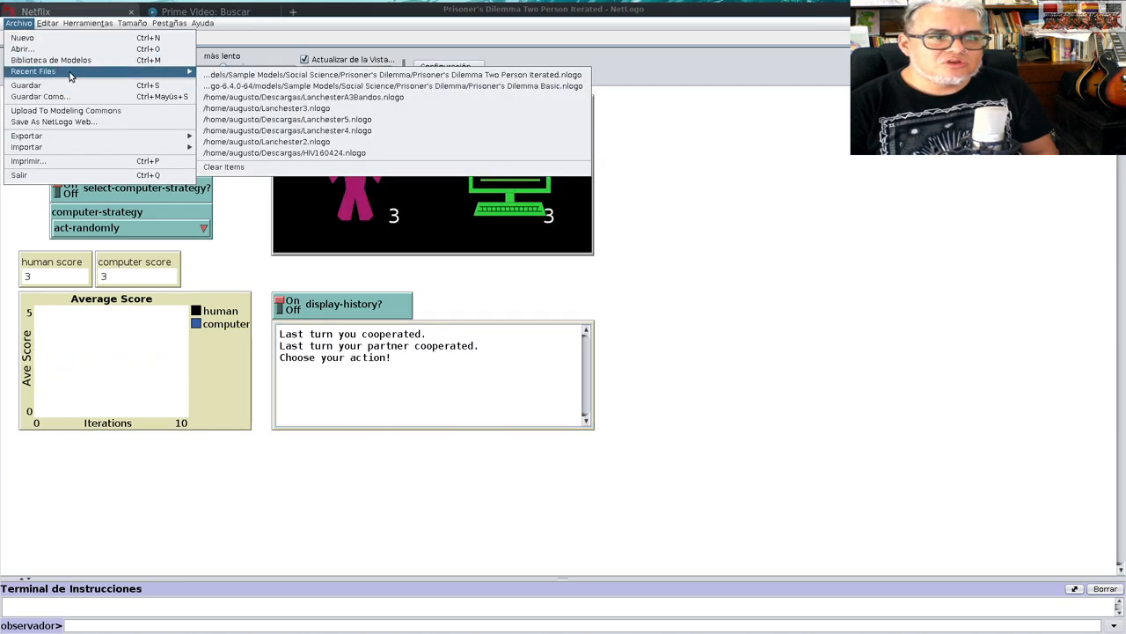
{"action": "left_click", "coordinate": [50, 59]}
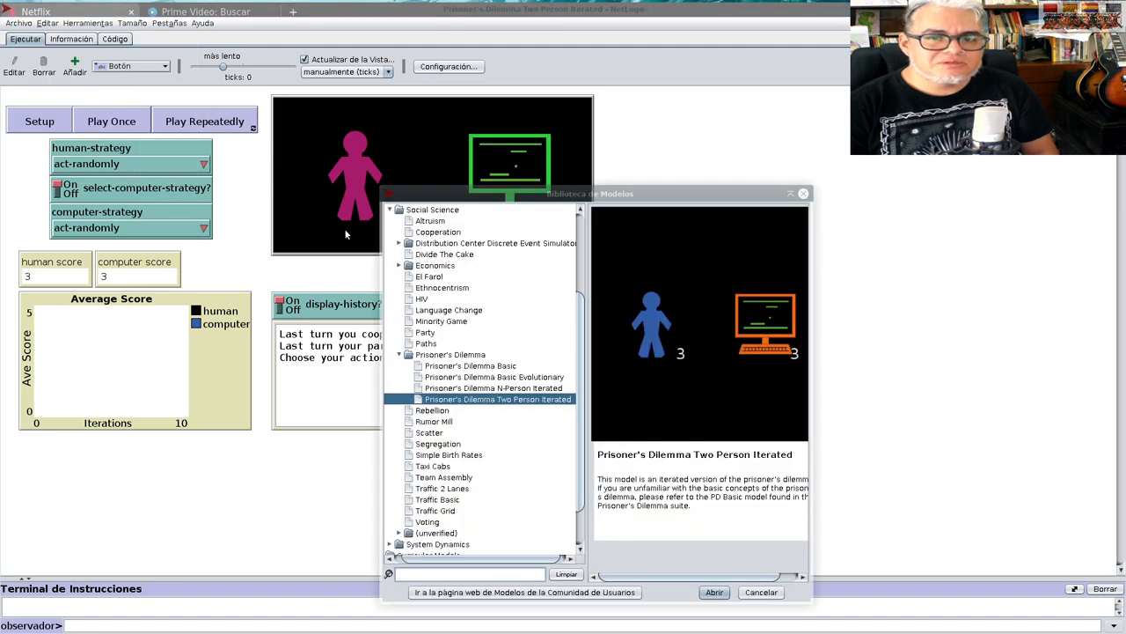
{"action": "mouse_move", "coordinate": [520, 380]}
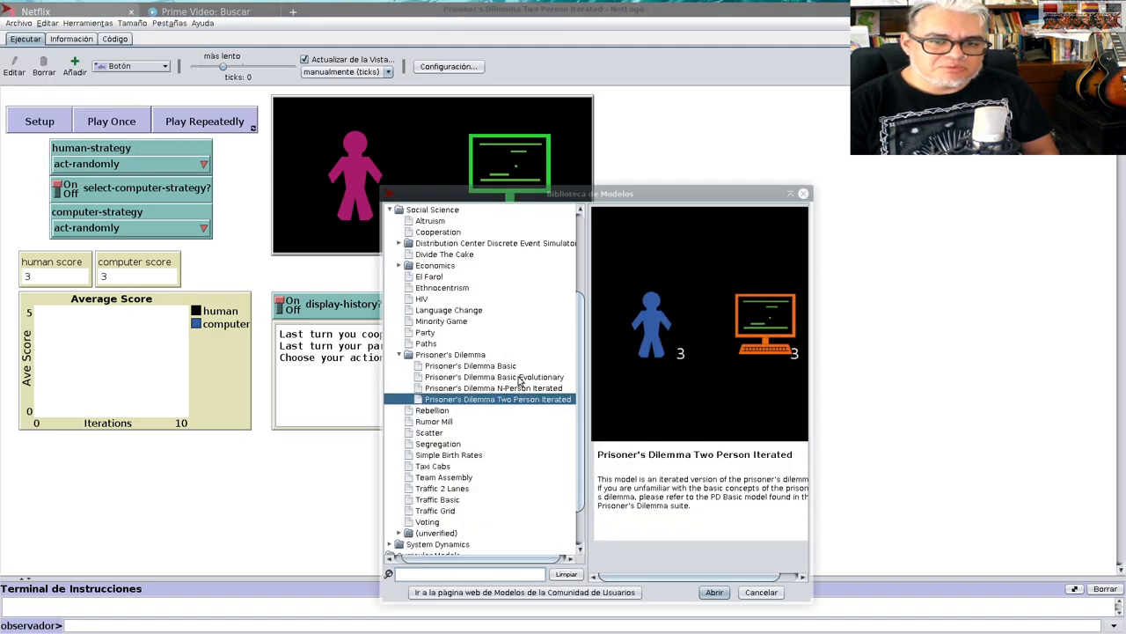
{"action": "left_click", "coordinate": [493, 387]}
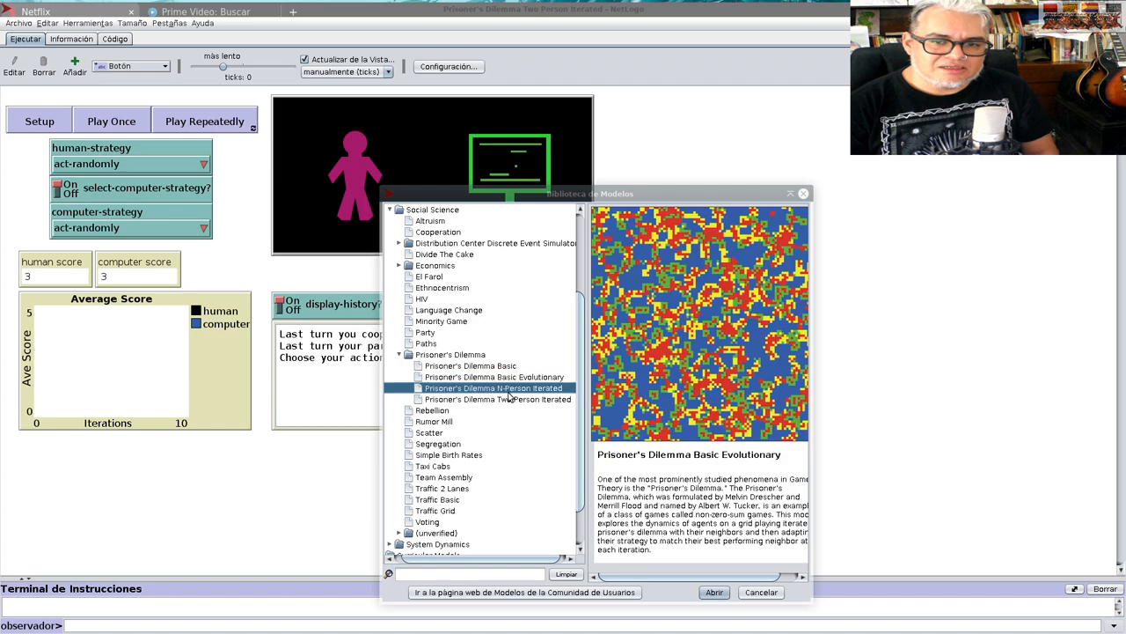
{"action": "left_click", "coordinate": [493, 388]}
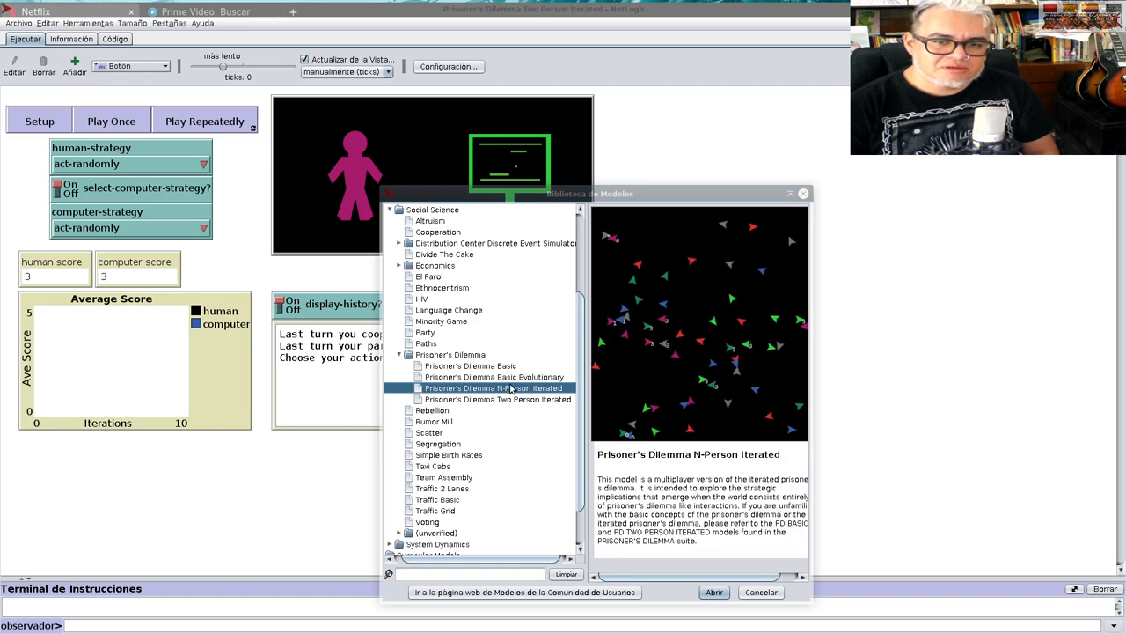
{"action": "left_click", "coordinate": [494, 376]}
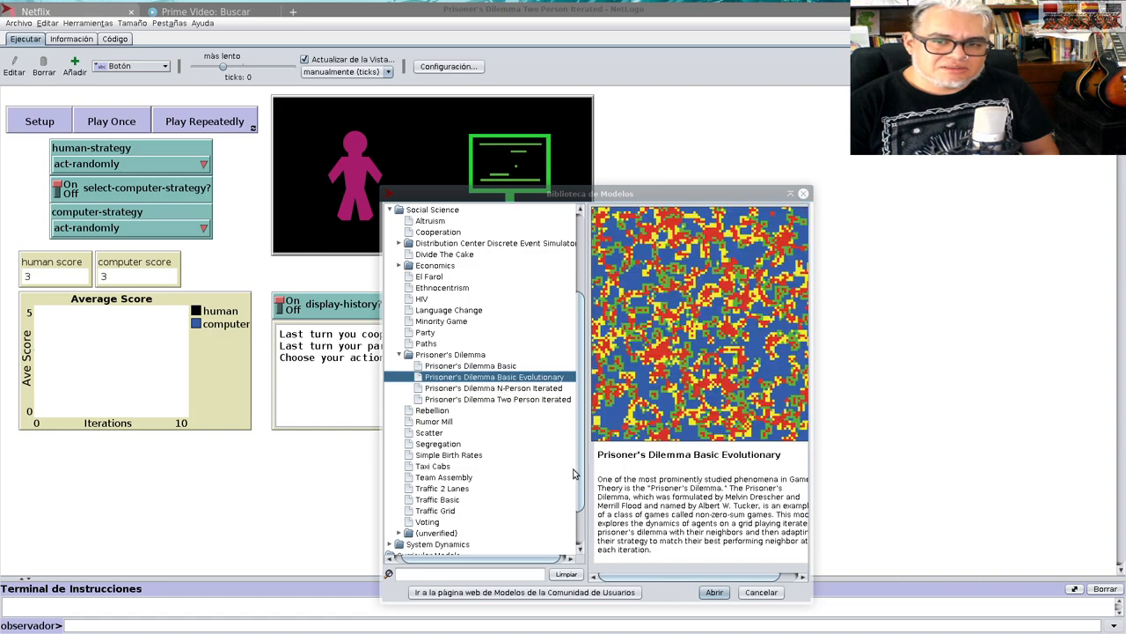
{"action": "left_click", "coordinate": [713, 591]}
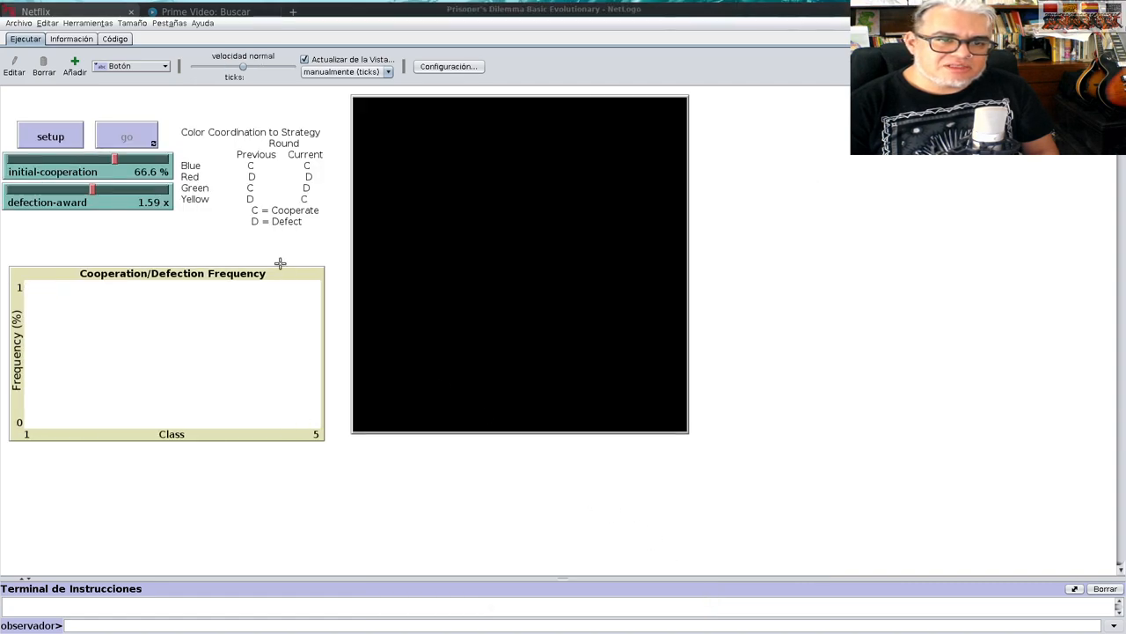
- Set up the Basic Evolutionary grid at 66.6% initial cooperation and 1.59 defection award
{"action": "left_click", "coordinate": [50, 136]}
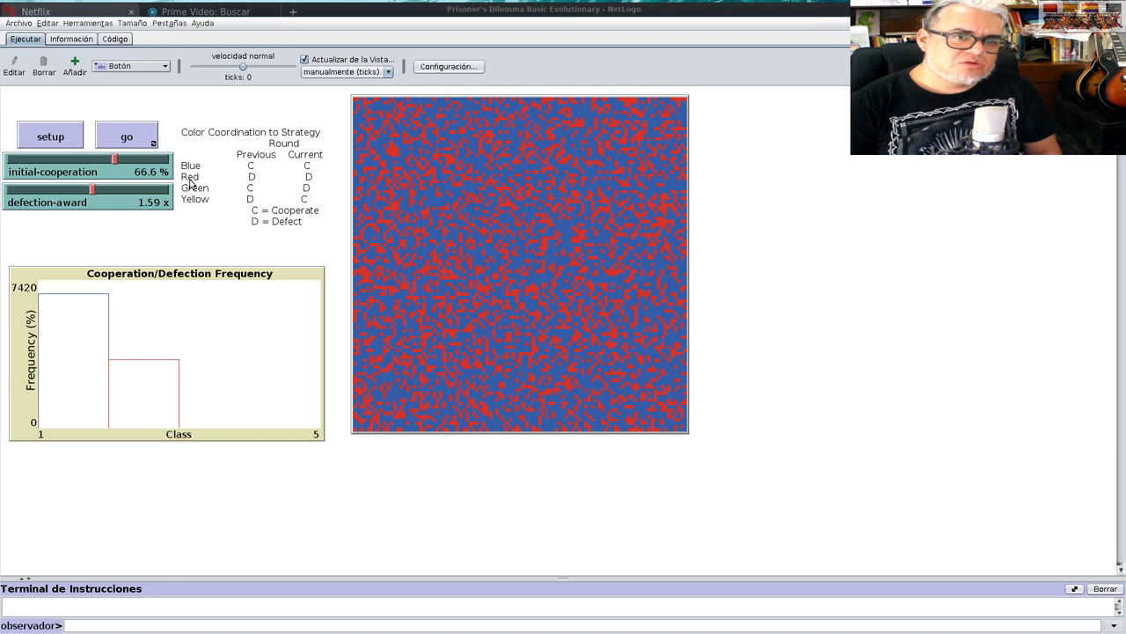
{"action": "mouse_move", "coordinate": [309, 180]}
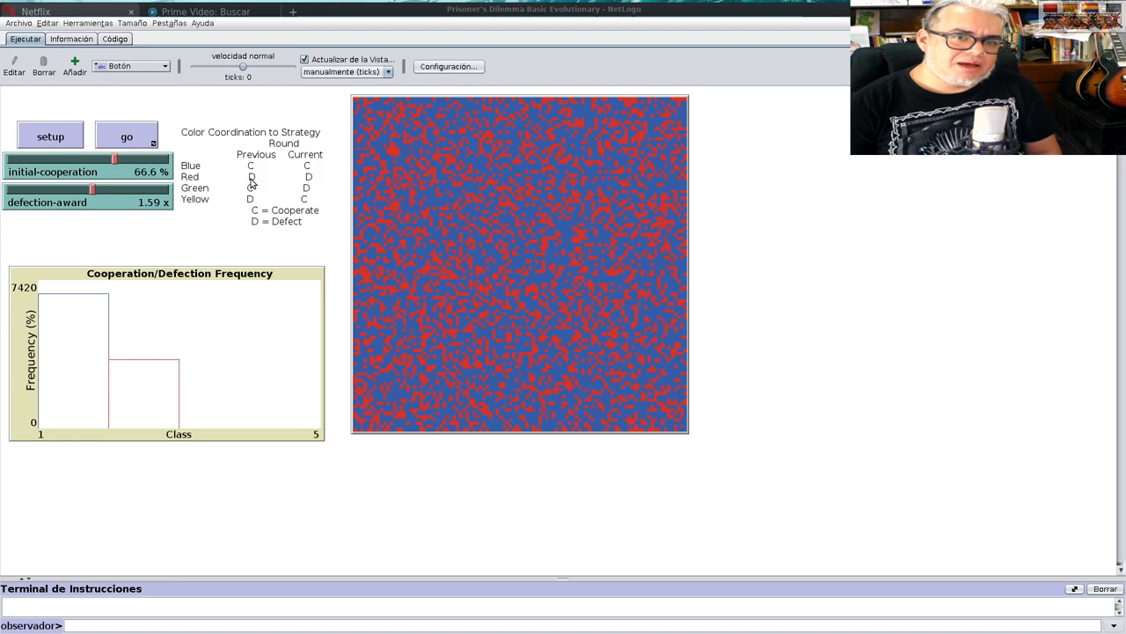
{"action": "mouse_move", "coordinate": [249, 182]}
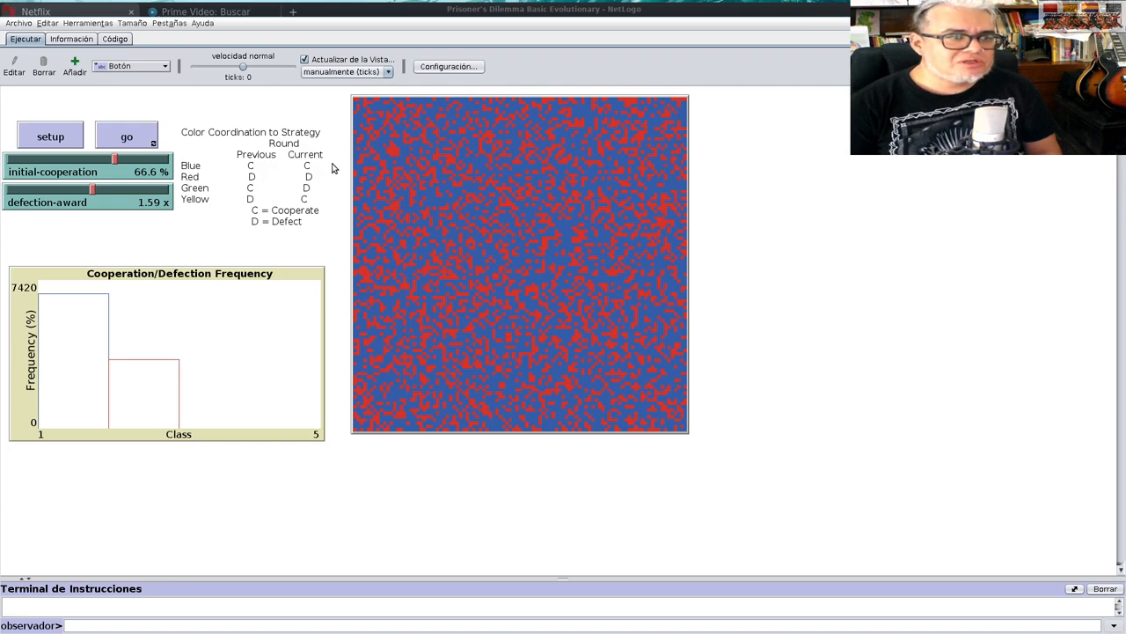
{"action": "mouse_move", "coordinate": [140, 68]}
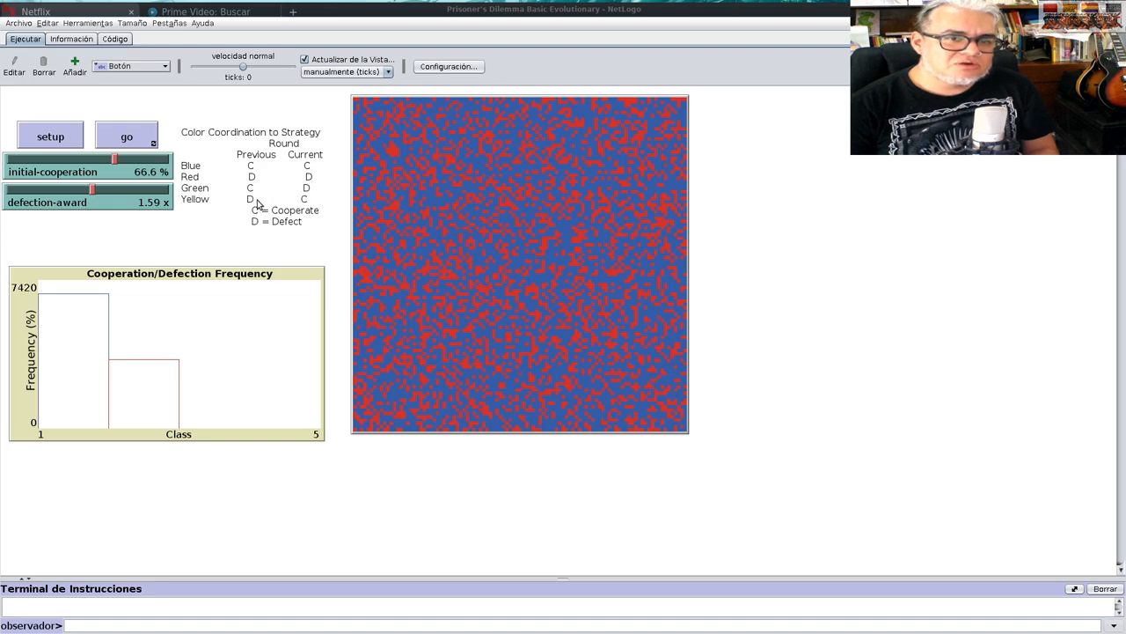
{"action": "mouse_move", "coordinate": [306, 205]}
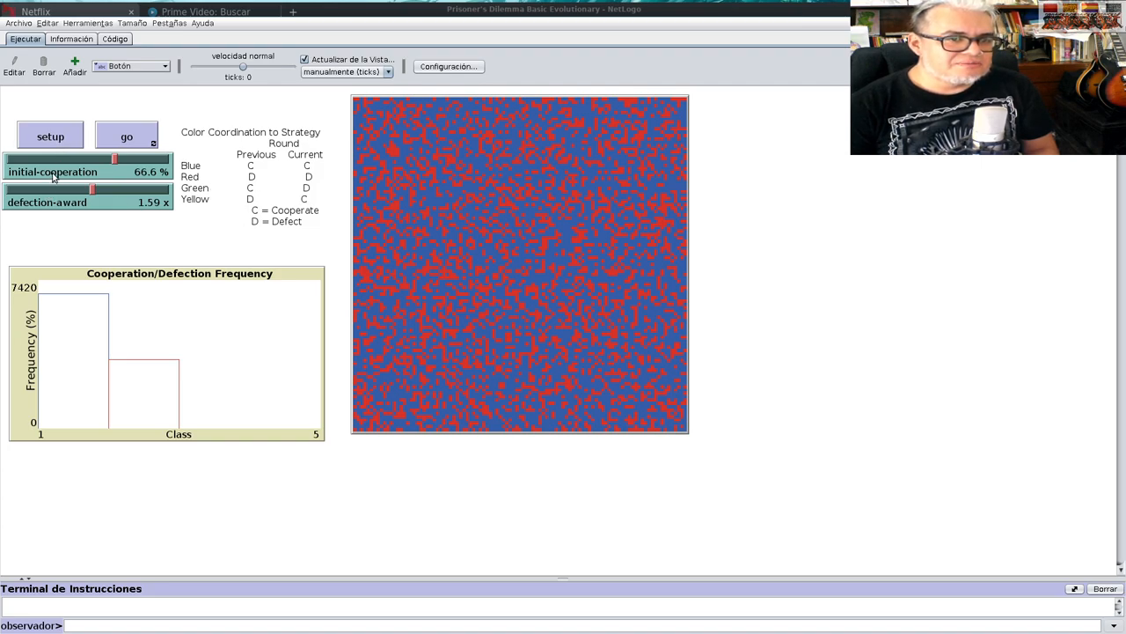
- Lower initial cooperation to about 50% and settle the defection award at 1.53
{"action": "left_click_drag", "start_coordinate": [115, 160], "coordinate": [108, 159]}
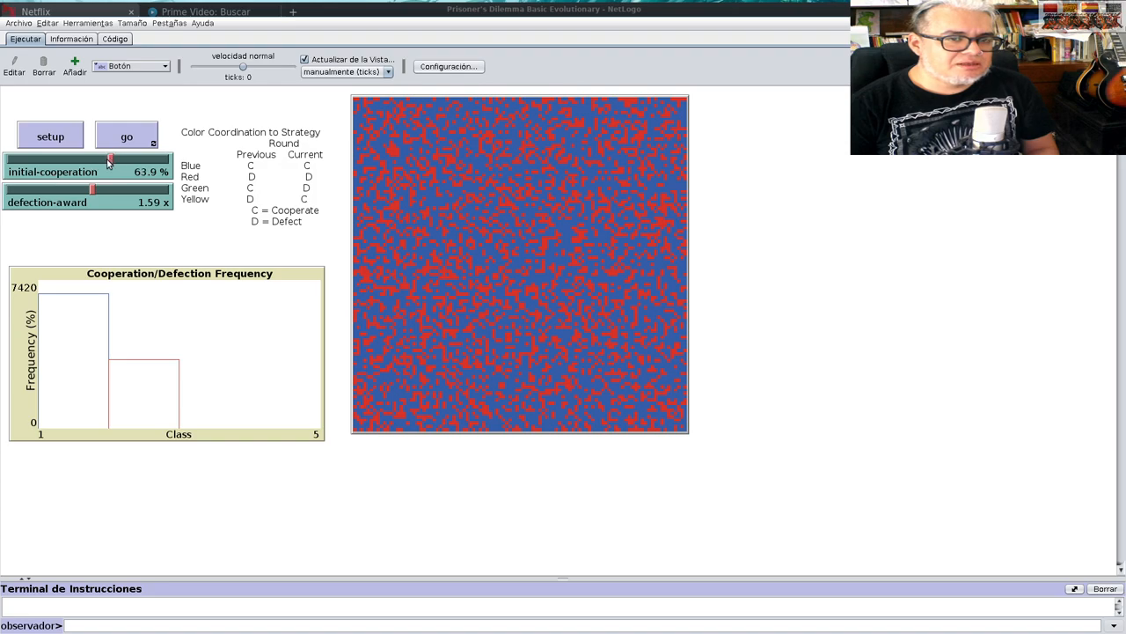
{"action": "left_click_drag", "start_coordinate": [109, 161], "coordinate": [52, 160]}
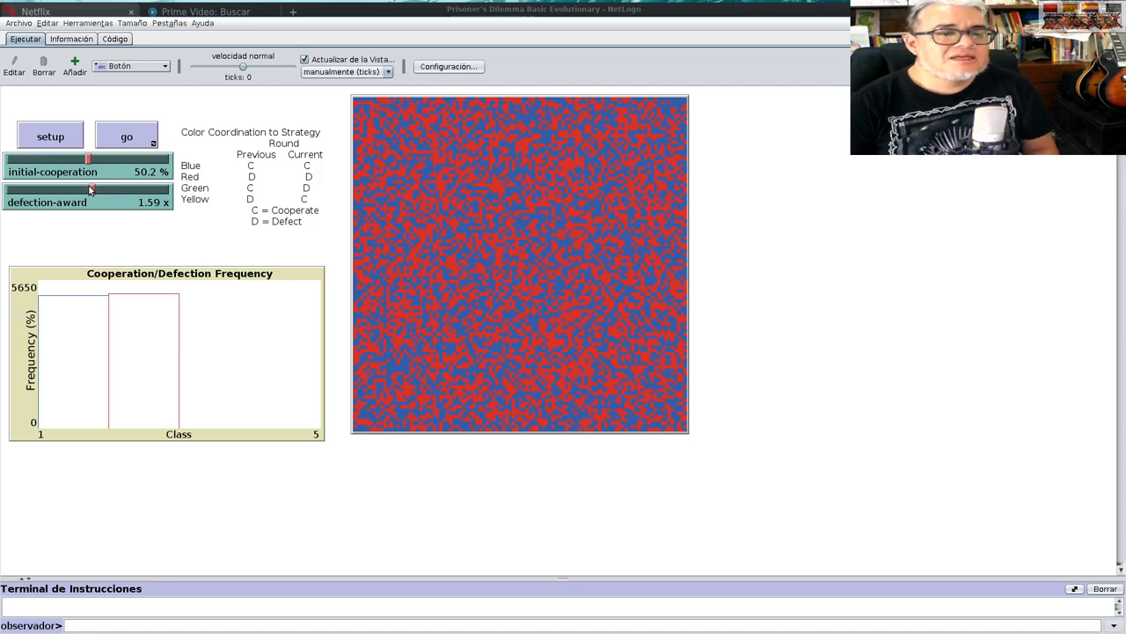
{"action": "left_click_drag", "start_coordinate": [88, 191], "coordinate": [73, 190]}
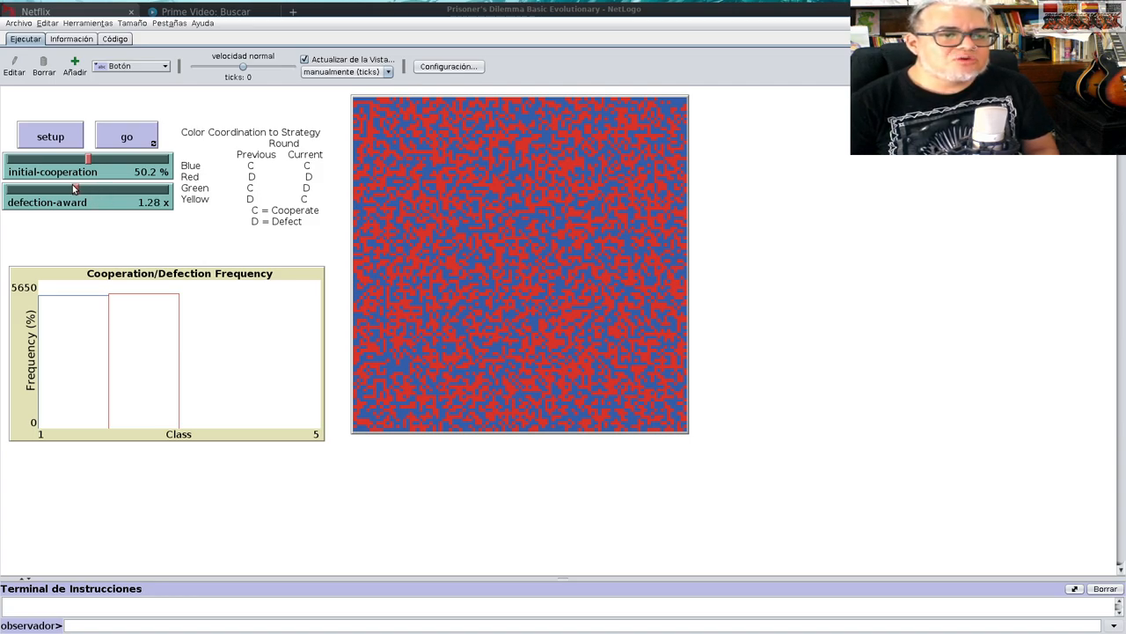
{"action": "left_click_drag", "start_coordinate": [75, 190], "coordinate": [7, 189]}
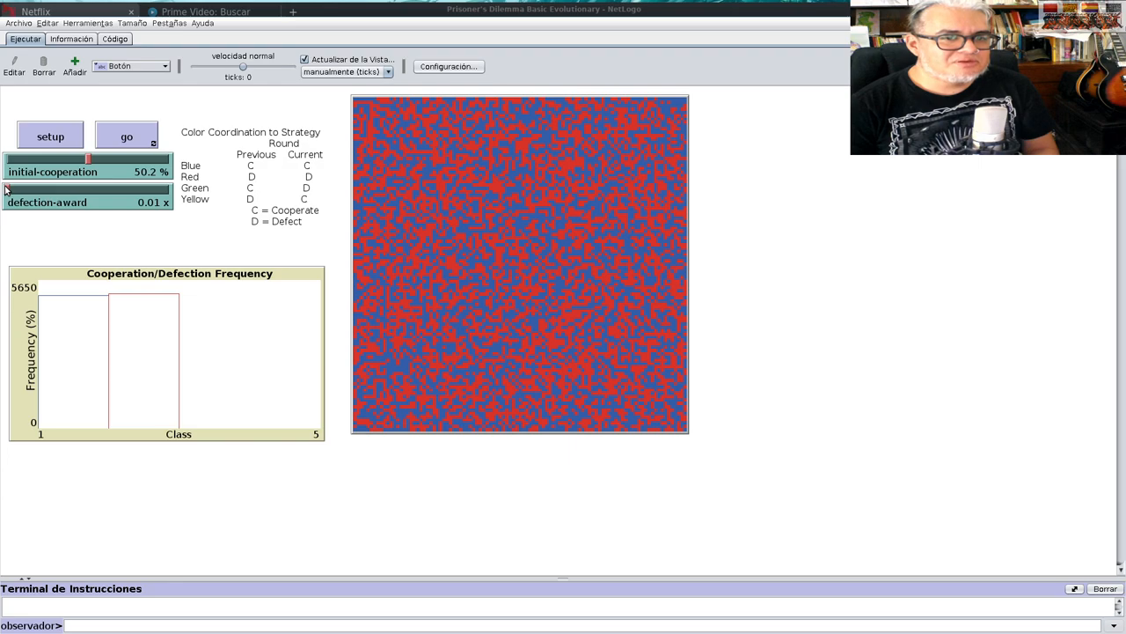
{"action": "left_click_drag", "start_coordinate": [7, 190], "coordinate": [148, 190]}
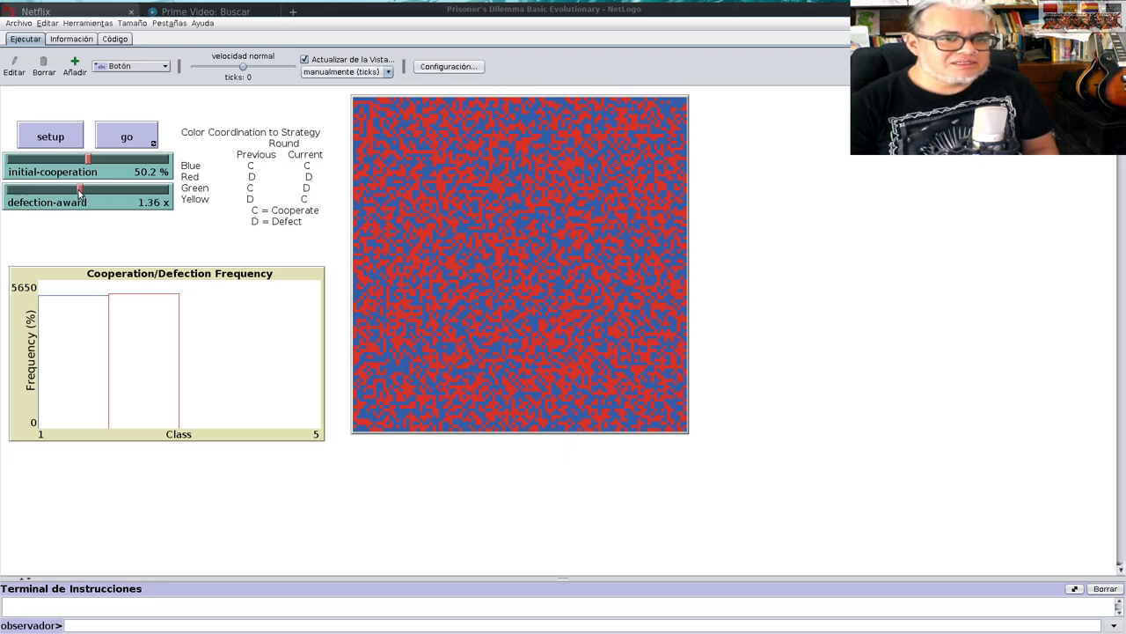
{"action": "left_click_drag", "start_coordinate": [79, 191], "coordinate": [84, 191]}
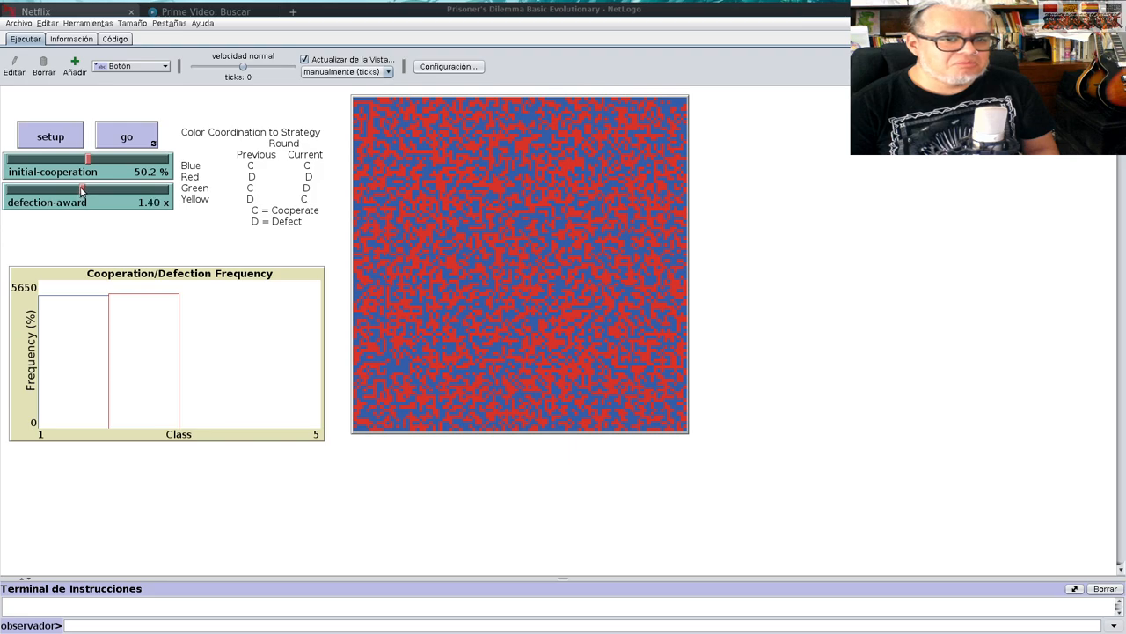
{"action": "left_click_drag", "start_coordinate": [81, 190], "coordinate": [157, 190]}
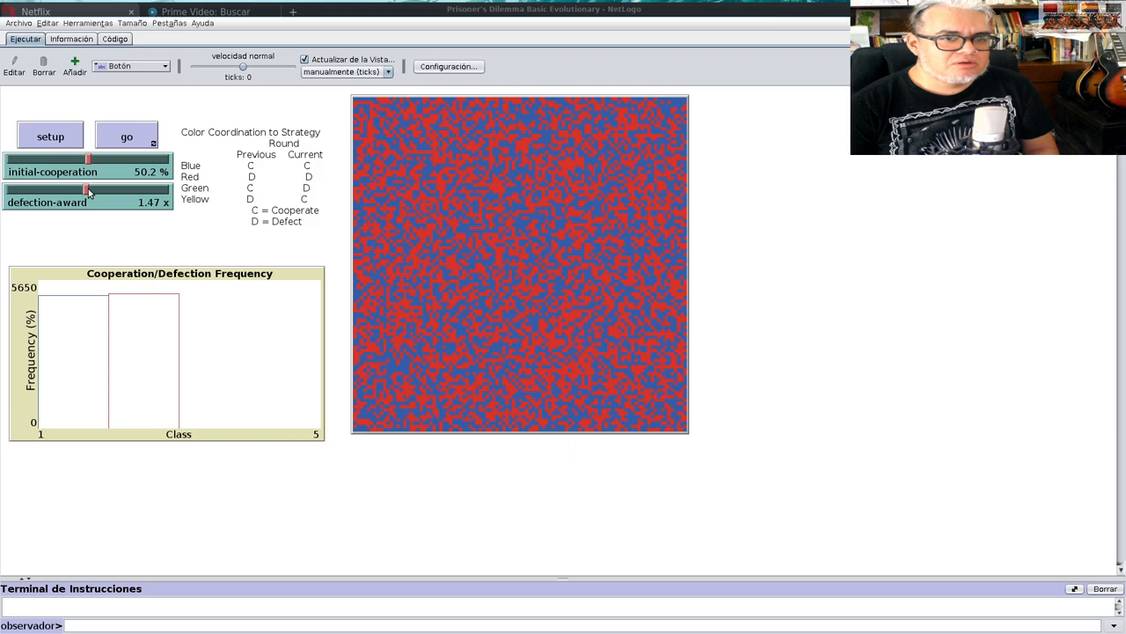
{"action": "left_click_drag", "start_coordinate": [87, 191], "coordinate": [93, 190]}
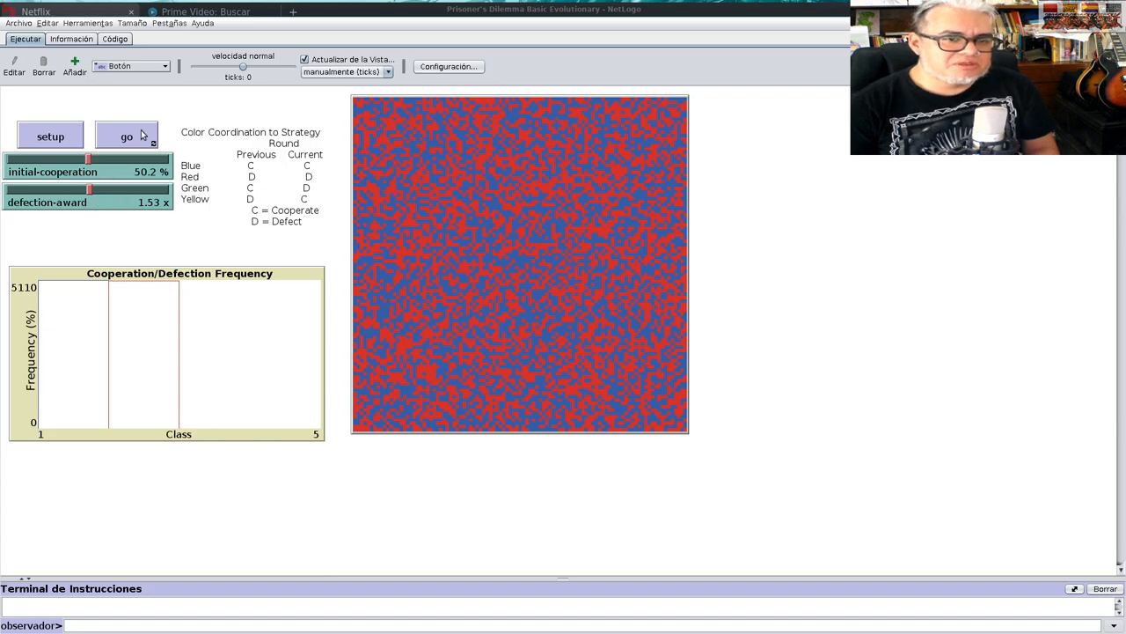
- Start the evolutionary simulation running with go
{"action": "left_click", "coordinate": [125, 136]}
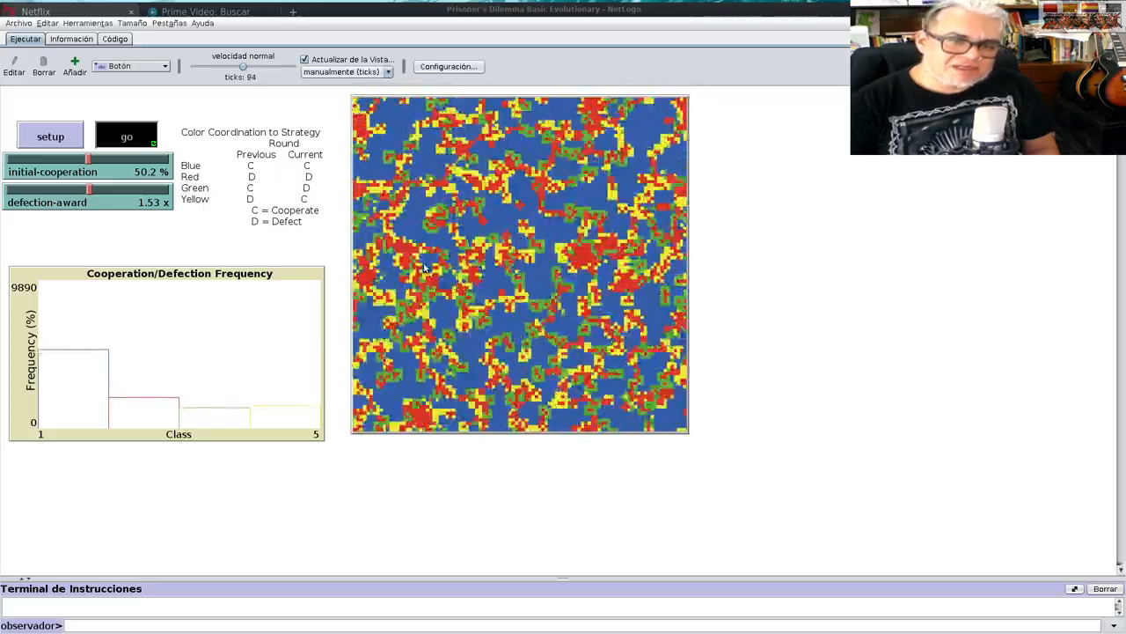
{"action": "left_click", "coordinate": [126, 137]}
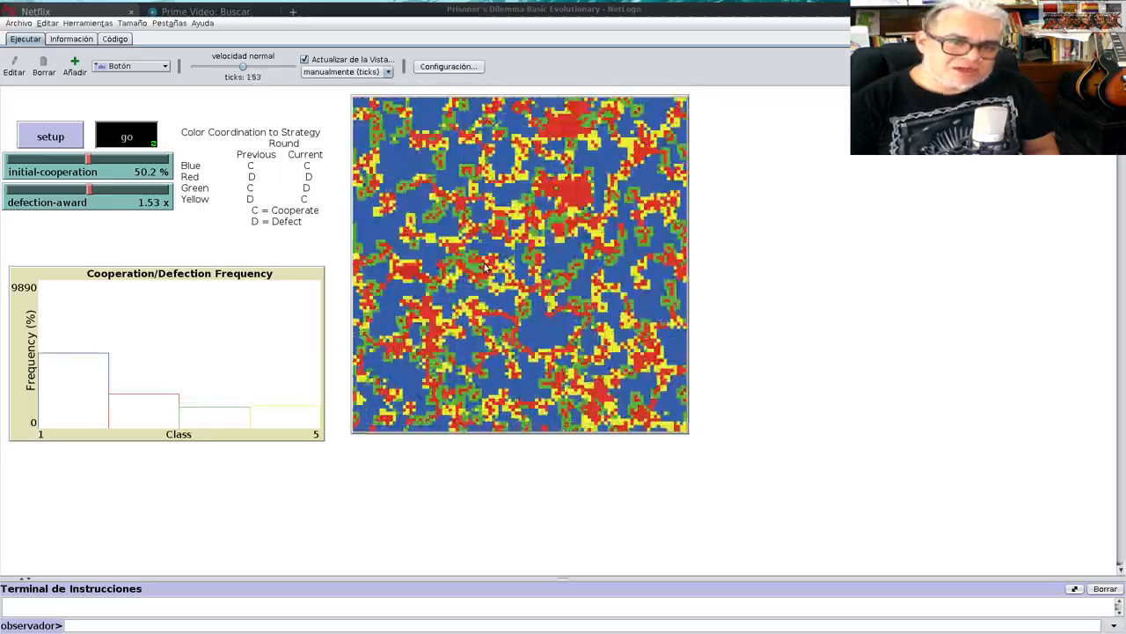
{"action": "left_click", "coordinate": [126, 136]}
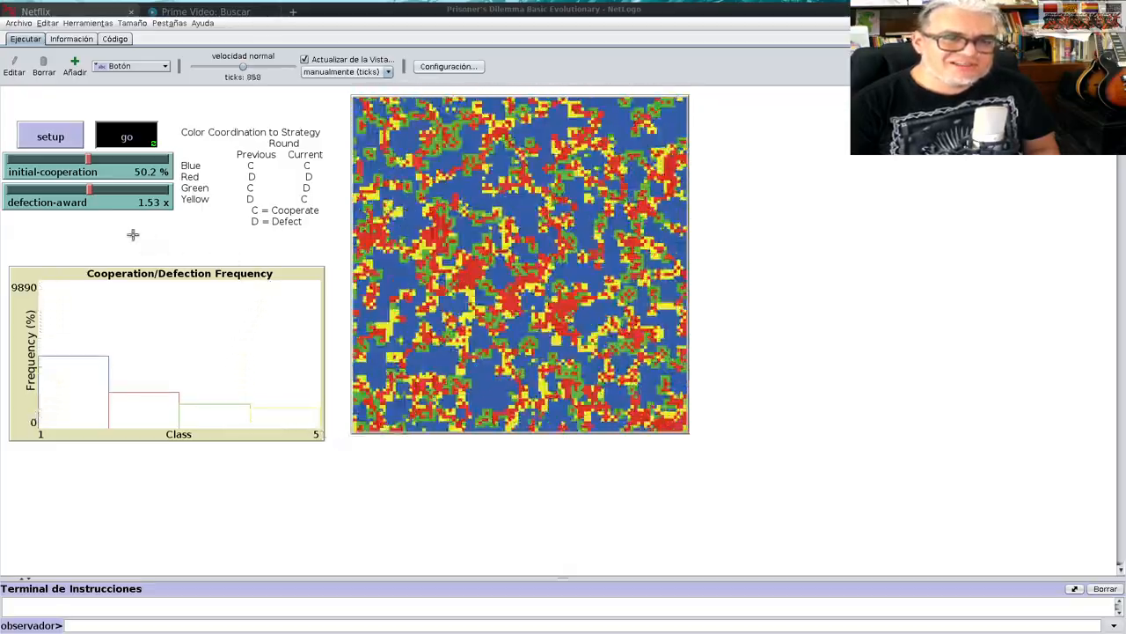
- Restart with a fresh random grid and let it run past 560 ticks
{"action": "left_click", "coordinate": [50, 136]}
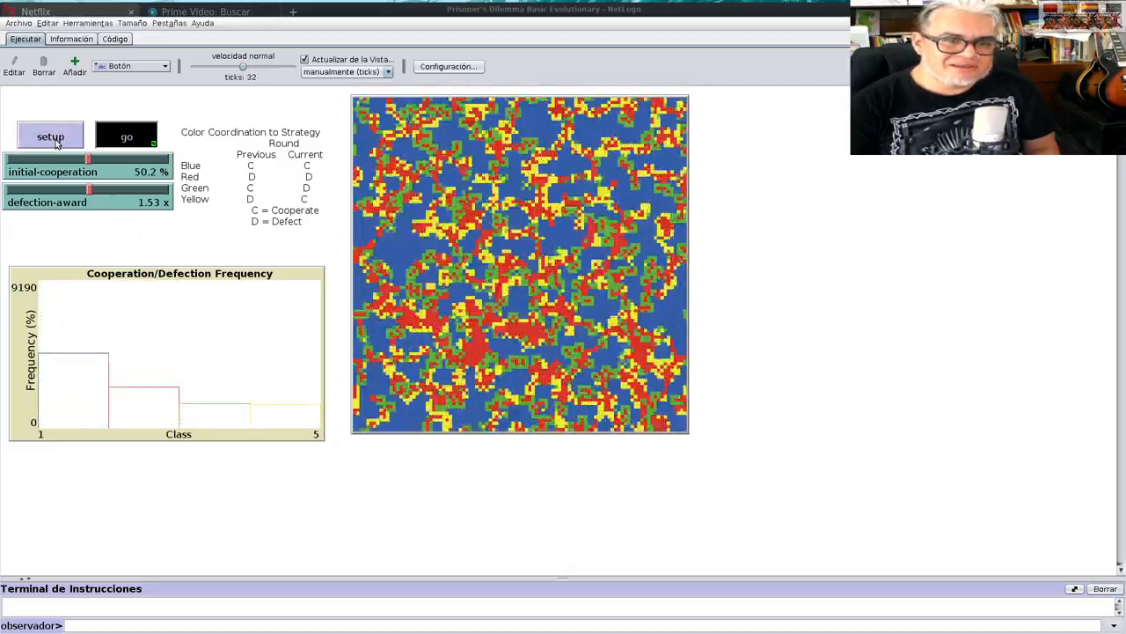
{"action": "left_click", "coordinate": [126, 136]}
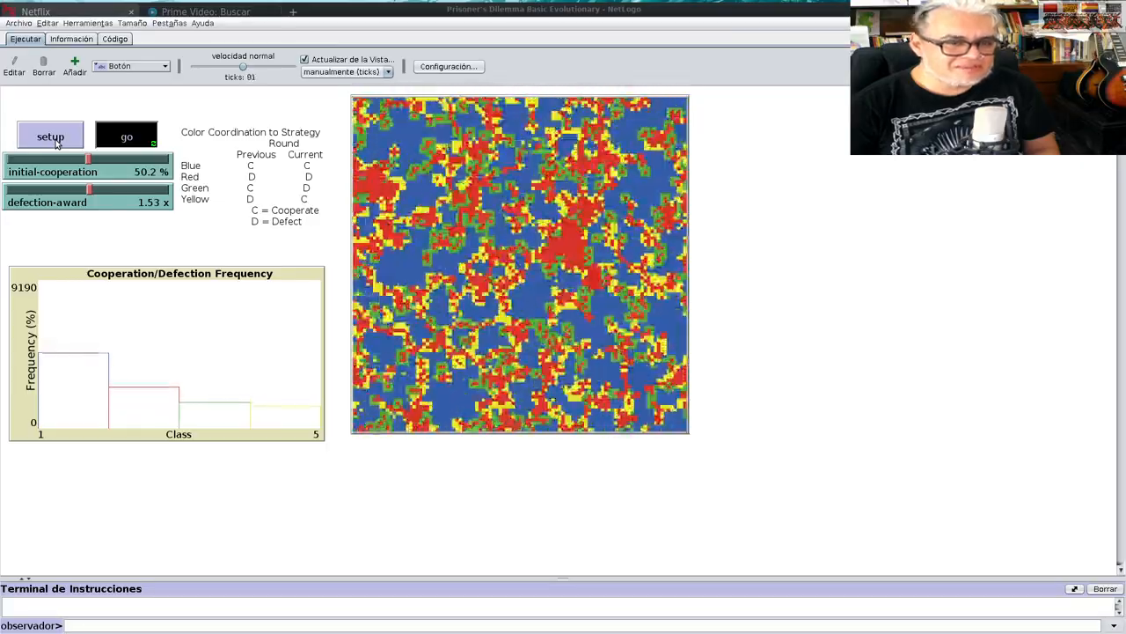
{"action": "left_click", "coordinate": [126, 136]}
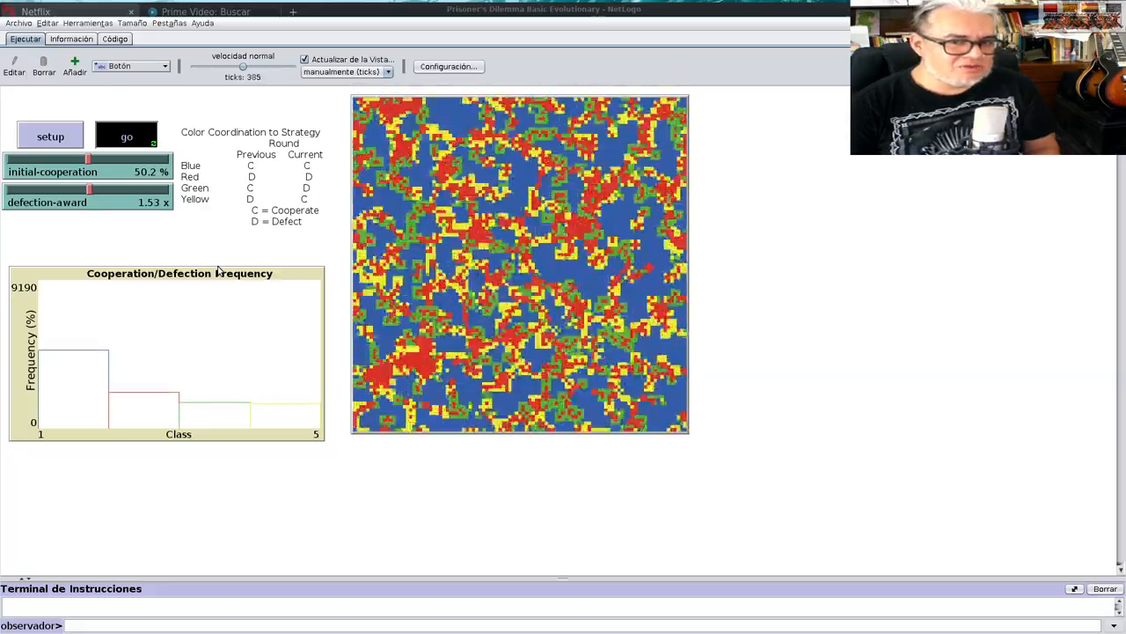
{"action": "left_click", "coordinate": [126, 136]}
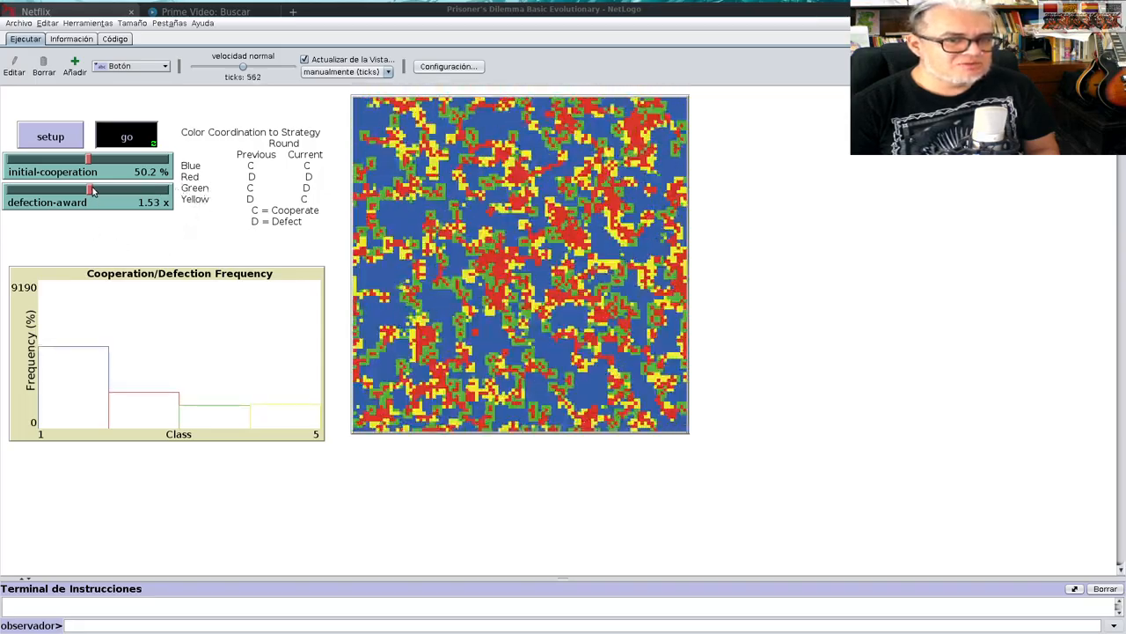
- Push defection award to 2.50 and back, restart, then use 82.3% cooperation and 1.87 award
{"action": "left_click_drag", "start_coordinate": [88, 191], "coordinate": [113, 191]}
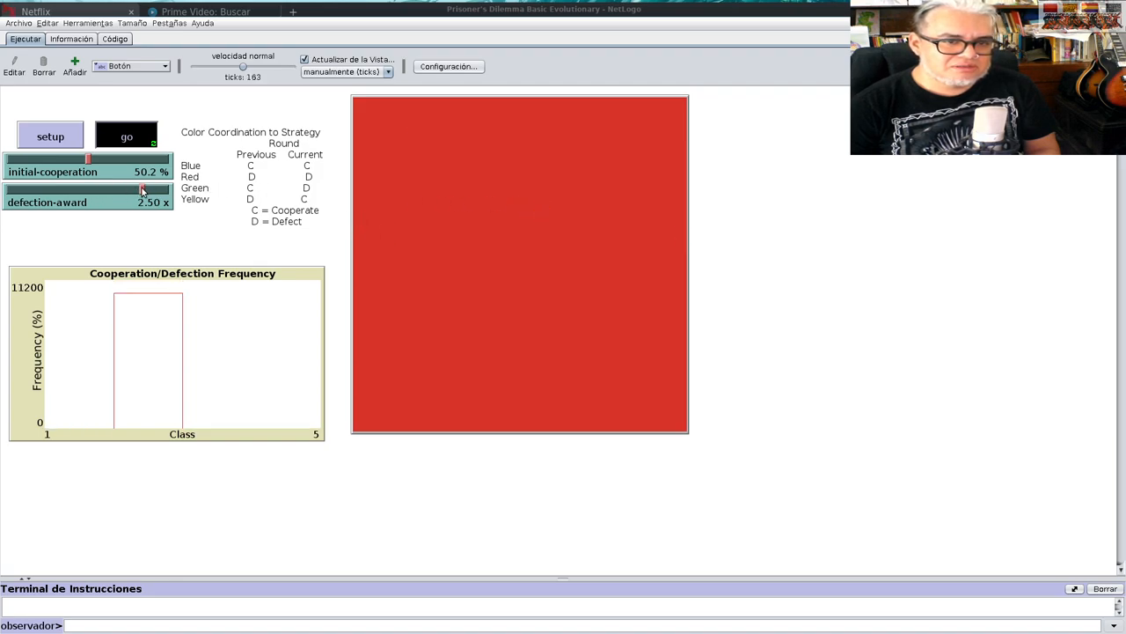
{"action": "left_click_drag", "start_coordinate": [140, 189], "coordinate": [99, 190]}
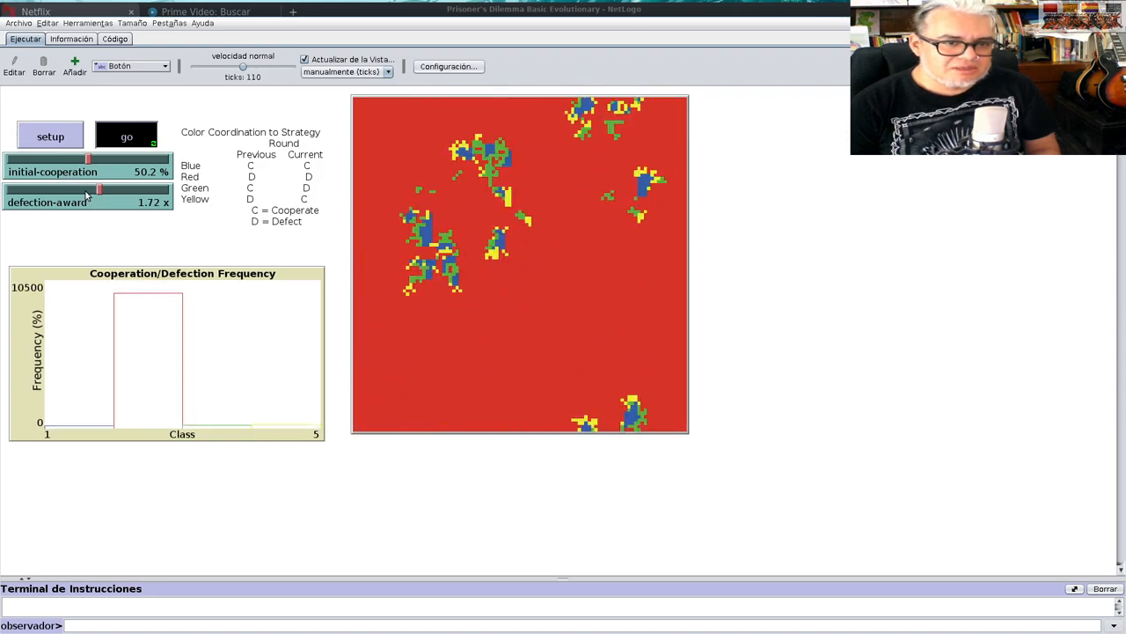
{"action": "left_click", "coordinate": [51, 136]}
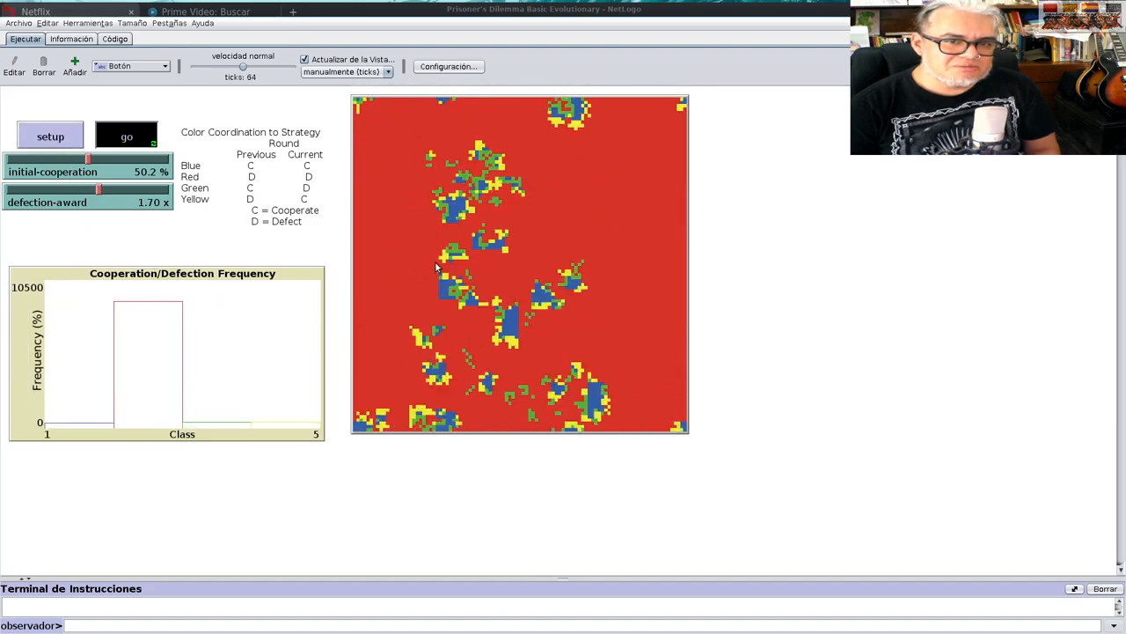
{"action": "left_click", "coordinate": [126, 137]}
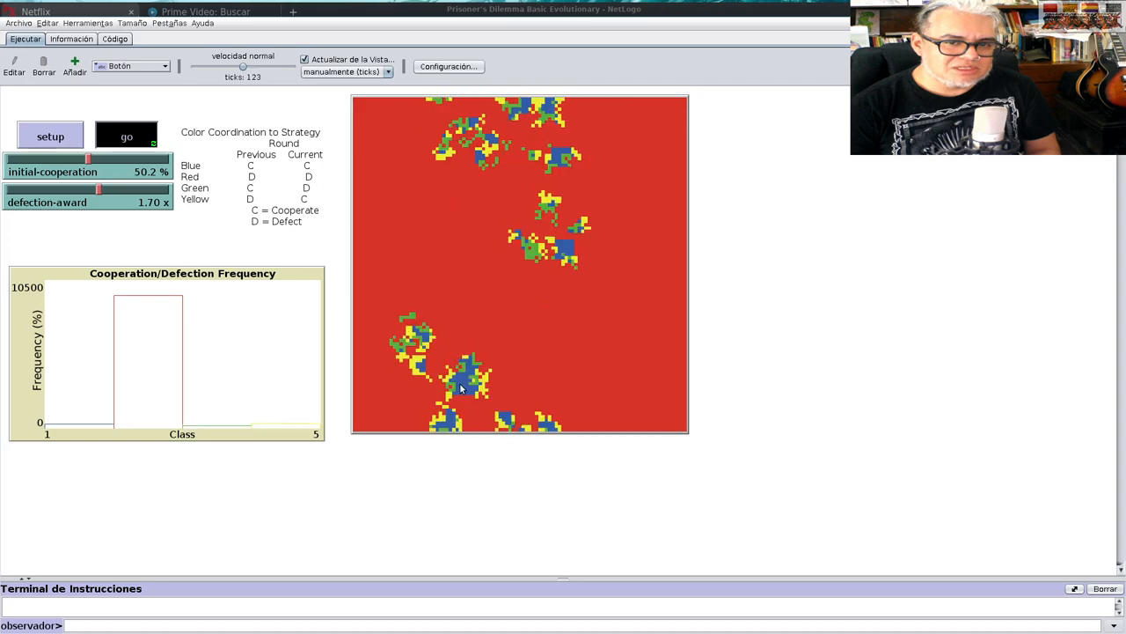
{"action": "left_click", "coordinate": [126, 136]}
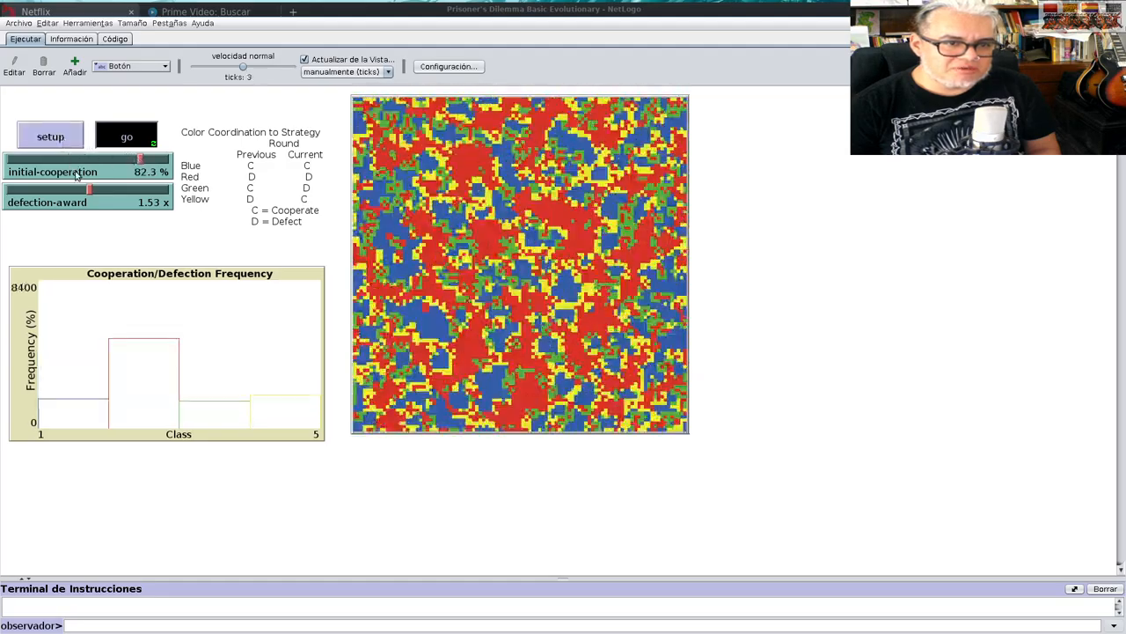
{"action": "left_click", "coordinate": [126, 136]}
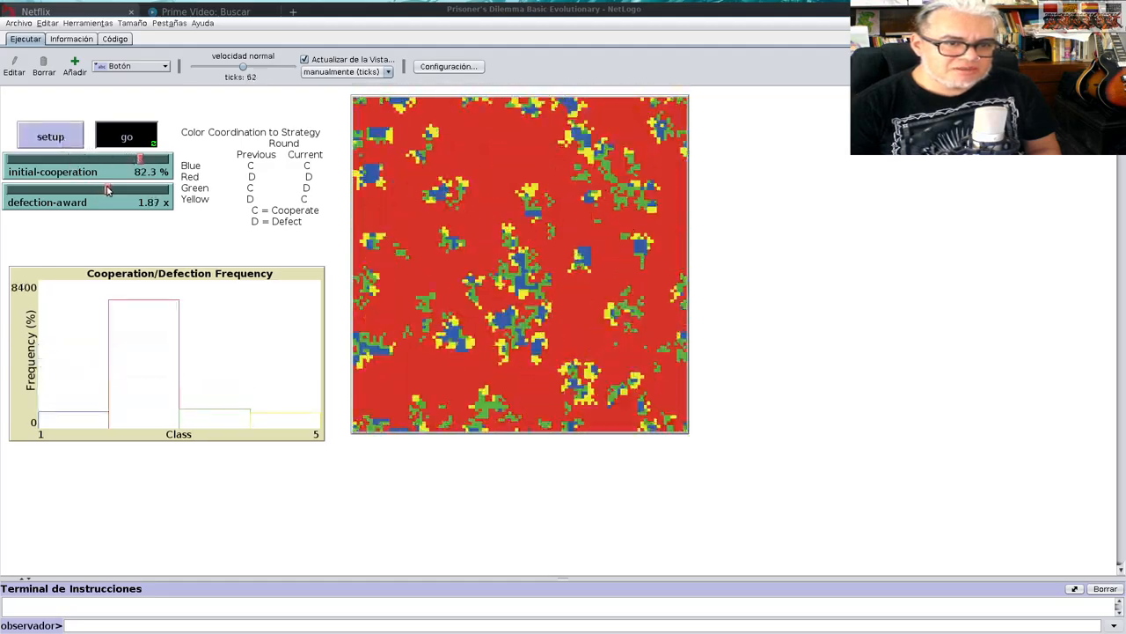
- Try 16.2% cooperation and several defection awards, then restart at 49.5% and 1.79
{"action": "left_click", "coordinate": [126, 136]}
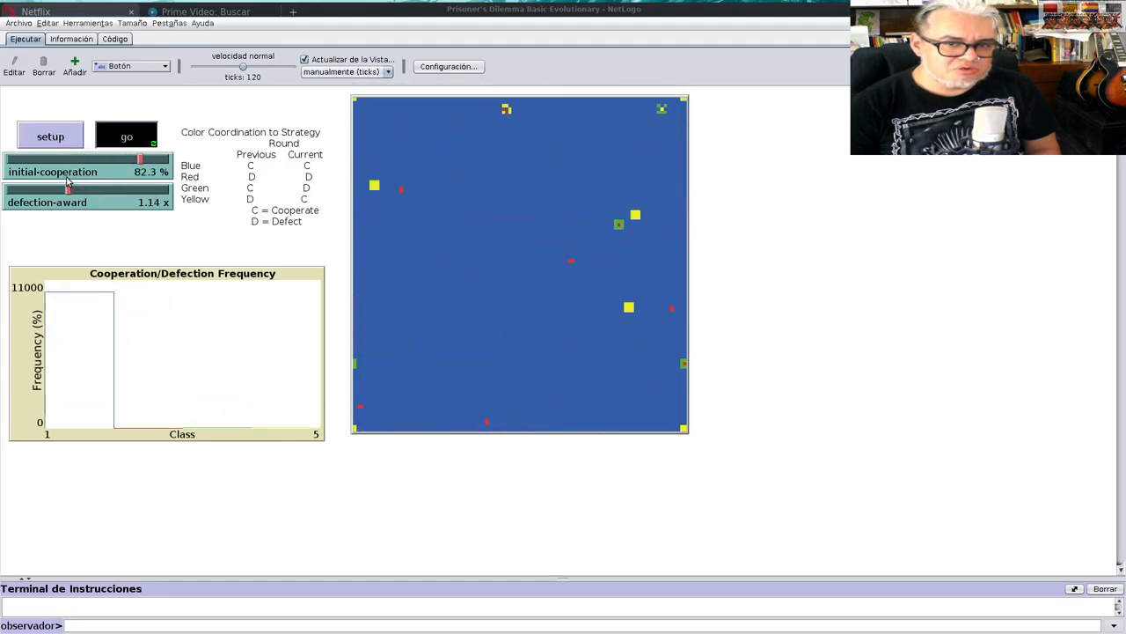
{"action": "left_click", "coordinate": [126, 136]}
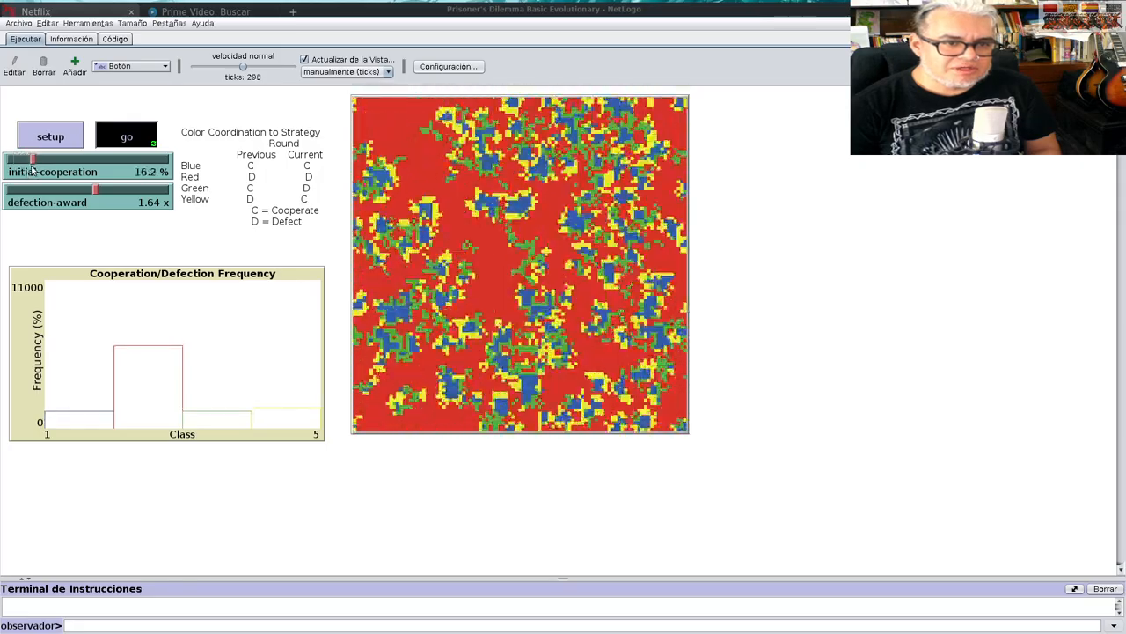
{"action": "left_click", "coordinate": [126, 136]}
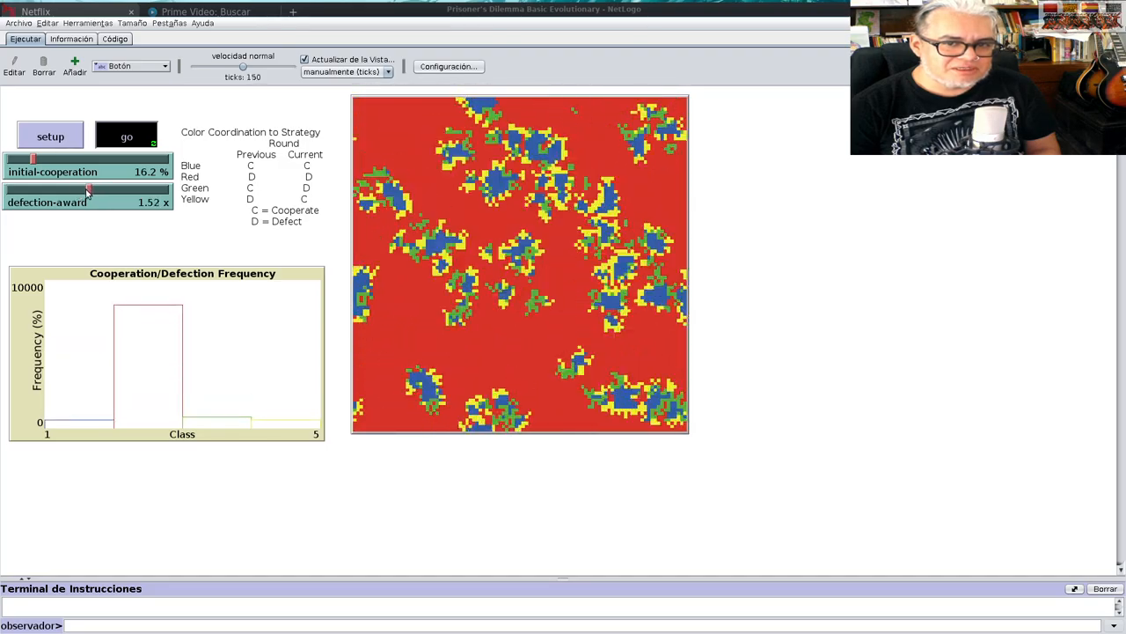
{"action": "left_click", "coordinate": [126, 135]}
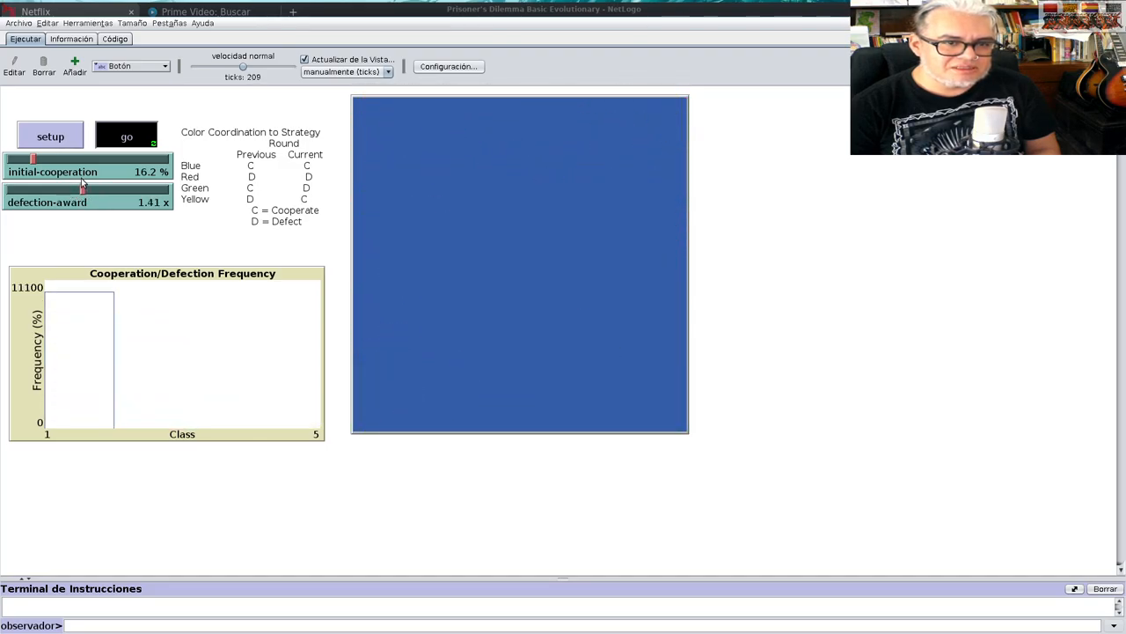
{"action": "left_click_drag", "start_coordinate": [81, 191], "coordinate": [101, 191]}
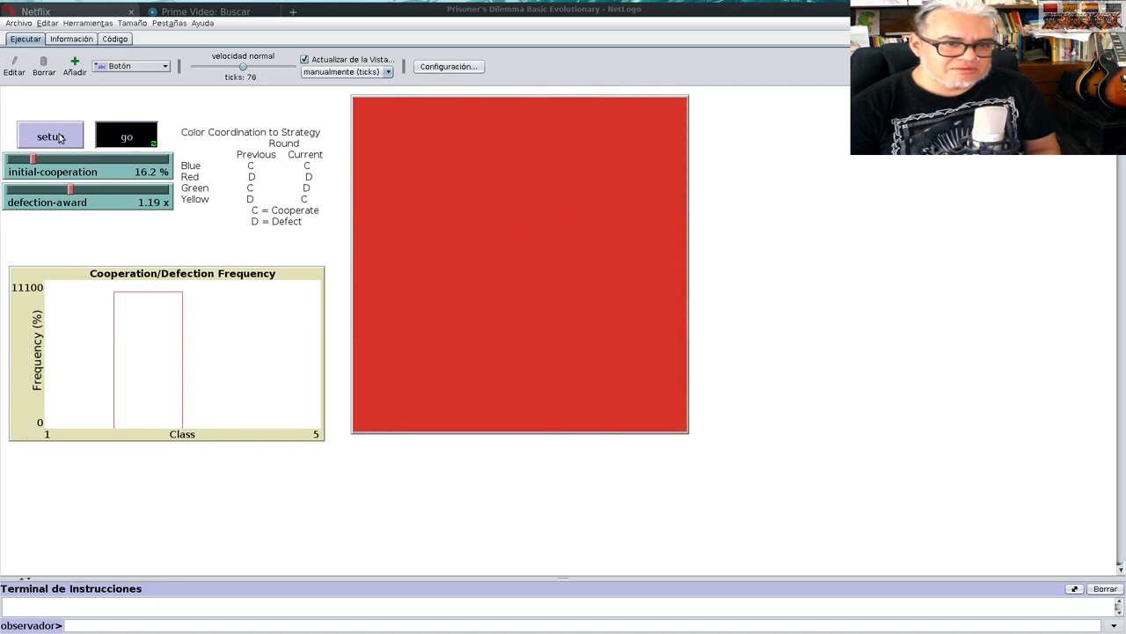
{"action": "left_click", "coordinate": [50, 136]}
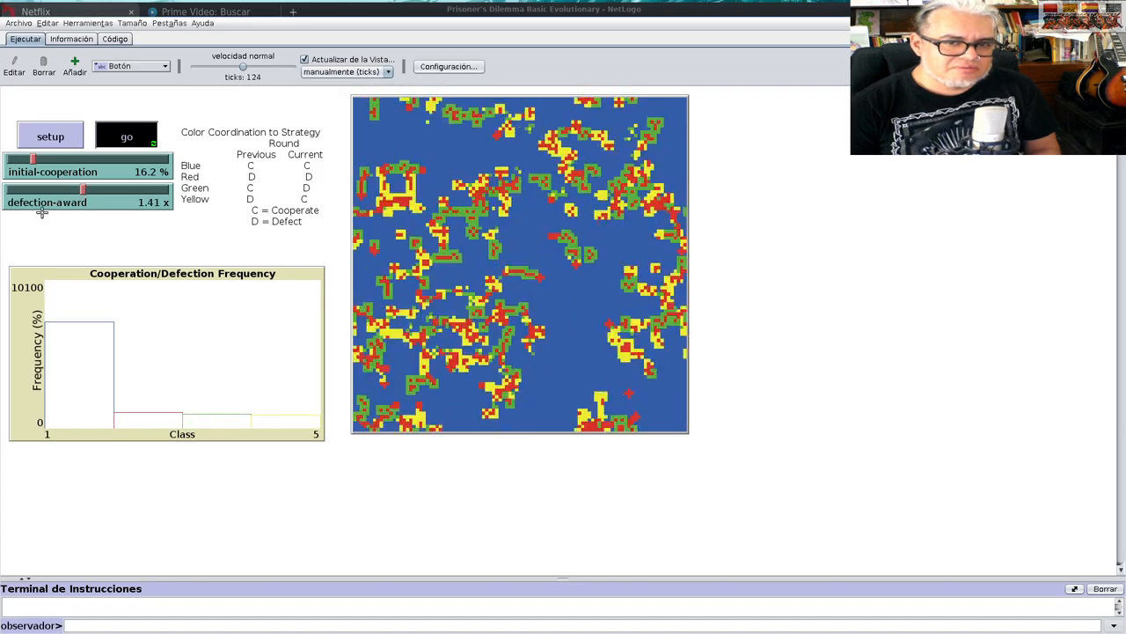
{"action": "left_click", "coordinate": [126, 135]}
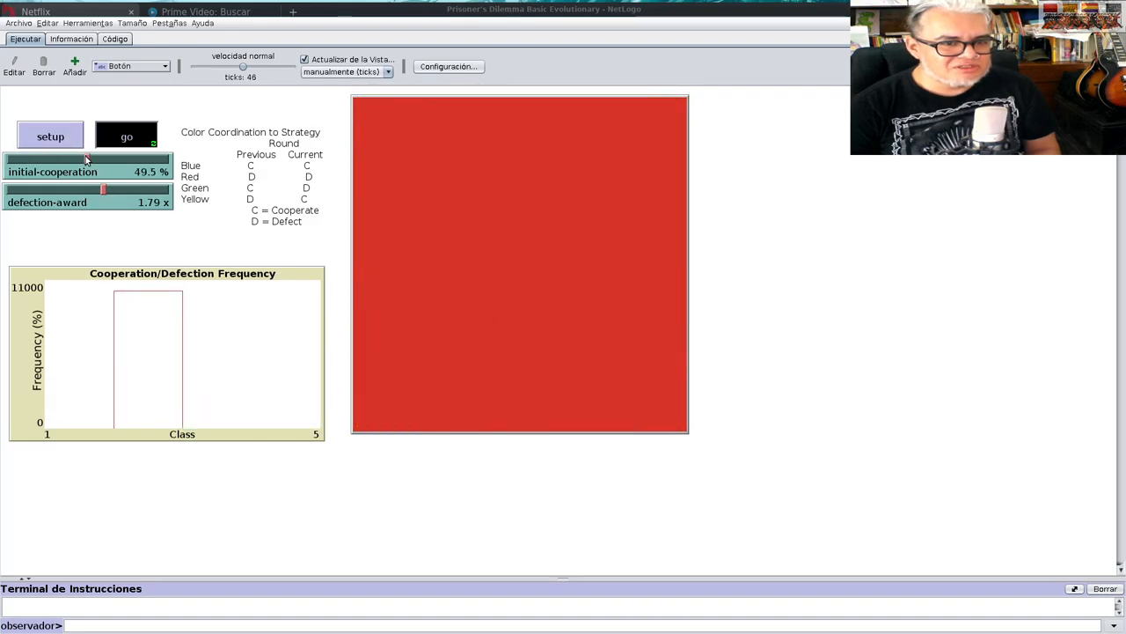
- Lower the defection award to 1.42, restart the grid, and run past 780 ticks
{"action": "left_click", "coordinate": [126, 137]}
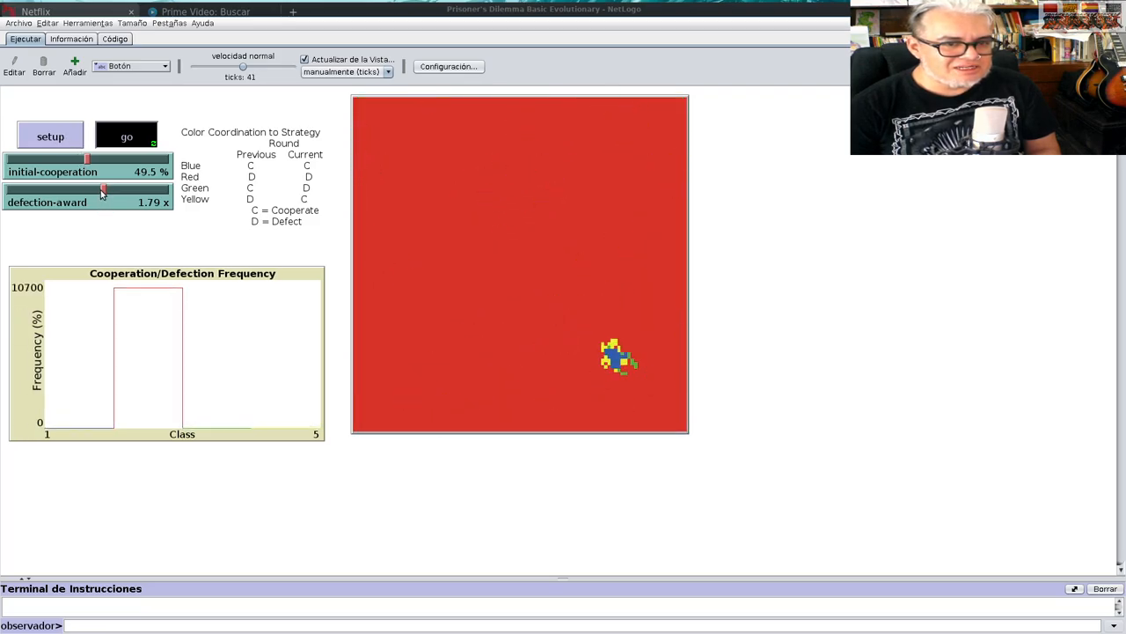
{"action": "left_click", "coordinate": [51, 136]}
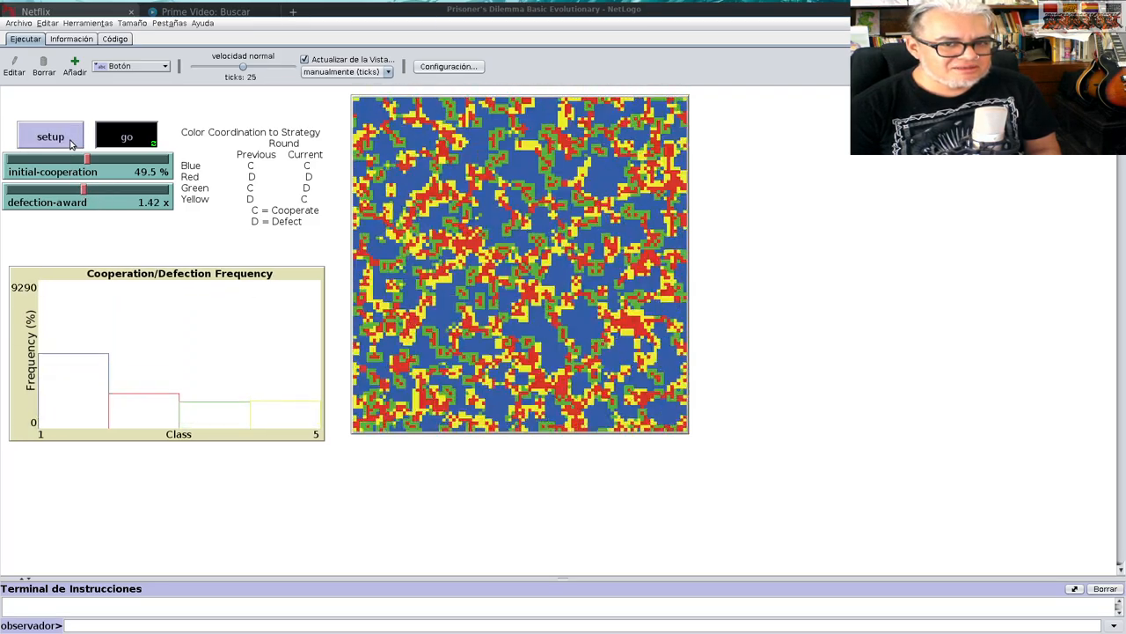
{"action": "left_click", "coordinate": [125, 137]}
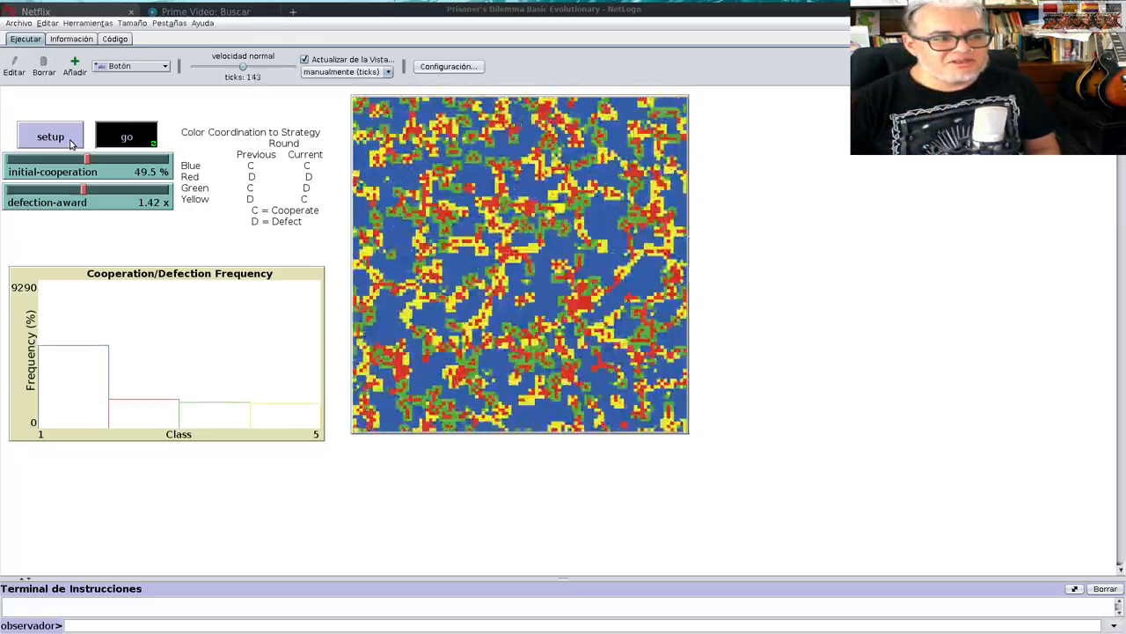
{"action": "left_click", "coordinate": [125, 136]}
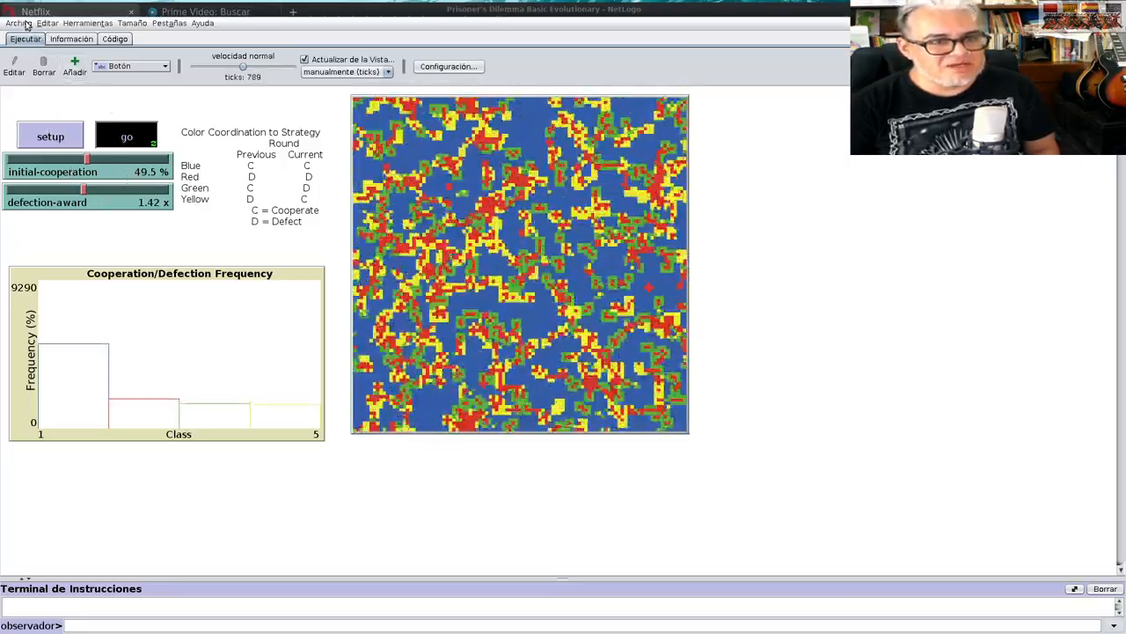
- Load the N-Person Iterated model and set it up with ten turtles per strategy
{"action": "left_click", "coordinate": [19, 22]}
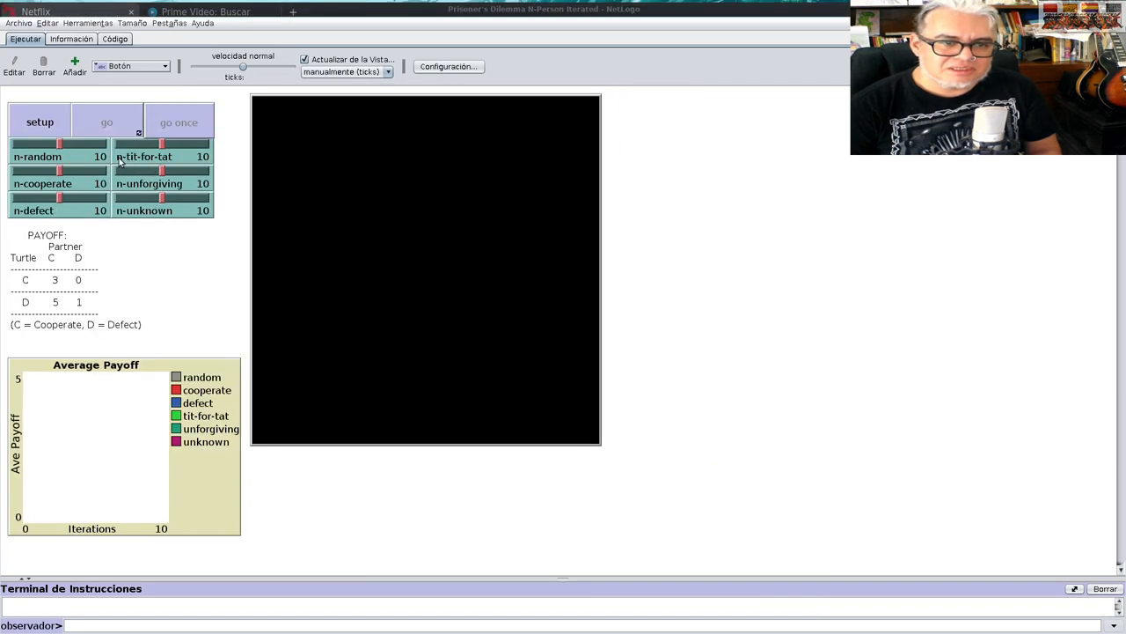
{"action": "left_click", "coordinate": [39, 122]}
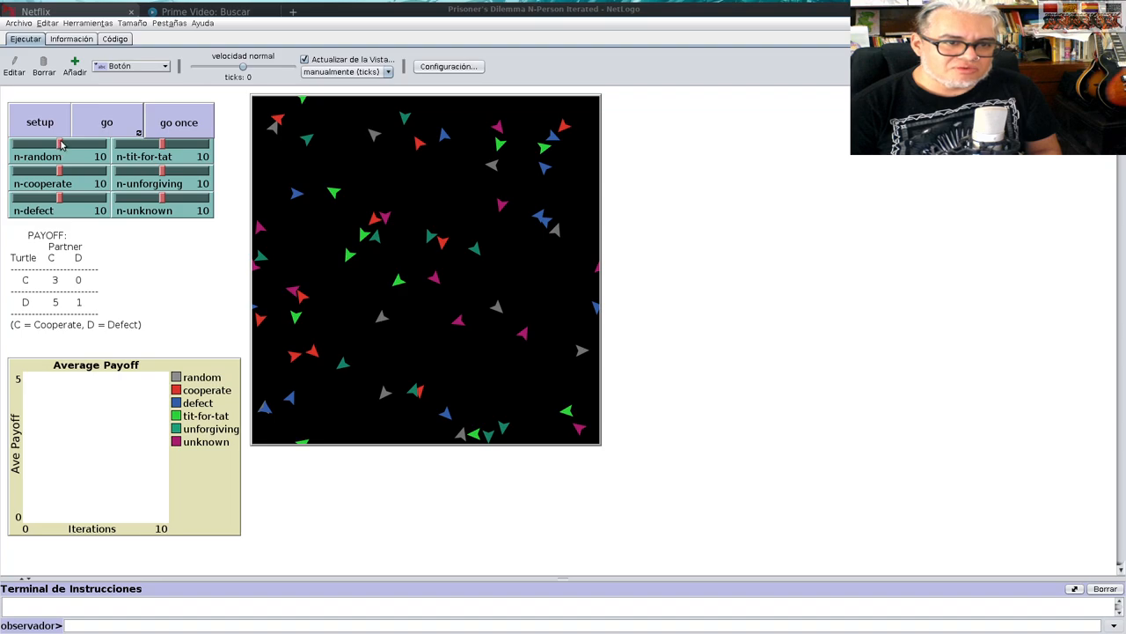
{"action": "mouse_move", "coordinate": [60, 180]}
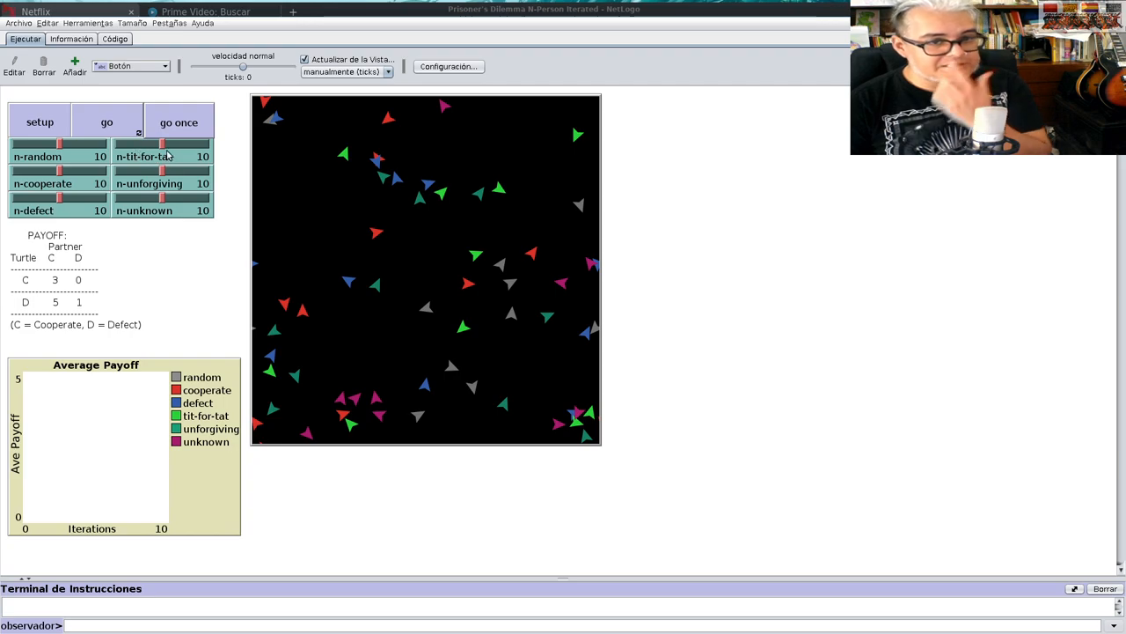
{"action": "mouse_move", "coordinate": [182, 176]}
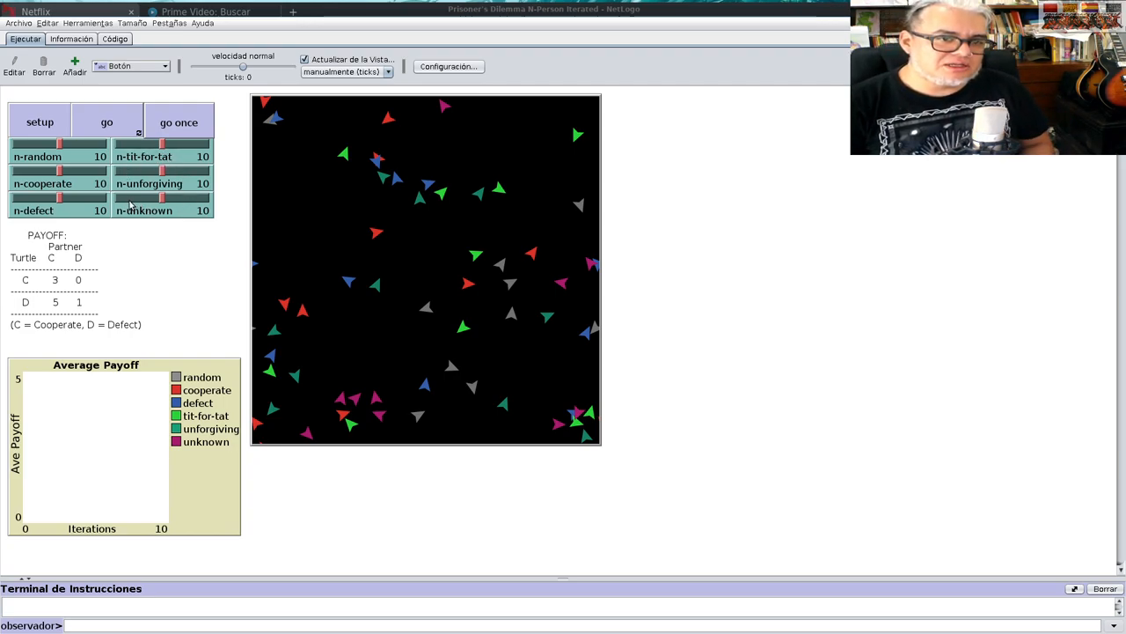
{"action": "mouse_move", "coordinate": [150, 120]}
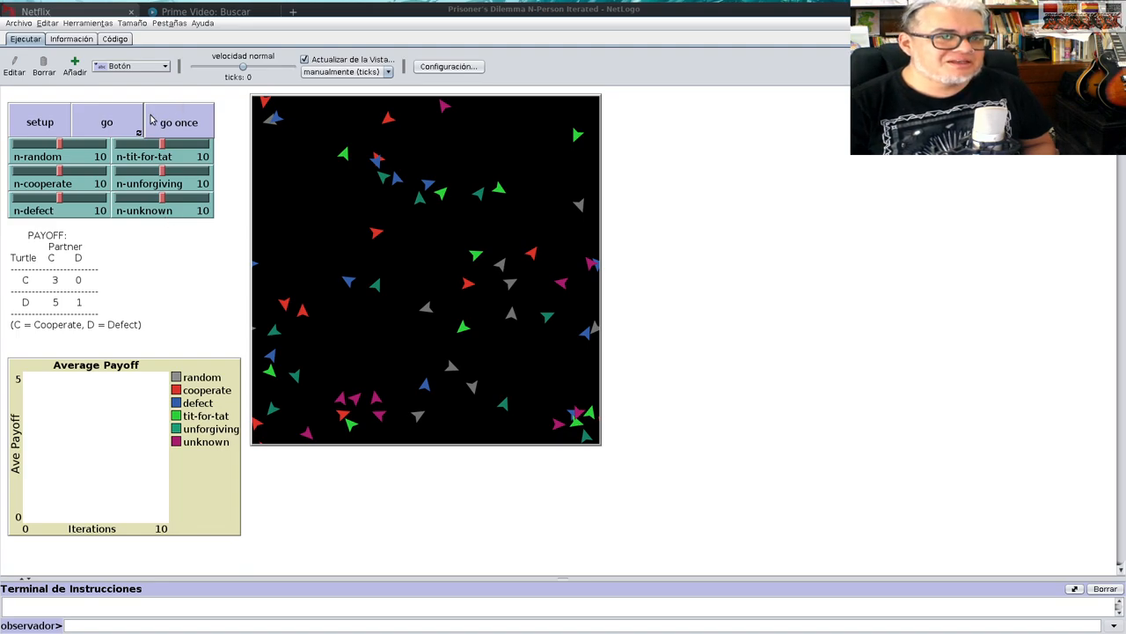
- Step once, run past 760 ticks, enlarge the payoff plot, and set cooperate 17, defect 6
{"action": "left_click", "coordinate": [179, 121]}
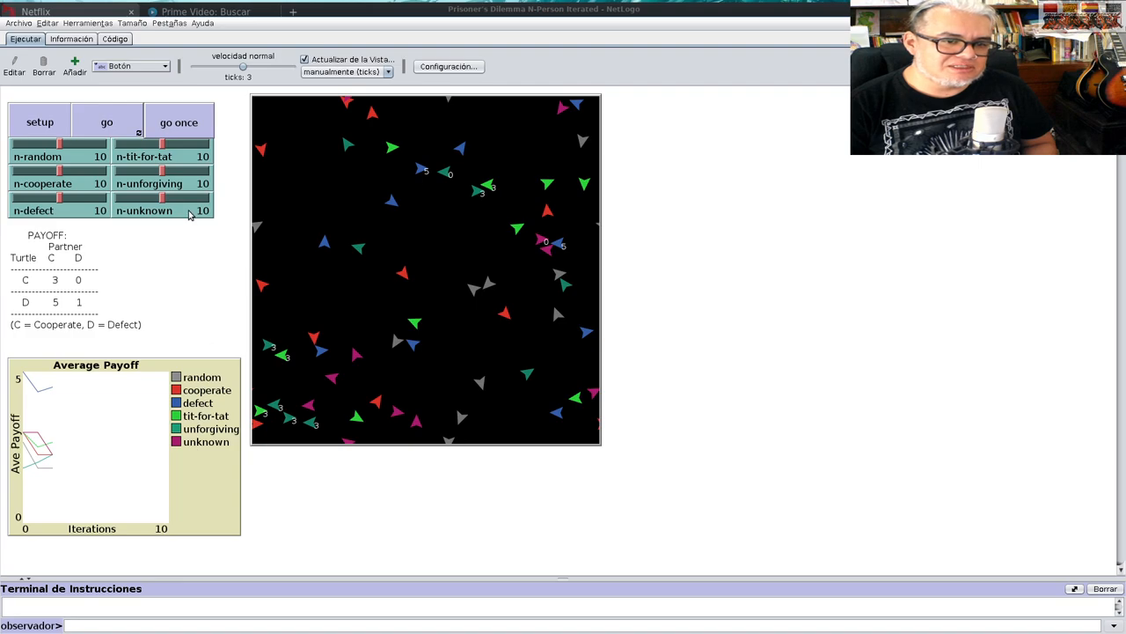
{"action": "left_click", "coordinate": [106, 122]}
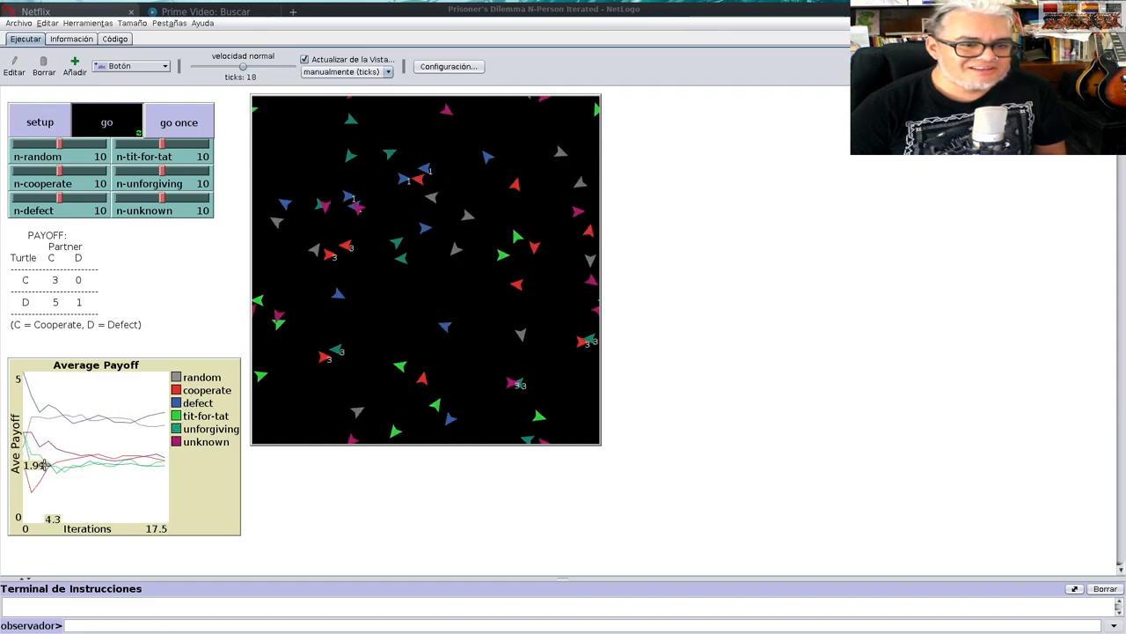
{"action": "left_click", "coordinate": [106, 122]}
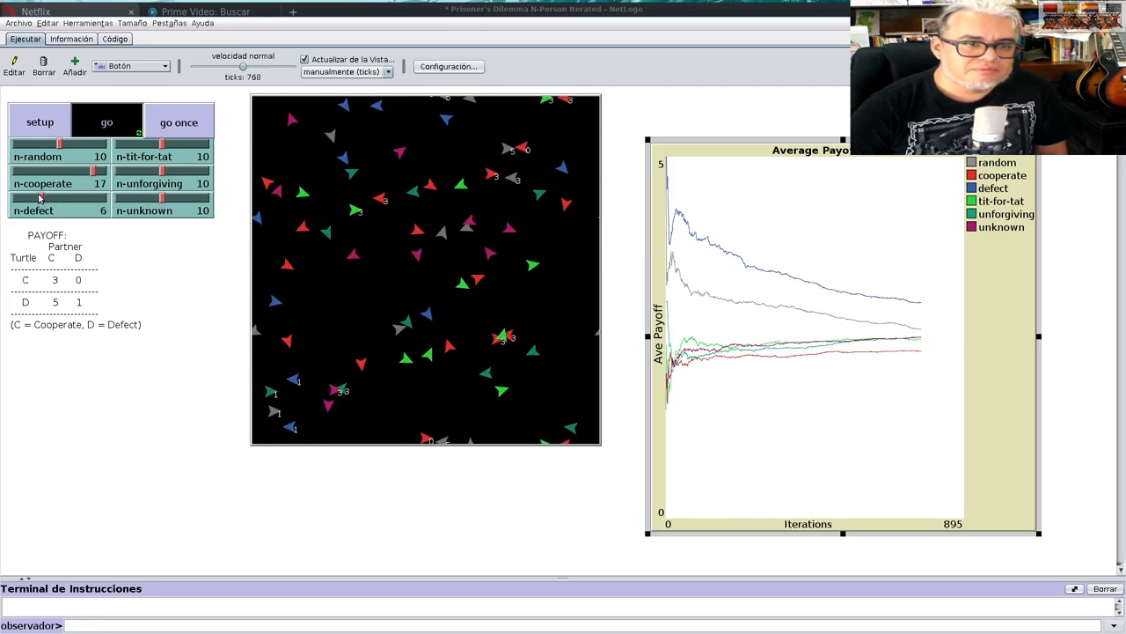
- Reset the model with tit-for-tat at 19, unforgiving at 20 and unknown at 0
{"action": "left_click", "coordinate": [39, 122]}
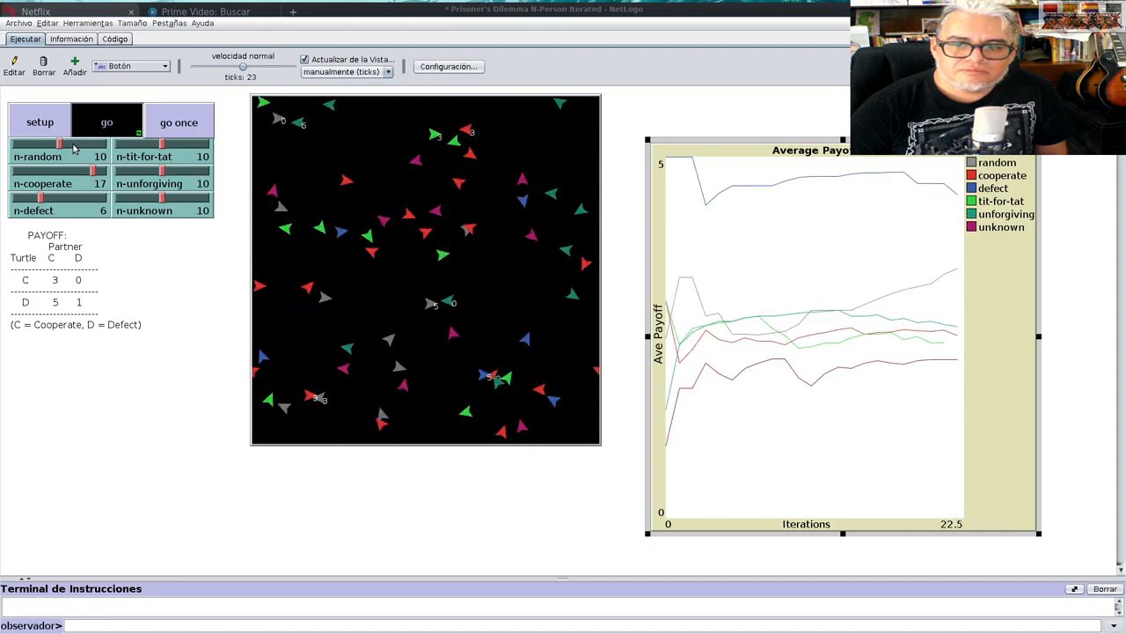
{"action": "left_click", "coordinate": [106, 121]}
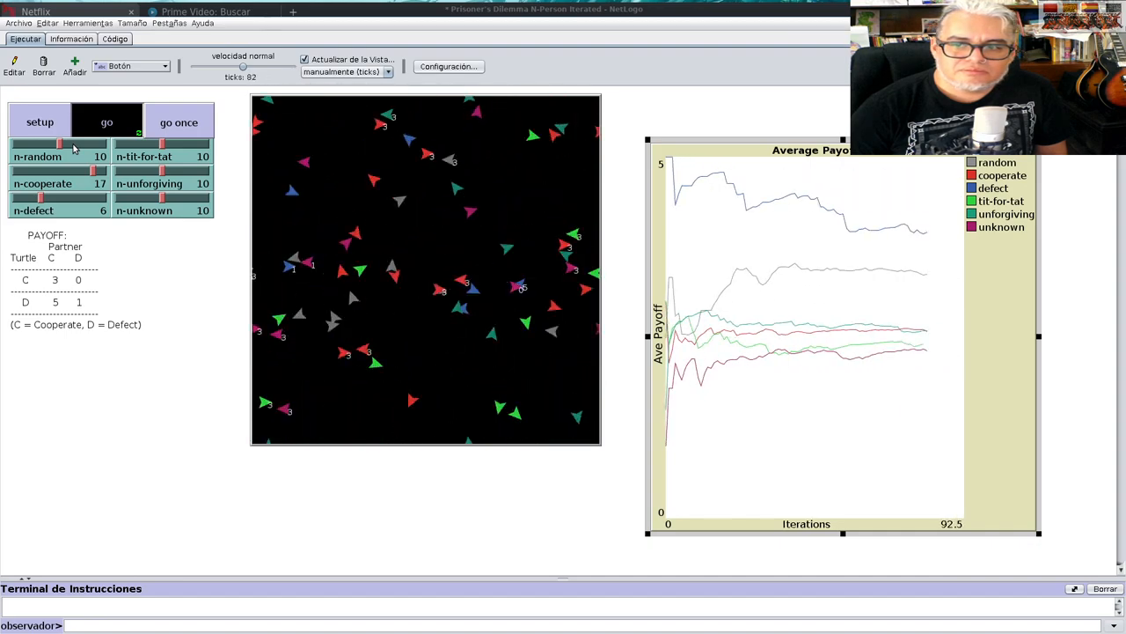
{"action": "left_click", "coordinate": [106, 122]}
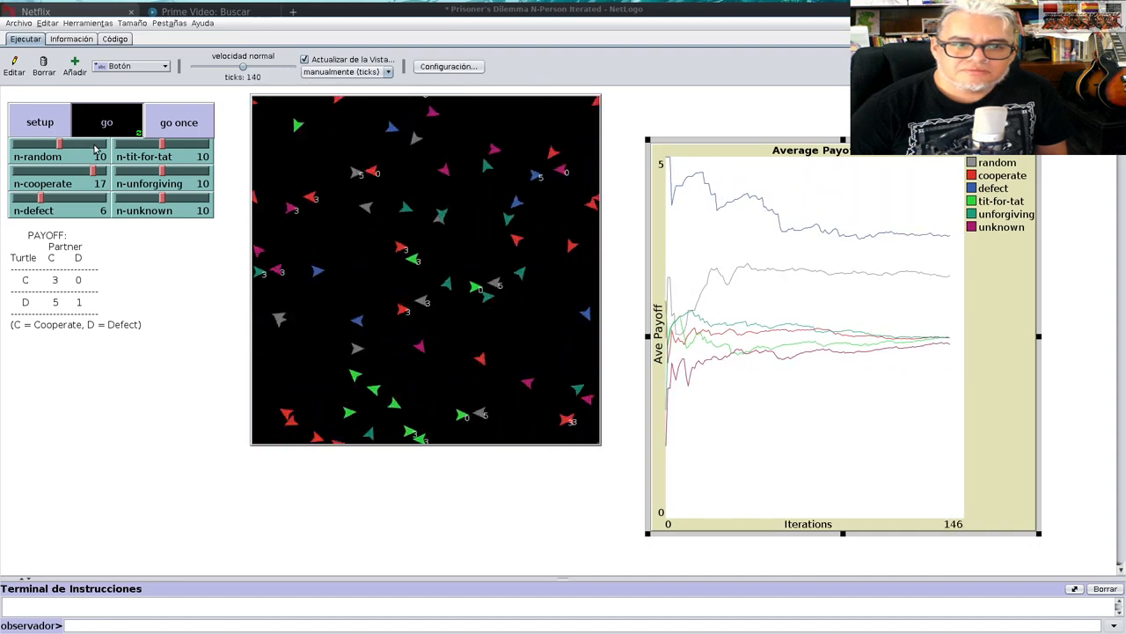
{"action": "left_click", "coordinate": [106, 121]}
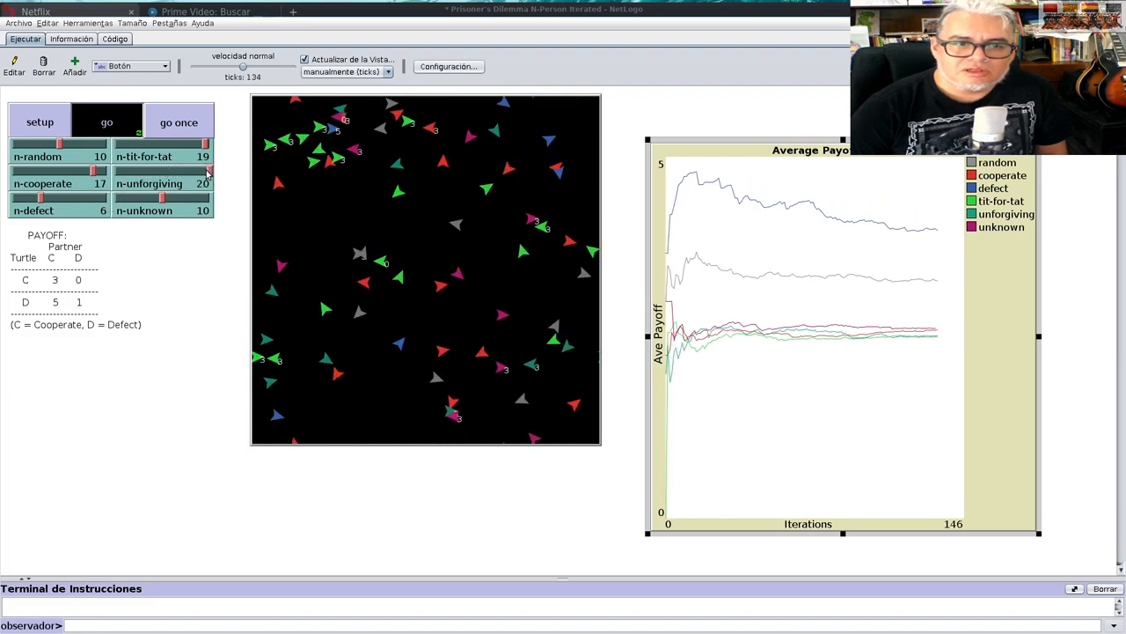
{"action": "left_click", "coordinate": [107, 122]}
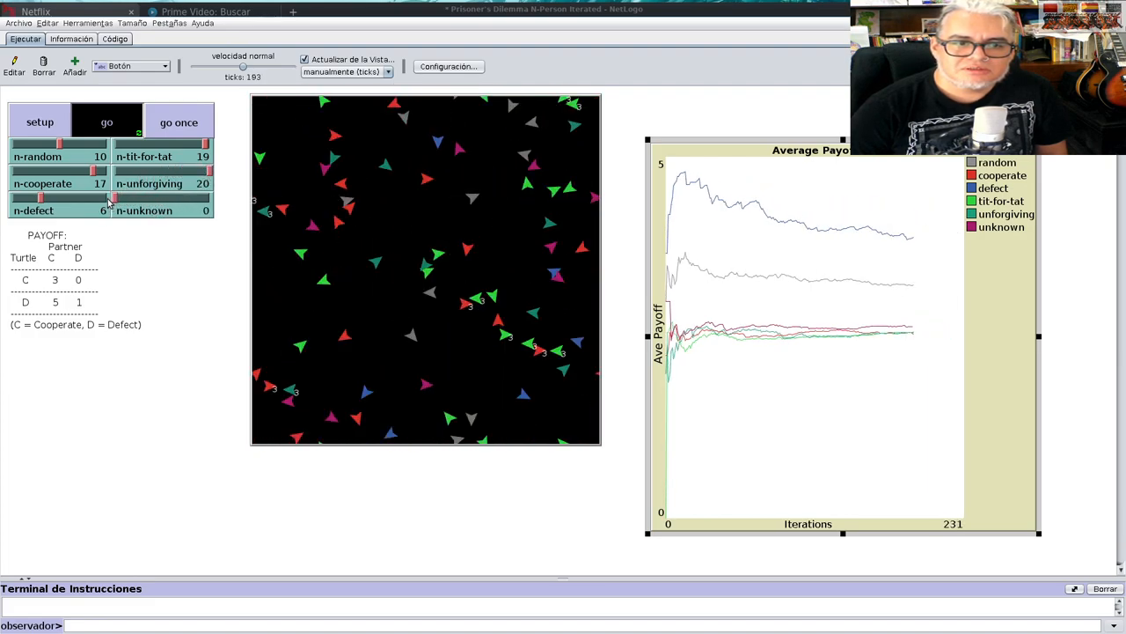
- Restart the run and drag the speed slider toward faster
{"action": "left_click", "coordinate": [40, 121]}
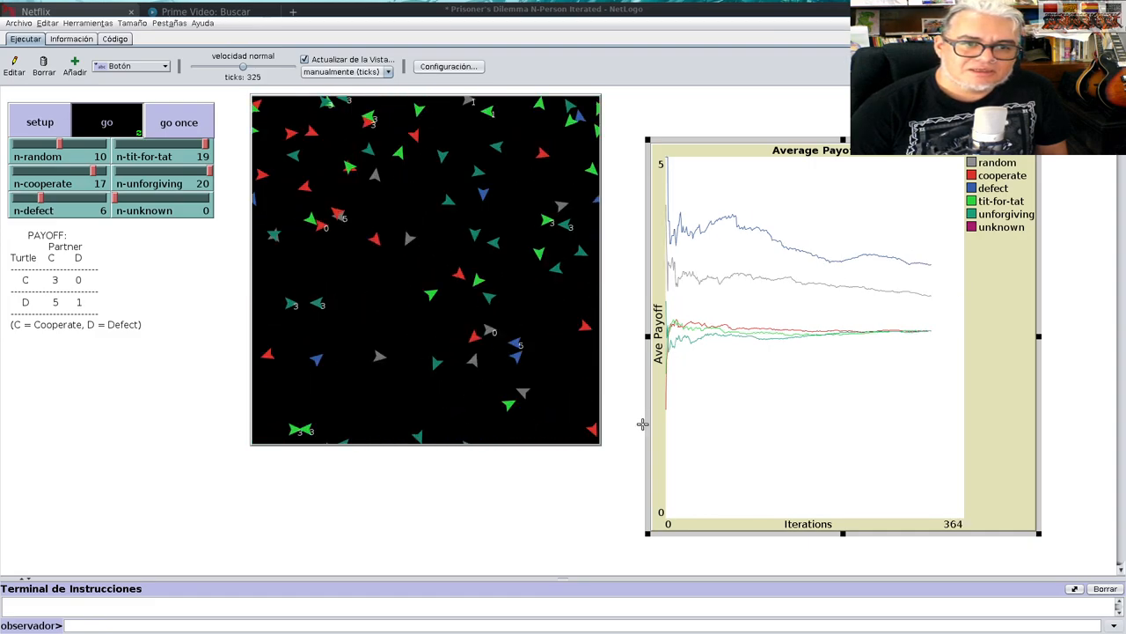
{"action": "left_click", "coordinate": [106, 121]}
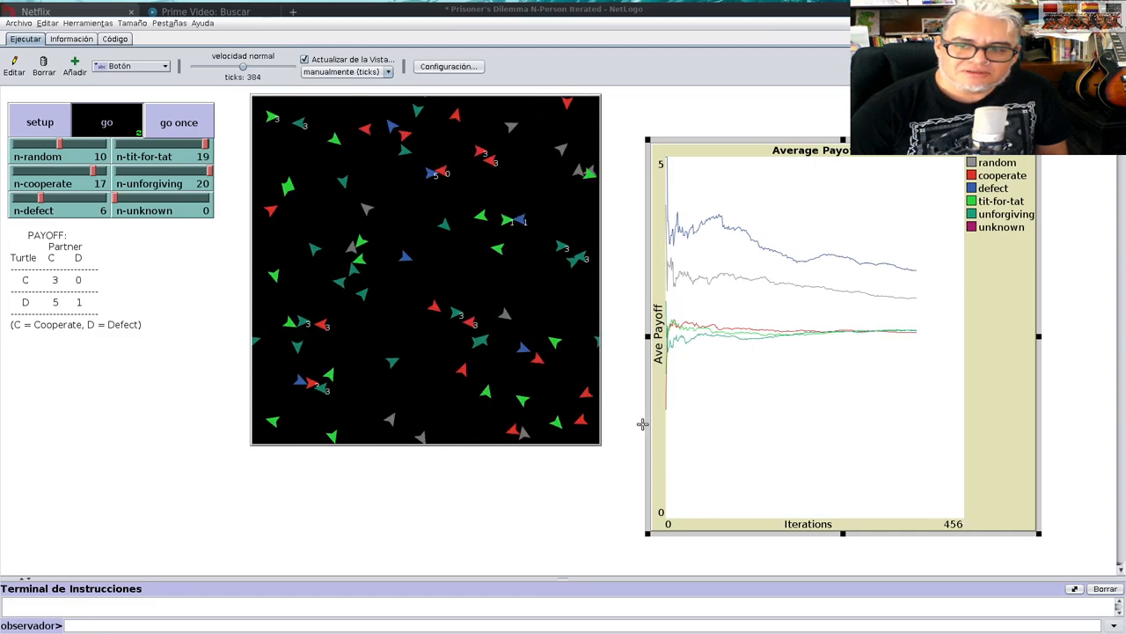
{"action": "left_click_drag", "start_coordinate": [243, 67], "coordinate": [262, 67]}
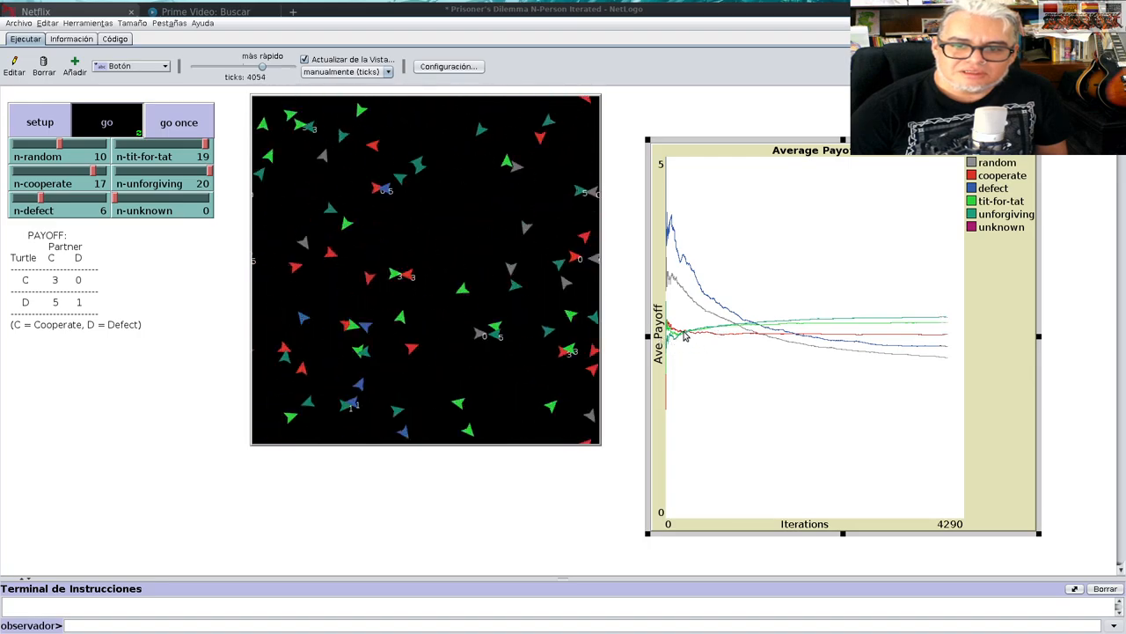
- Run at high speed past 79,000 ticks, then set unforgiving turtles to zero
{"action": "left_click", "coordinate": [107, 122]}
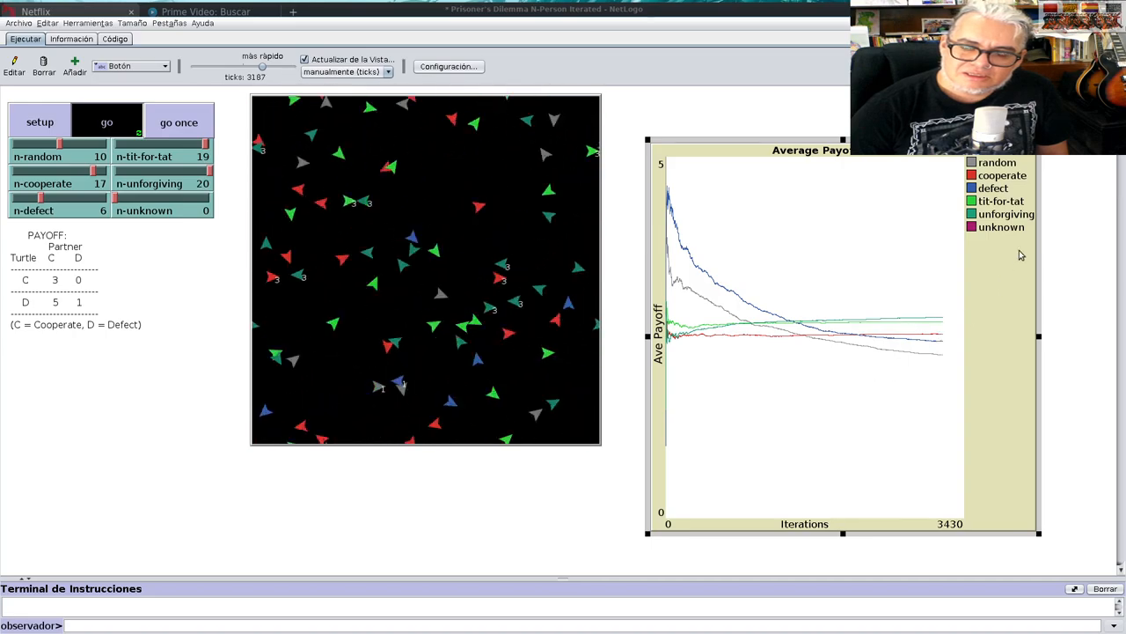
{"action": "left_click", "coordinate": [105, 122]}
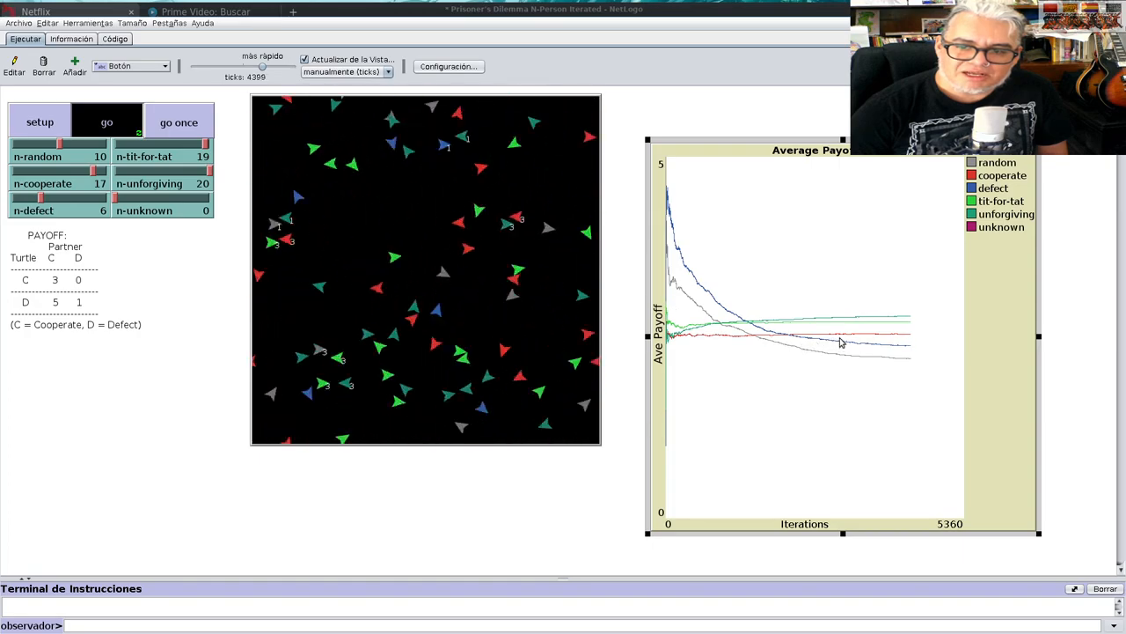
{"action": "left_click", "coordinate": [106, 121]}
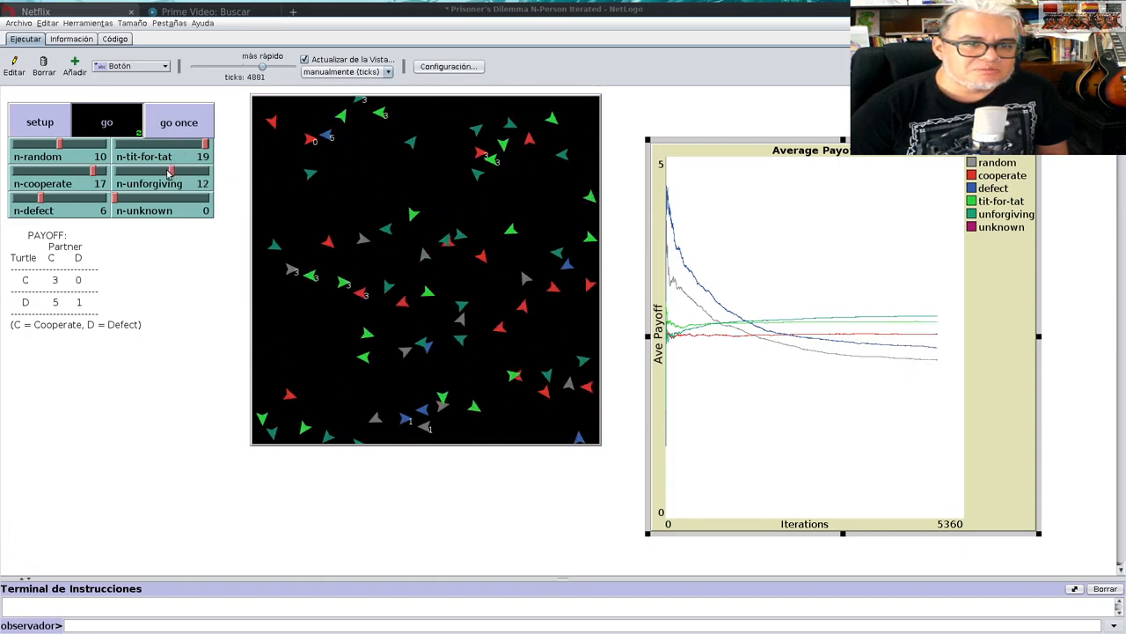
{"action": "left_click", "coordinate": [39, 121]}
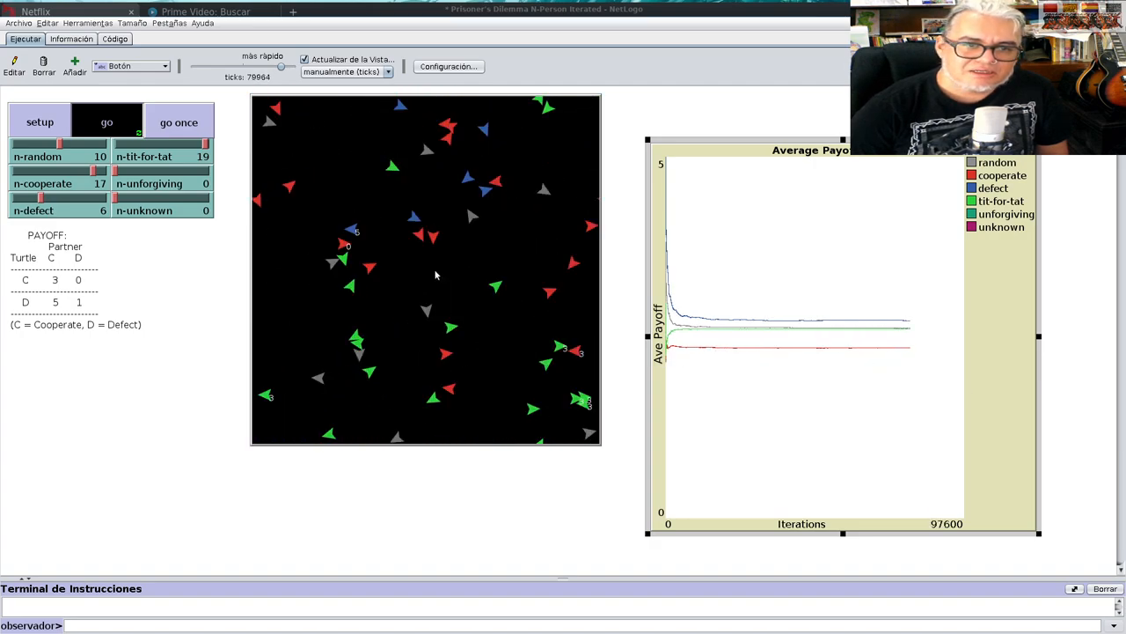
- Zero tit-for-tat and reset, then set tit-for-tat and unforgiving to 20, defect 4, unknown 19 and reset
{"action": "left_click", "coordinate": [105, 121]}
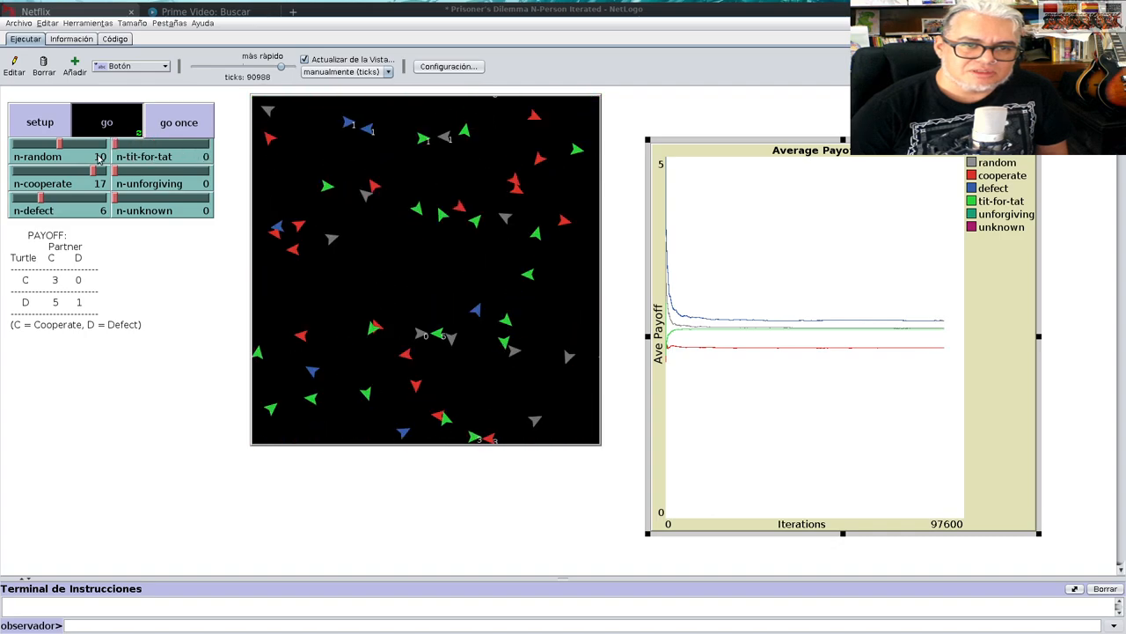
{"action": "left_click", "coordinate": [40, 121]}
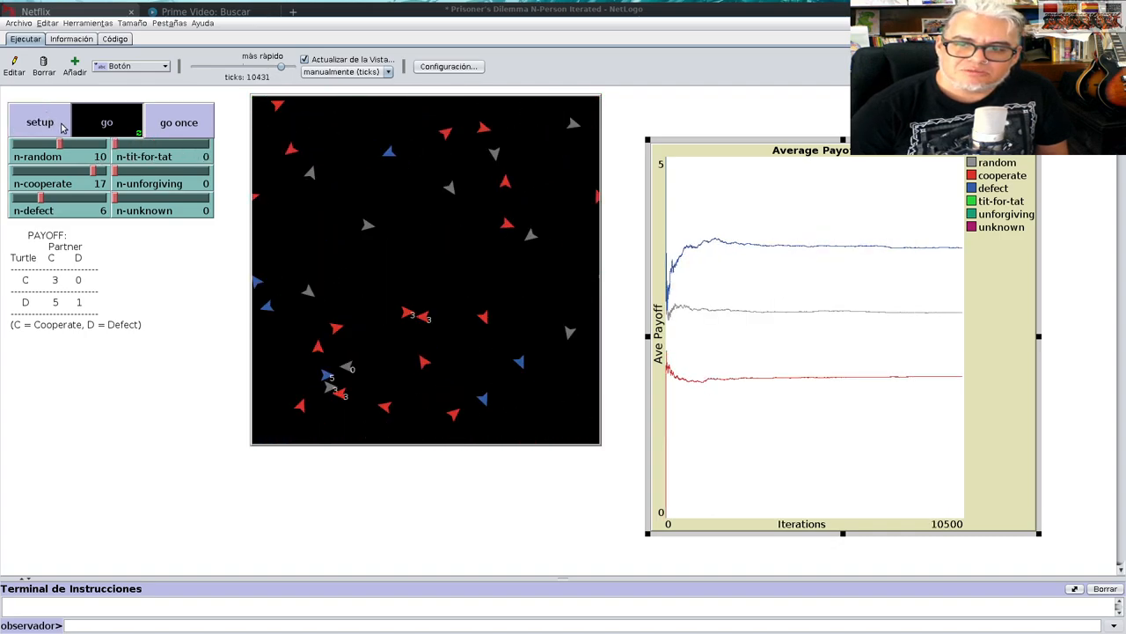
{"action": "left_click", "coordinate": [107, 122]}
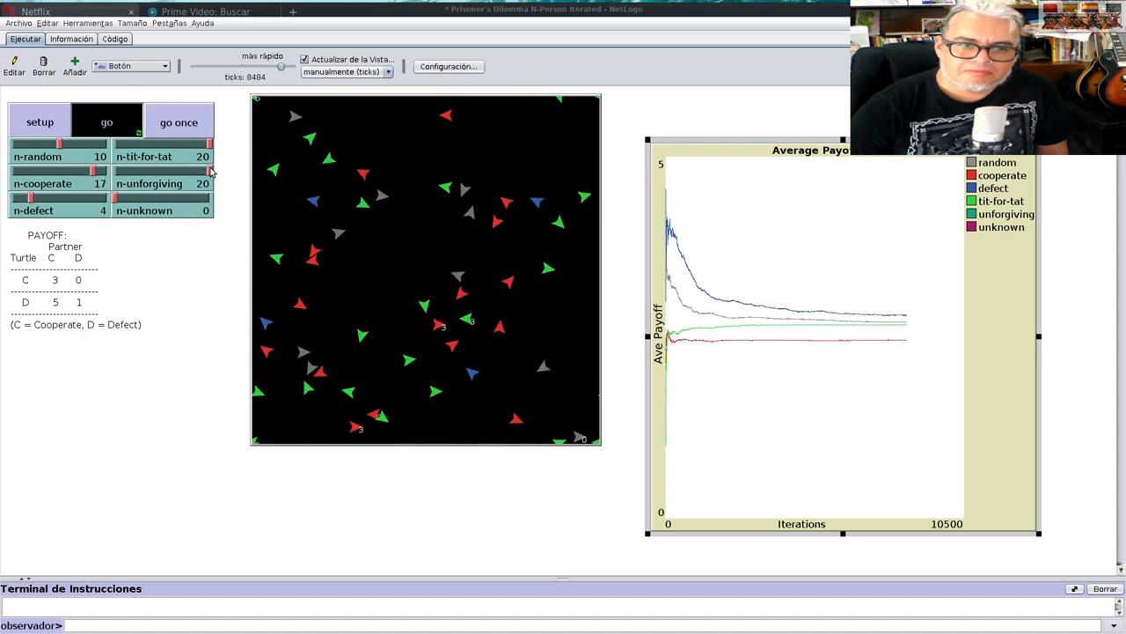
{"action": "left_click", "coordinate": [105, 121]}
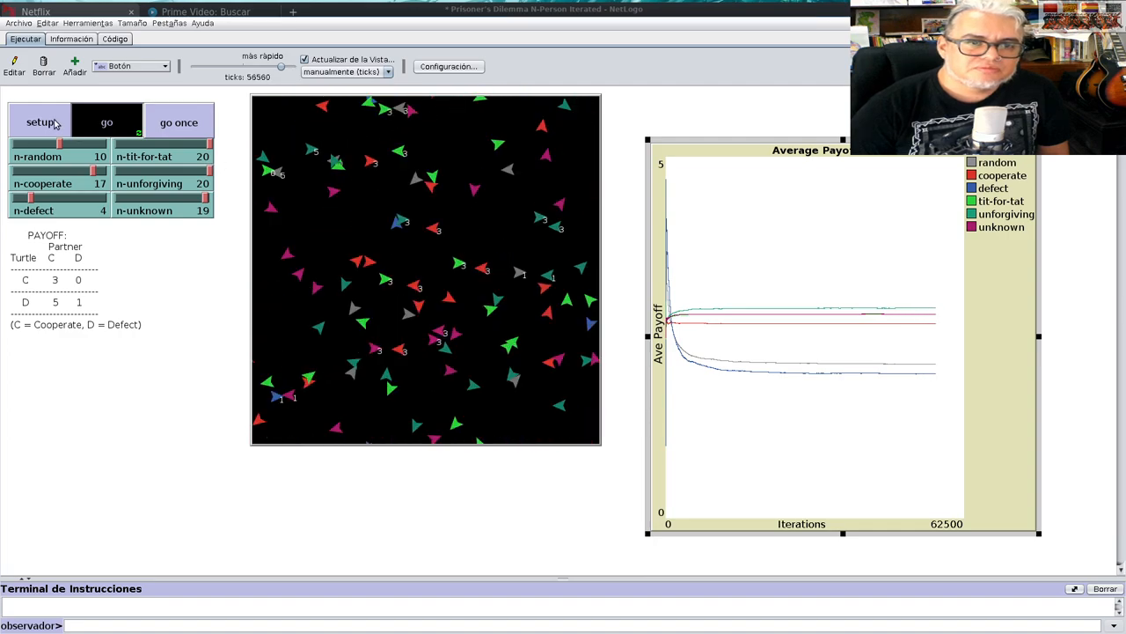
{"action": "left_click", "coordinate": [40, 121]}
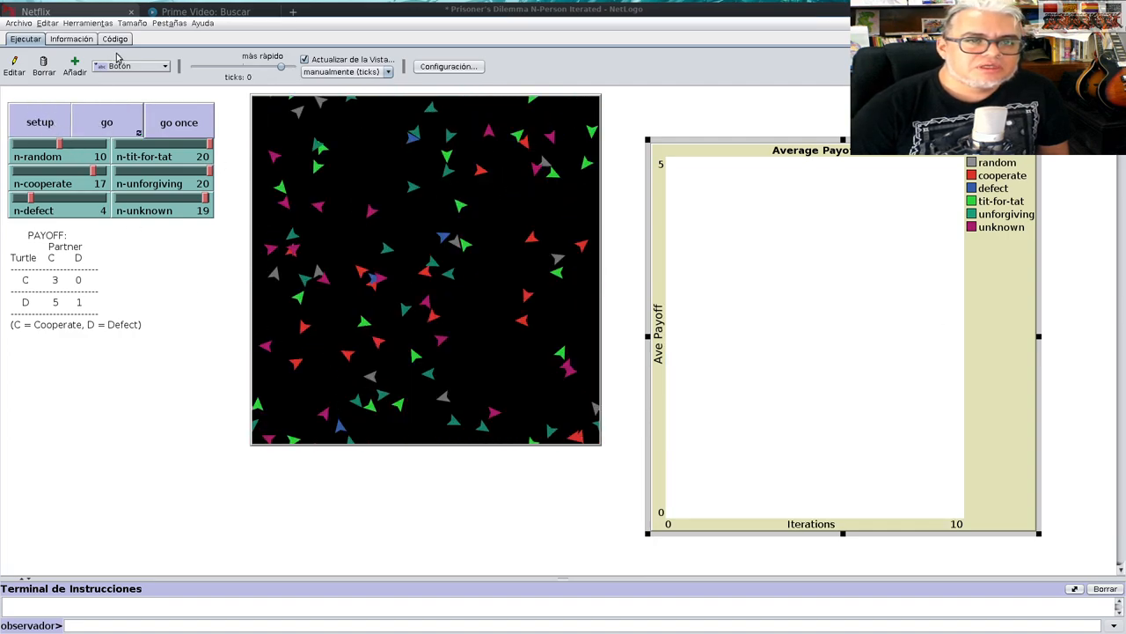
- Open the Código tab, scroll through setup, and select the setup-history-lists procedure name
{"action": "left_click", "coordinate": [115, 38]}
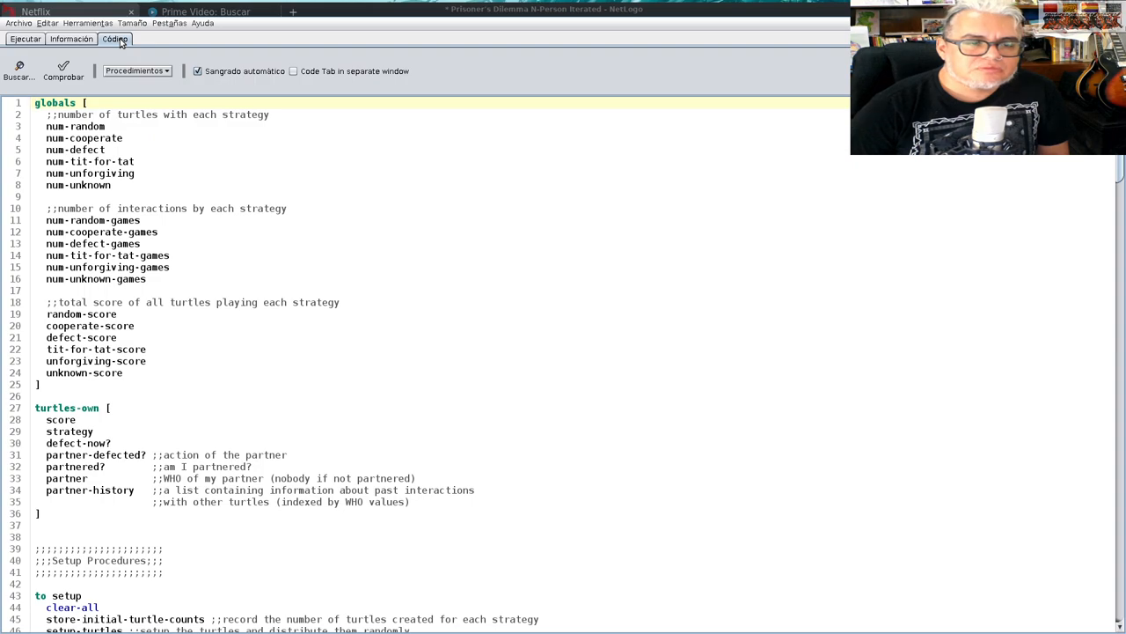
{"action": "scroll", "scroll_direction": "down", "scroll_amount": 3}
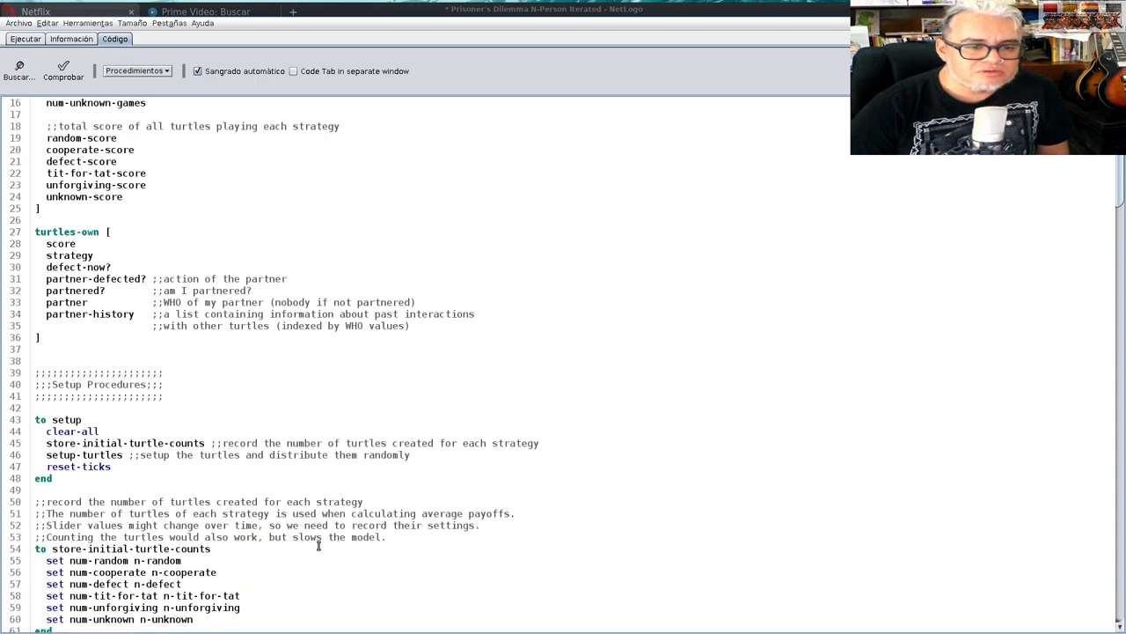
{"action": "scroll", "scroll_direction": "down", "scroll_amount": 3}
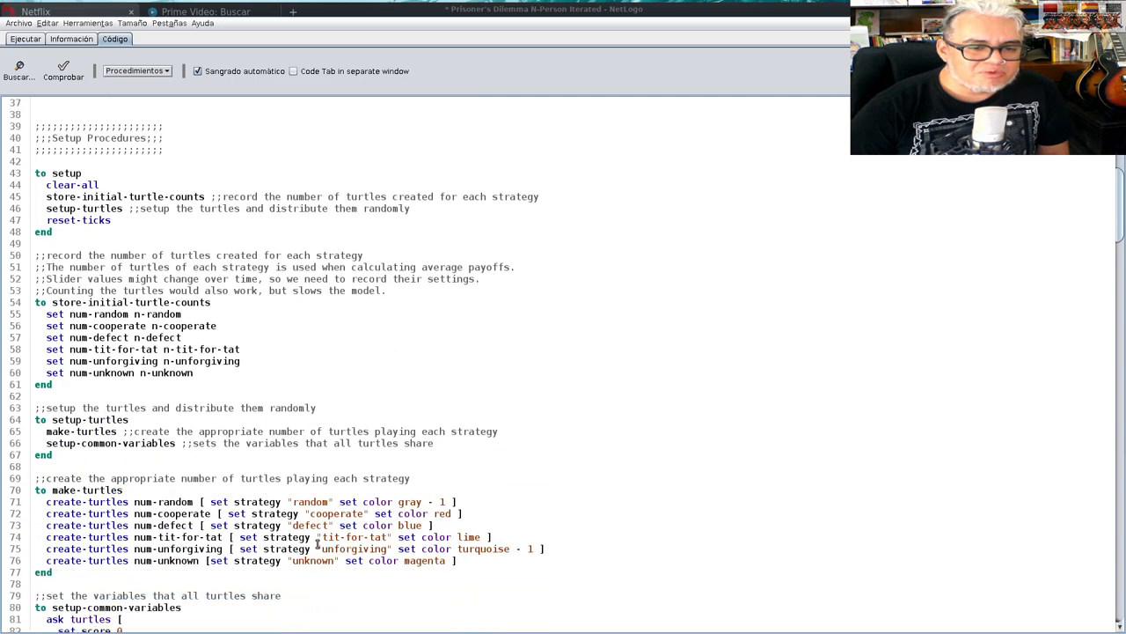
{"action": "scroll", "scroll_direction": "down", "scroll_amount": 3}
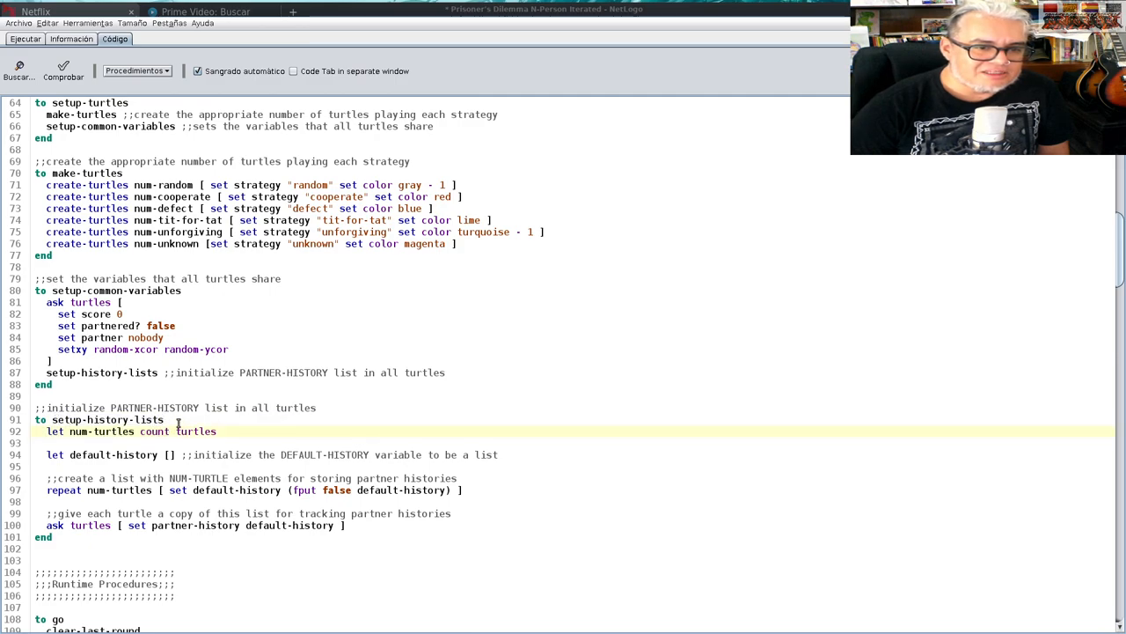
{"action": "double_click", "coordinate": [107, 418]}
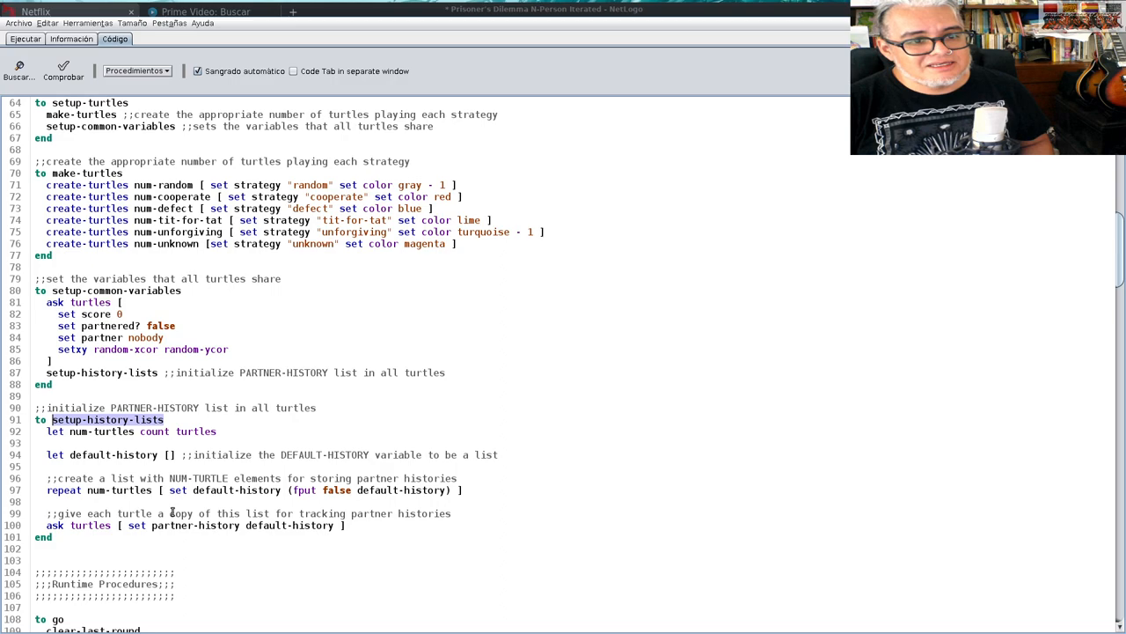
{"action": "mouse_move", "coordinate": [544, 572]}
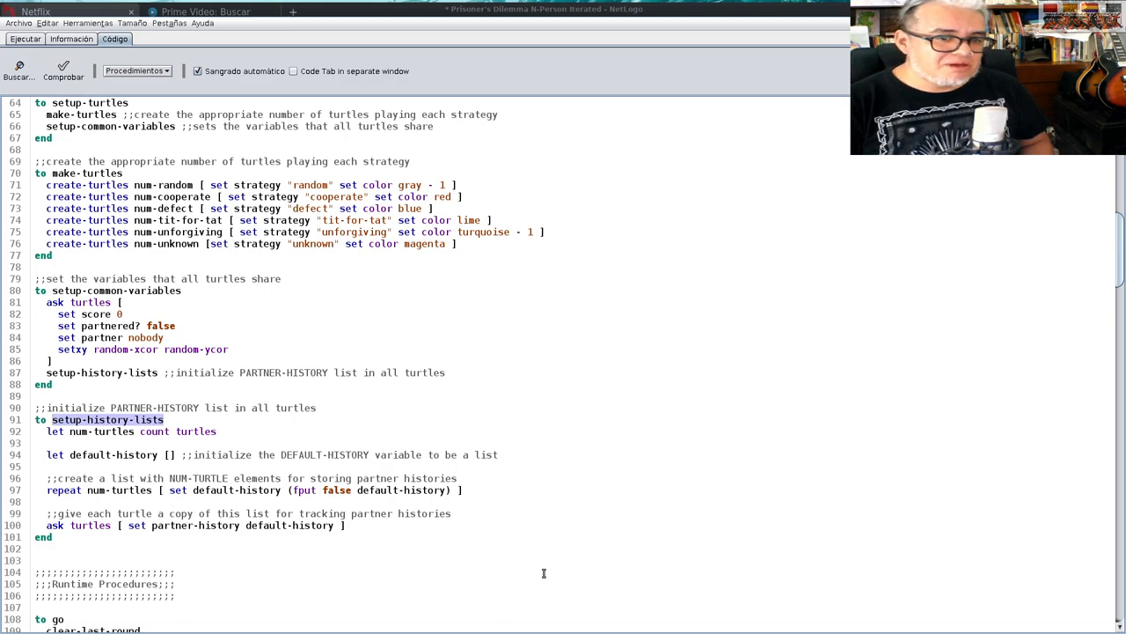